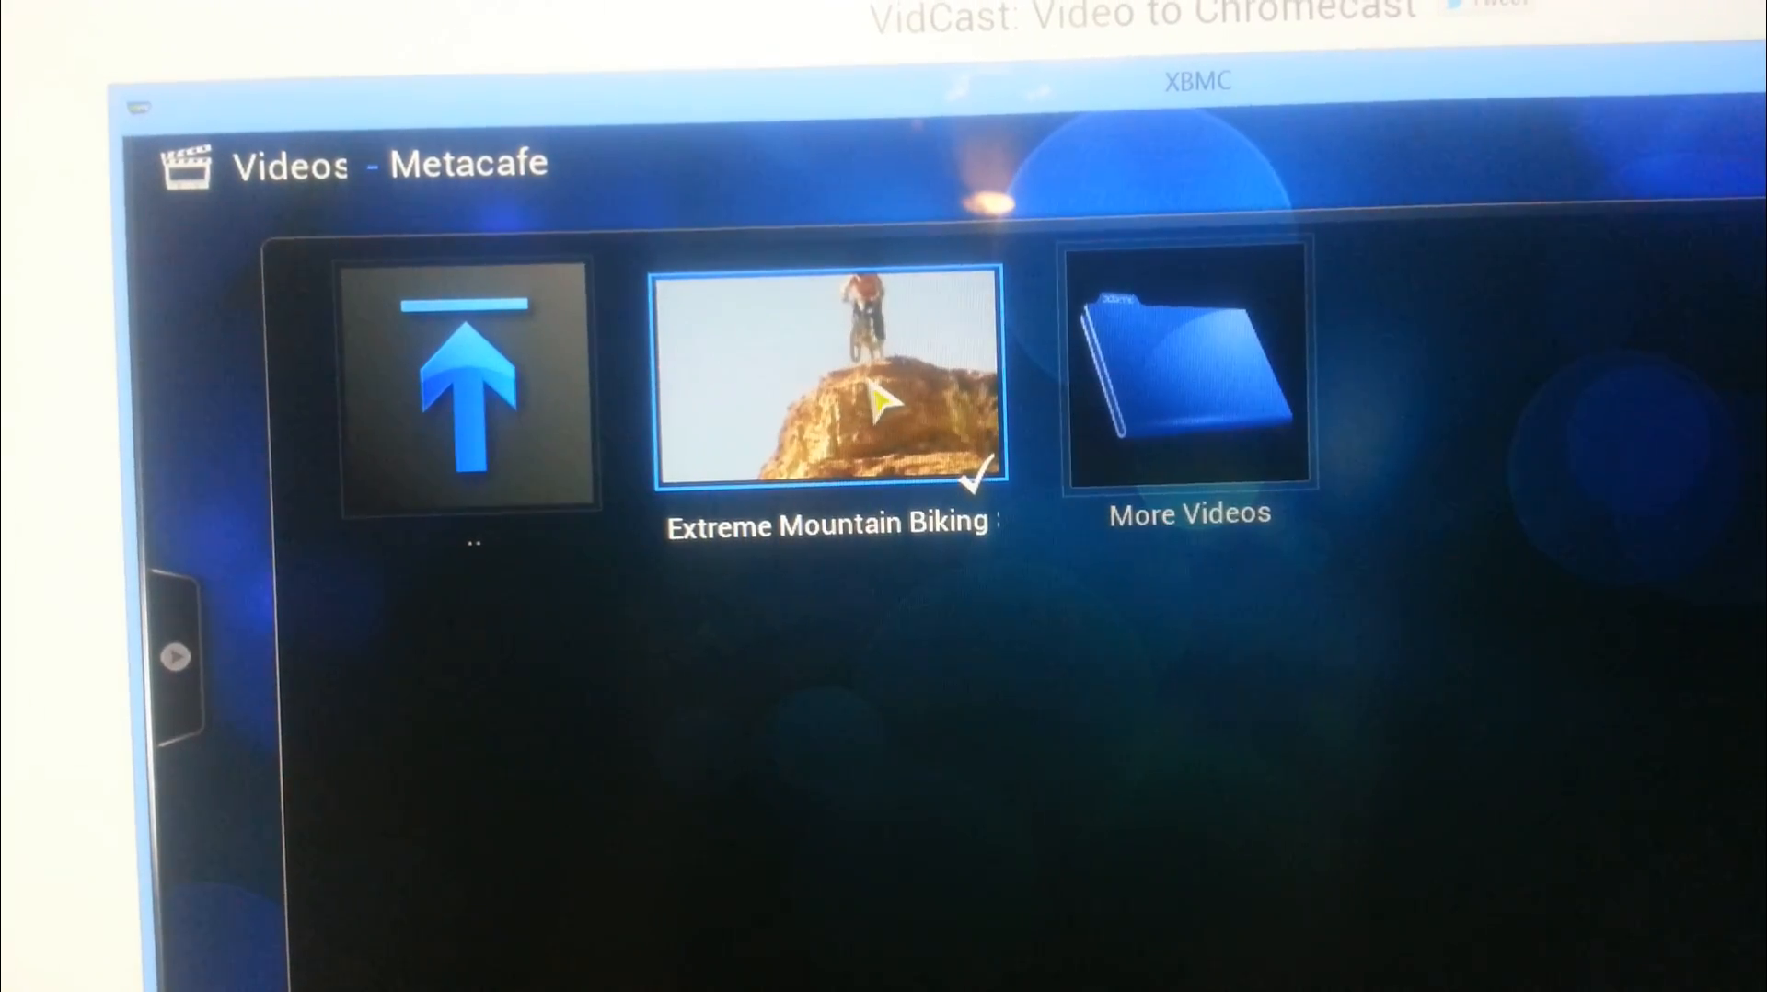
Step: Play the Extreme Mountain Biking clip from XBMC's Metacafe list so it opens in VLC
double_click(828, 377)
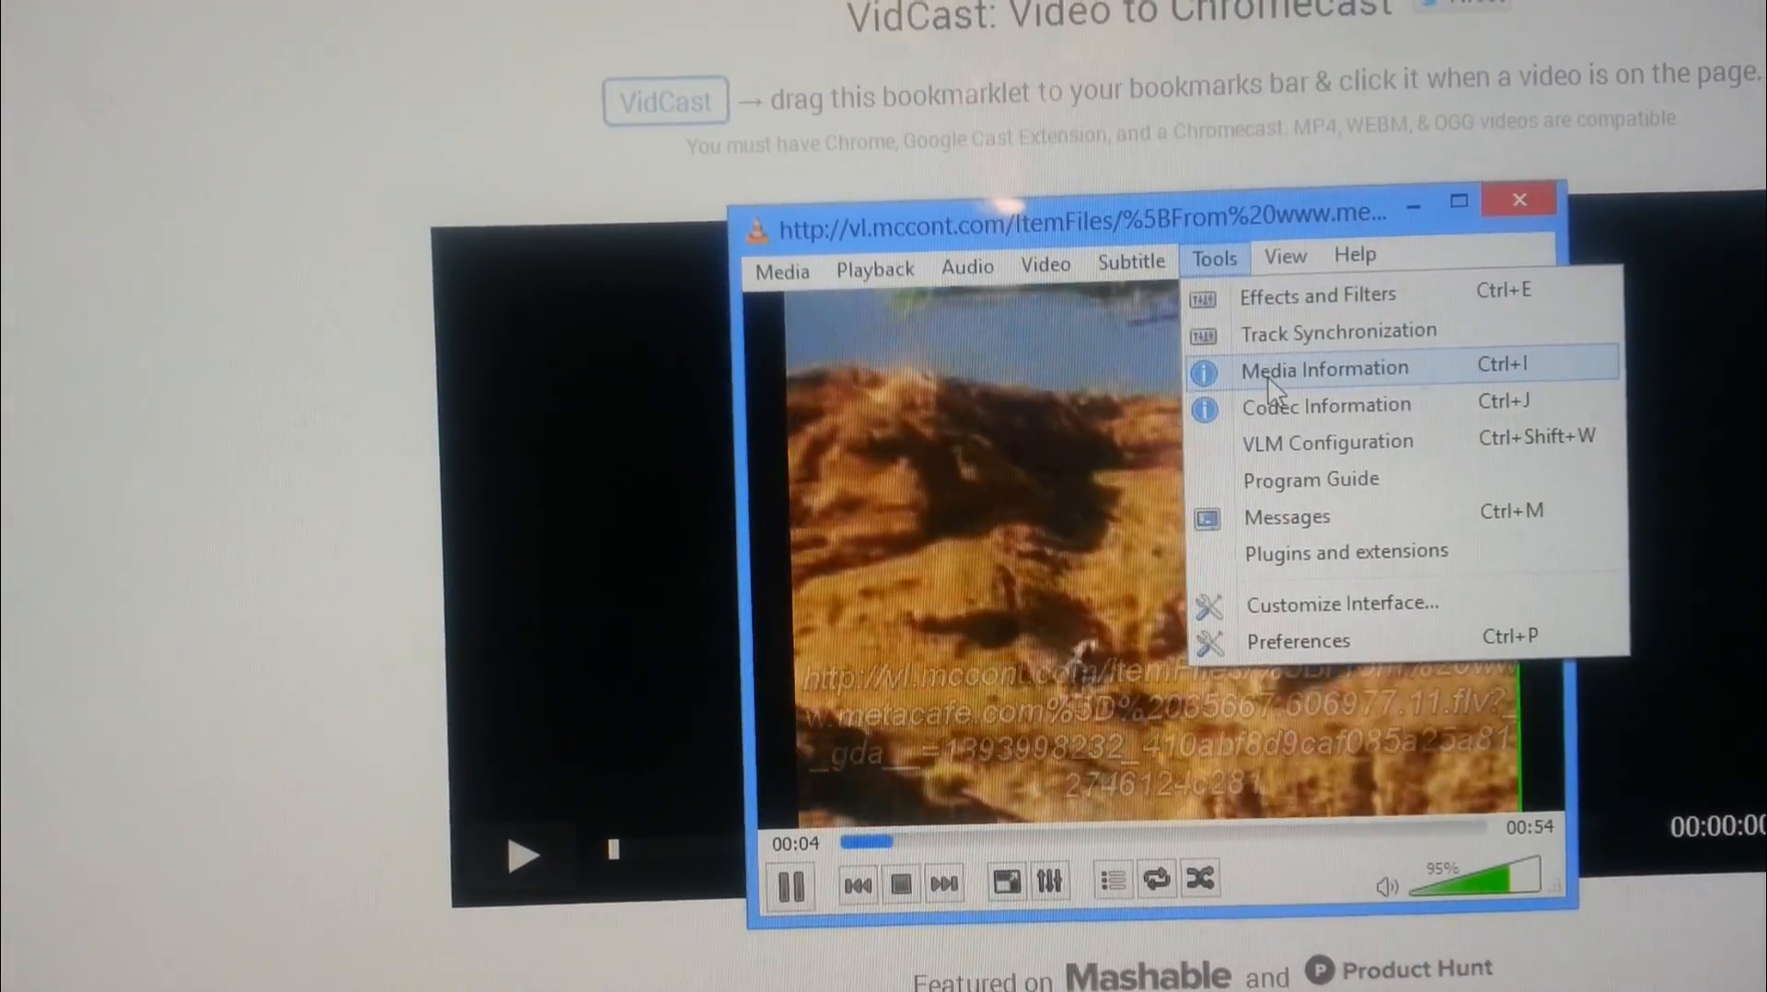
Step: View the clip's Media Information to copy its Metacafe stream URL, then close it
click(1324, 369)
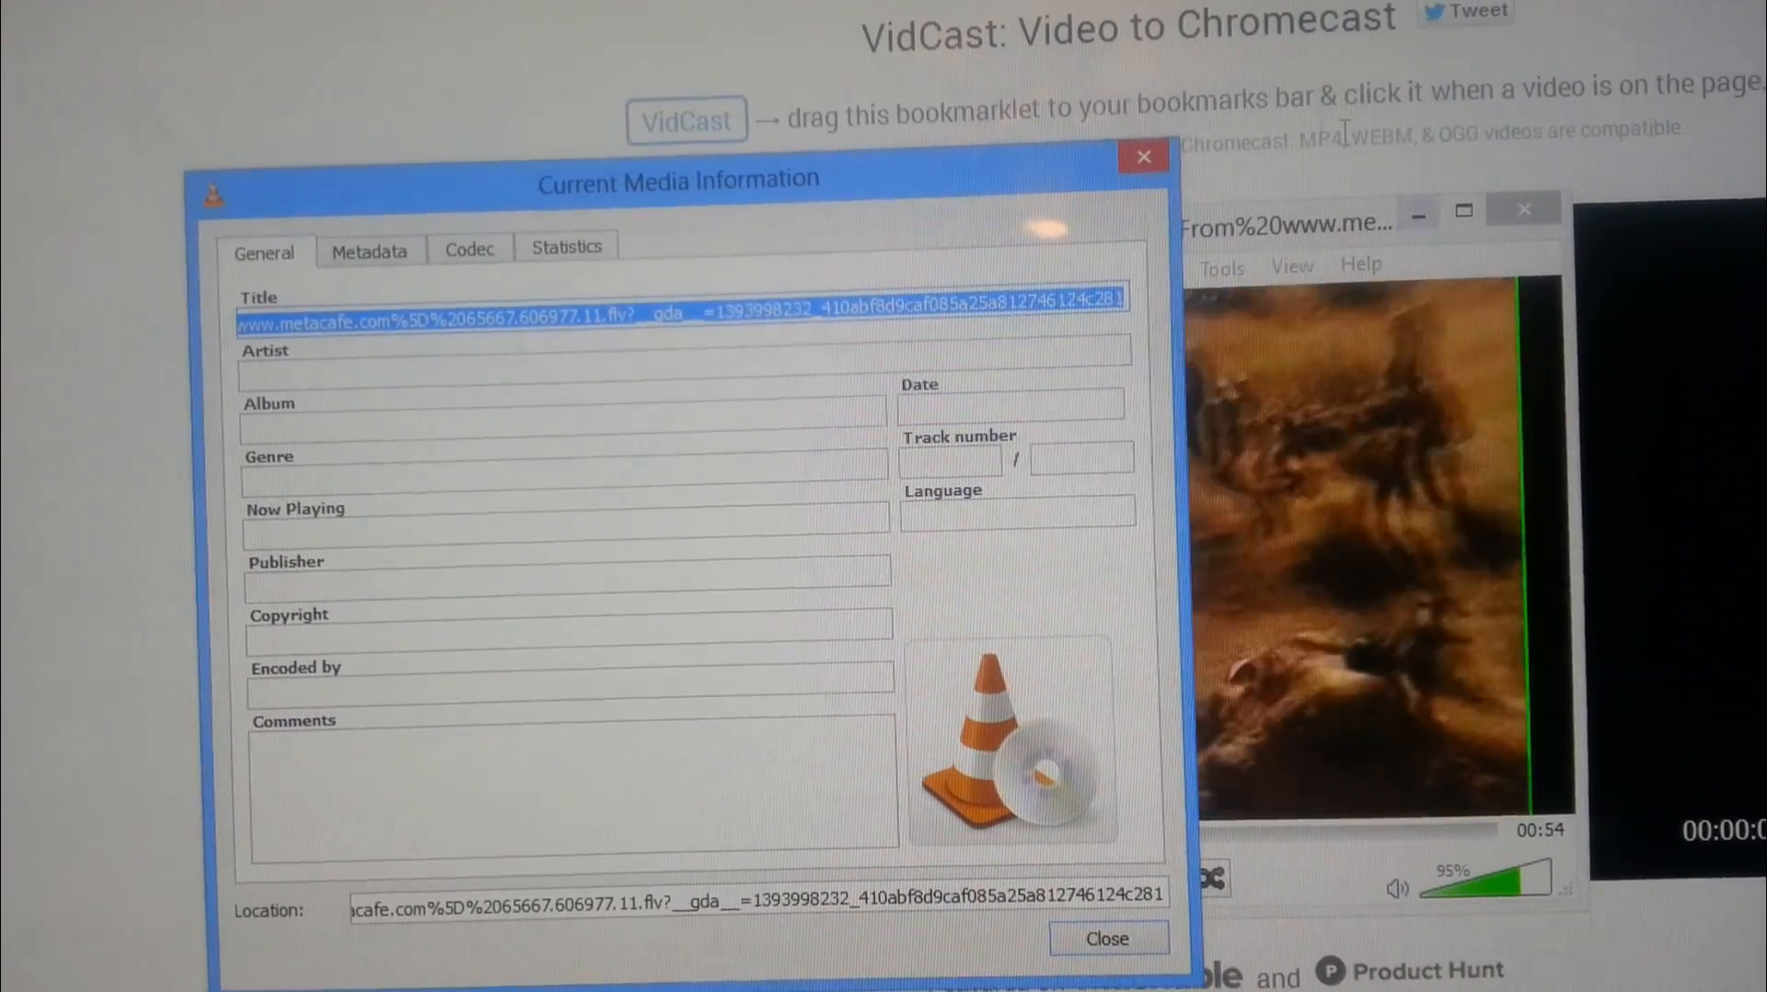
click(1108, 939)
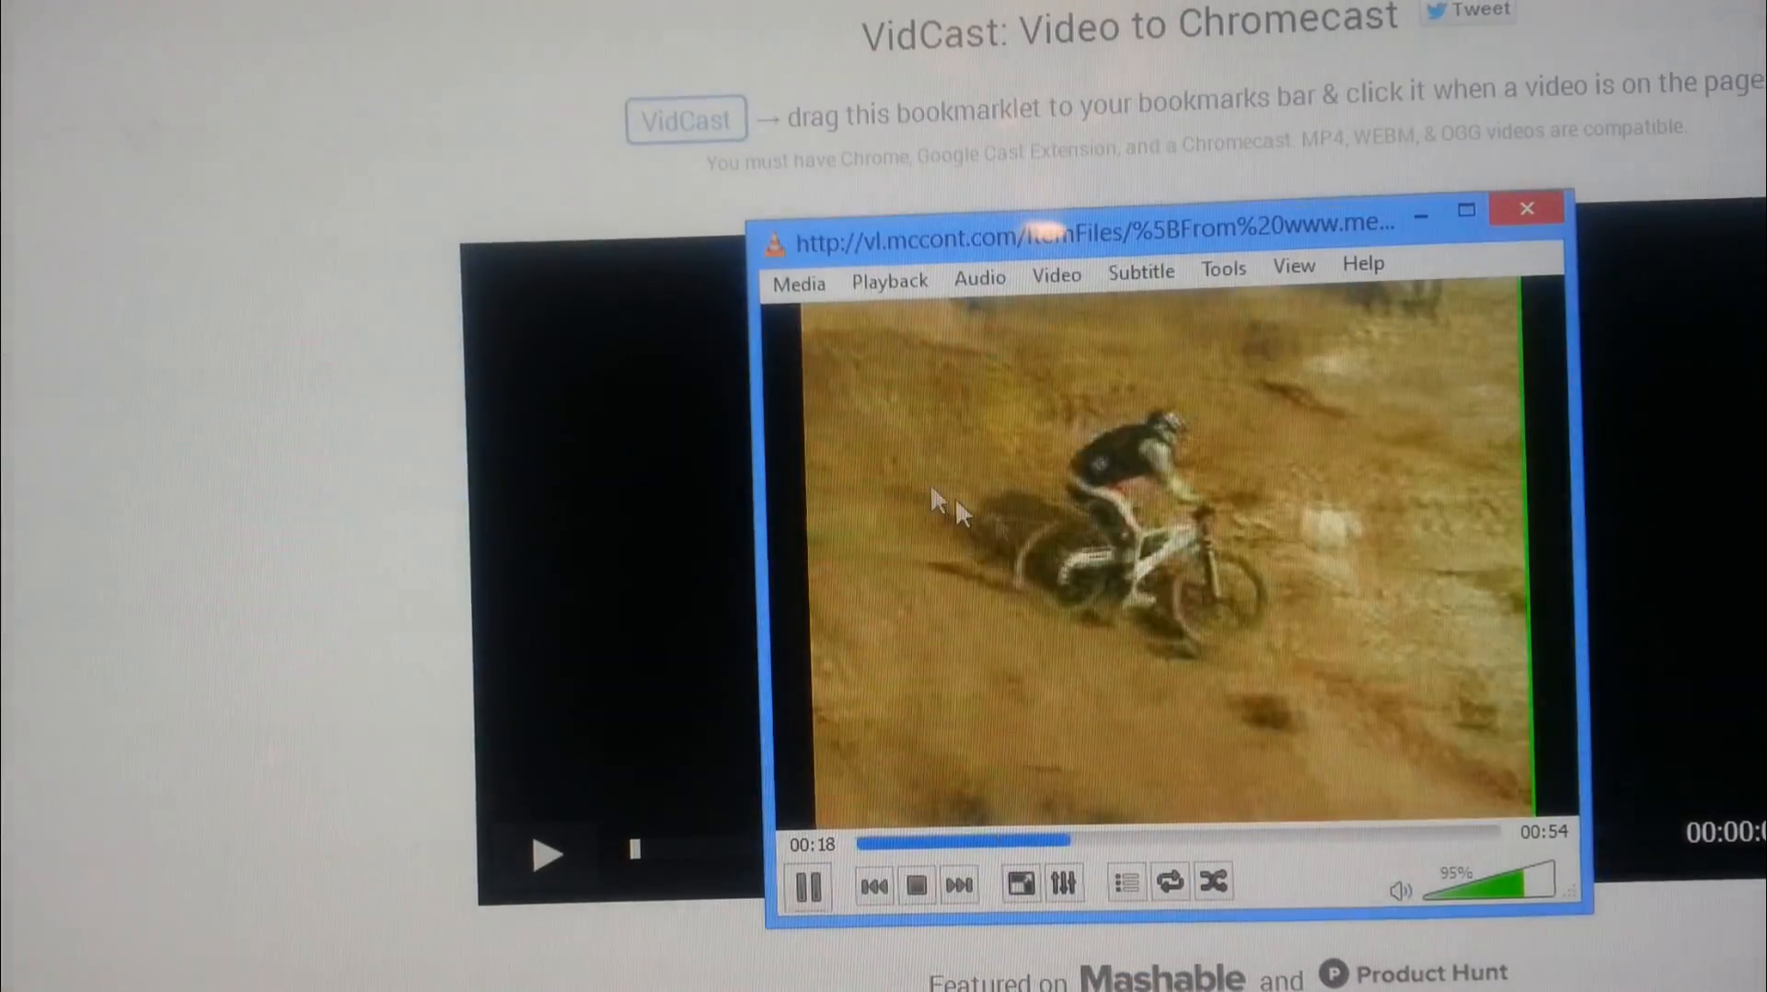
Step: Start the Stream wizard with the pasted Metacafe URL as a network source
click(797, 282)
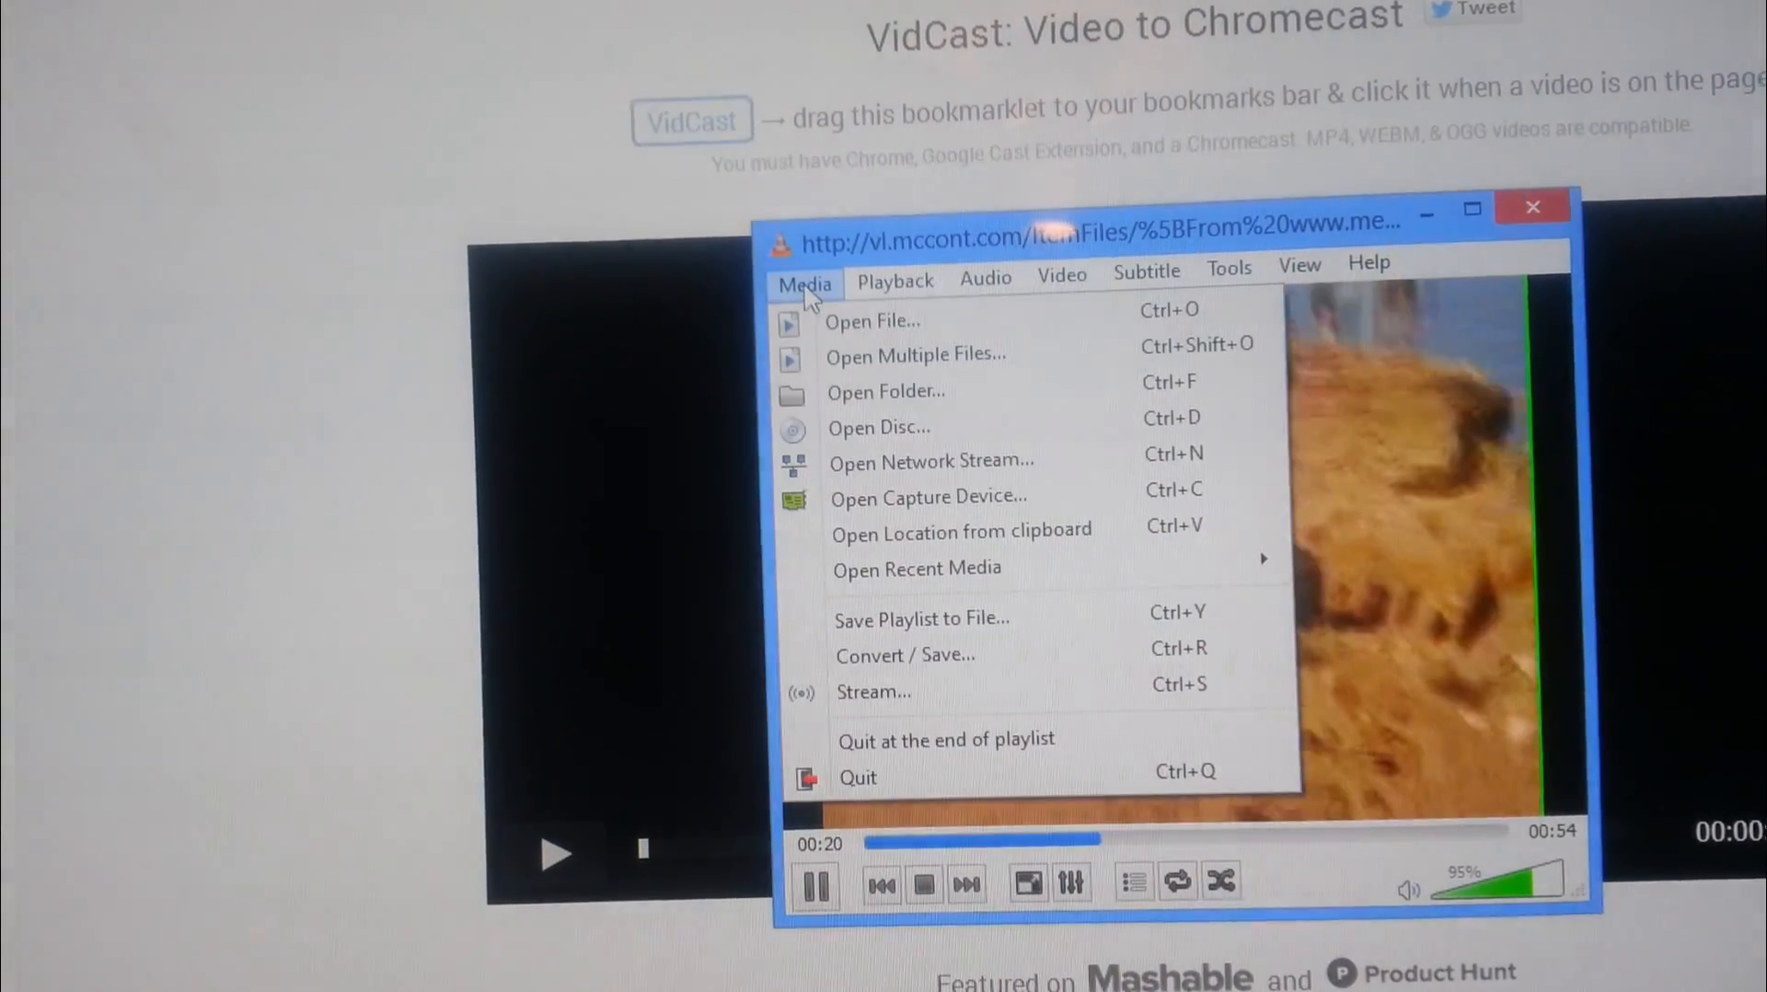
mouse_move(899, 663)
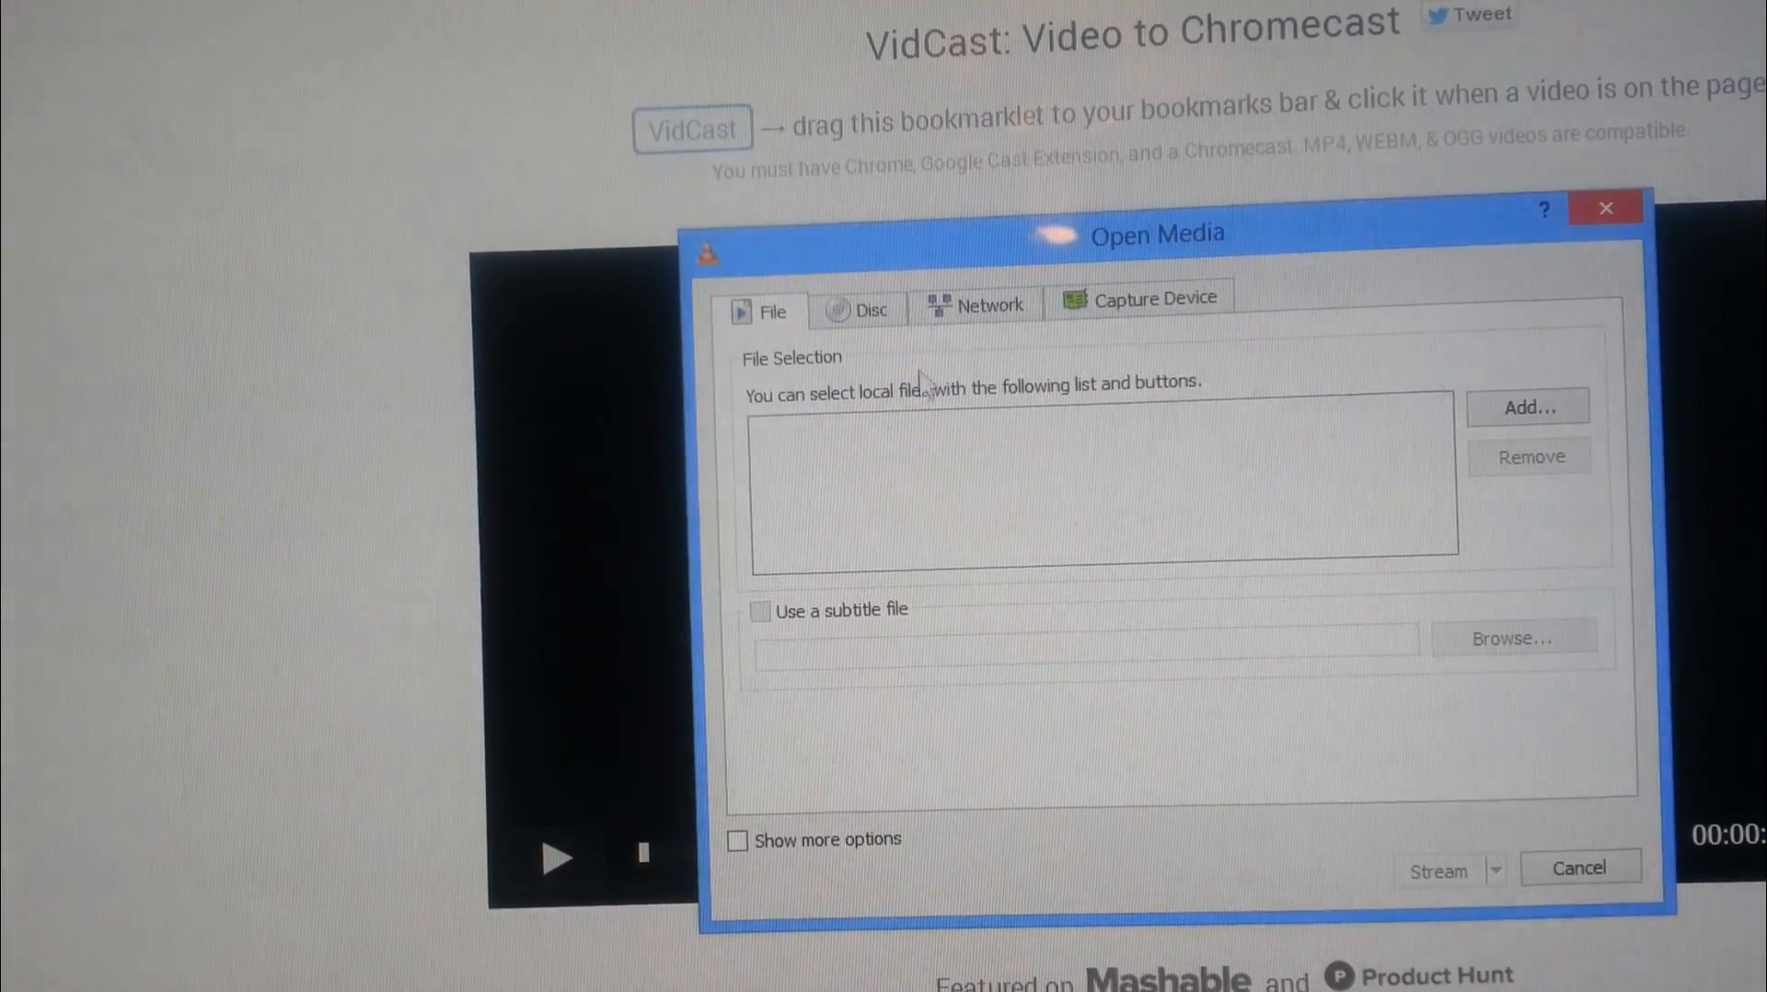
click(988, 307)
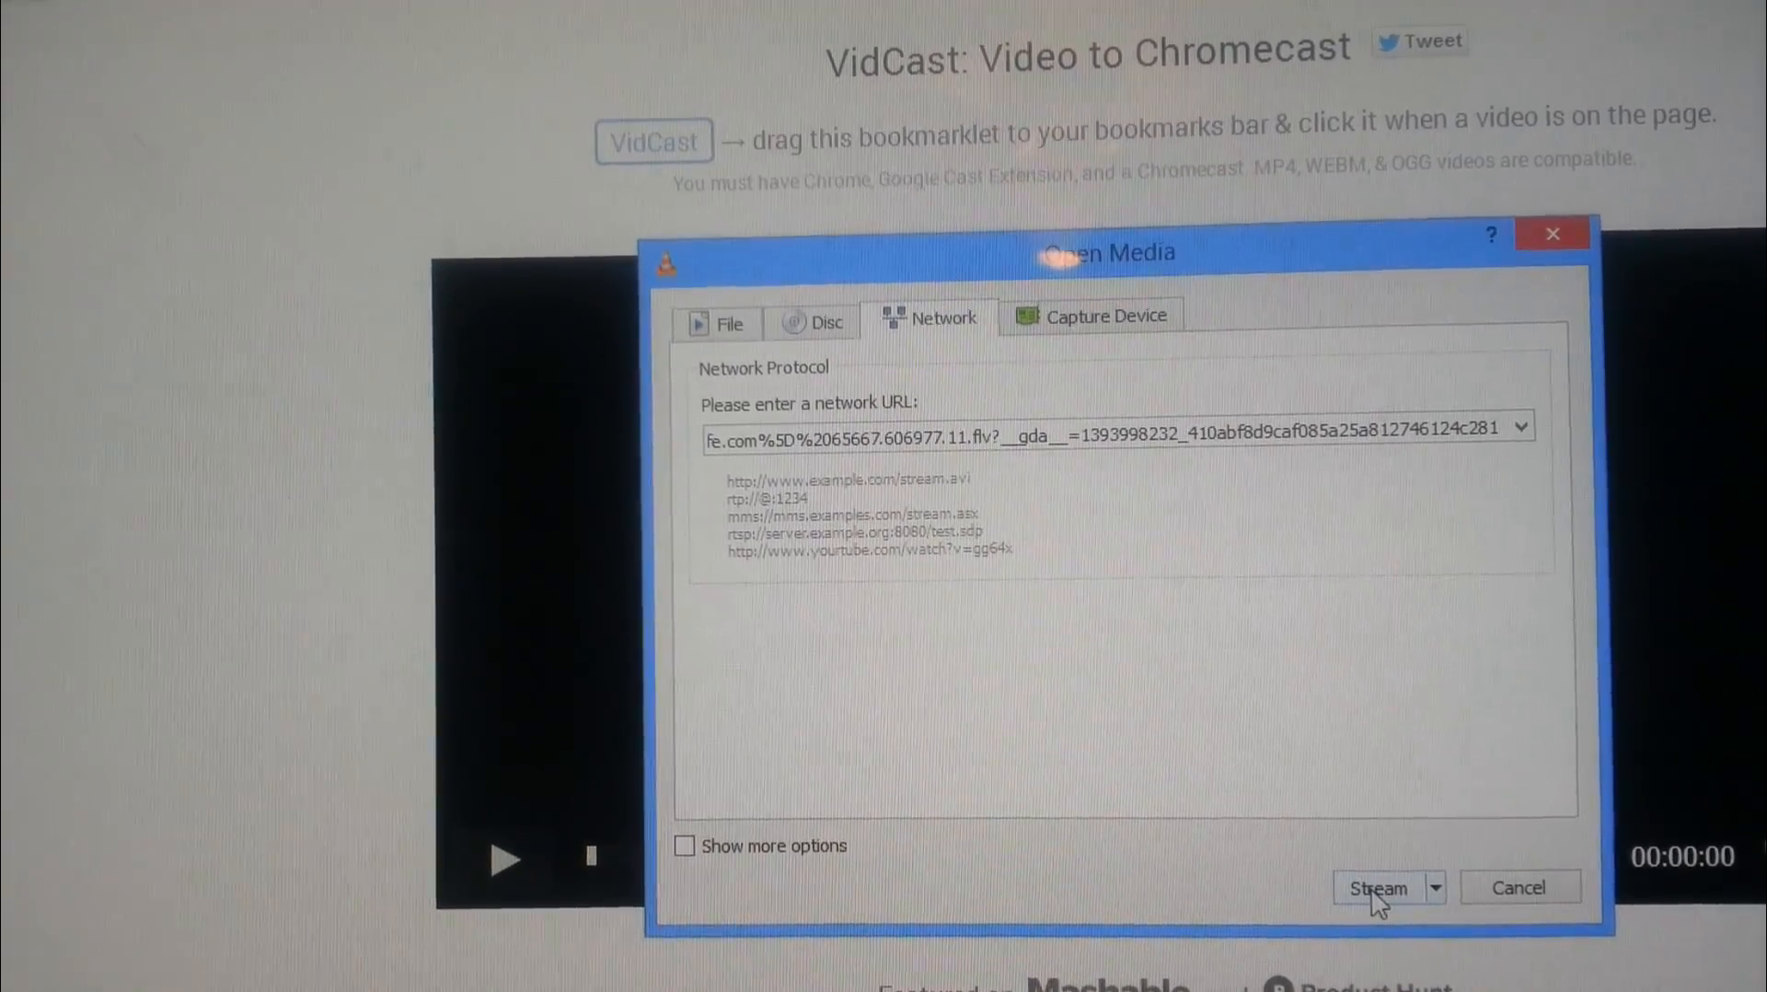
click(1379, 889)
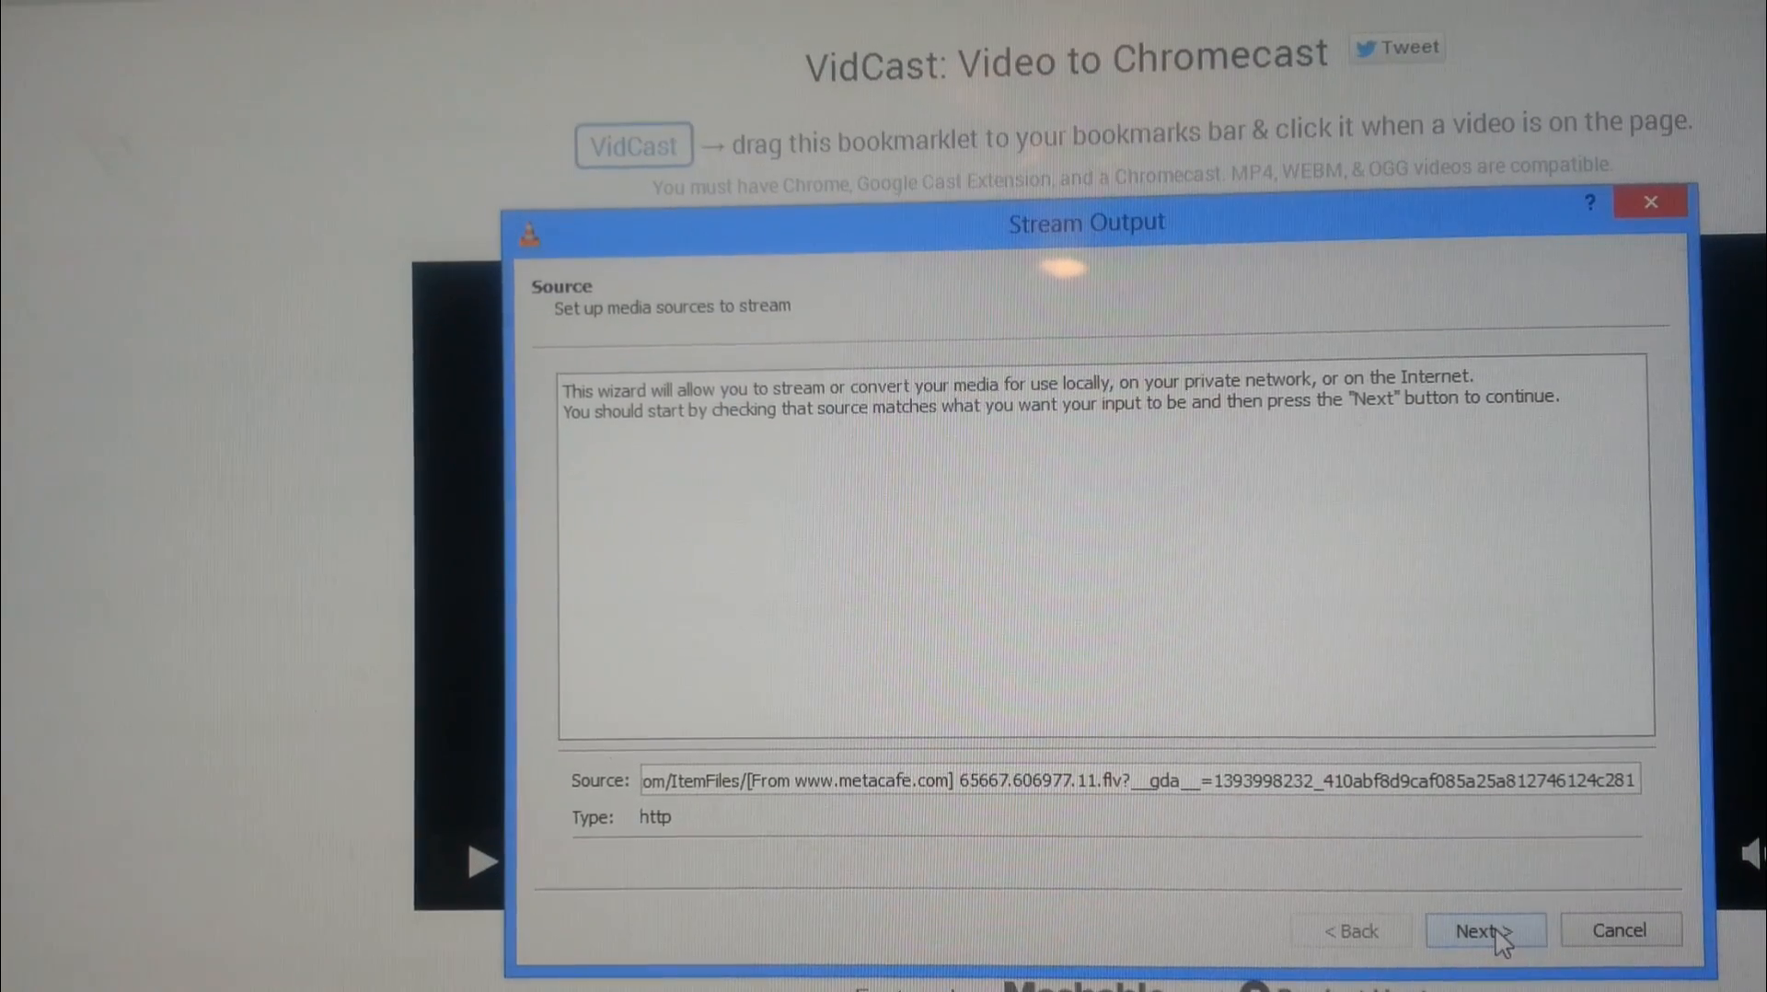
Step: Add an HTTP destination on port 8080 with path / for the stream
click(1485, 930)
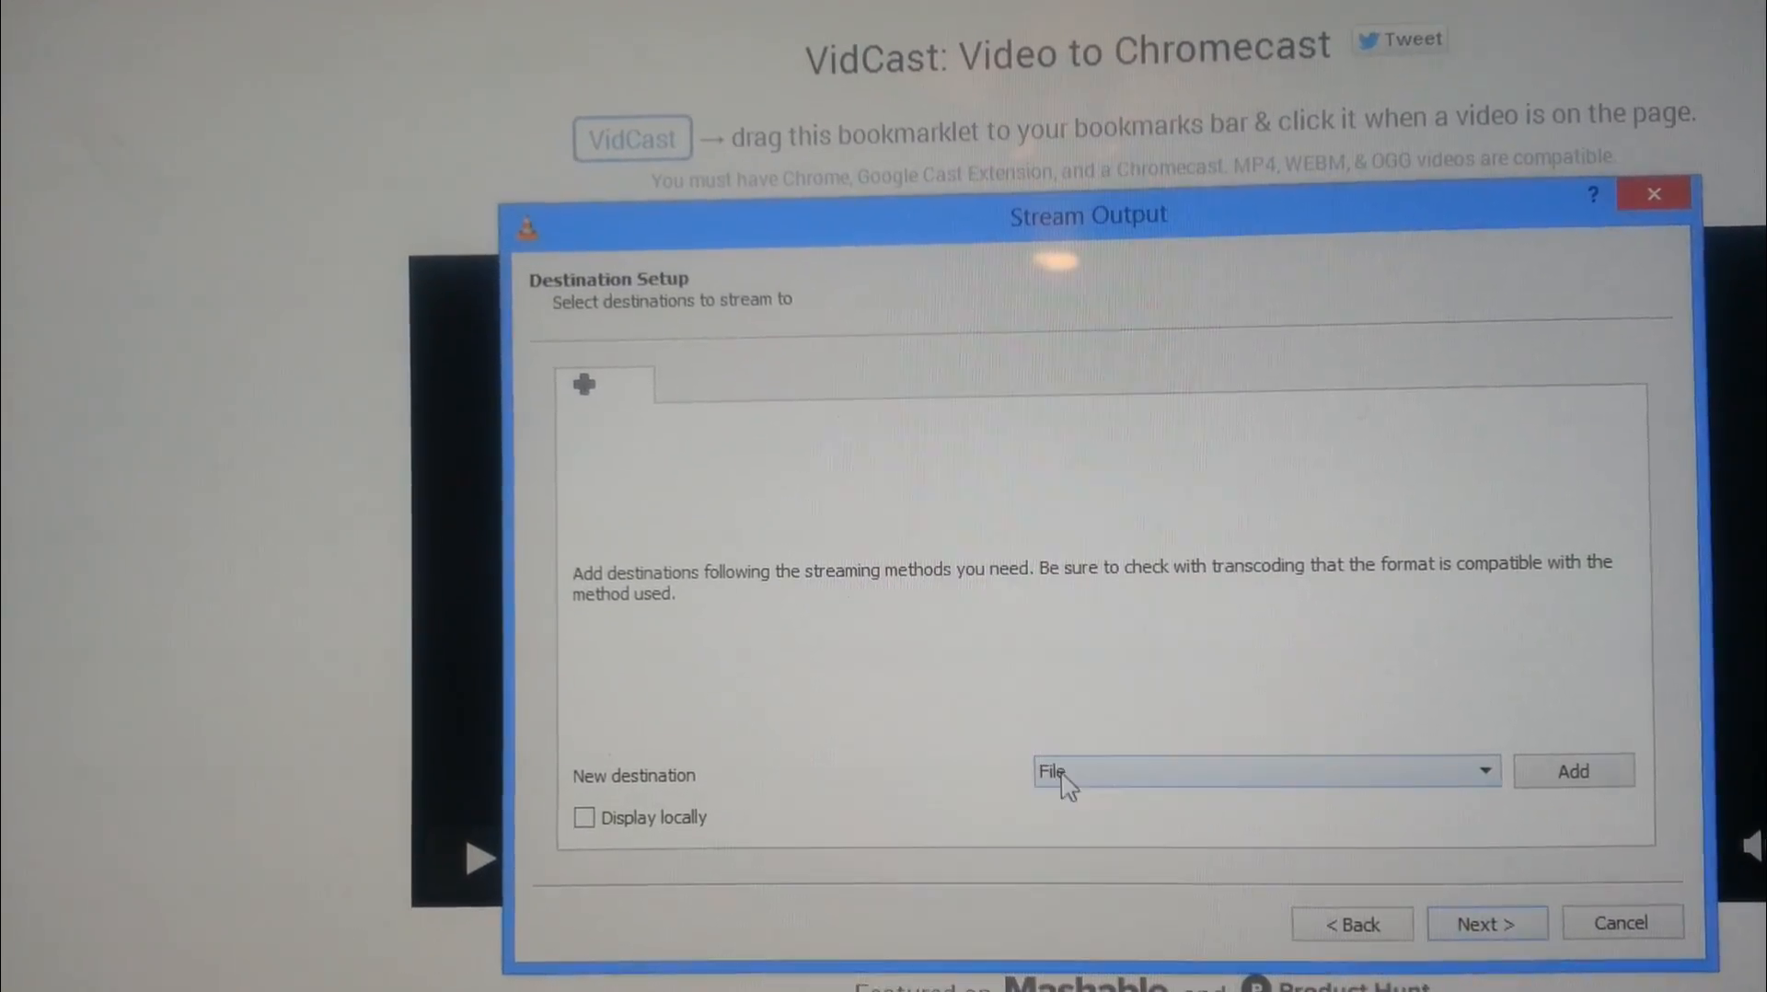
click(1484, 771)
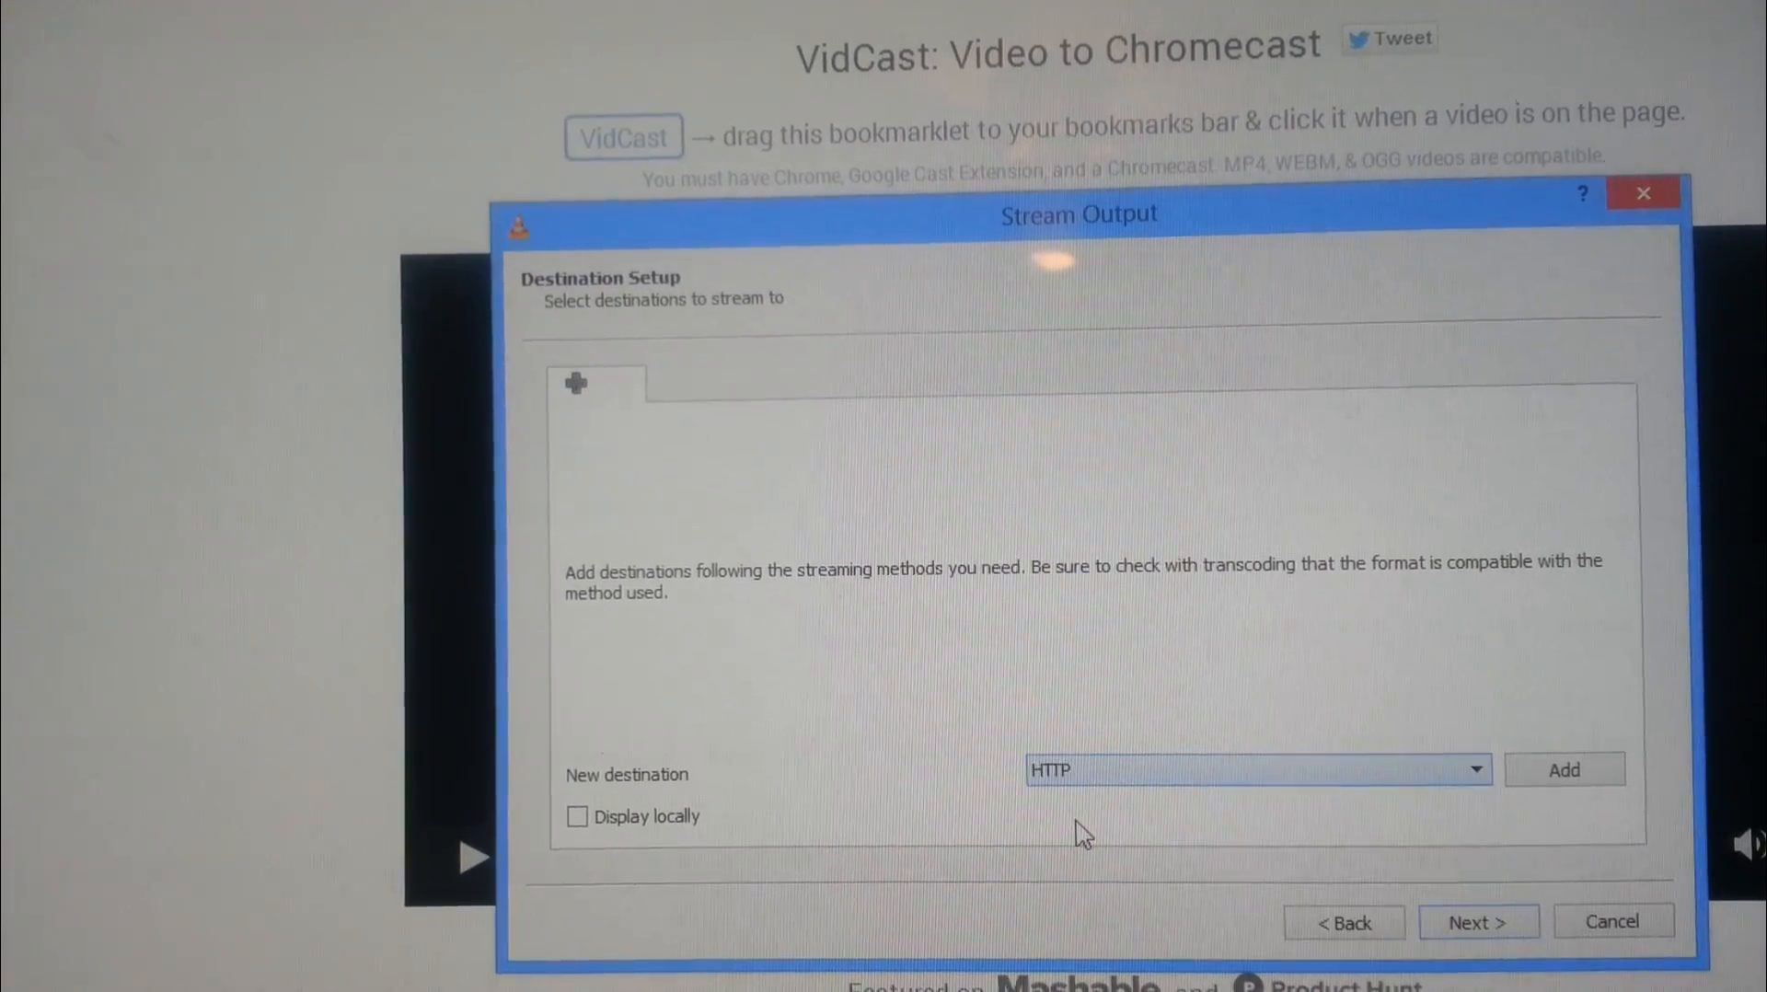
click(1562, 769)
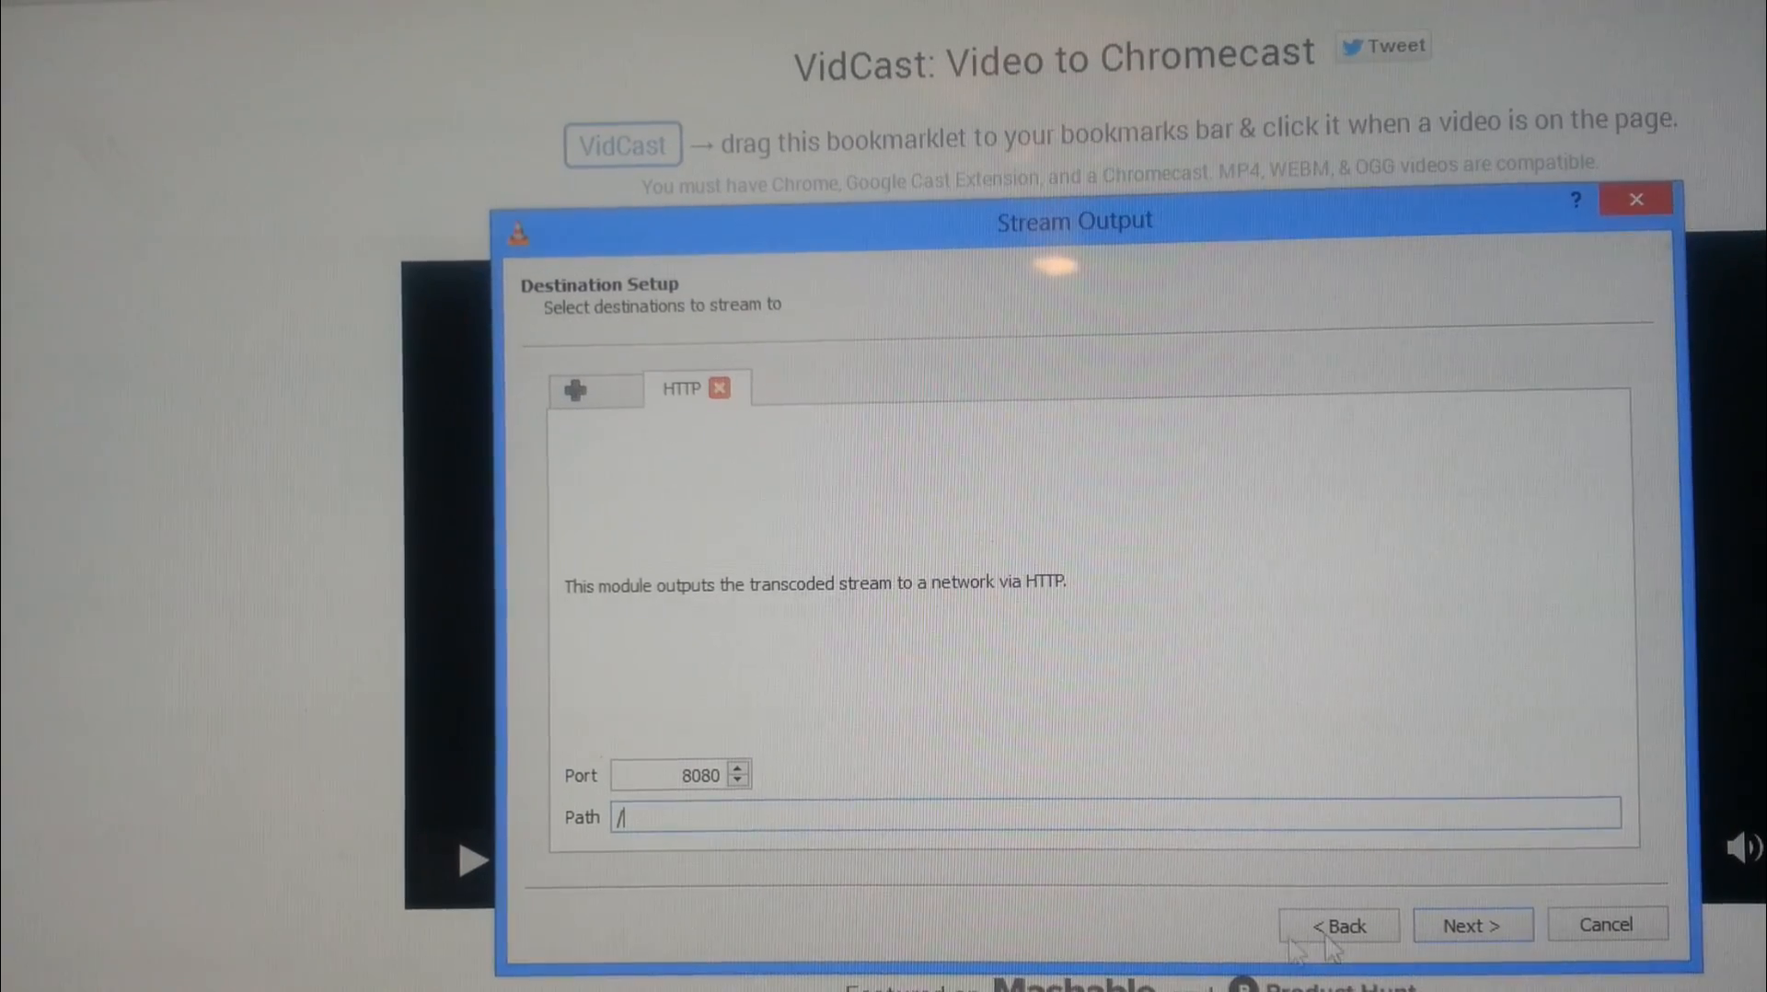
click(1473, 926)
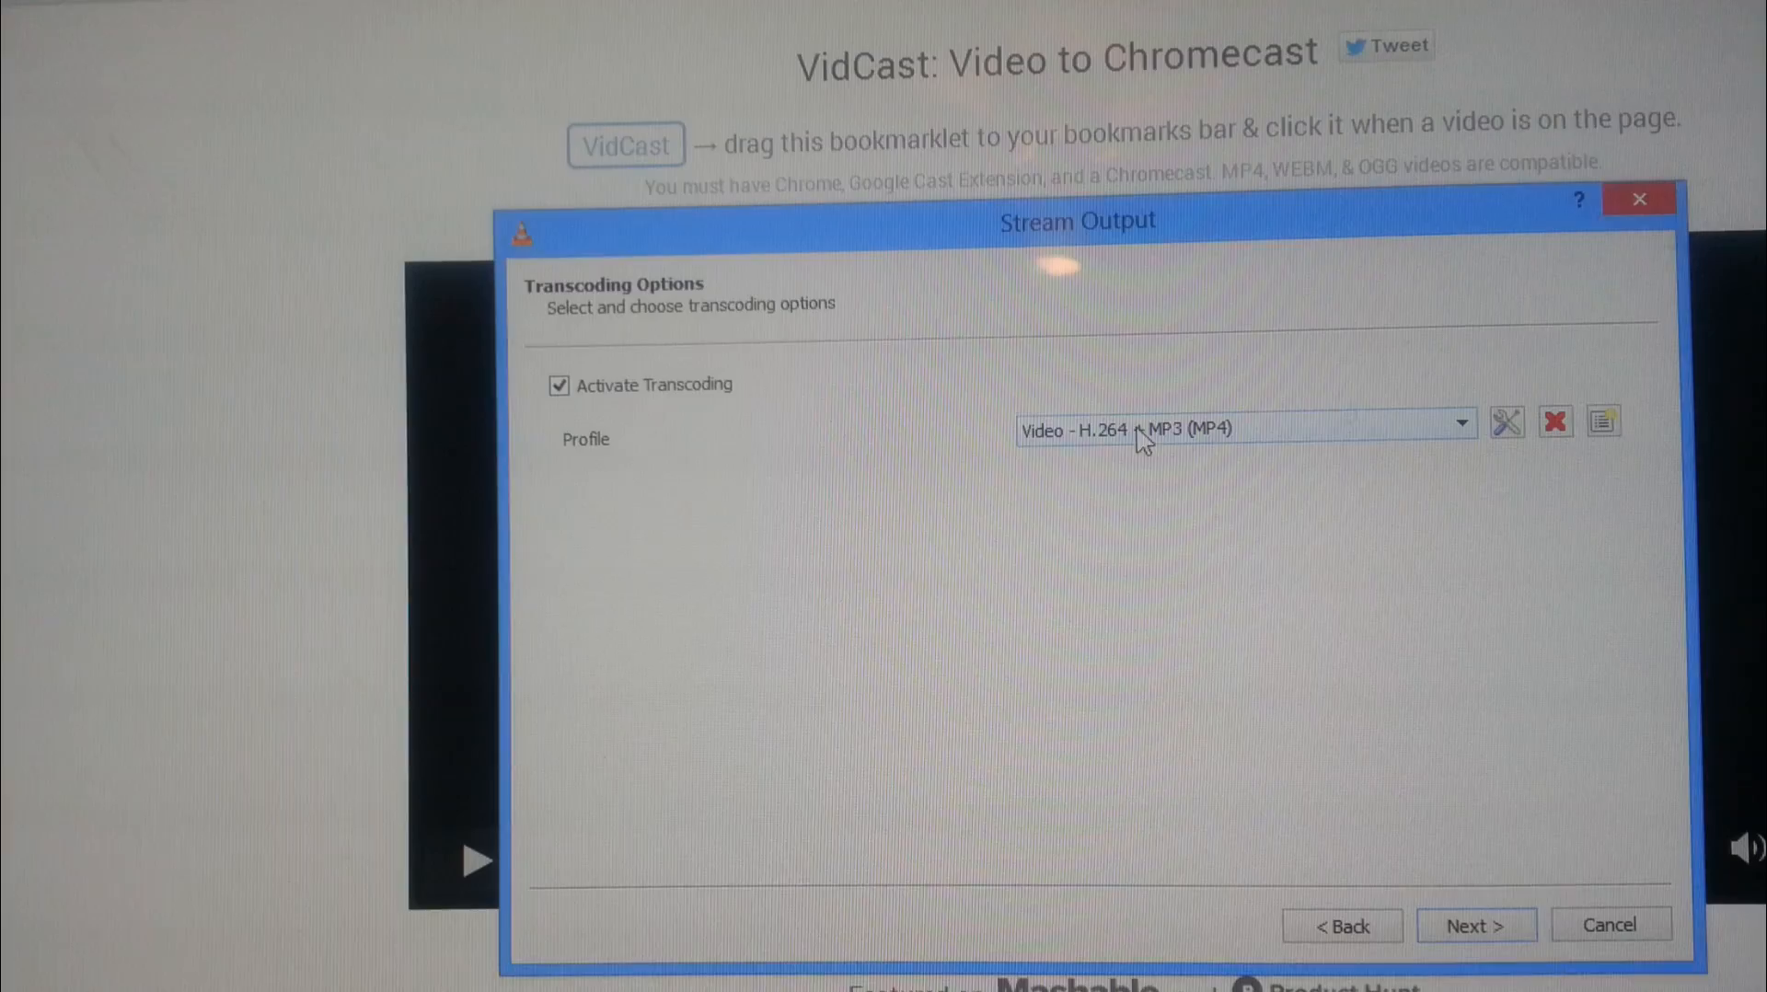
Step: Choose the VP80 + Vorbis (Webm) transcoding profile and stream all elementary streams
click(1461, 423)
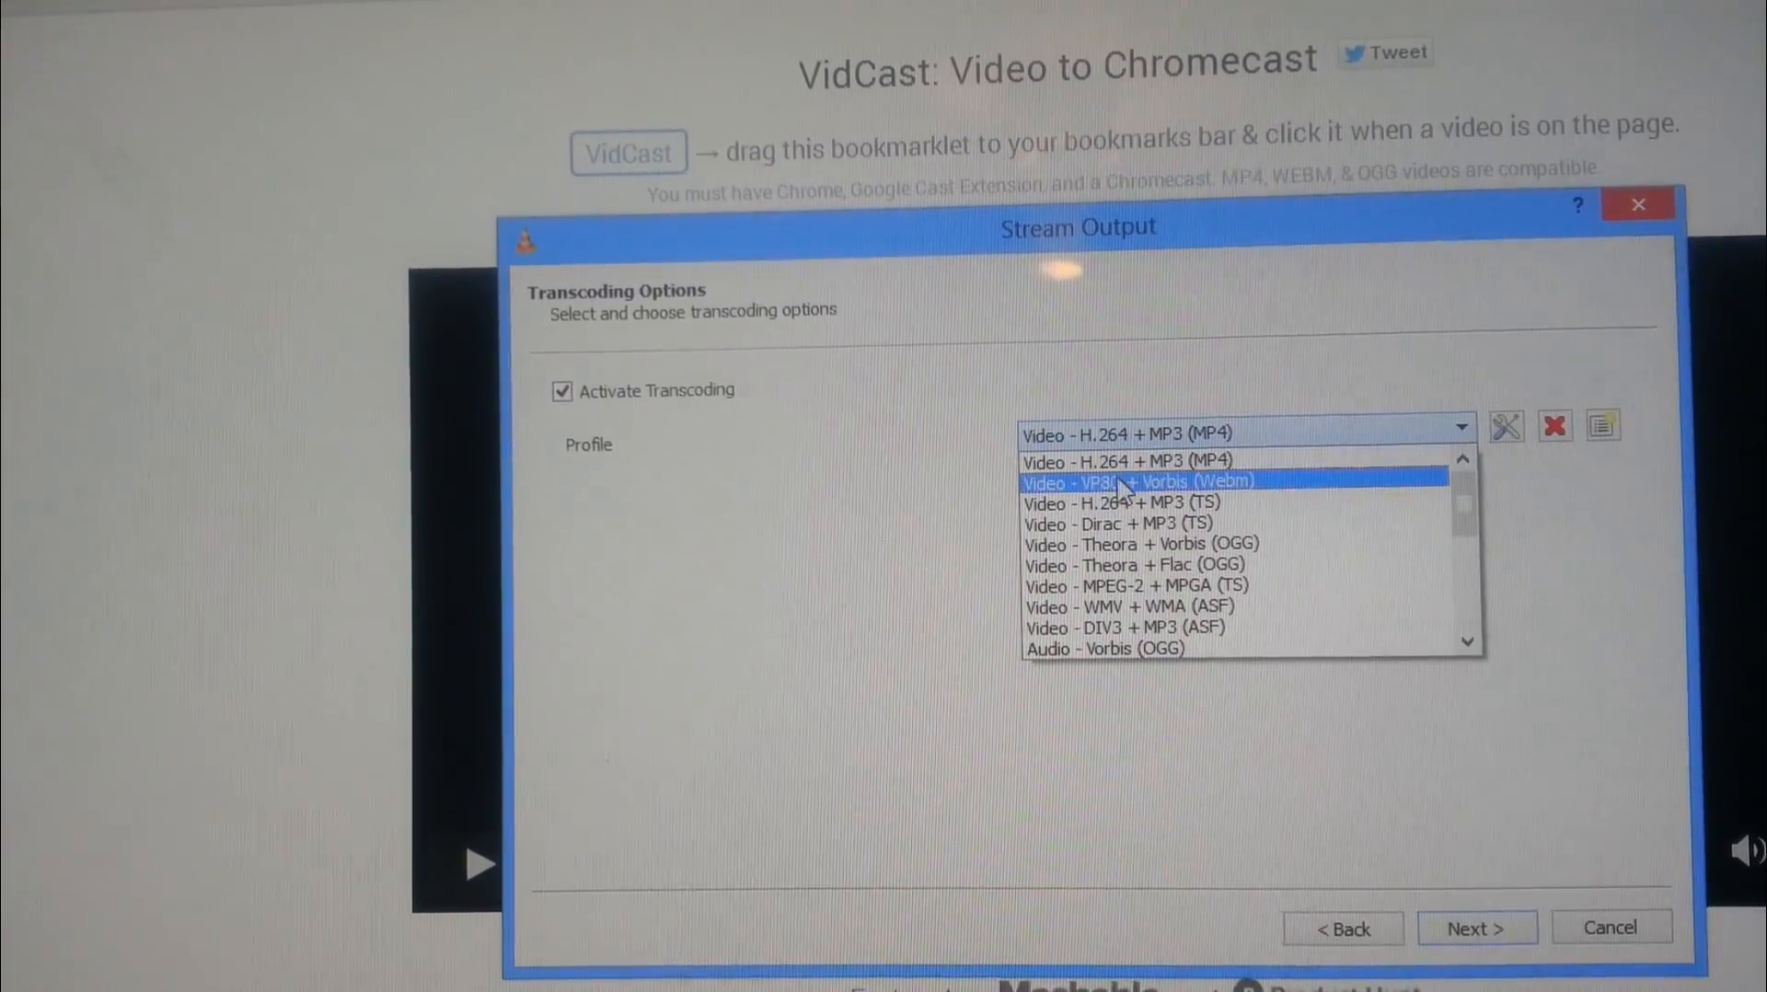
click(1137, 483)
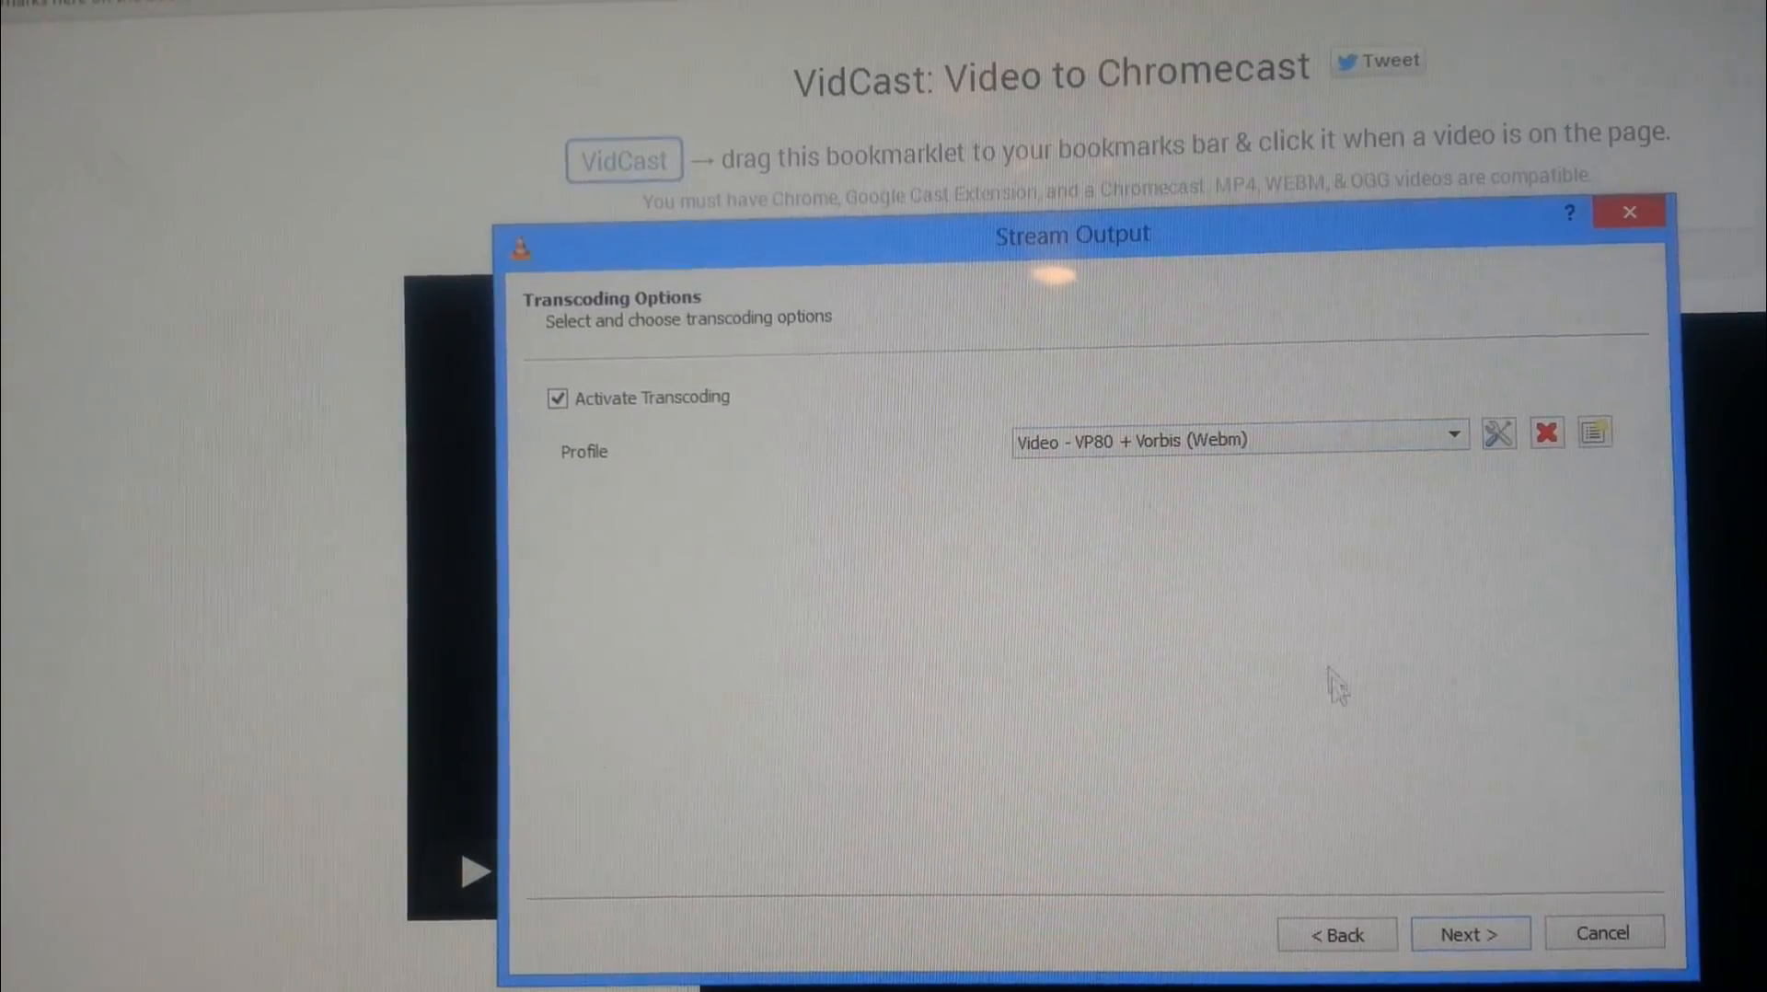
click(1469, 933)
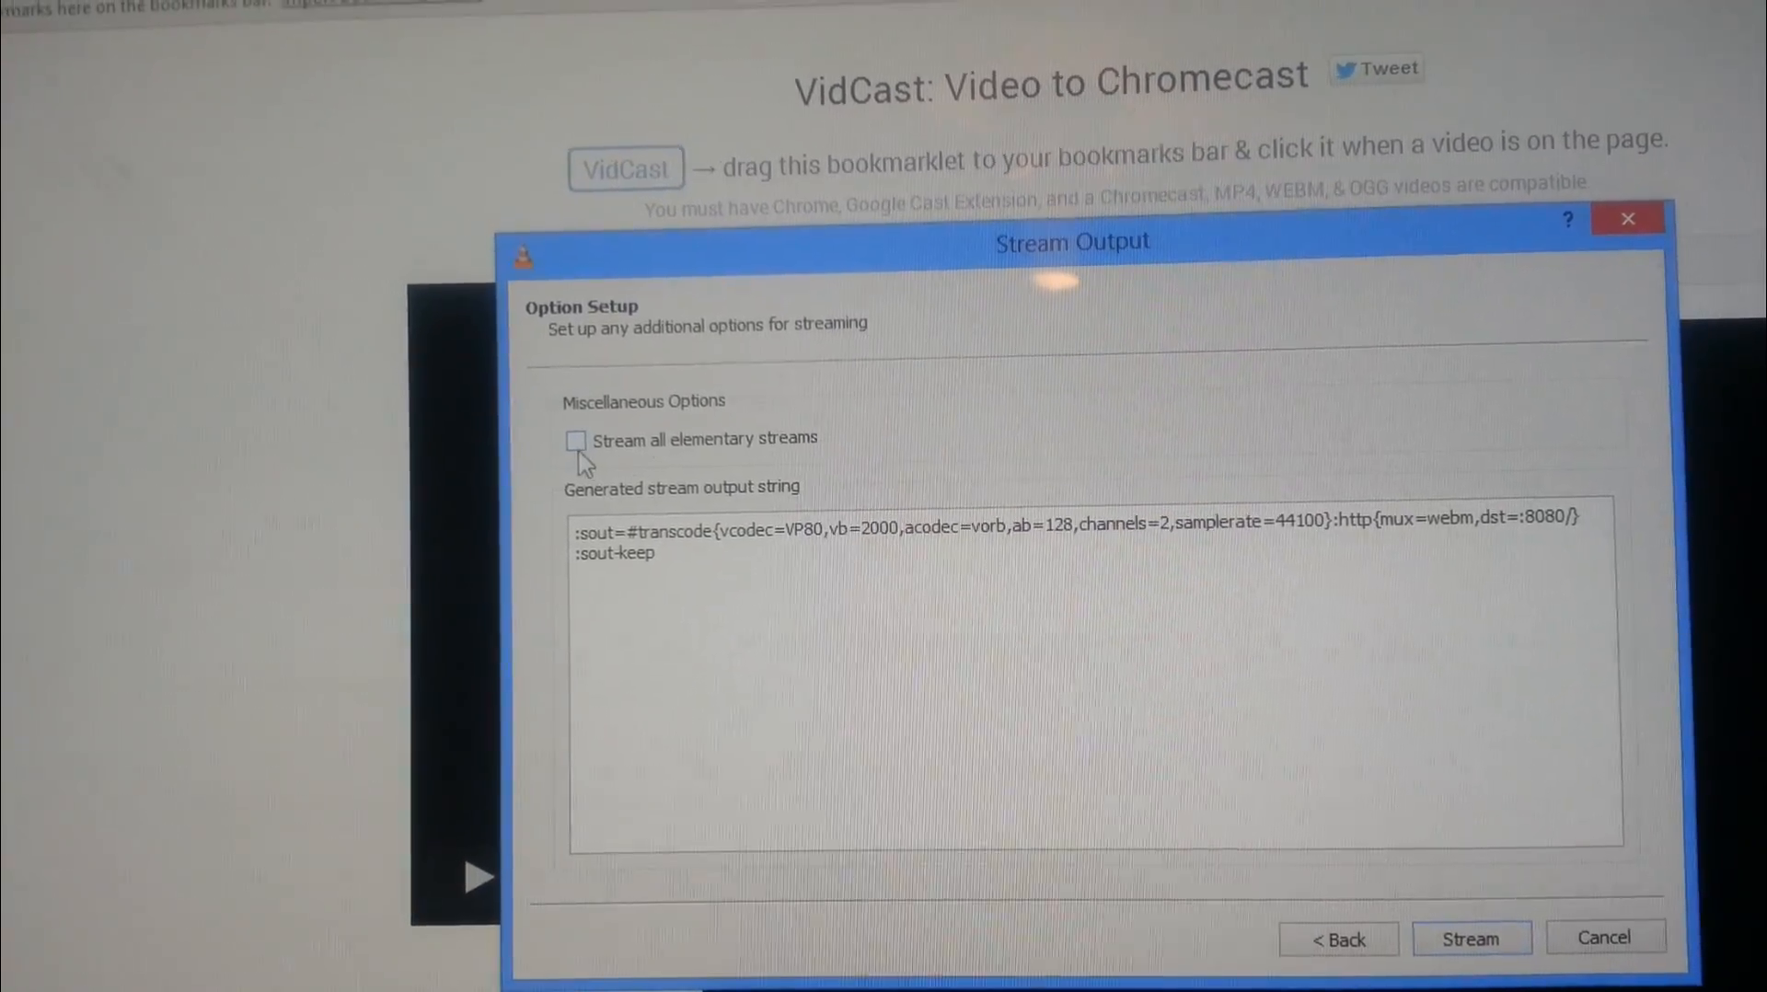
click(574, 439)
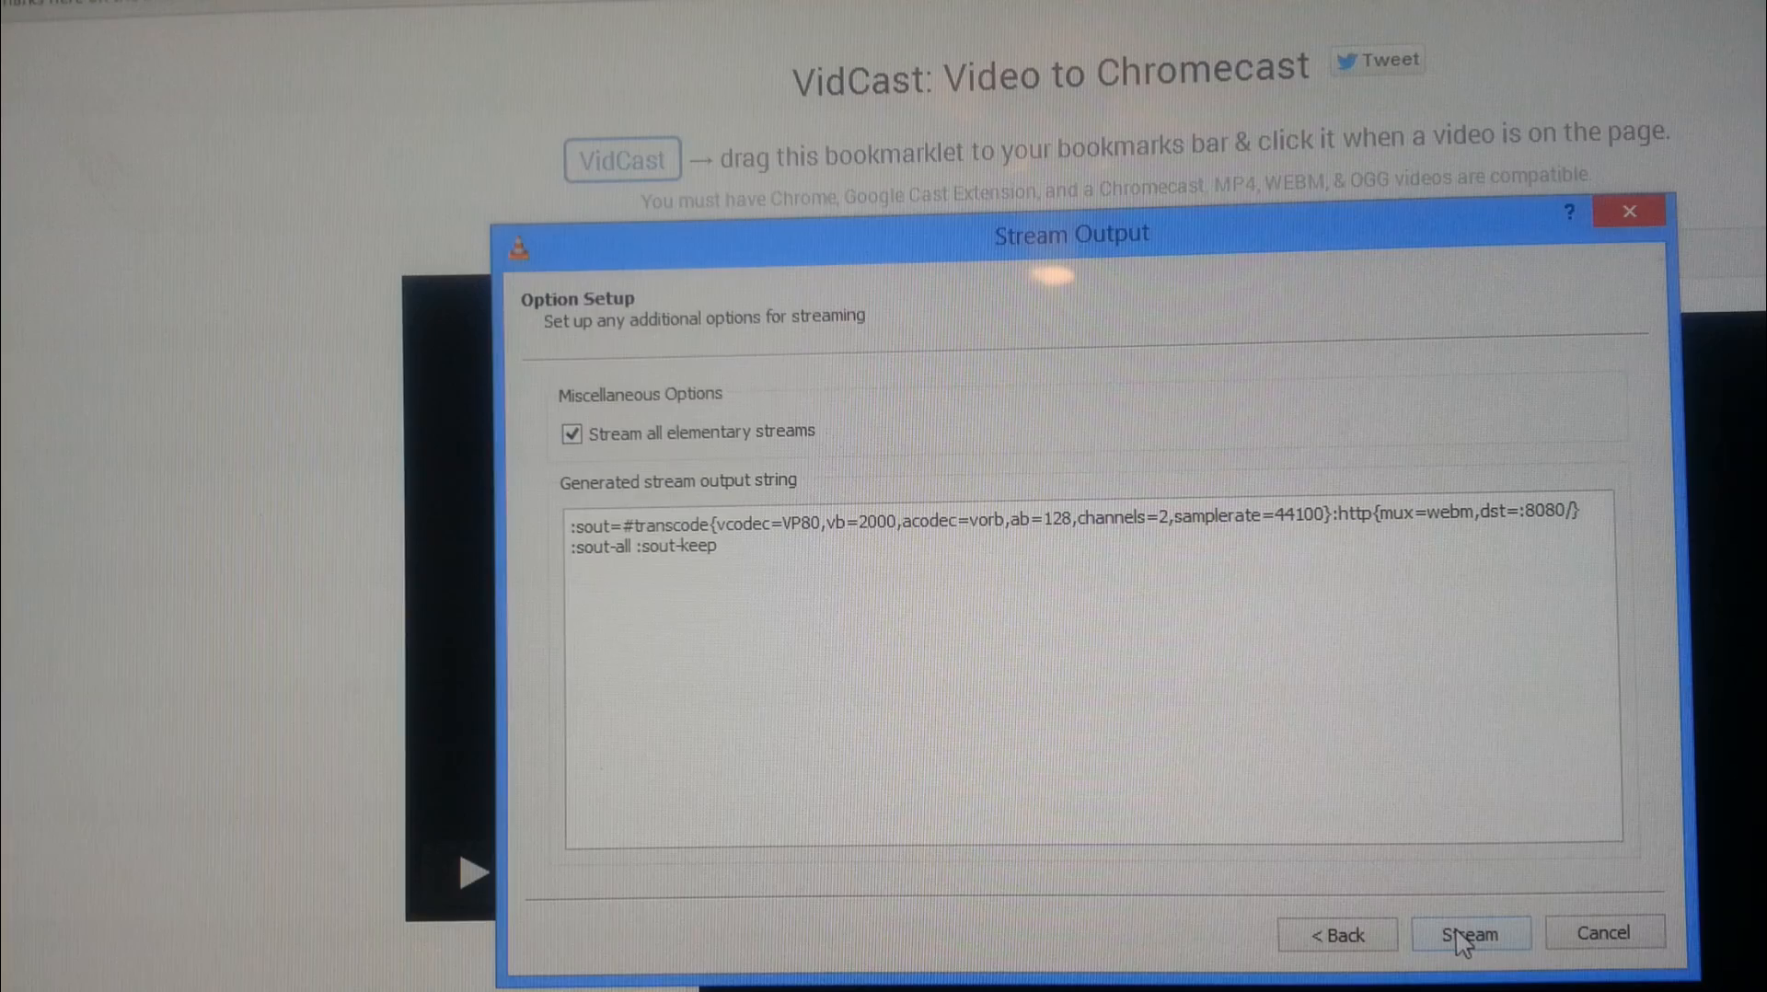
Step: Start the configured WebM HTTP stream so VidCast loads it
click(1469, 933)
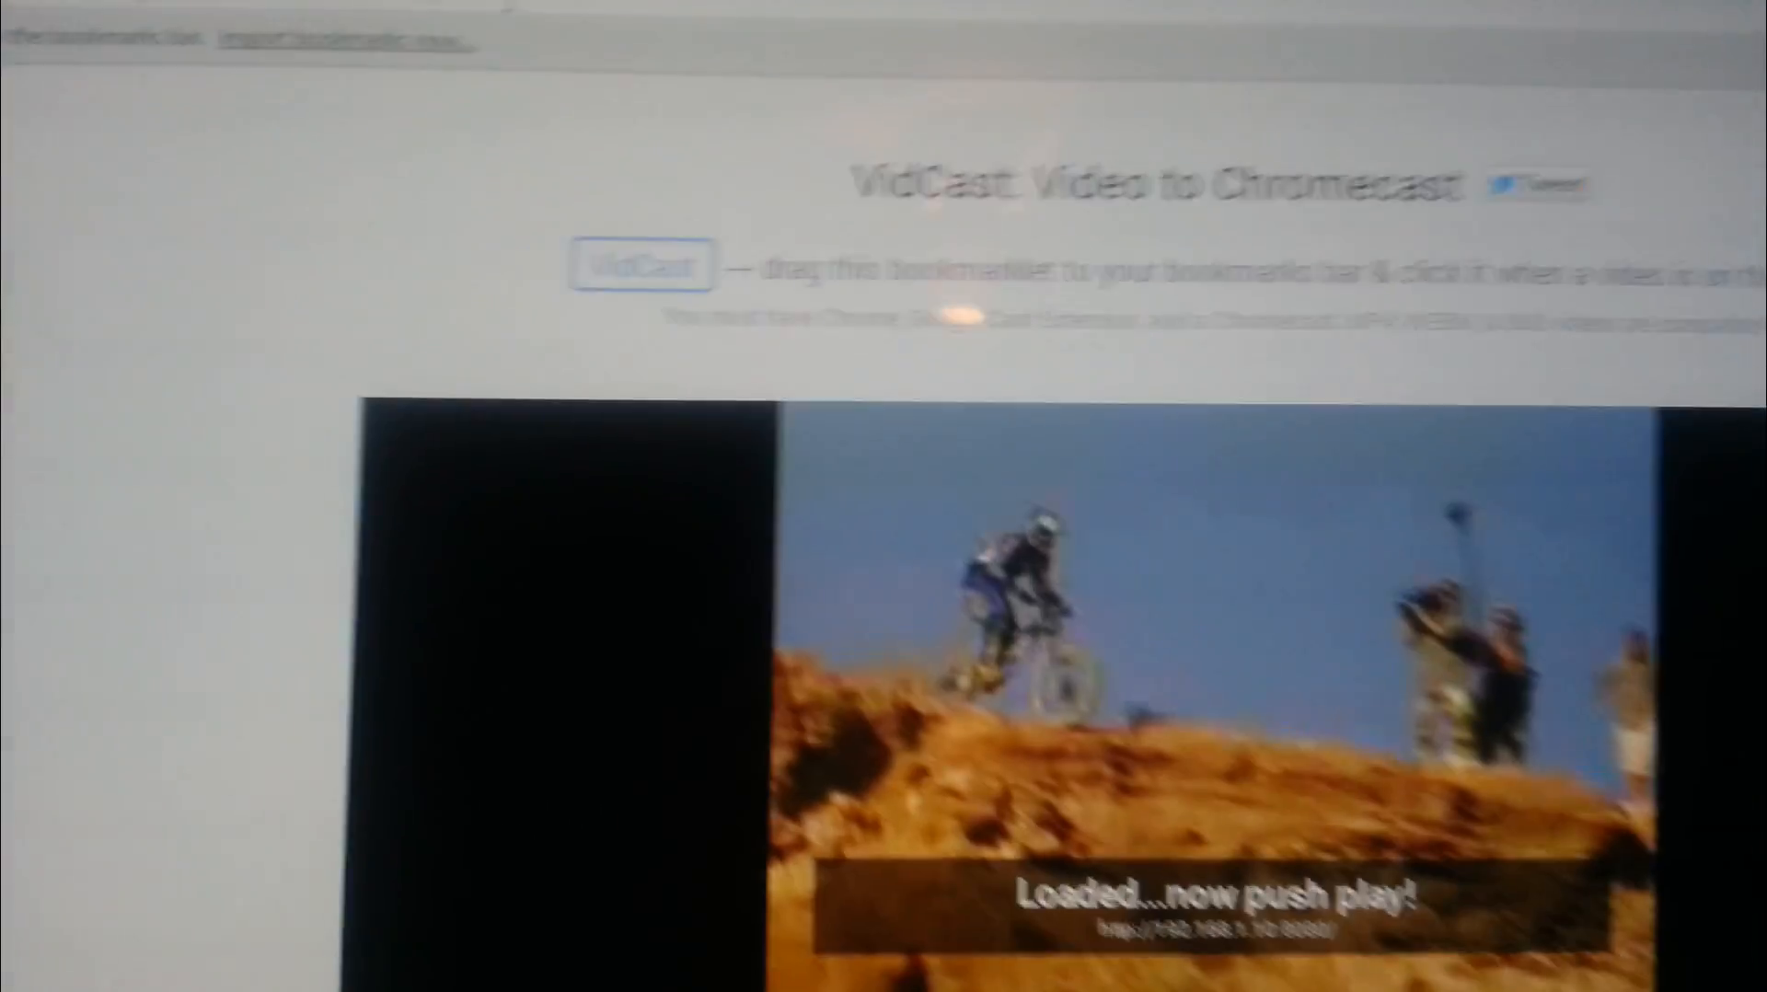
Step: Play the stream in the VidCast player and cast the tab to the Chromecast
scroll(down, 3)
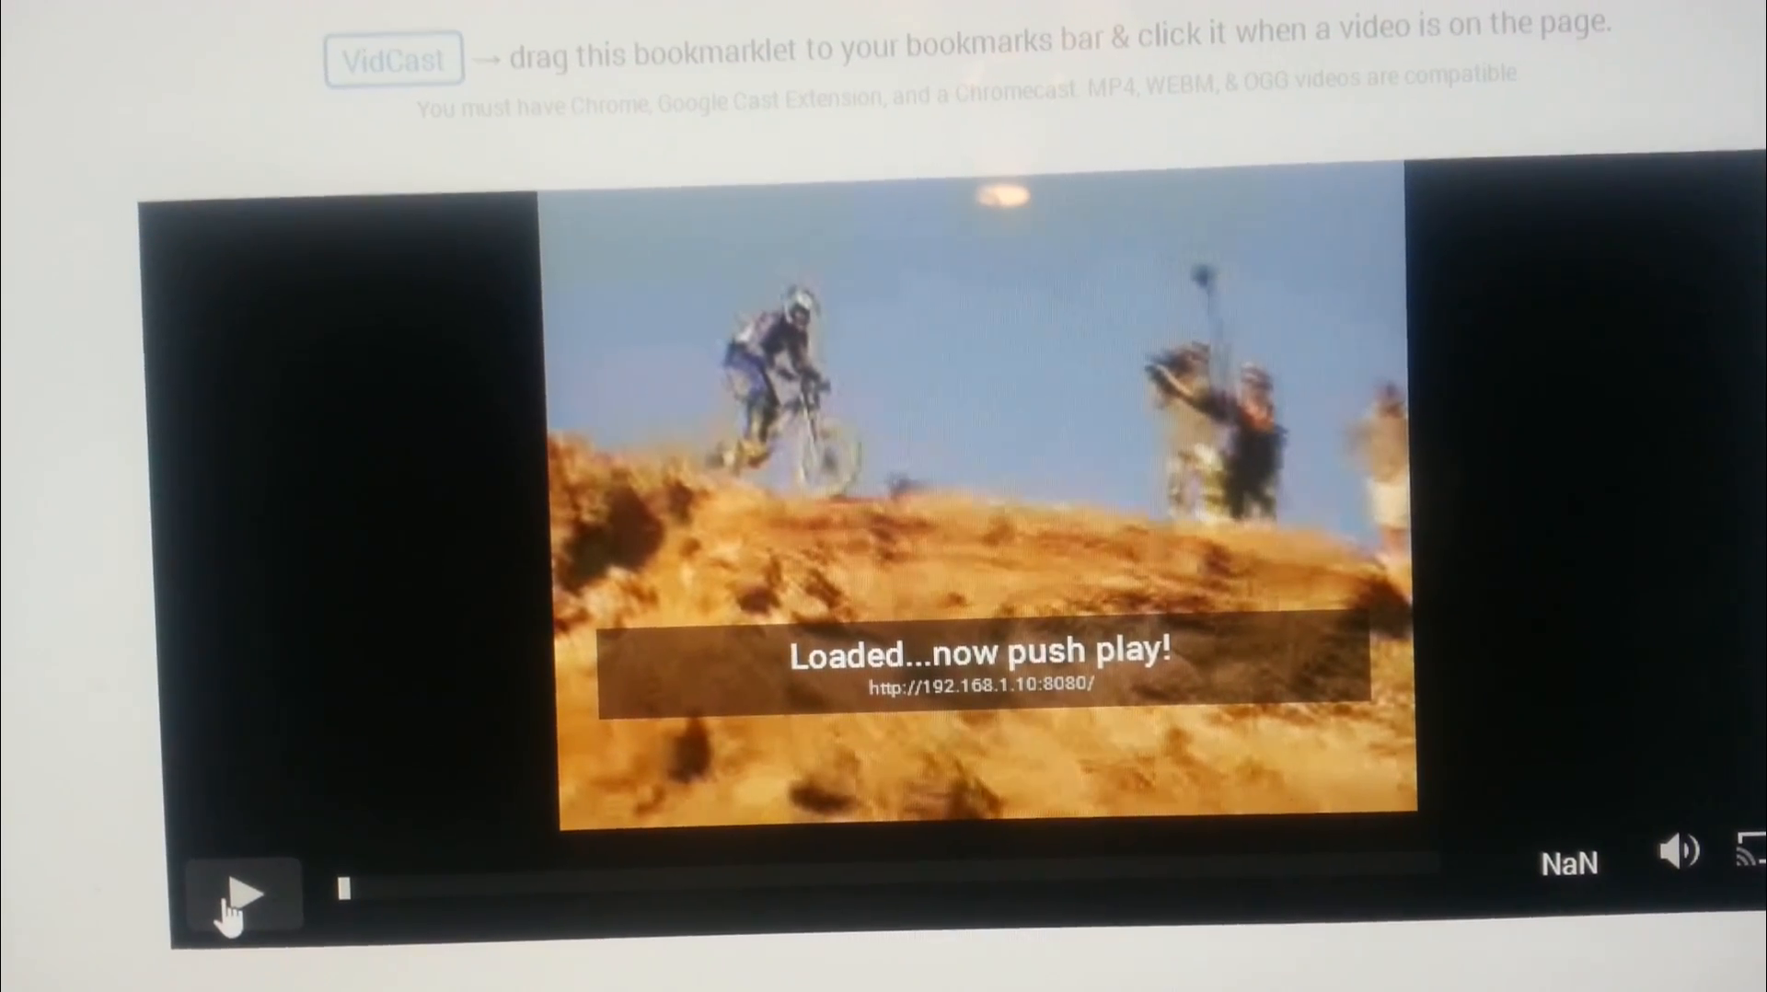
click(238, 894)
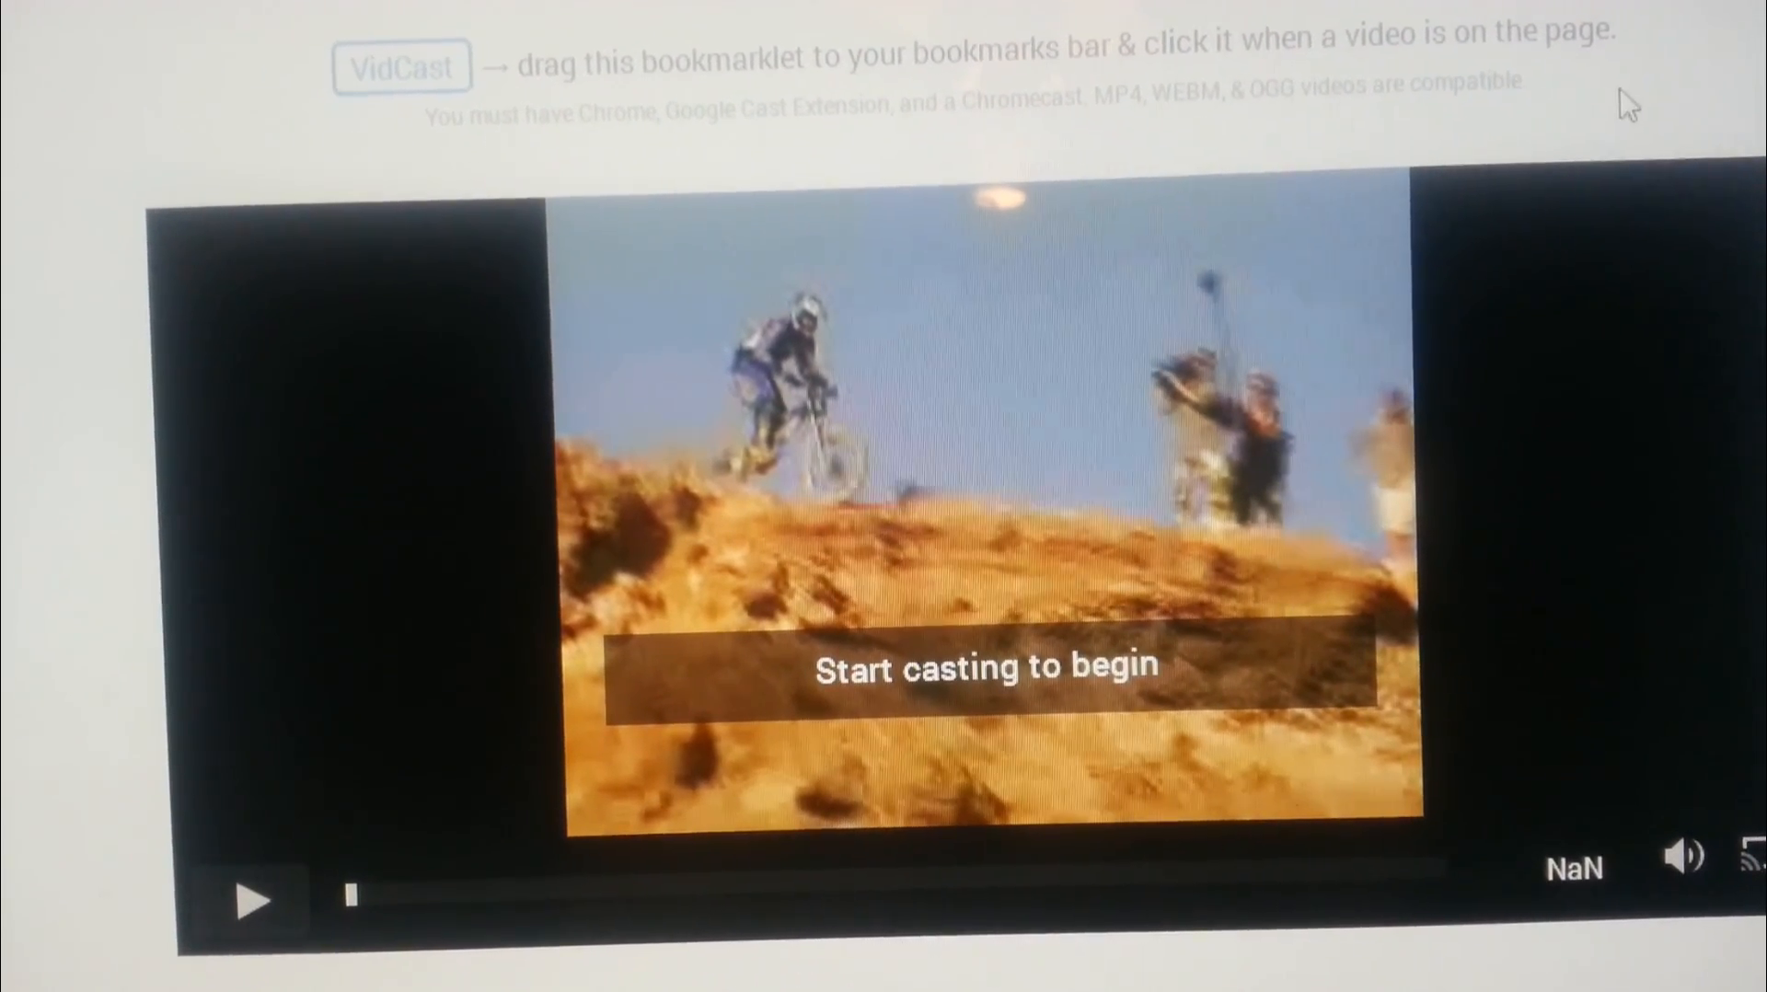
click(1741, 863)
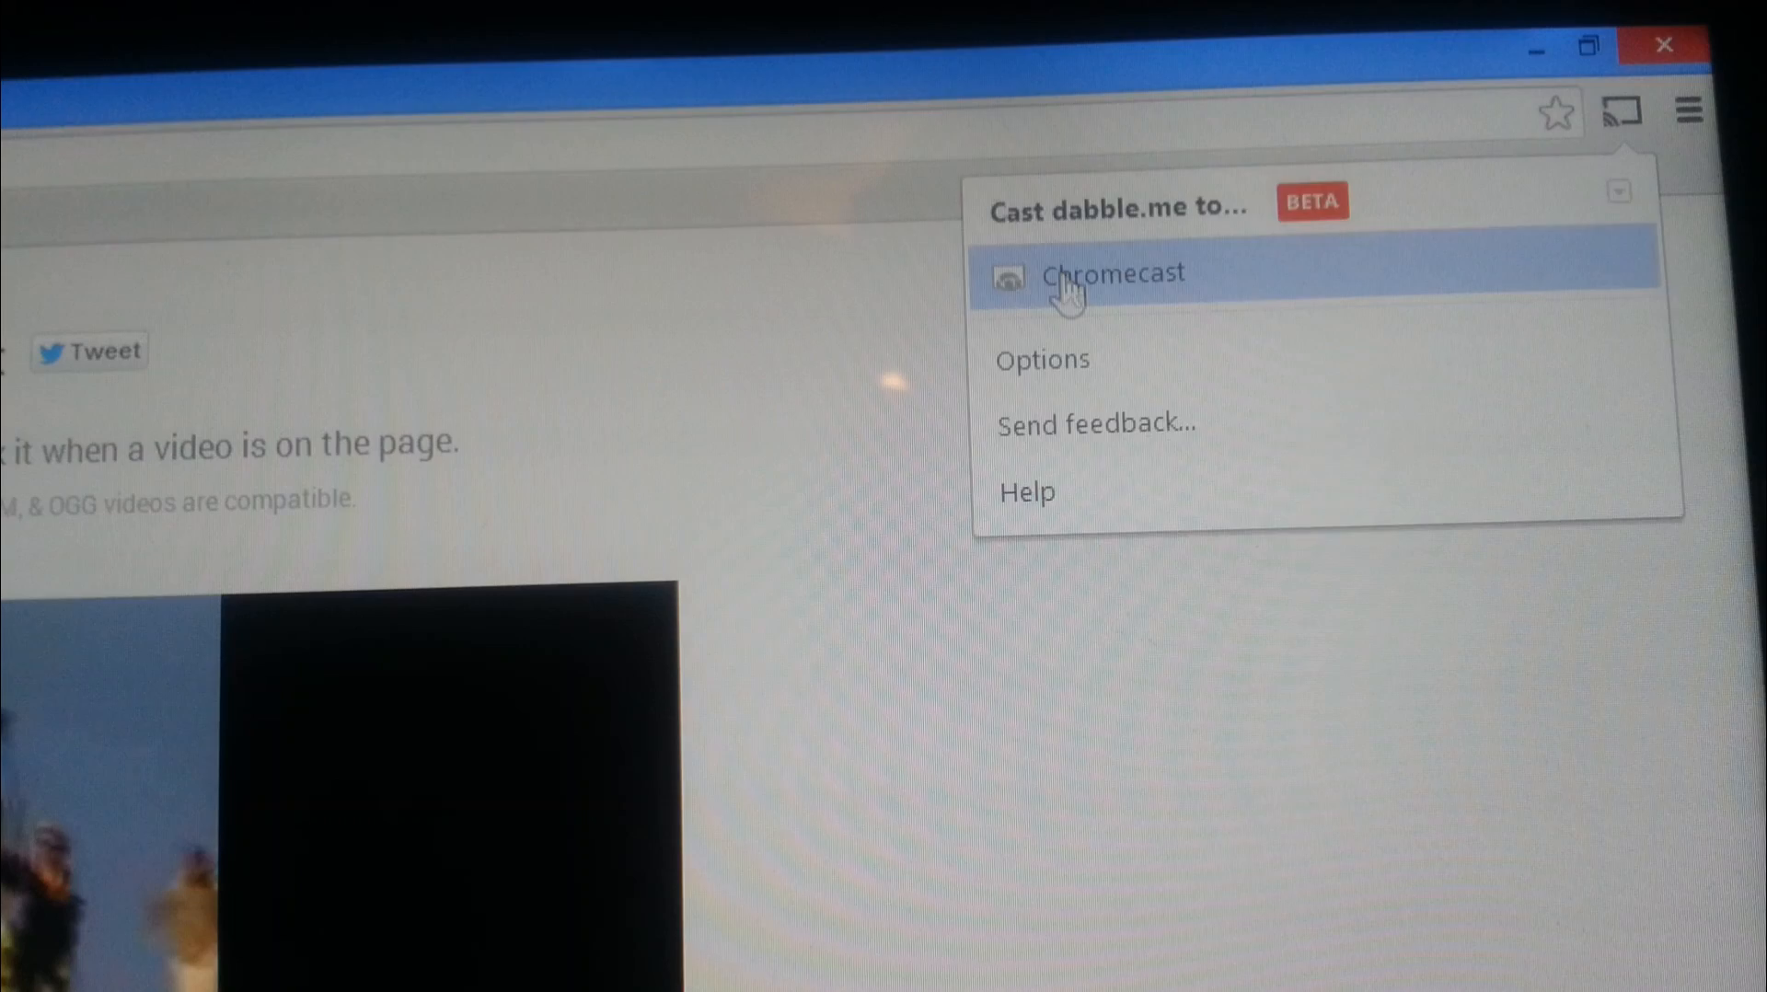
click(1112, 275)
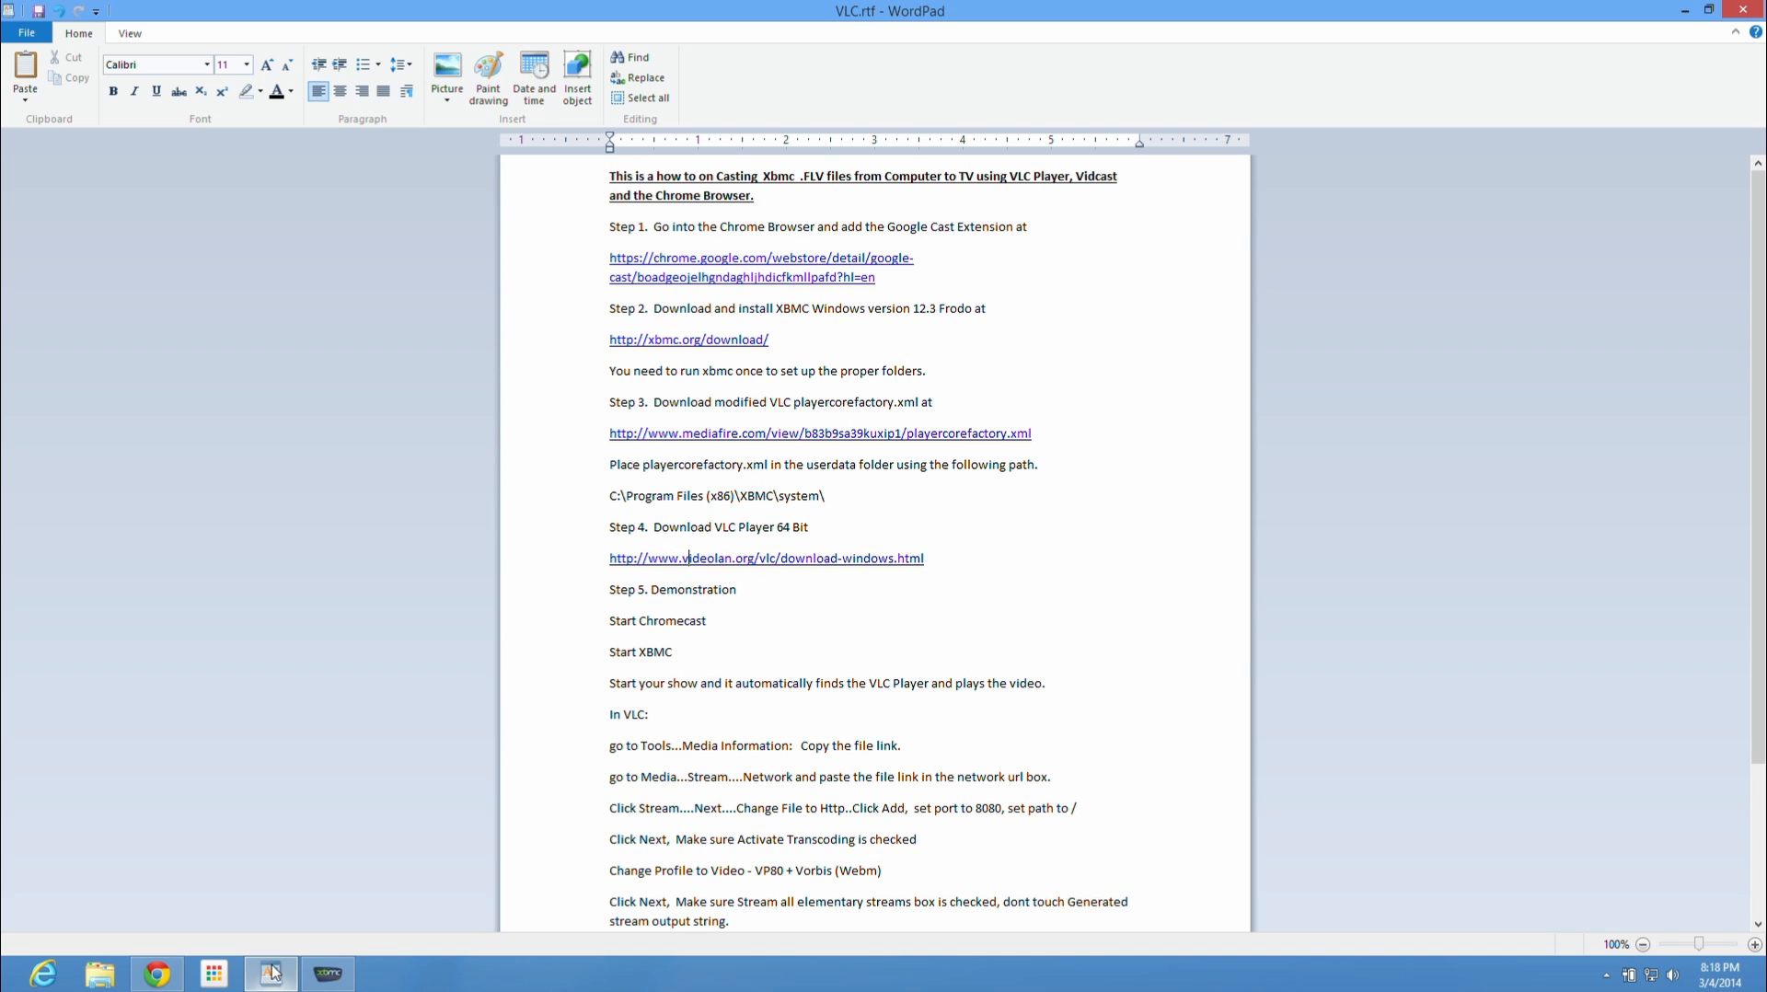
Step: Show the VLC.rtf casting instructions document in WordPad
click(687, 557)
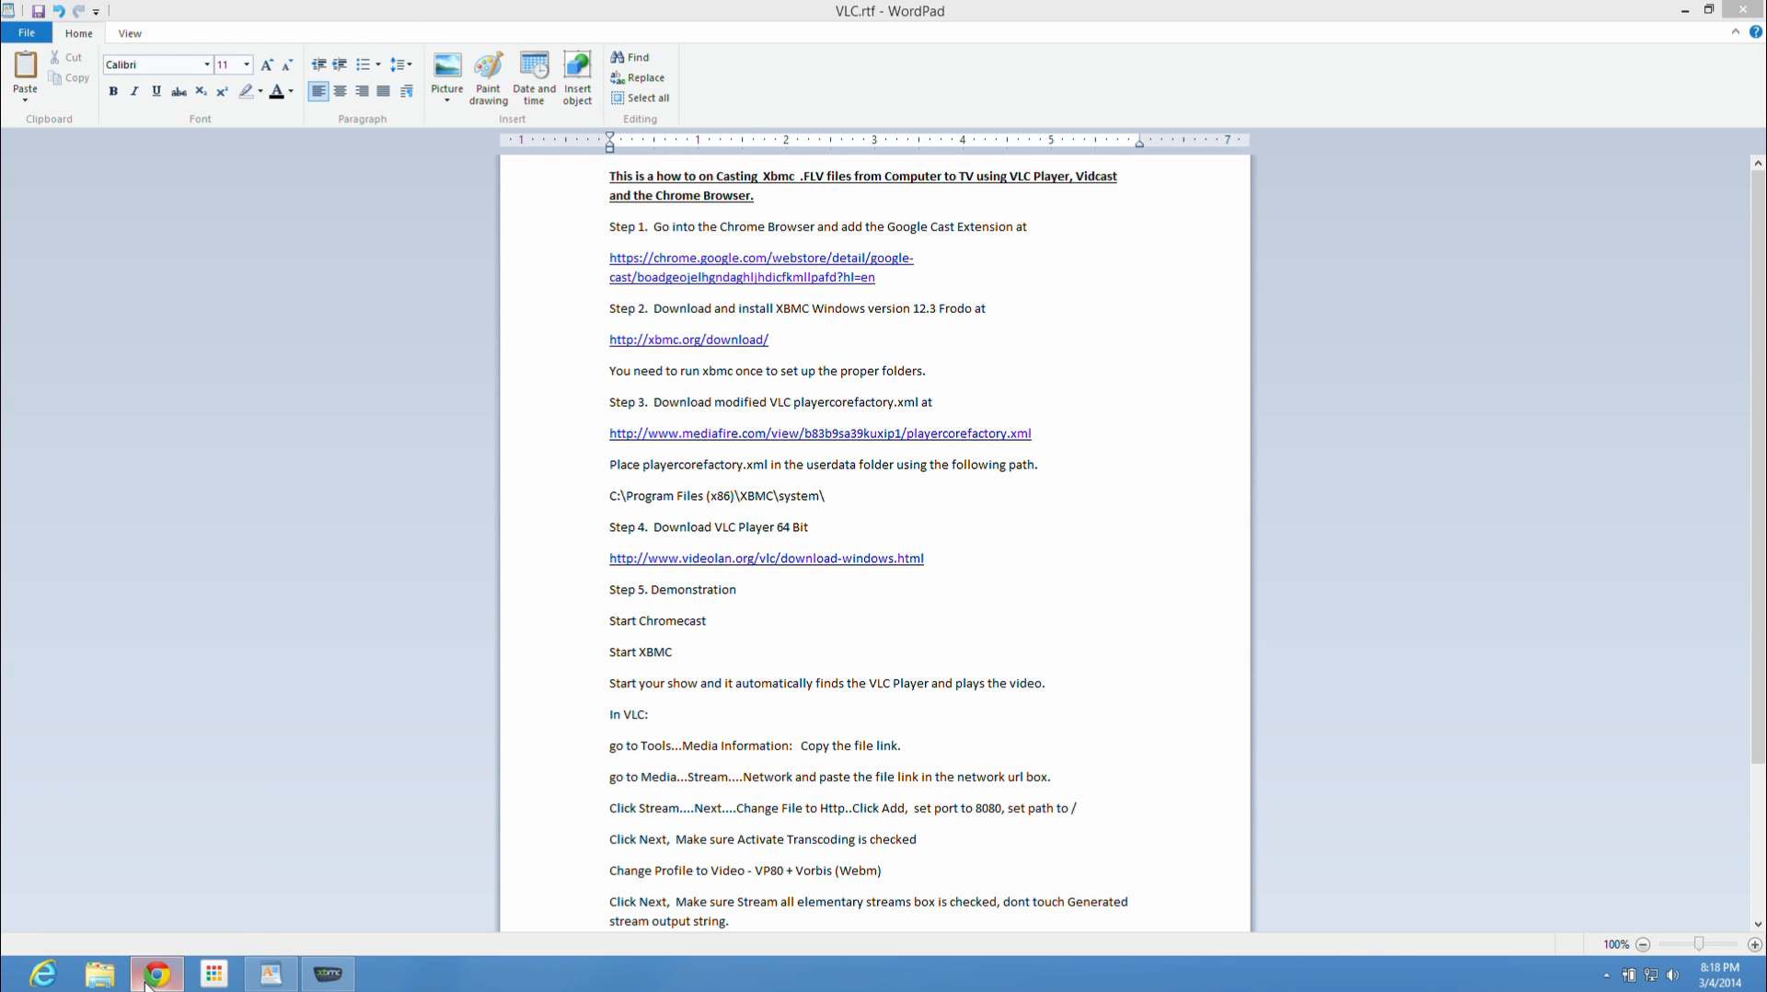
Step: Show Google Cast already added in the Chrome Web Store, then move to the XBMC download page
click(156, 974)
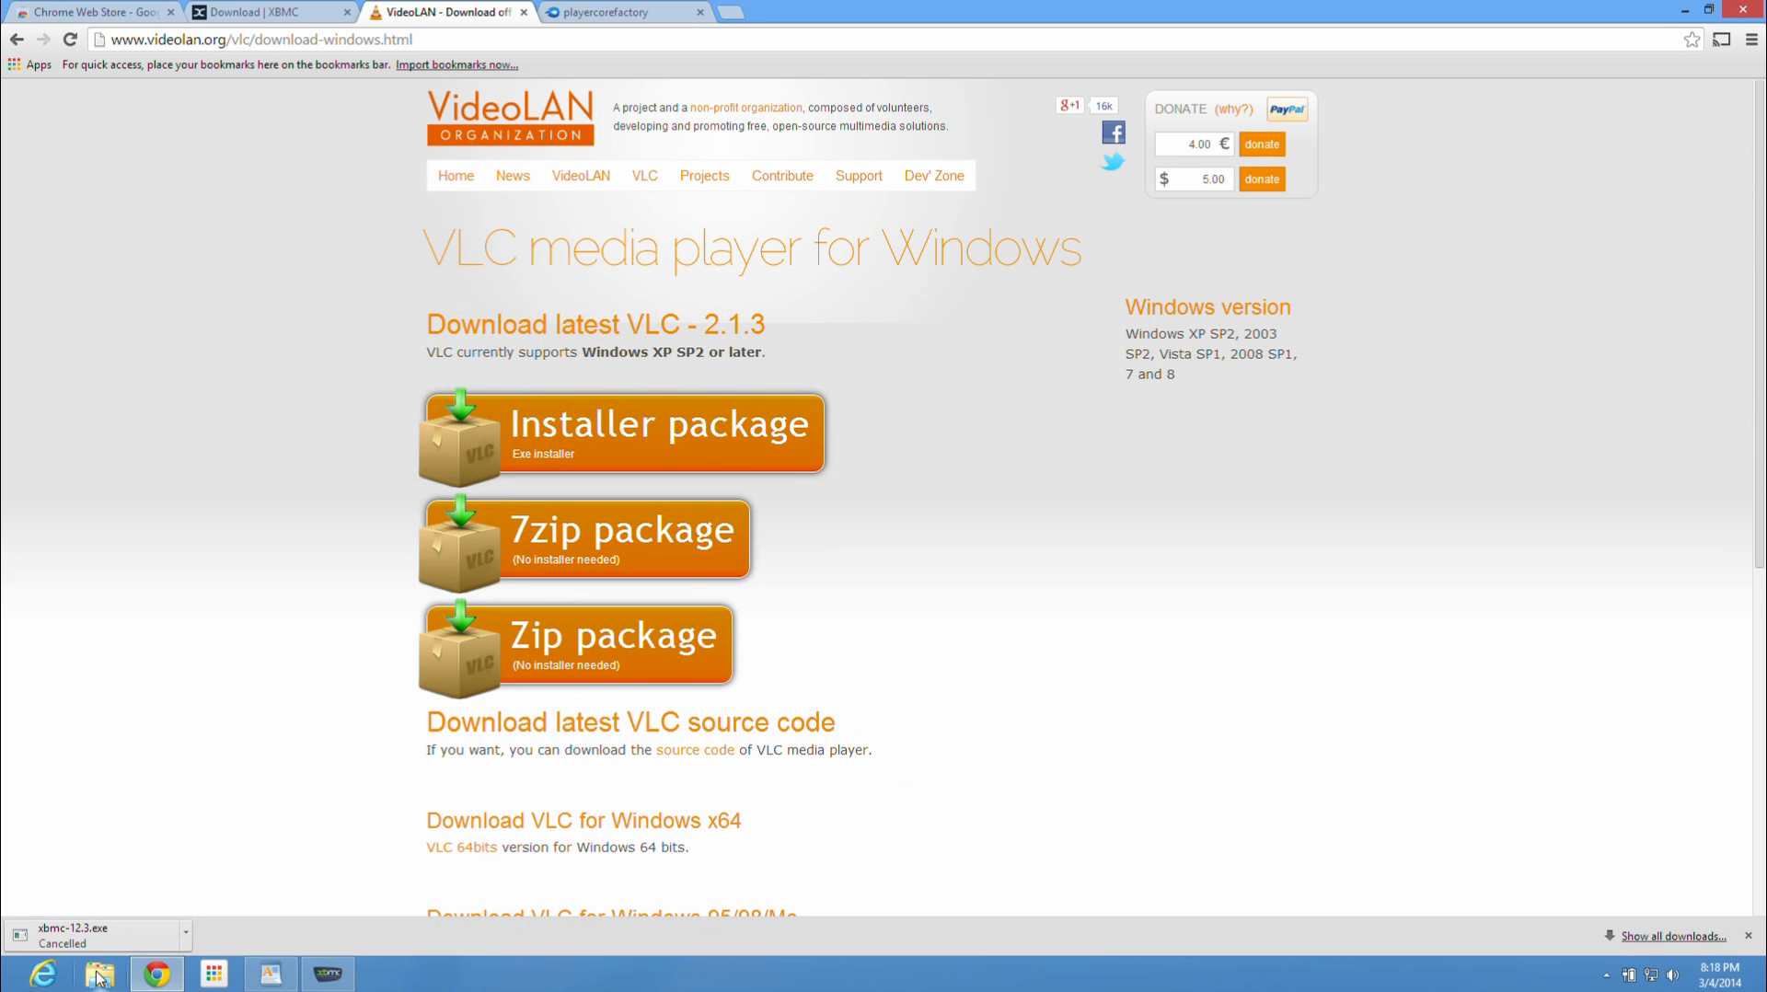
mouse_move(186, 22)
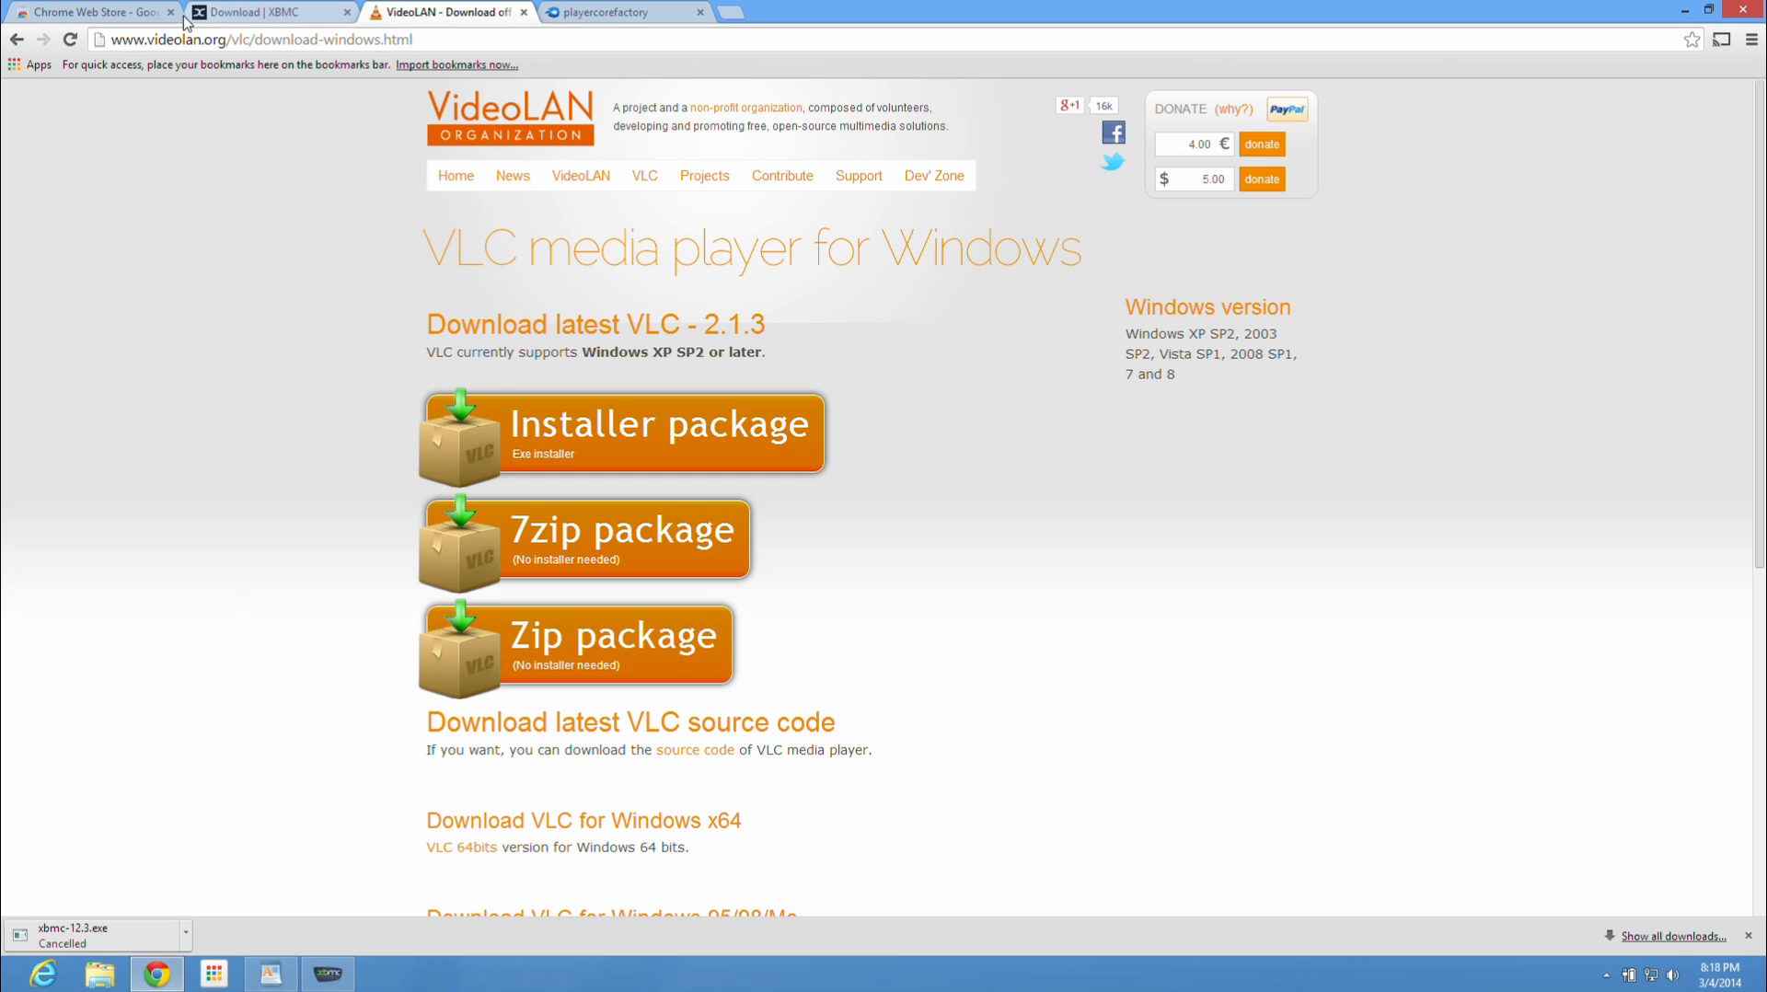
click(90, 13)
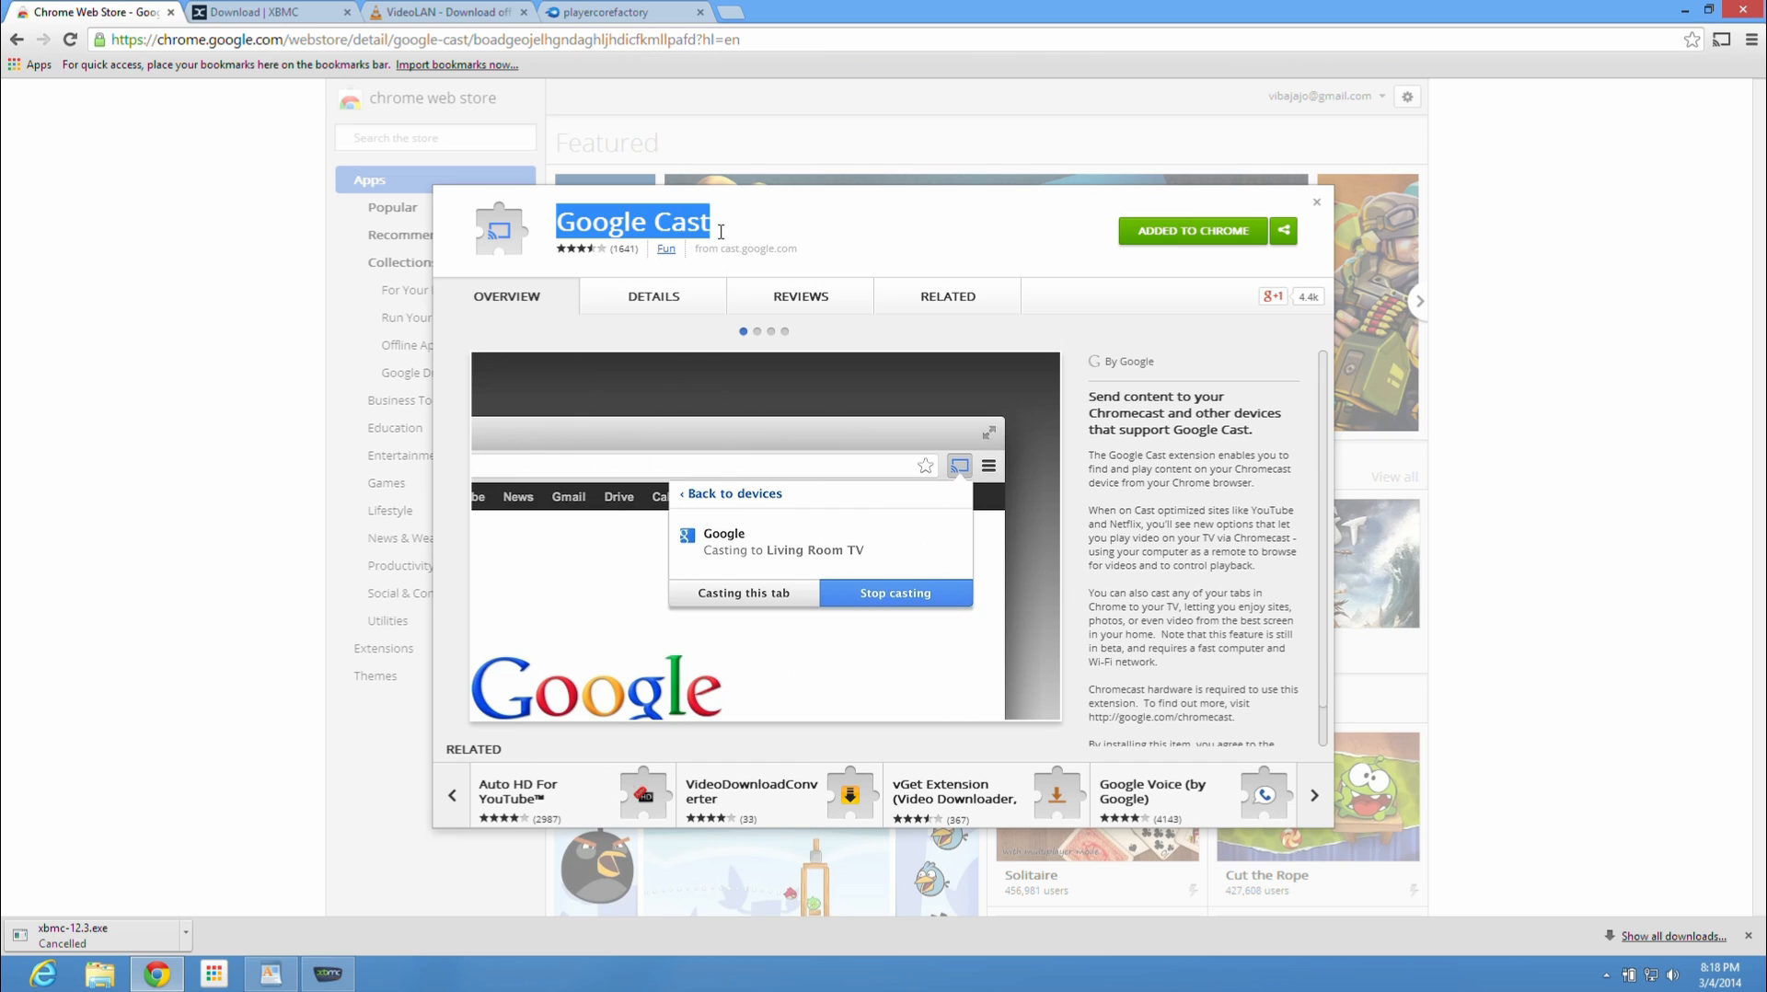
click(1313, 795)
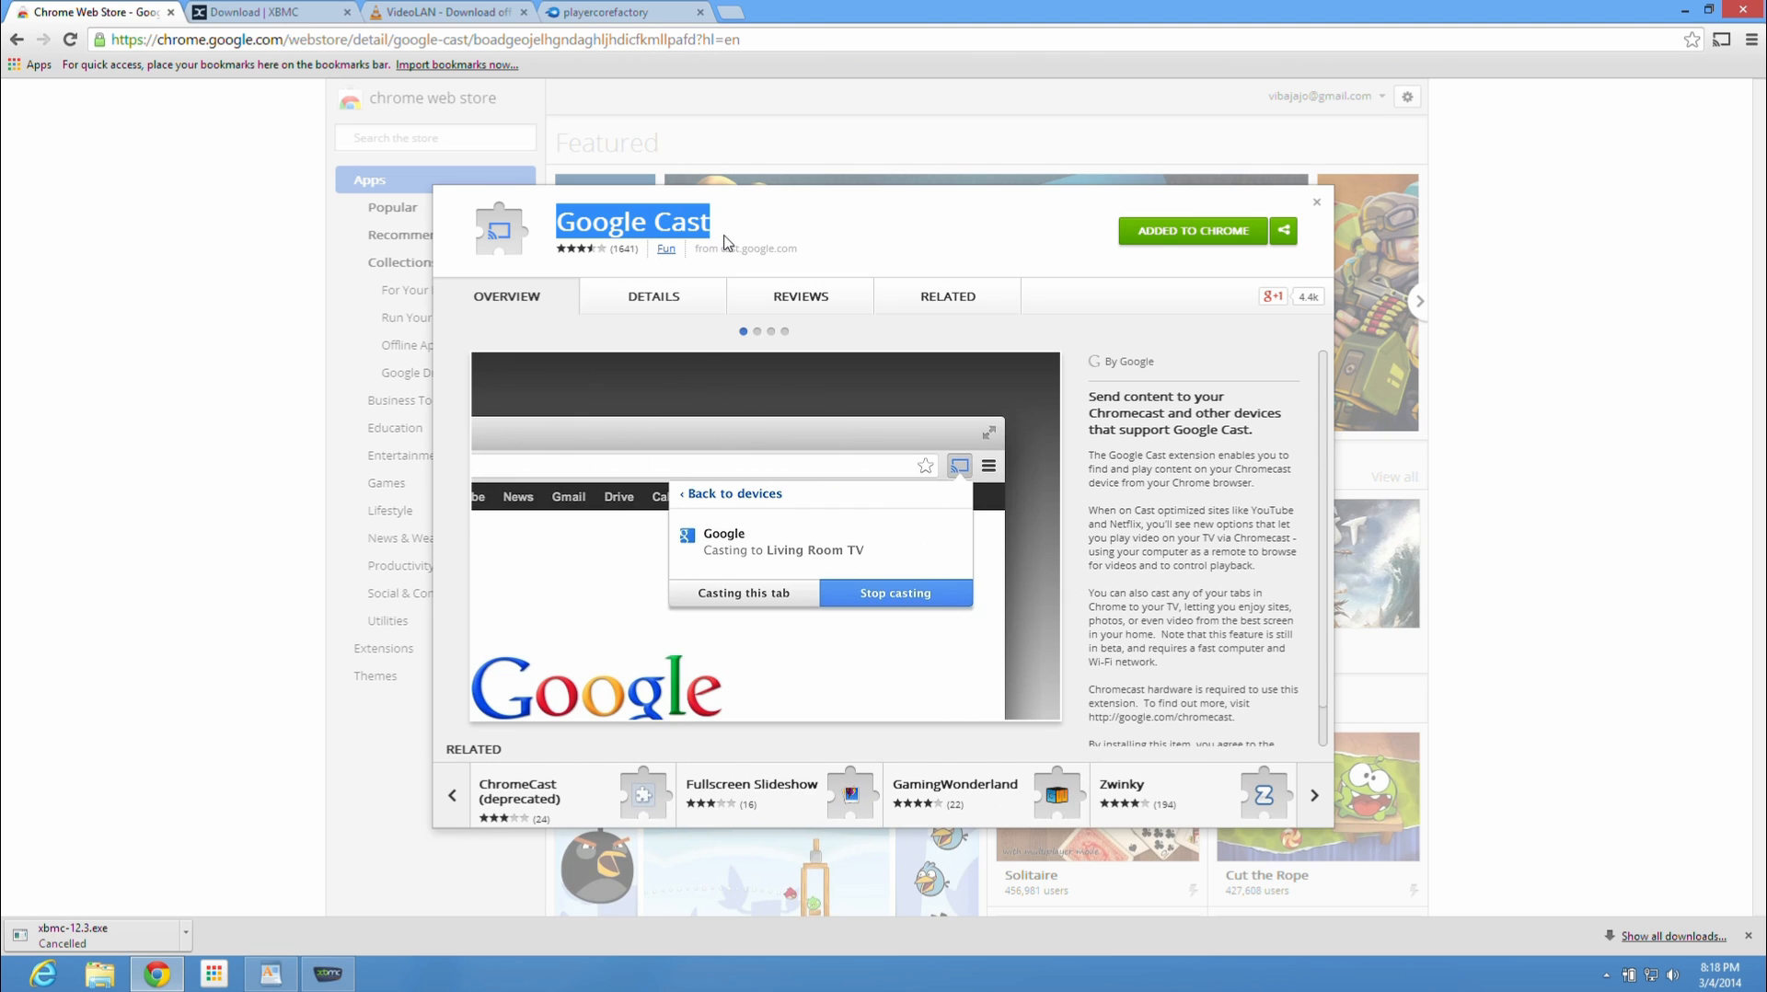
mouse_move(1180, 239)
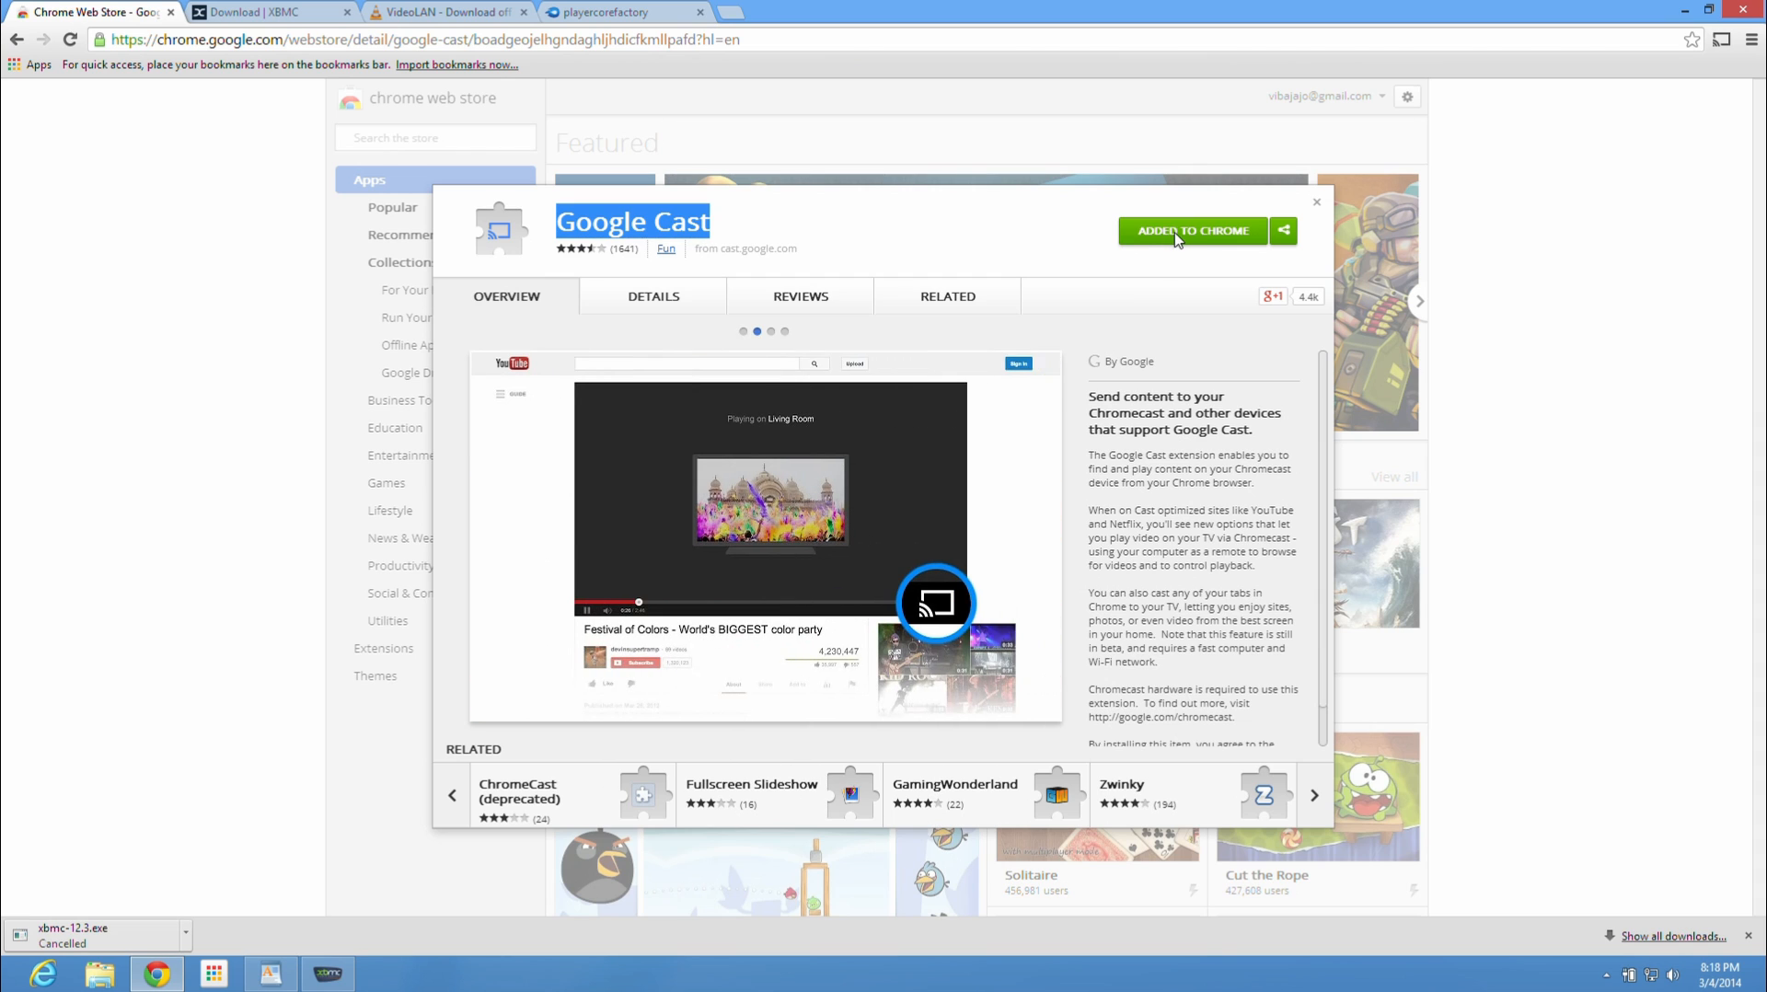
click(1312, 795)
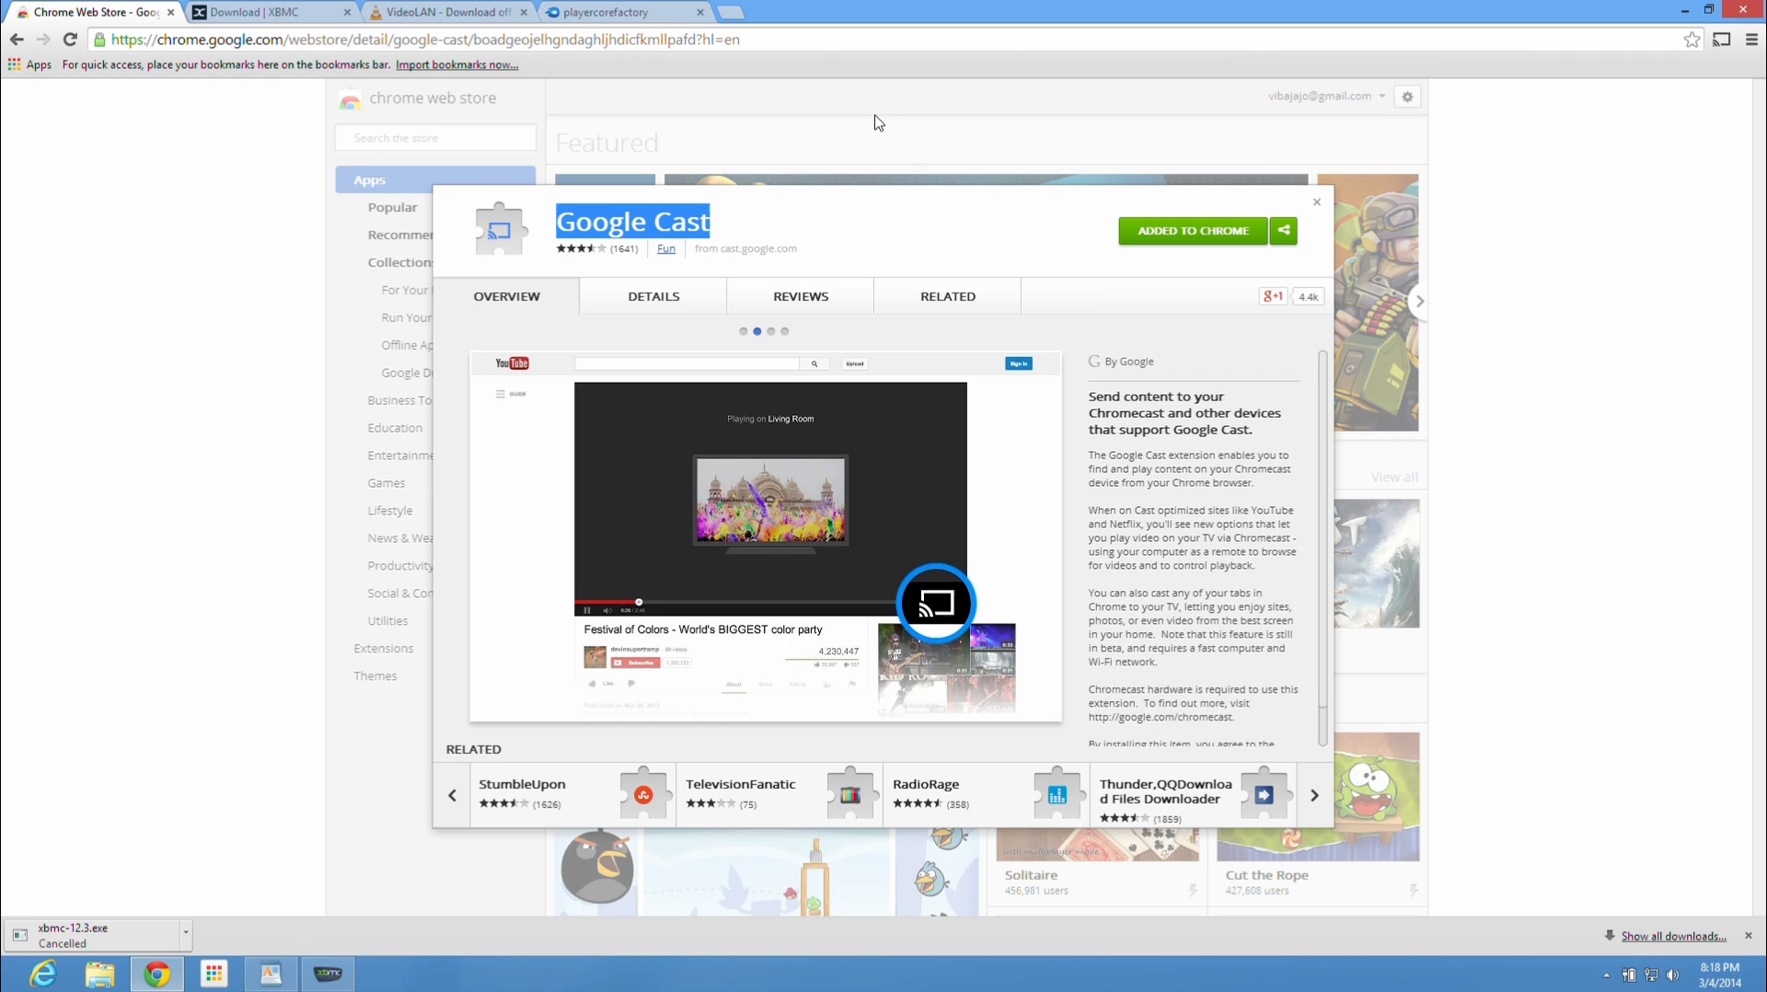
click(270, 13)
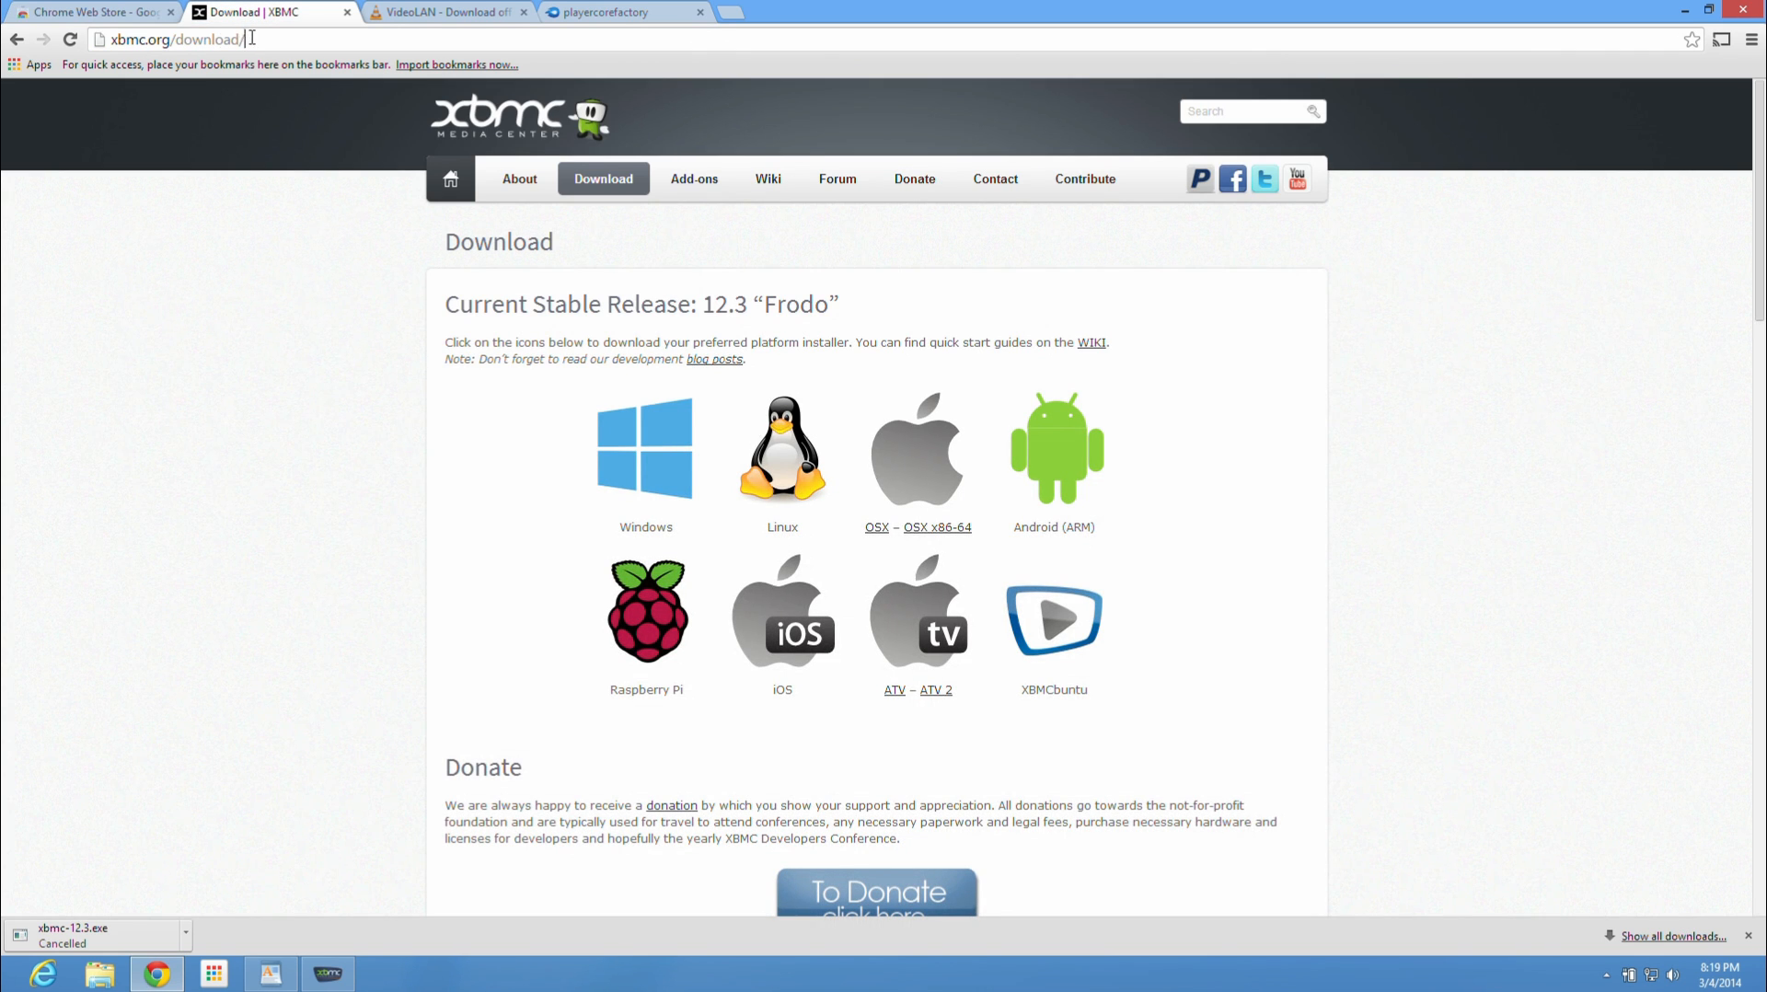
Step: Highlight the current stable release 12.3 Frodo on the XBMC download page
click(175, 39)
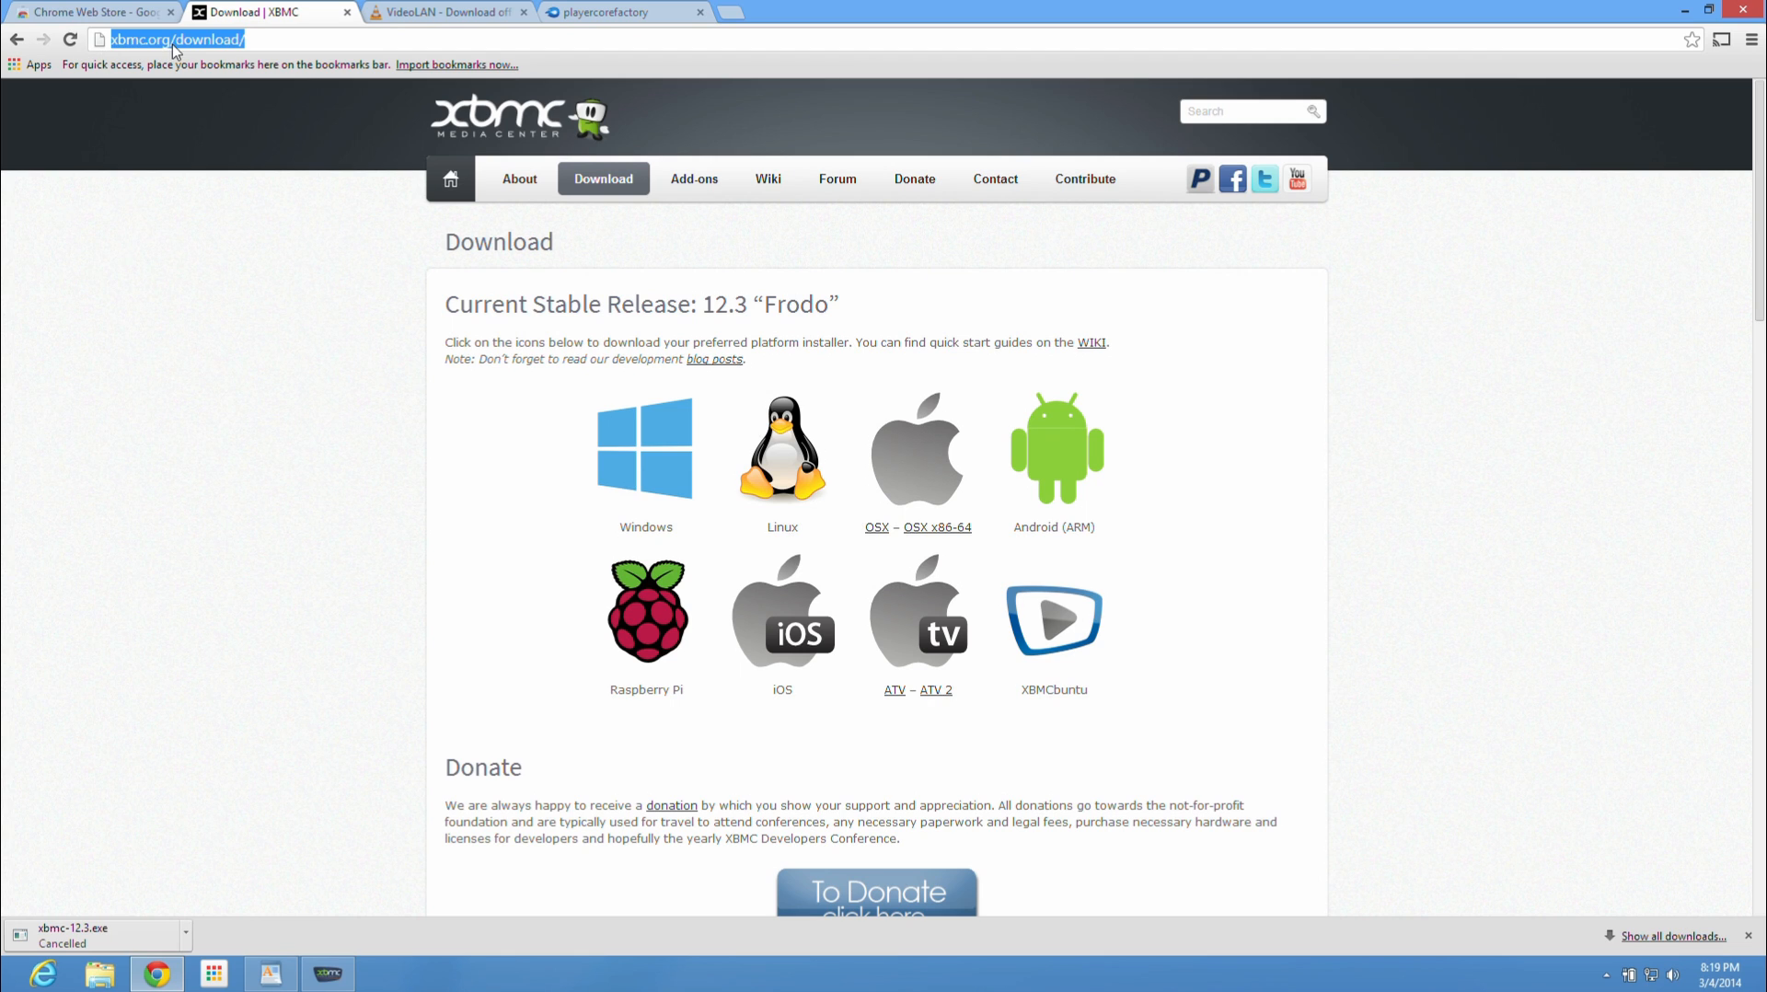
mouse_move(635, 463)
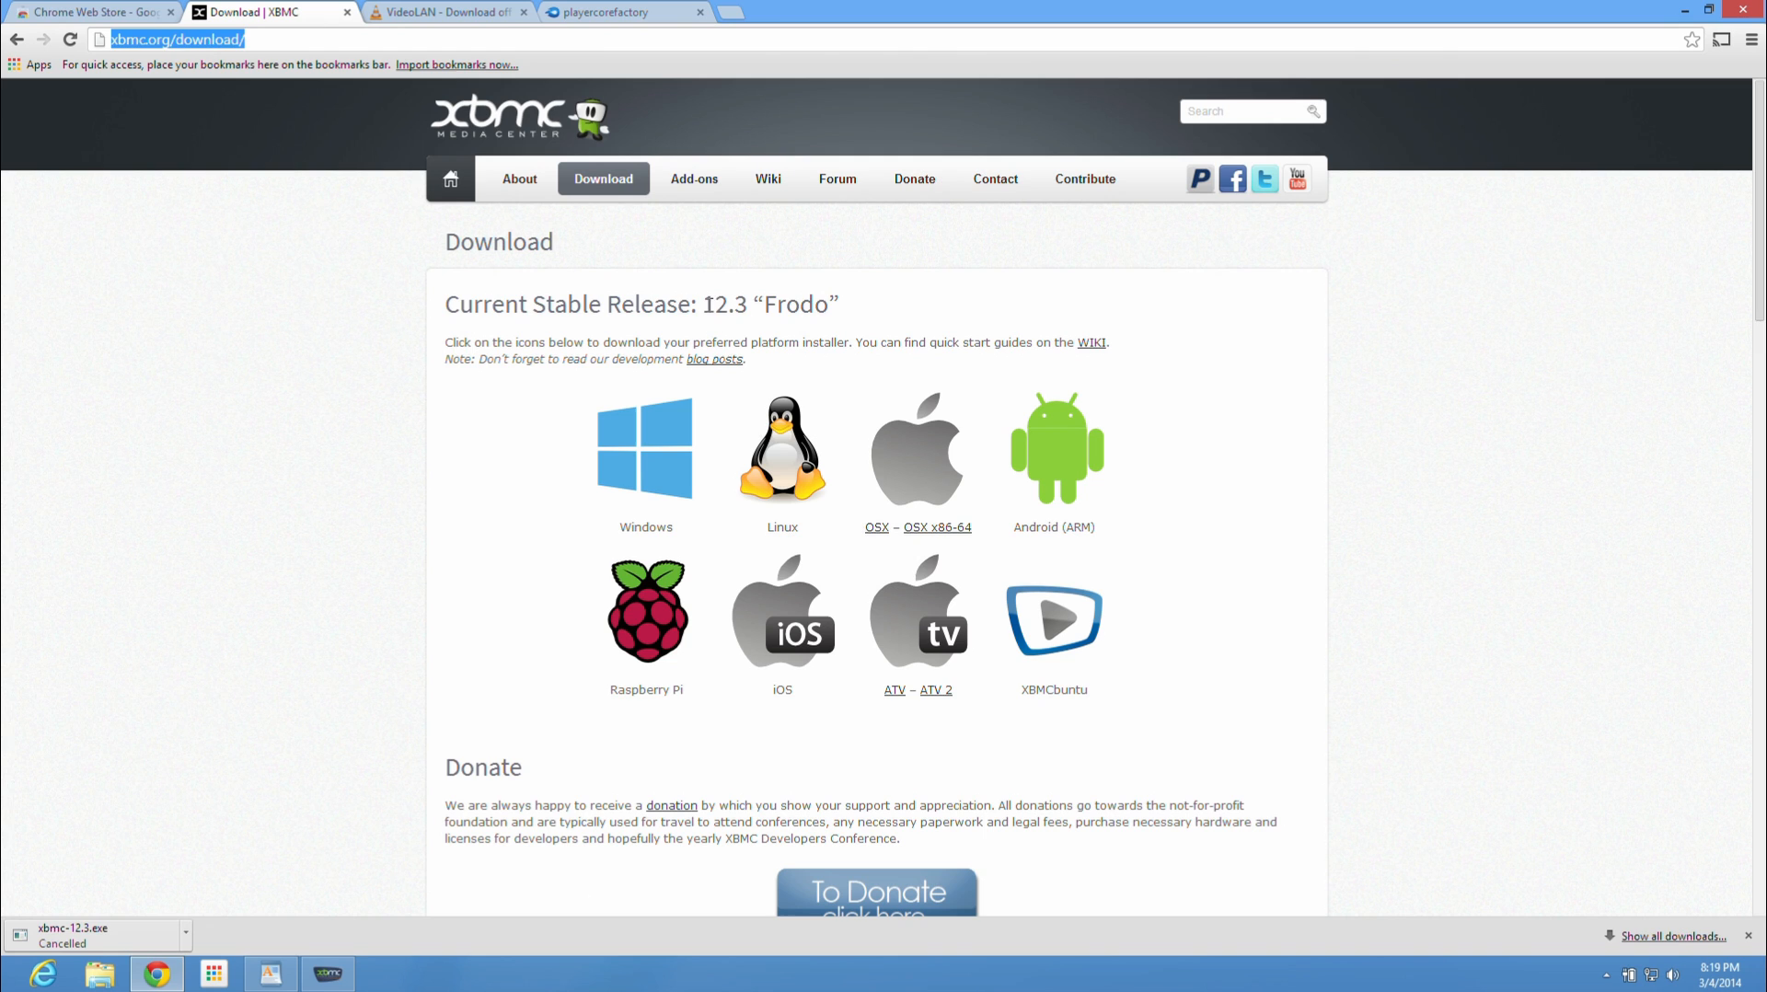
double_click(769, 304)
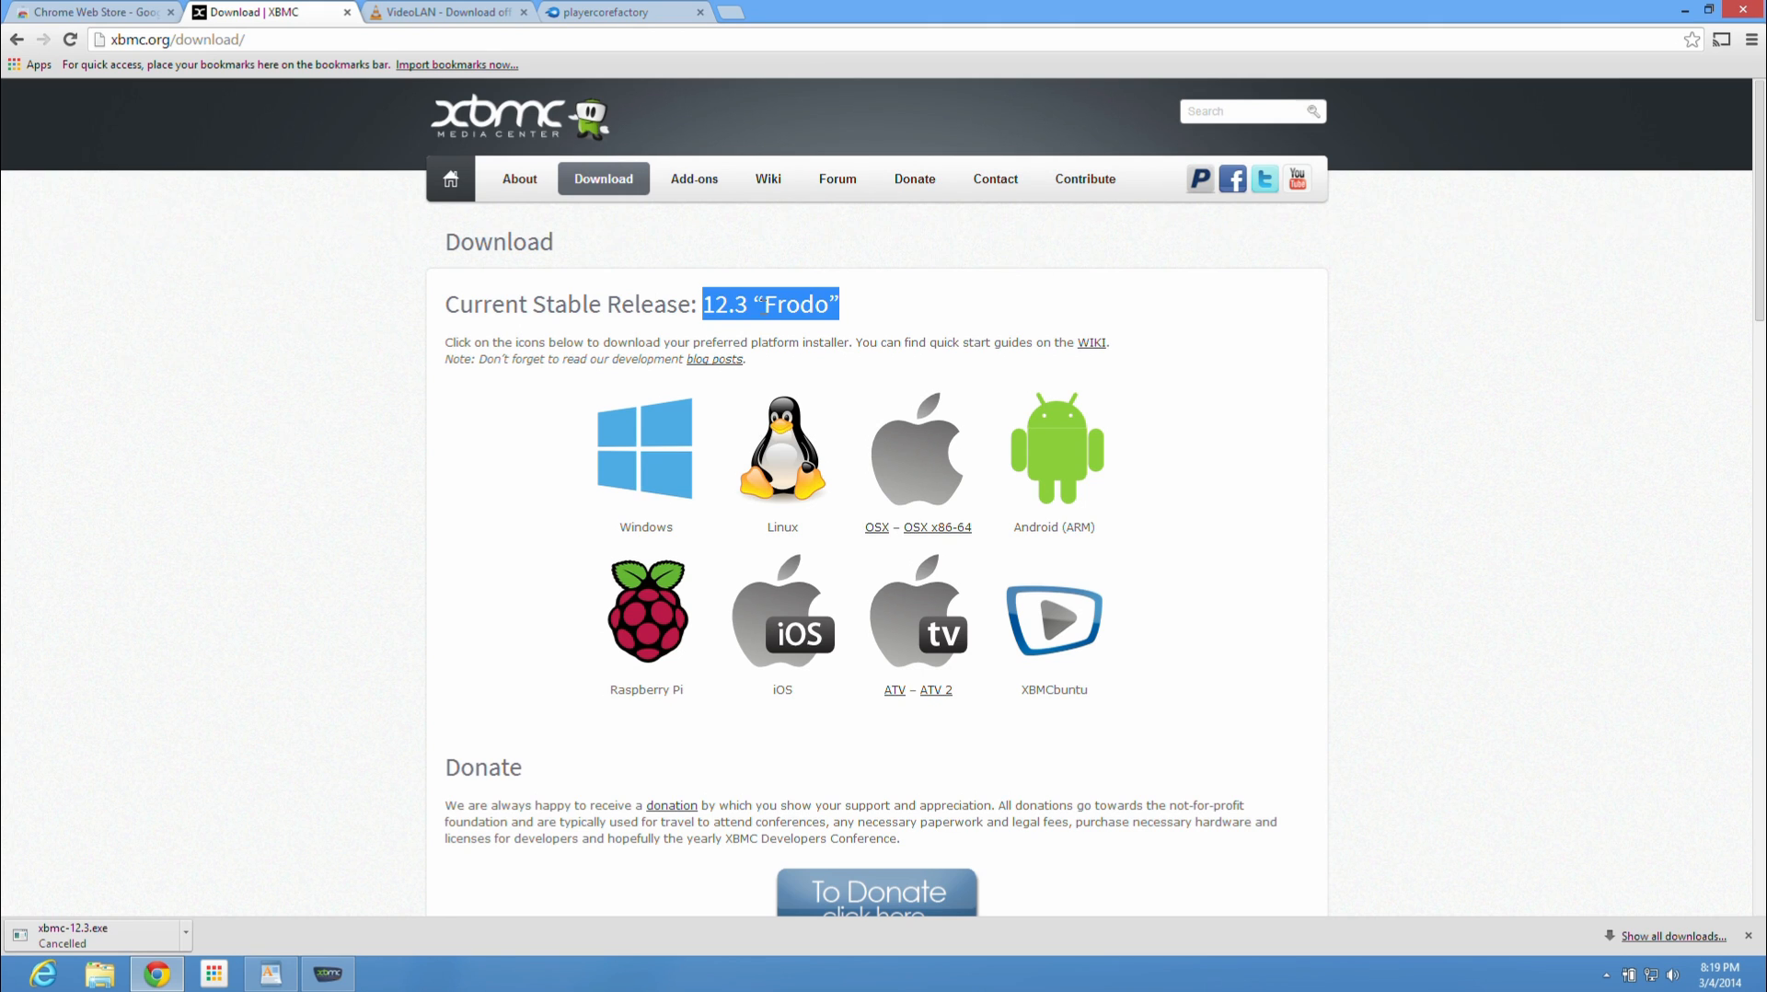
mouse_move(466, 182)
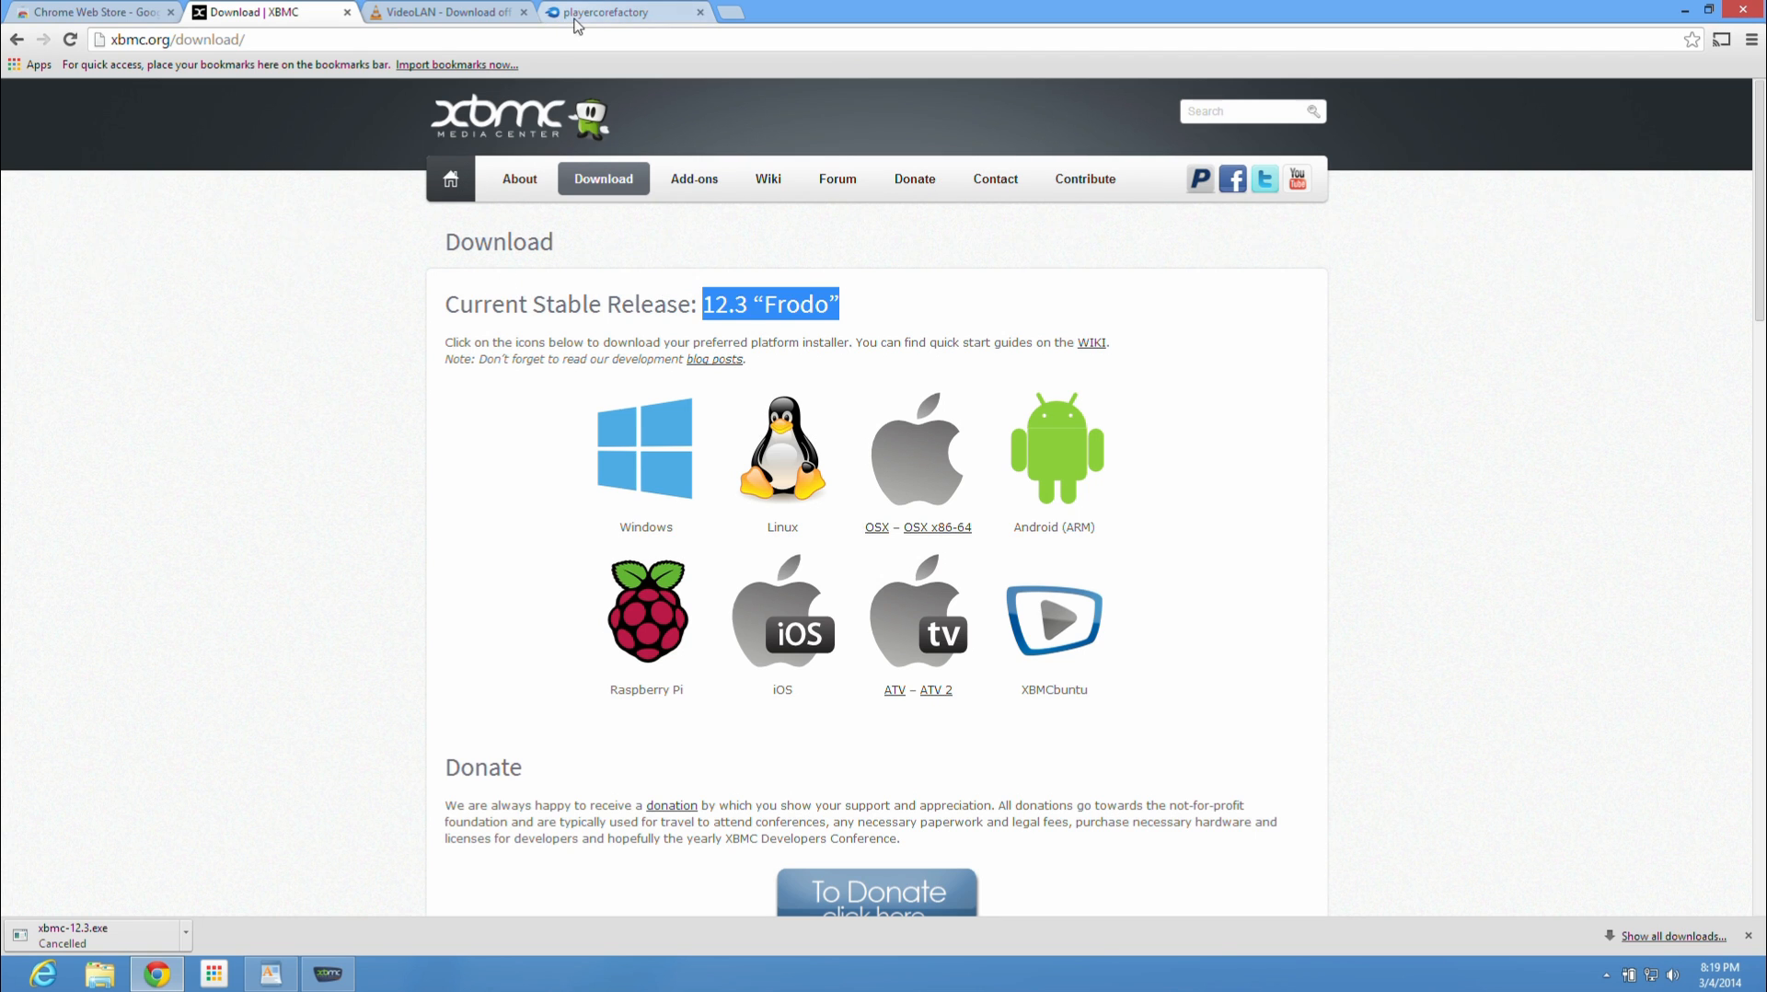
Step: Review the shared playercorefactory.xml and select its VLC player entry
click(611, 13)
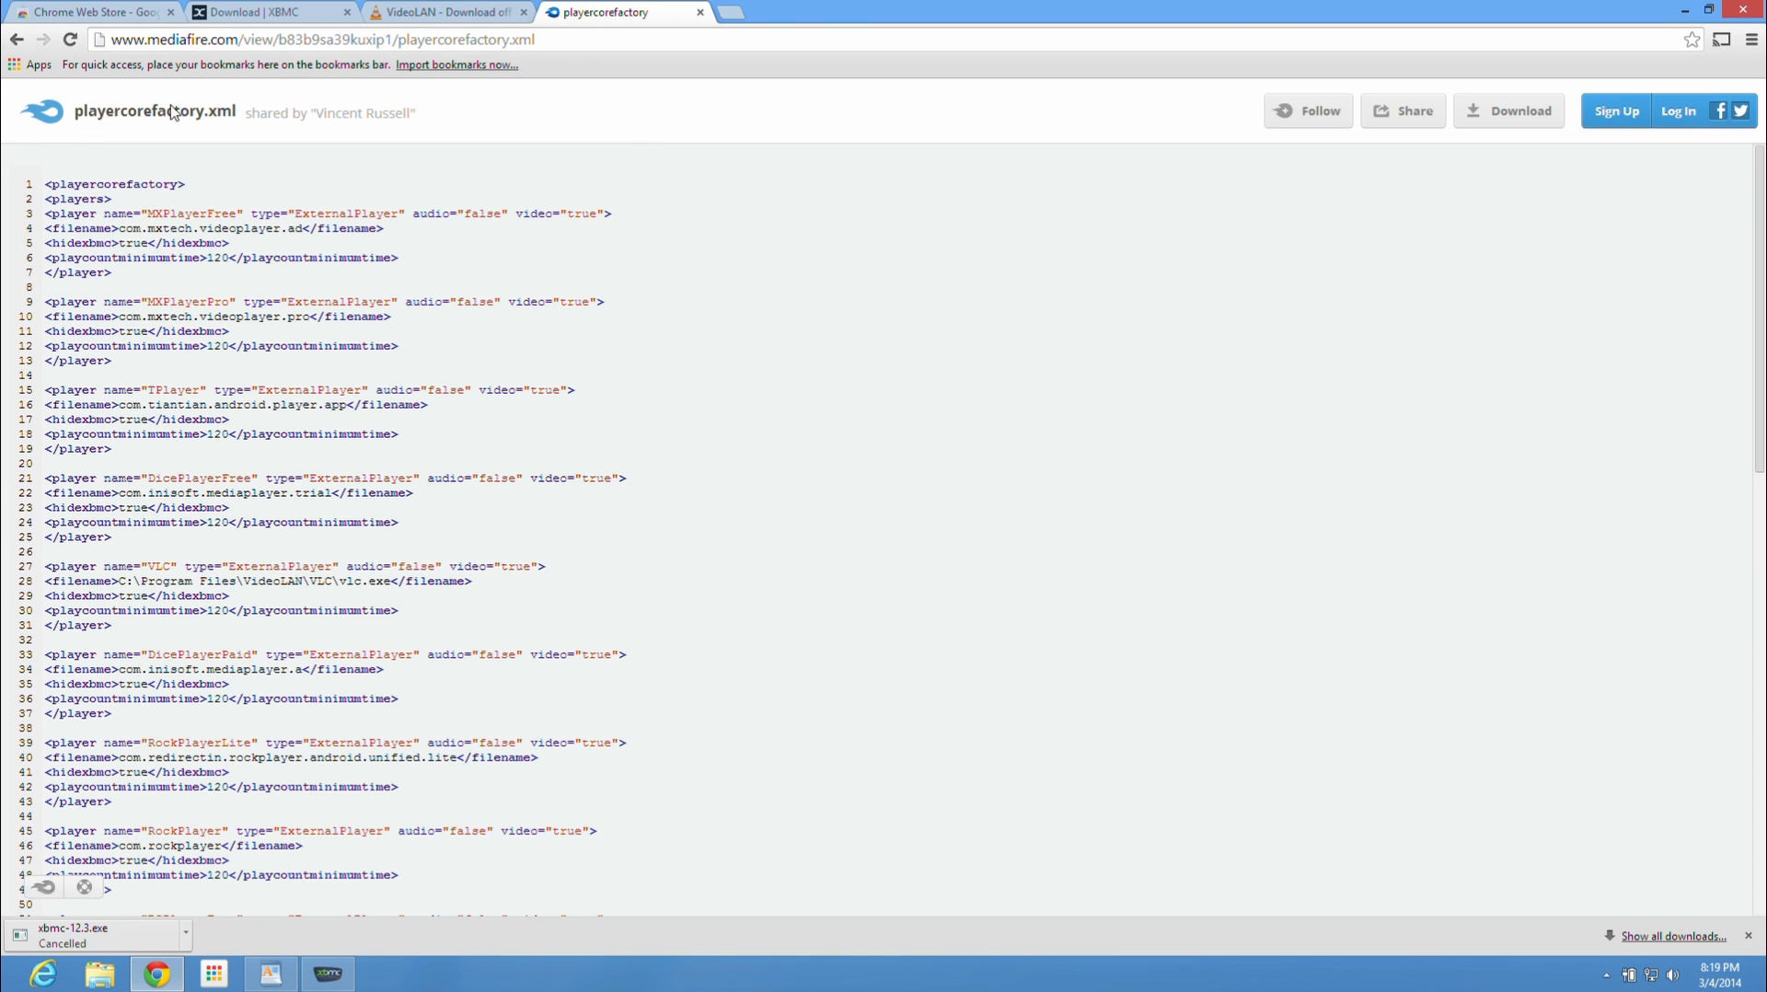
mouse_move(175, 127)
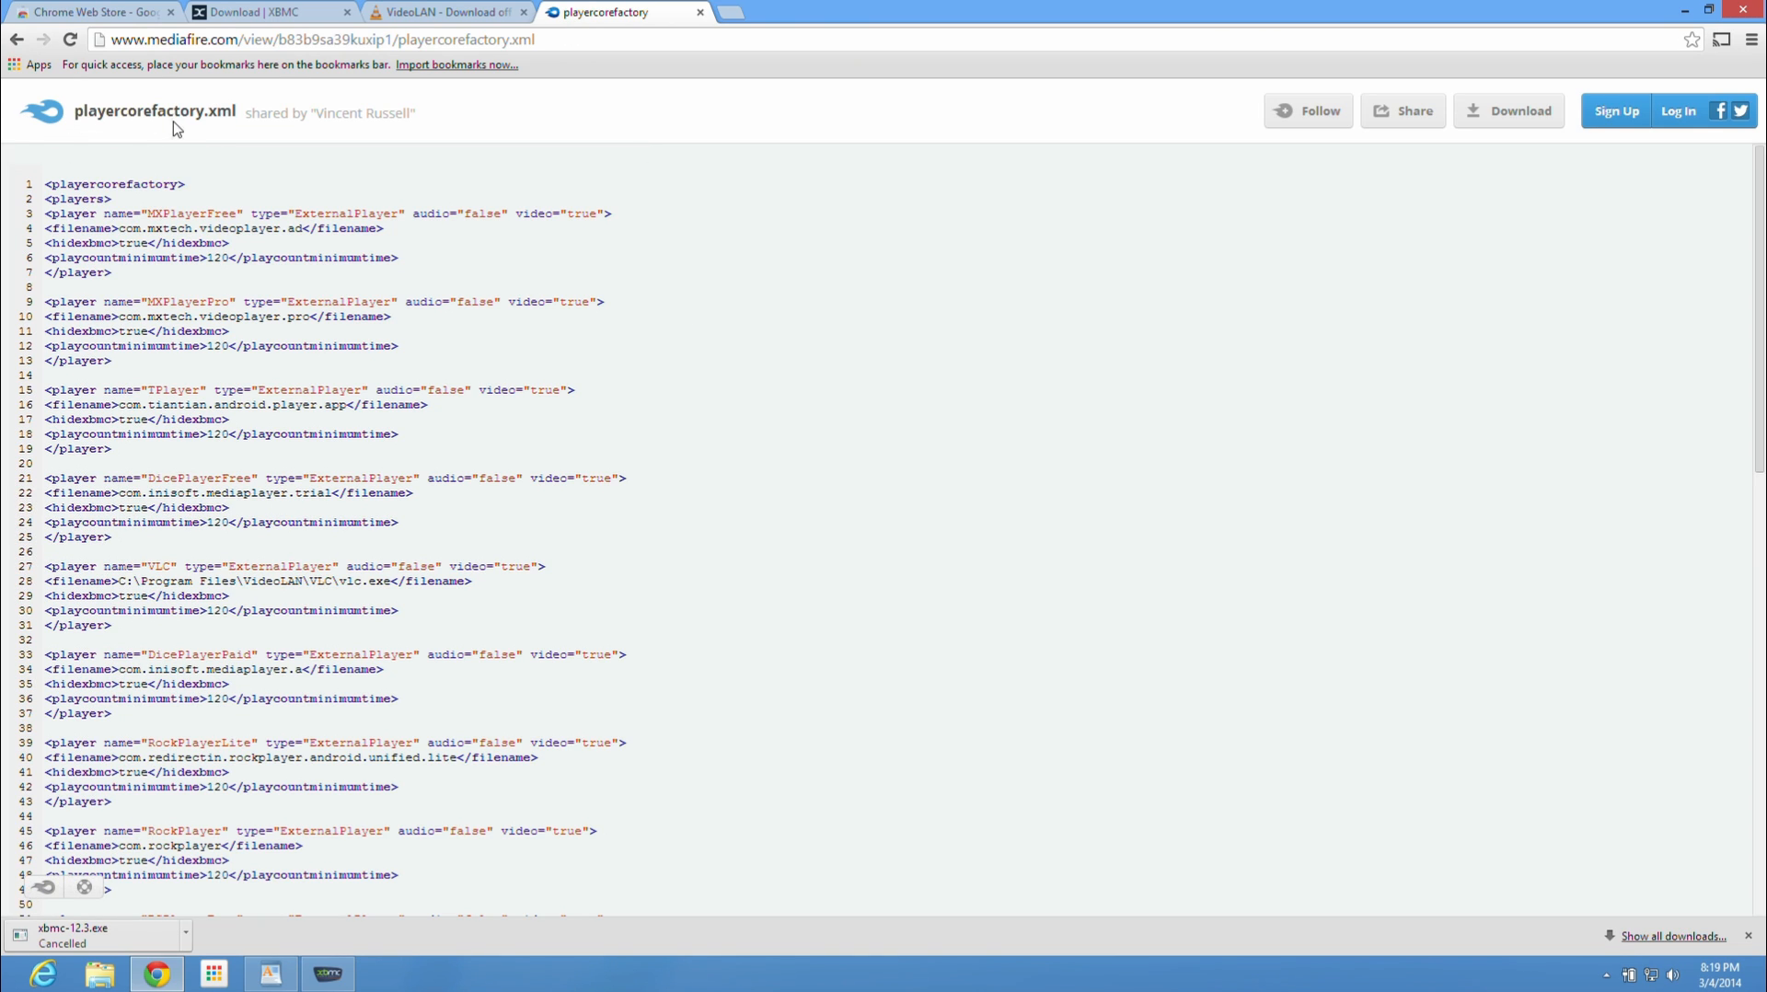
mouse_move(1754, 307)
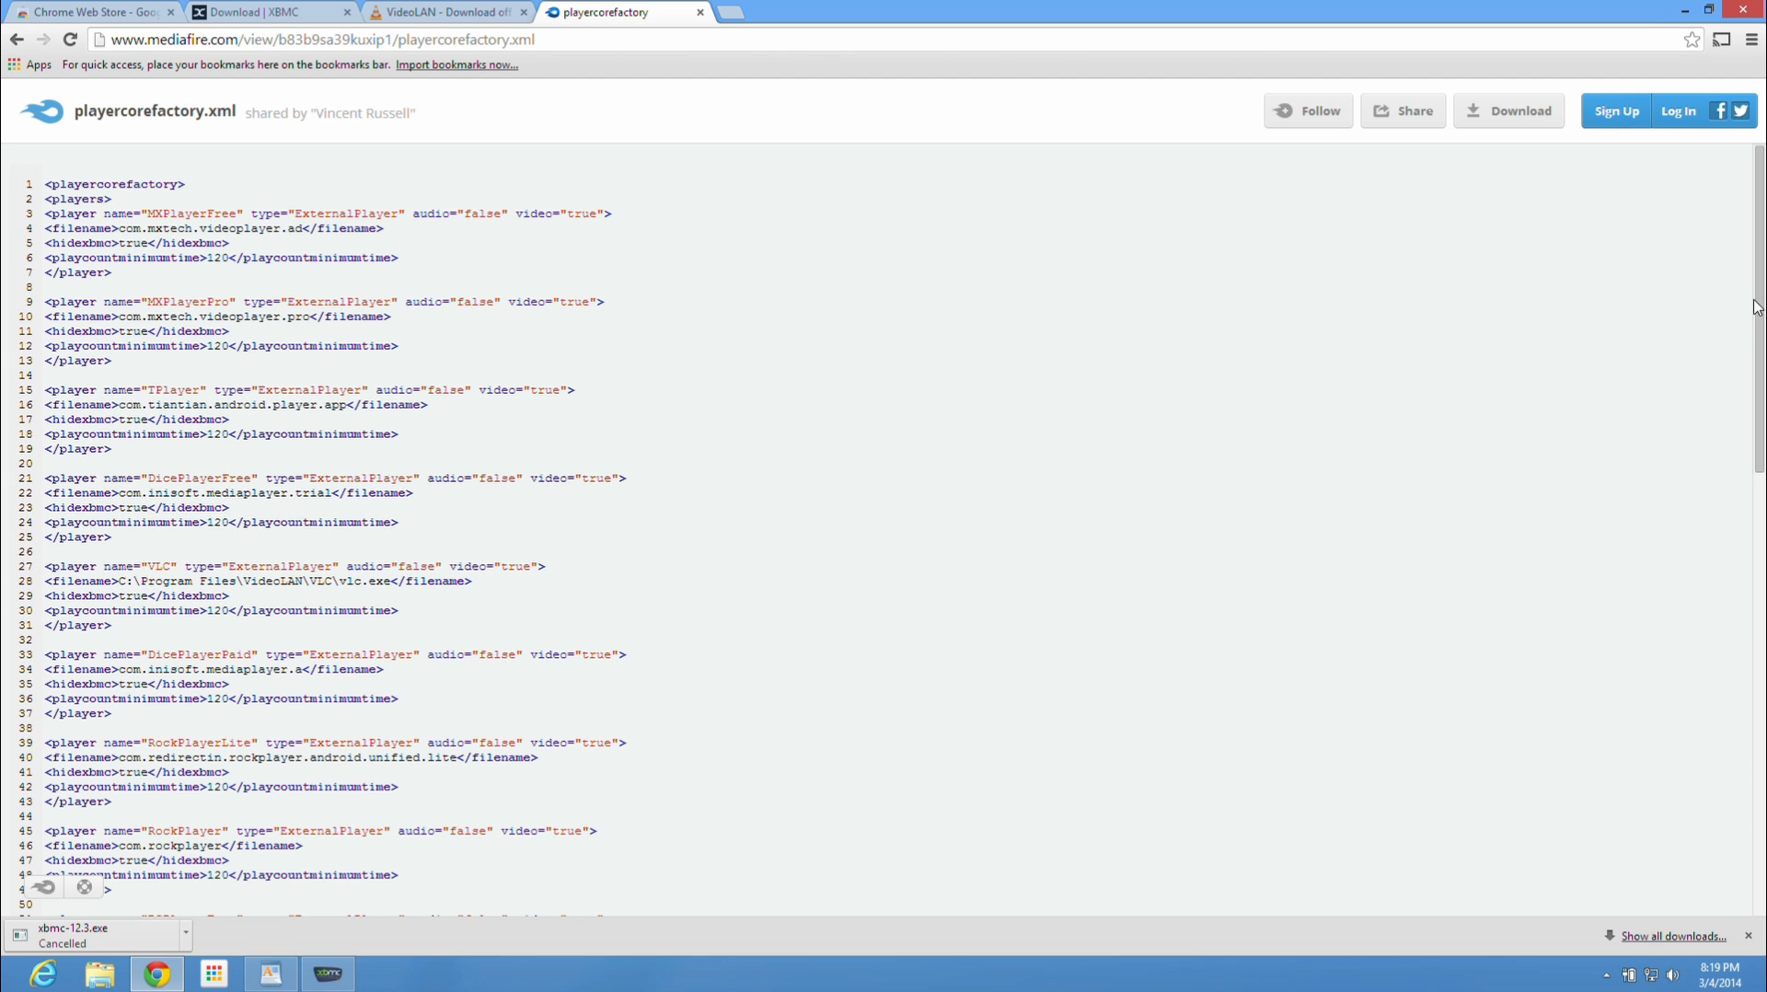
scroll(down, 3)
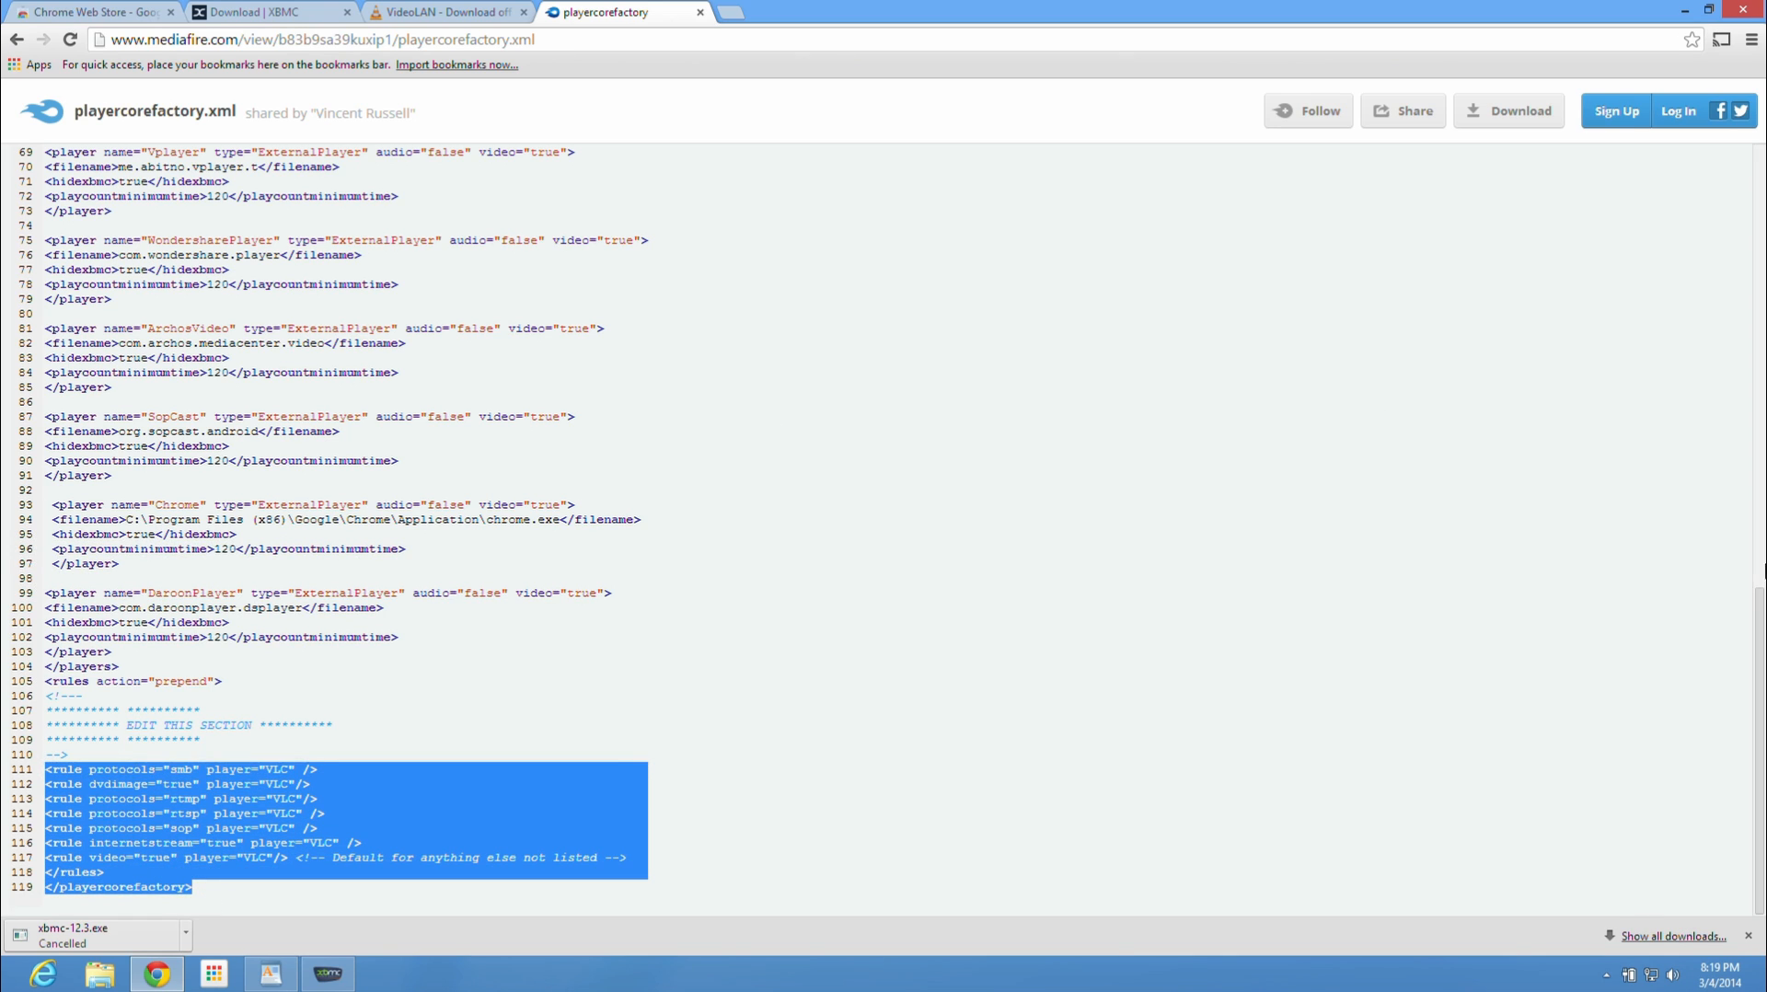
scroll(up, 3)
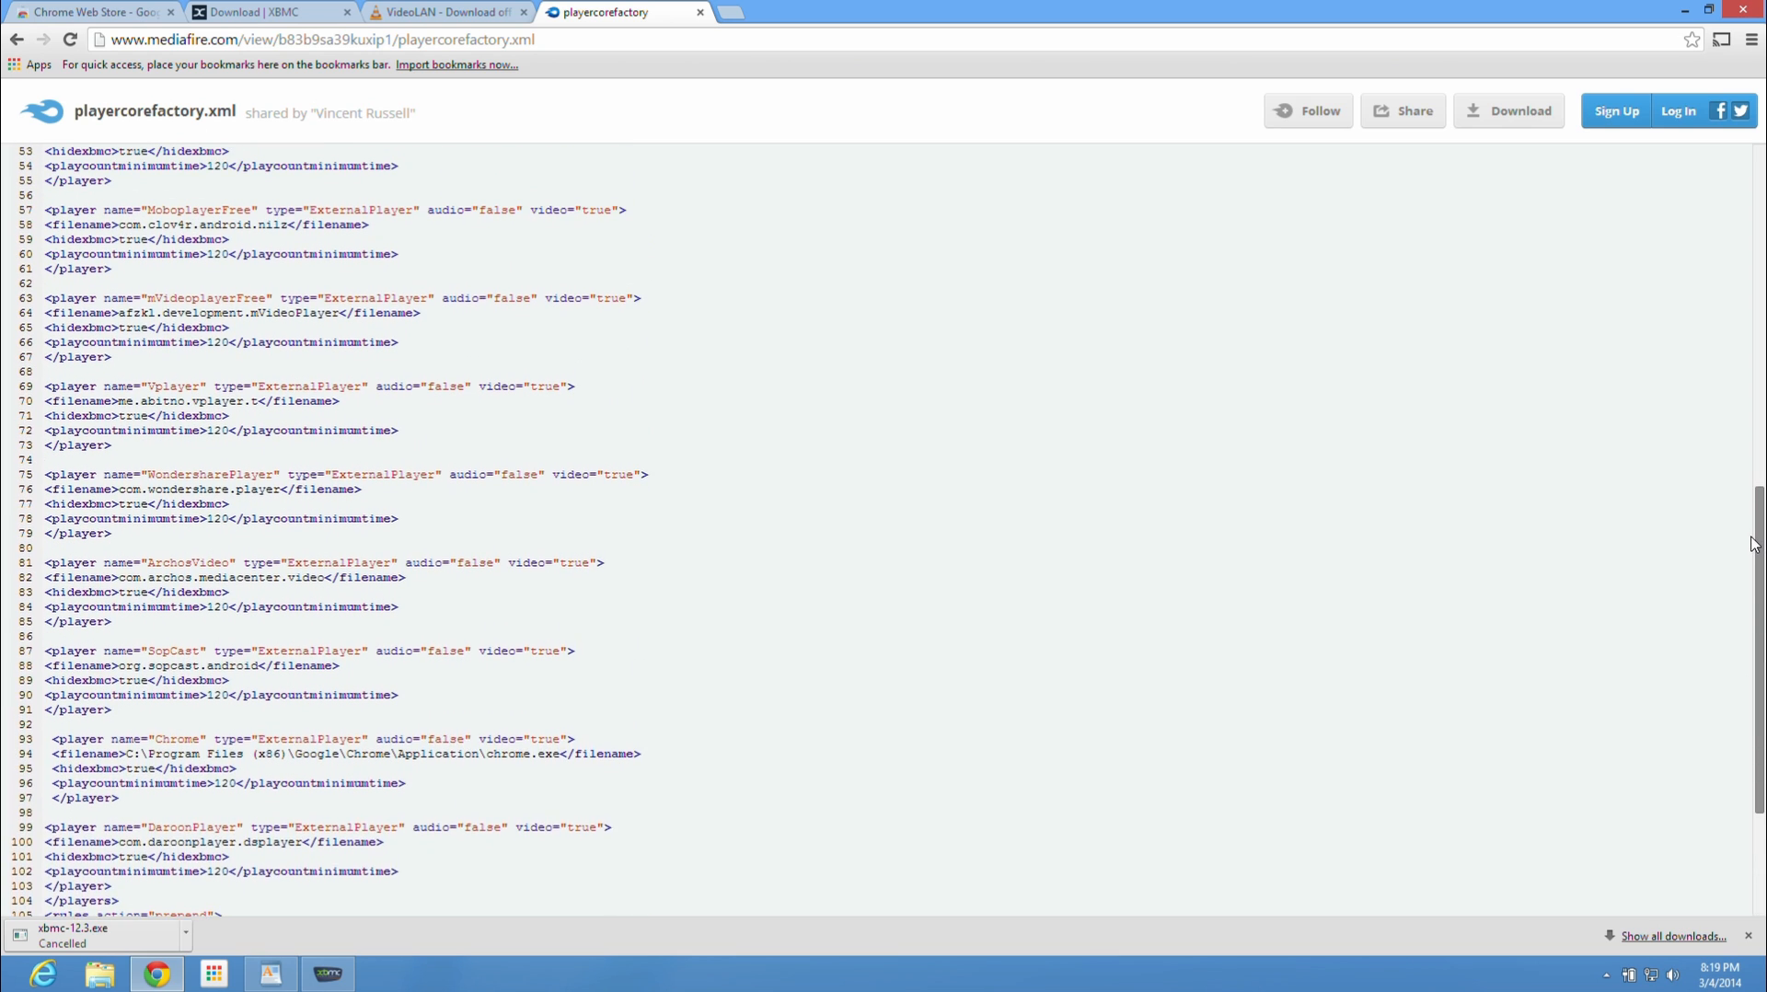
scroll(up, 3)
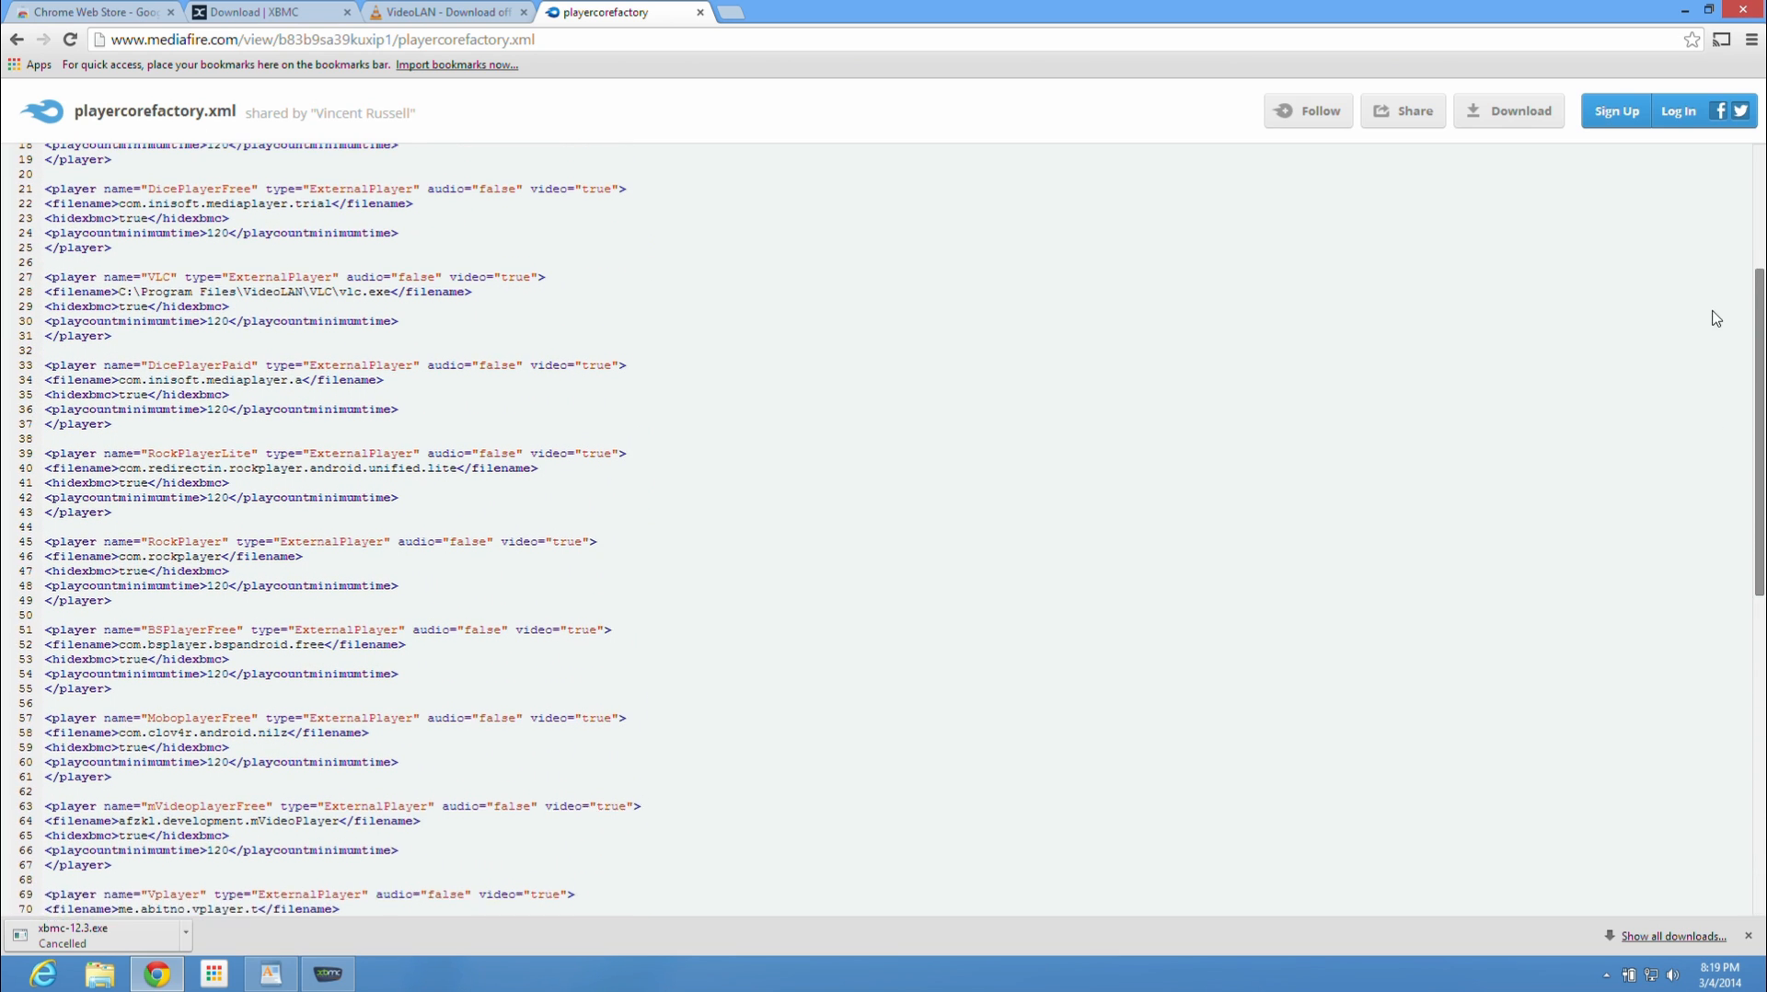
scroll(up, 3)
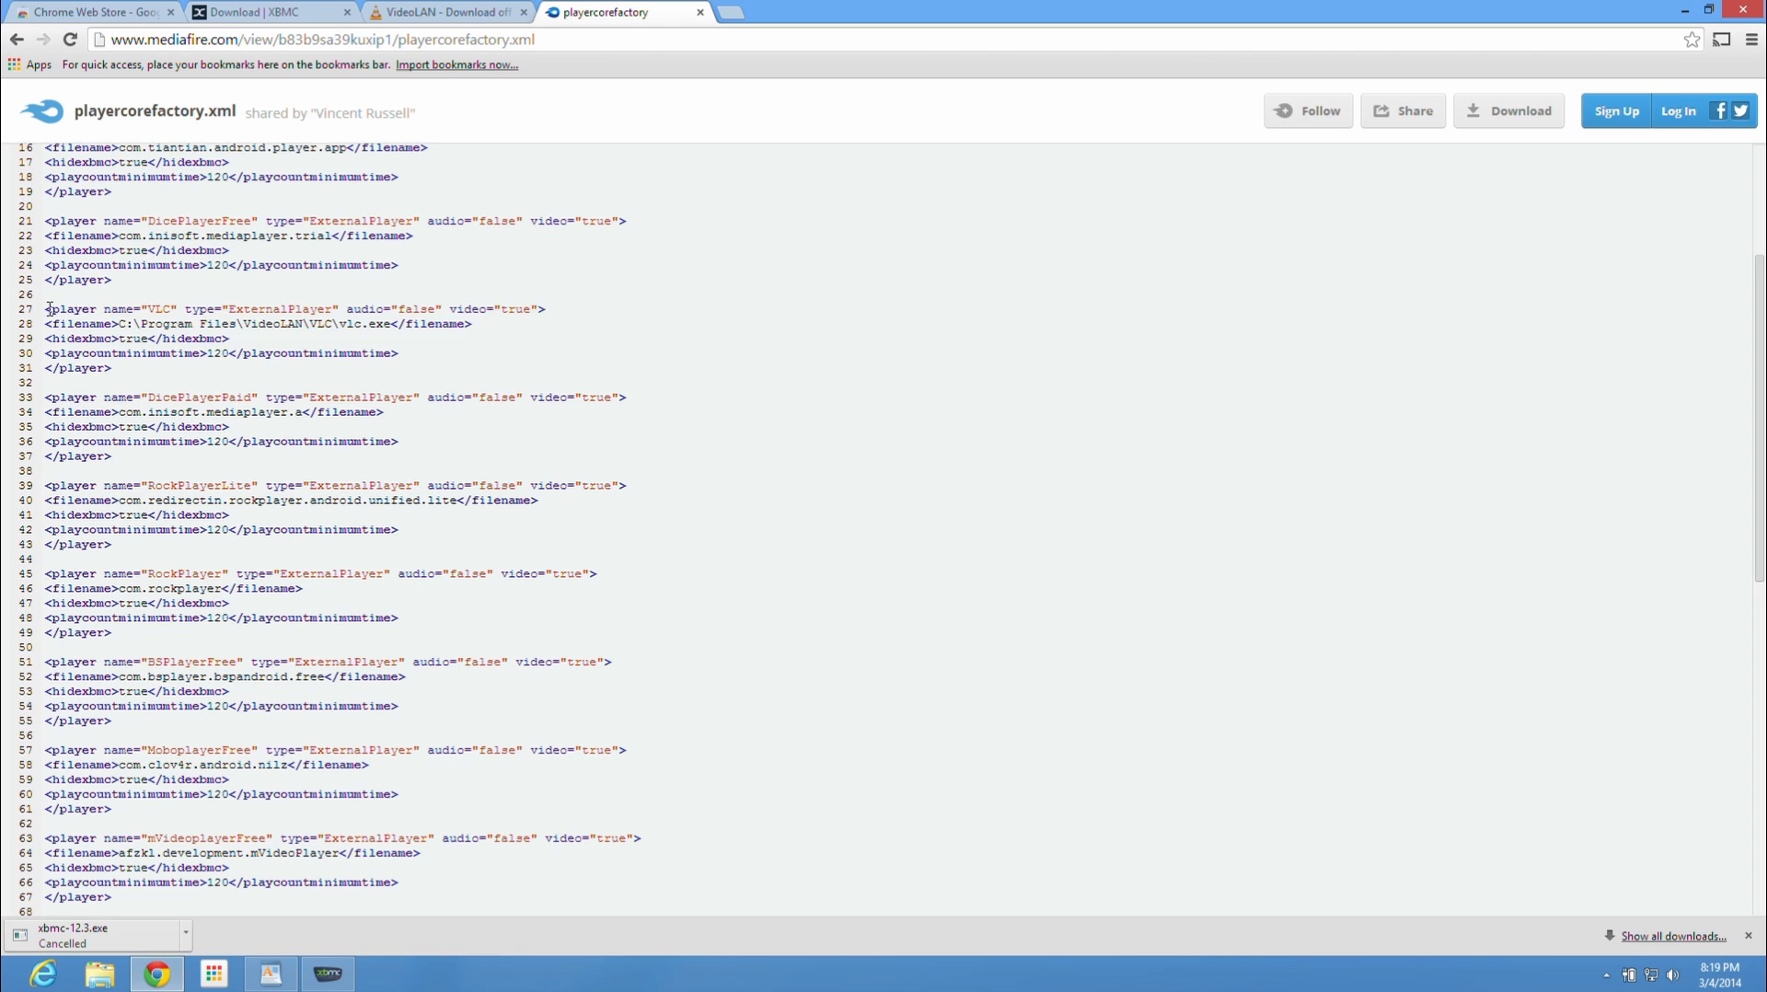
drag(48, 309, 113, 369)
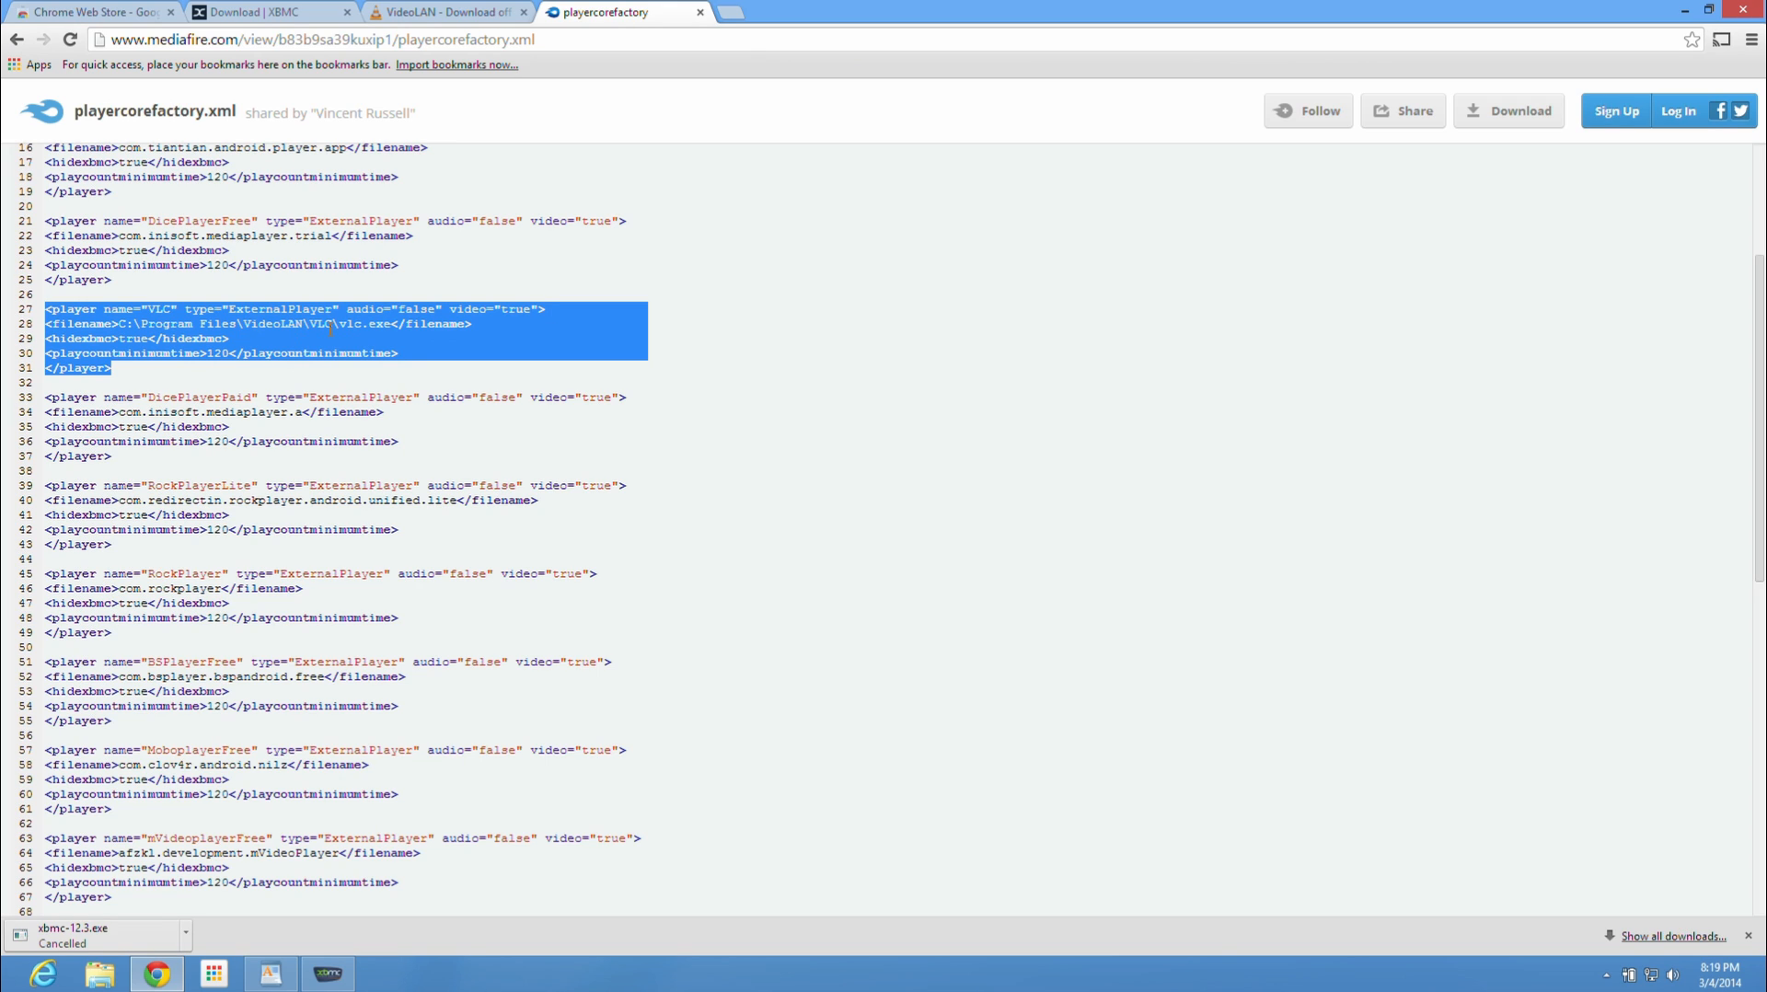
mouse_move(1507, 110)
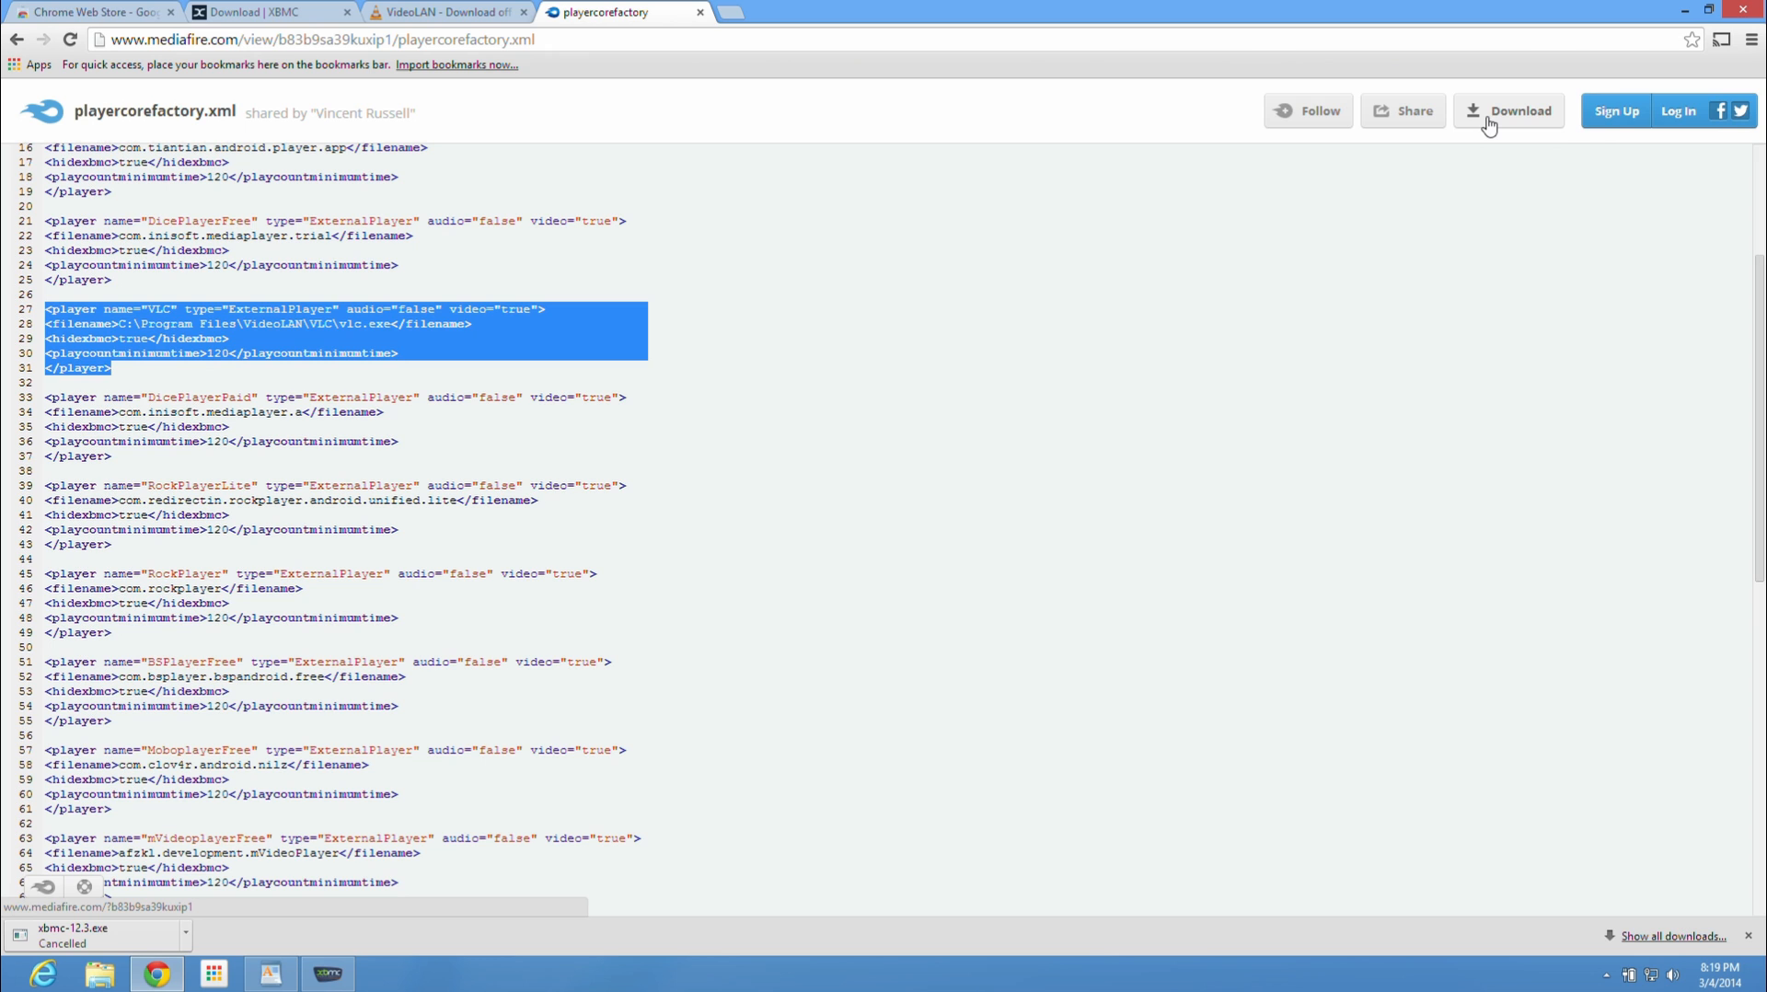
Step: Go to MediaFire's download page for playercorefactory.xml
click(1519, 111)
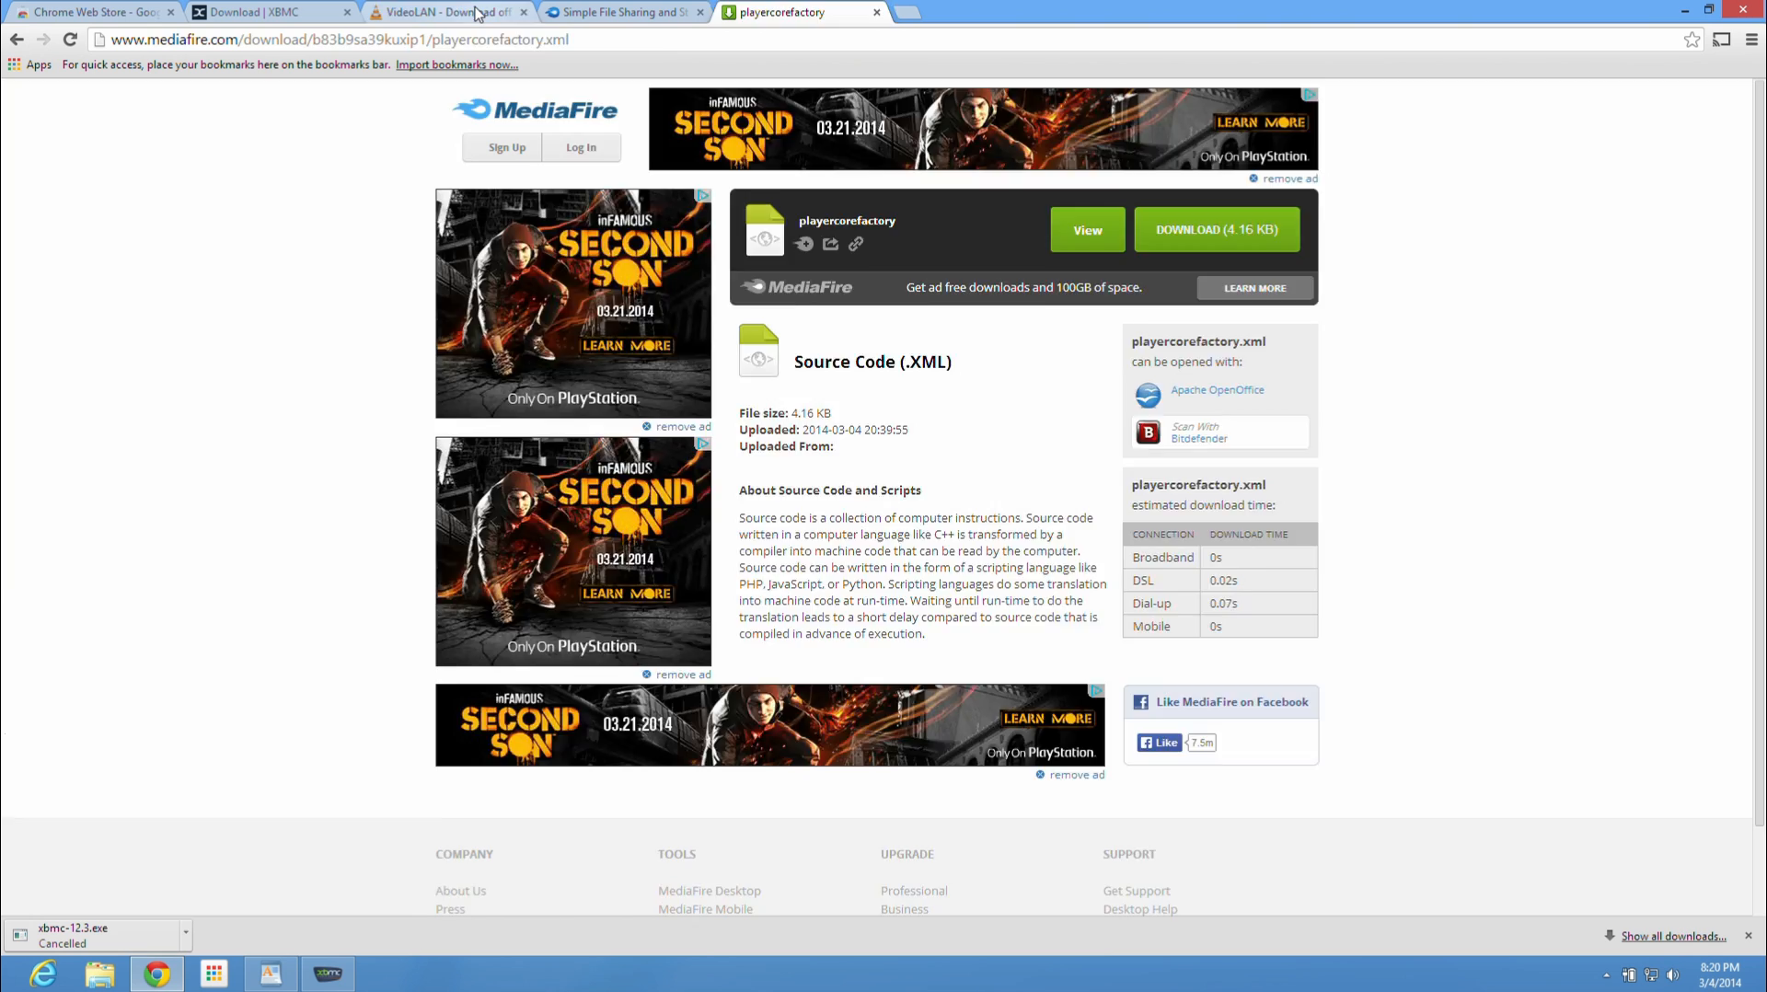
Step: View VideoLAN's 64-bit Windows VLC 2.1.3 download index, then bring XBMC back to the front
click(440, 13)
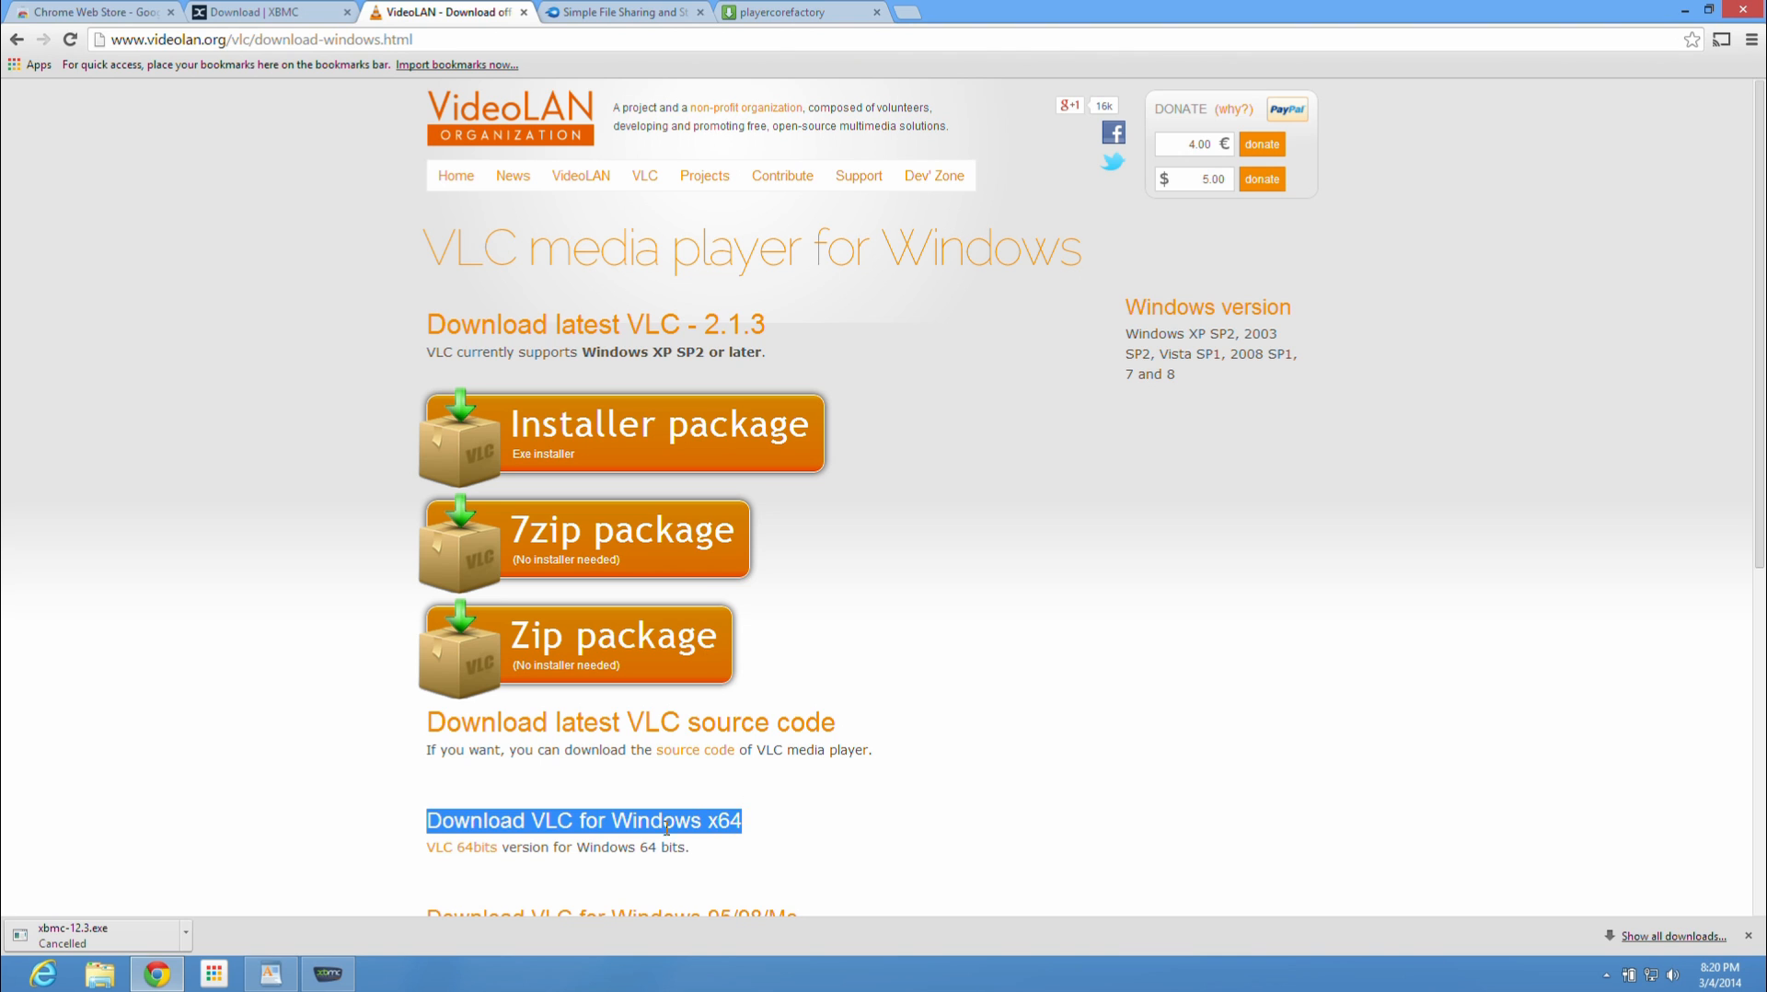
click(582, 819)
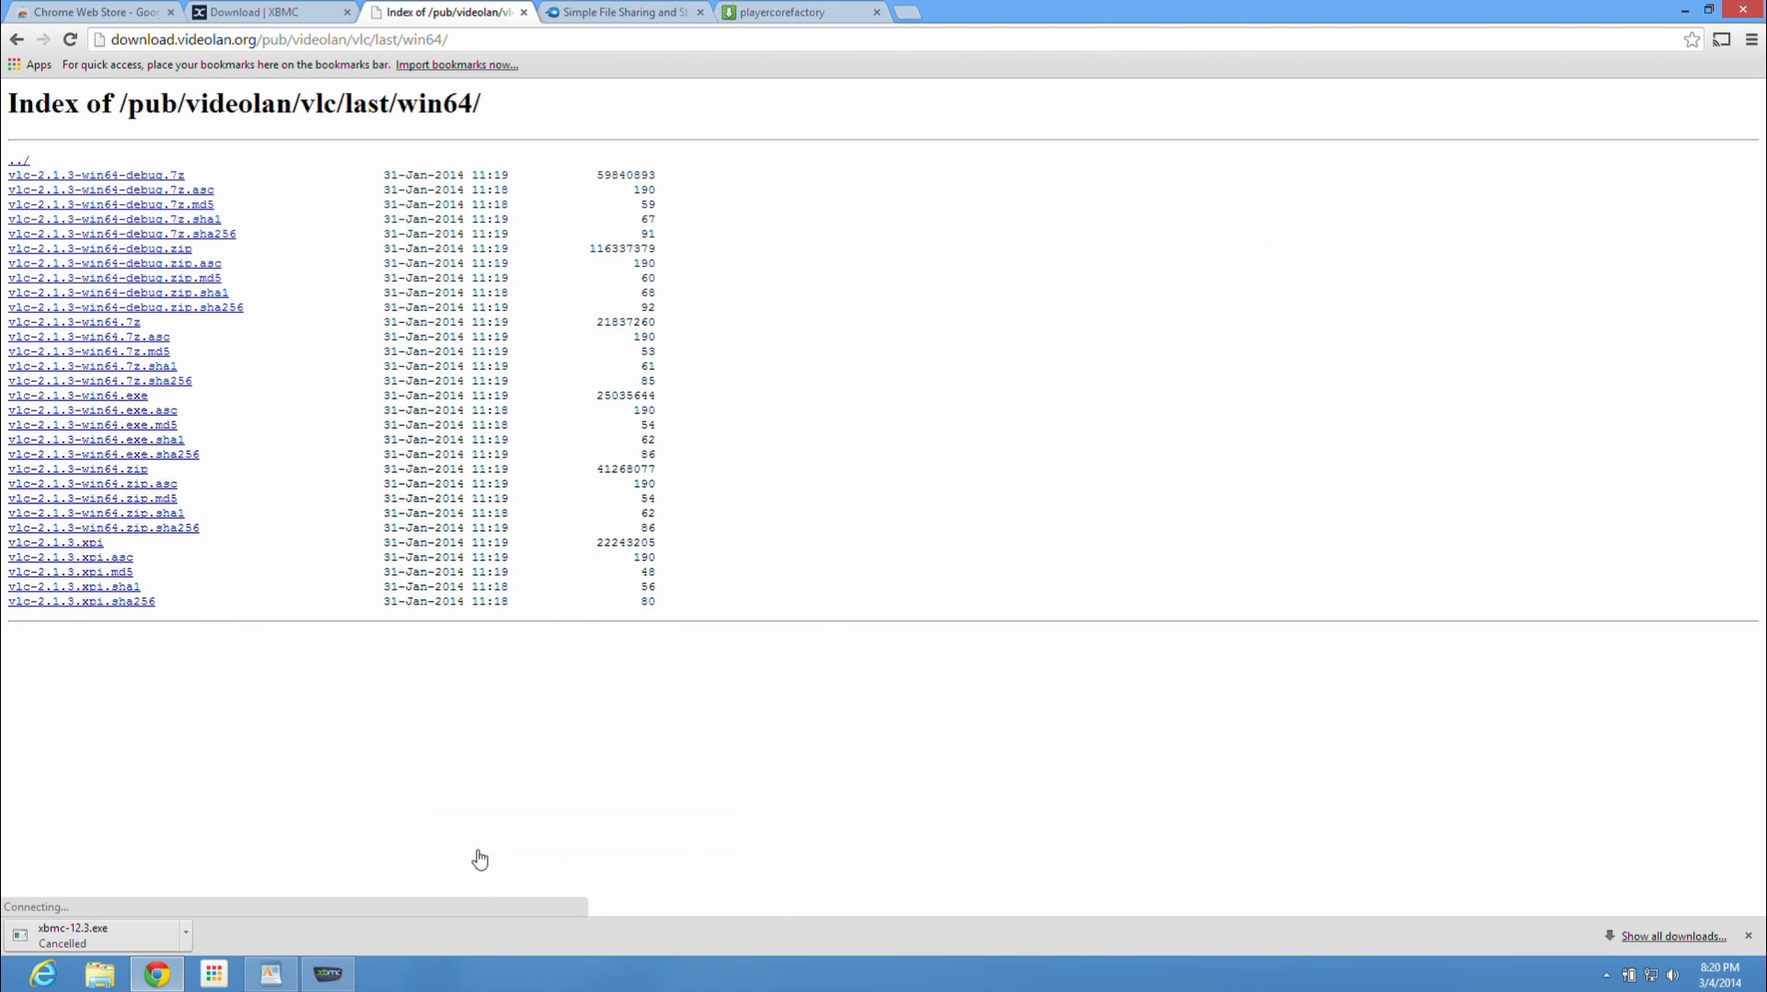
mouse_move(497, 327)
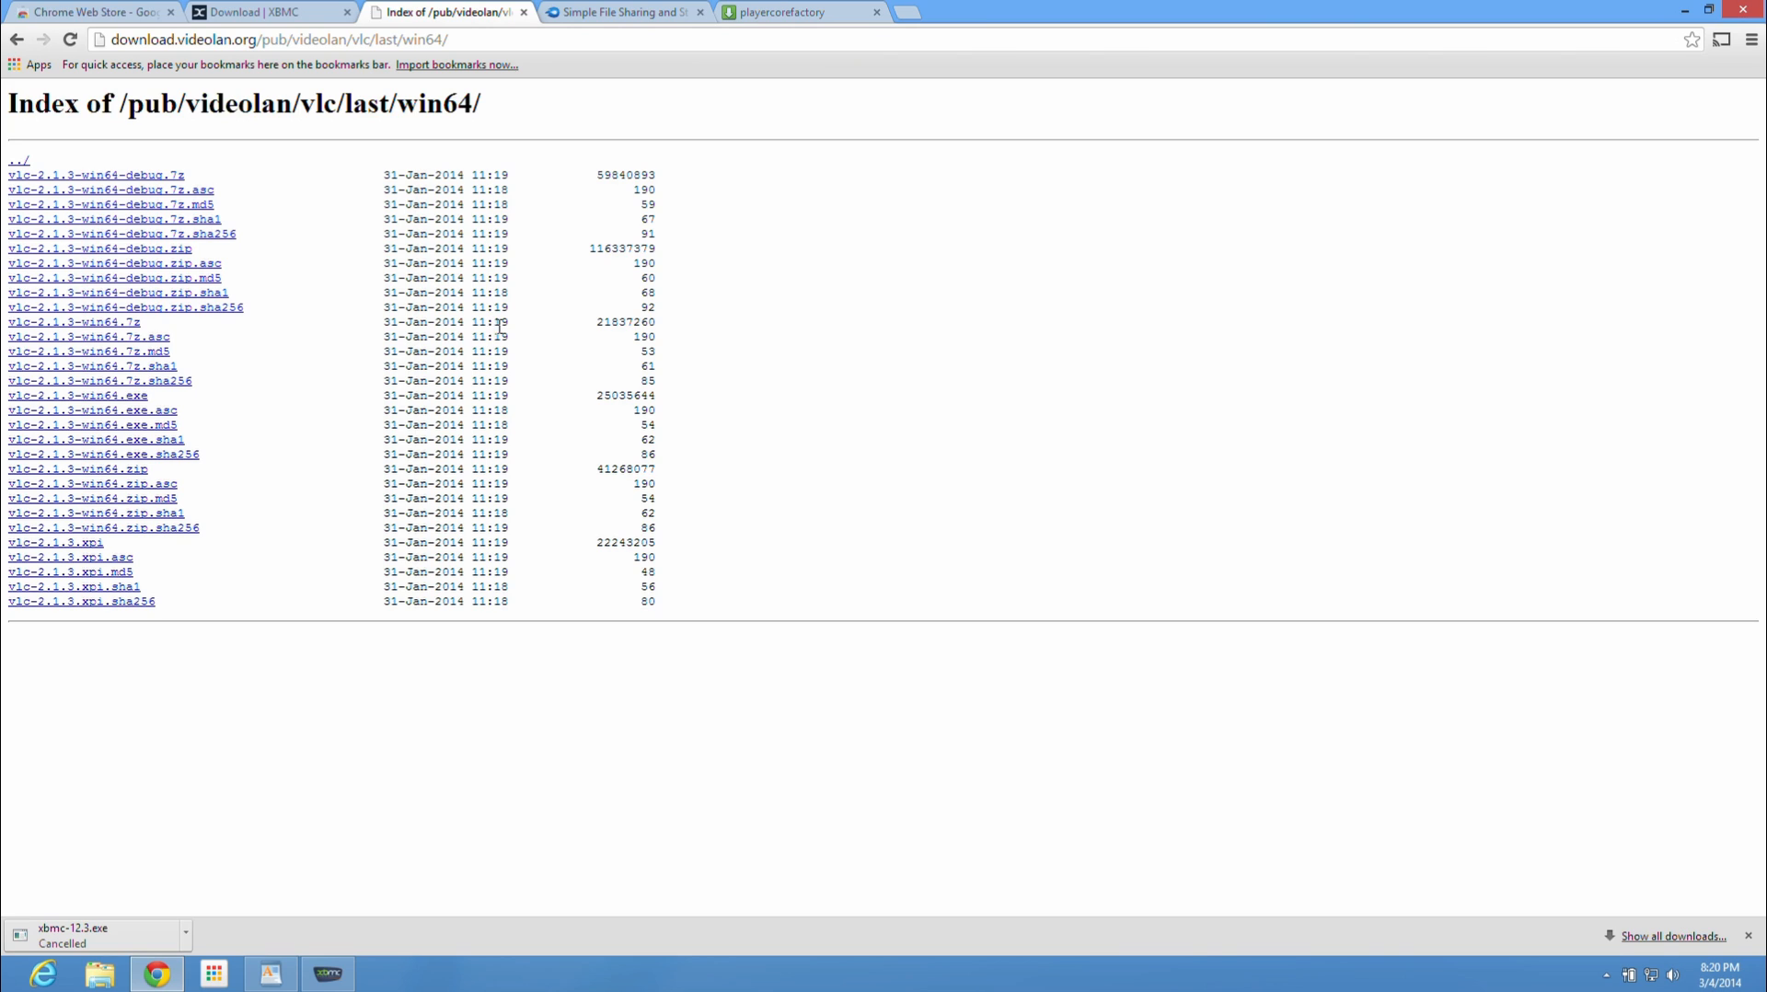
mouse_move(361, 346)
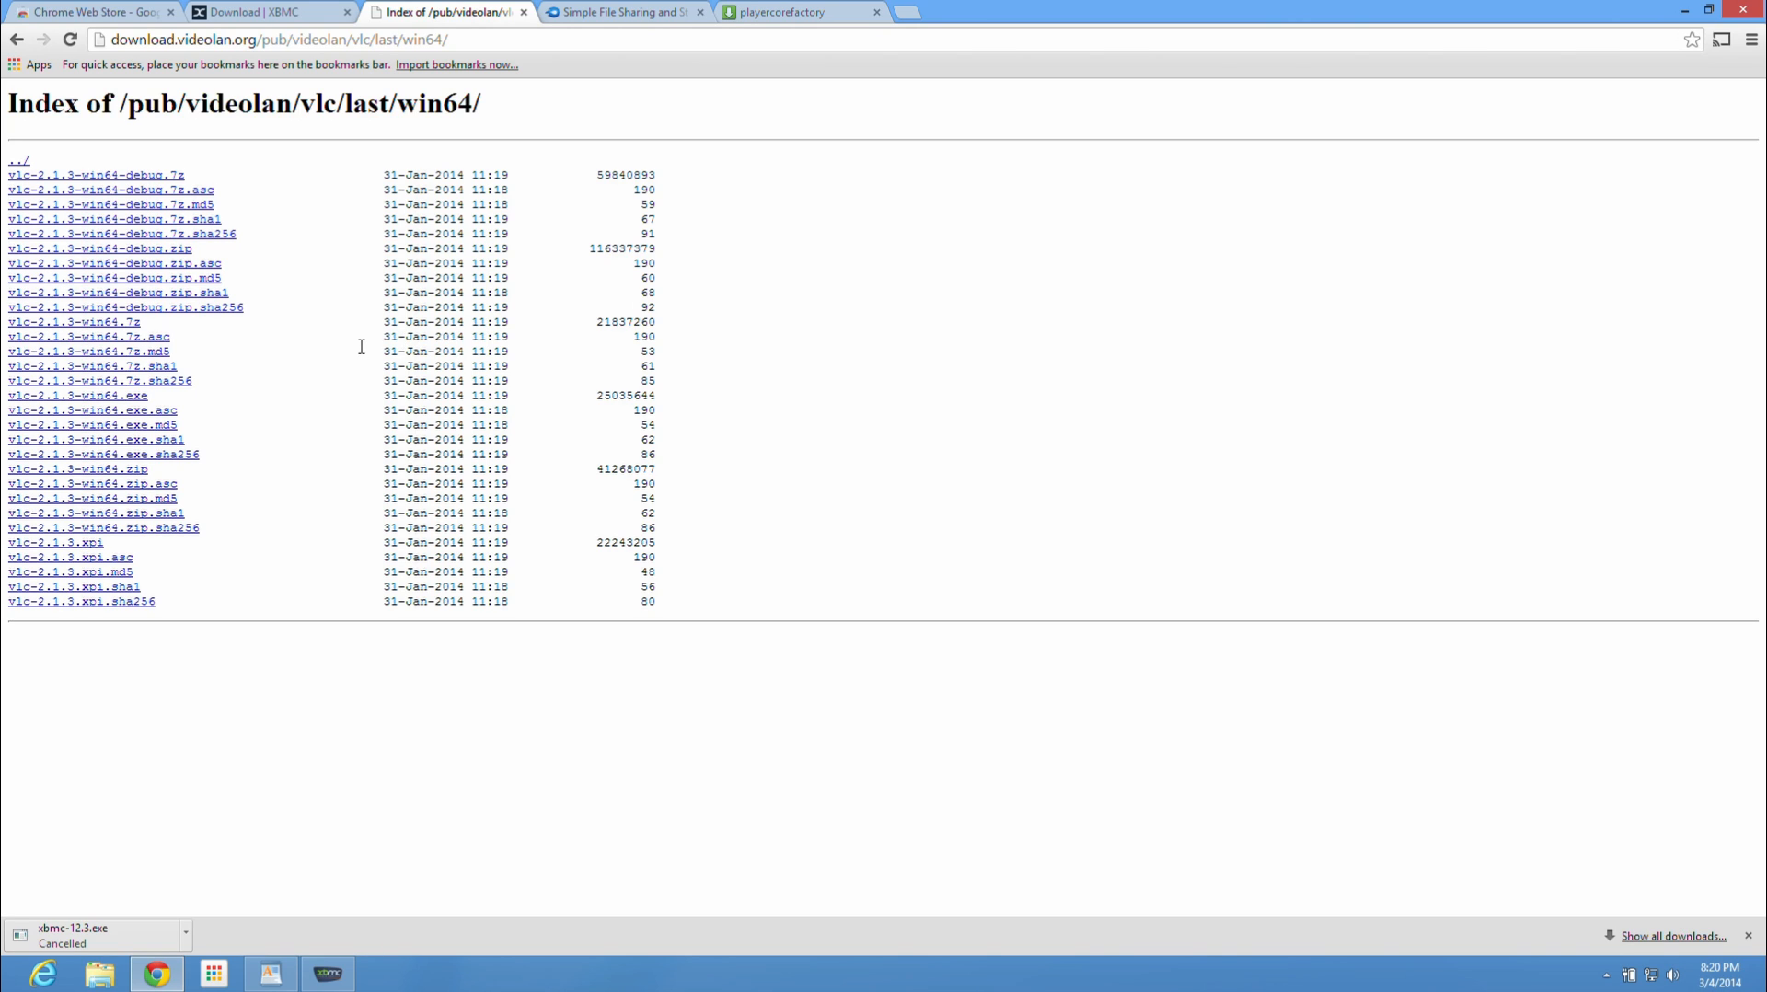
mouse_move(96, 400)
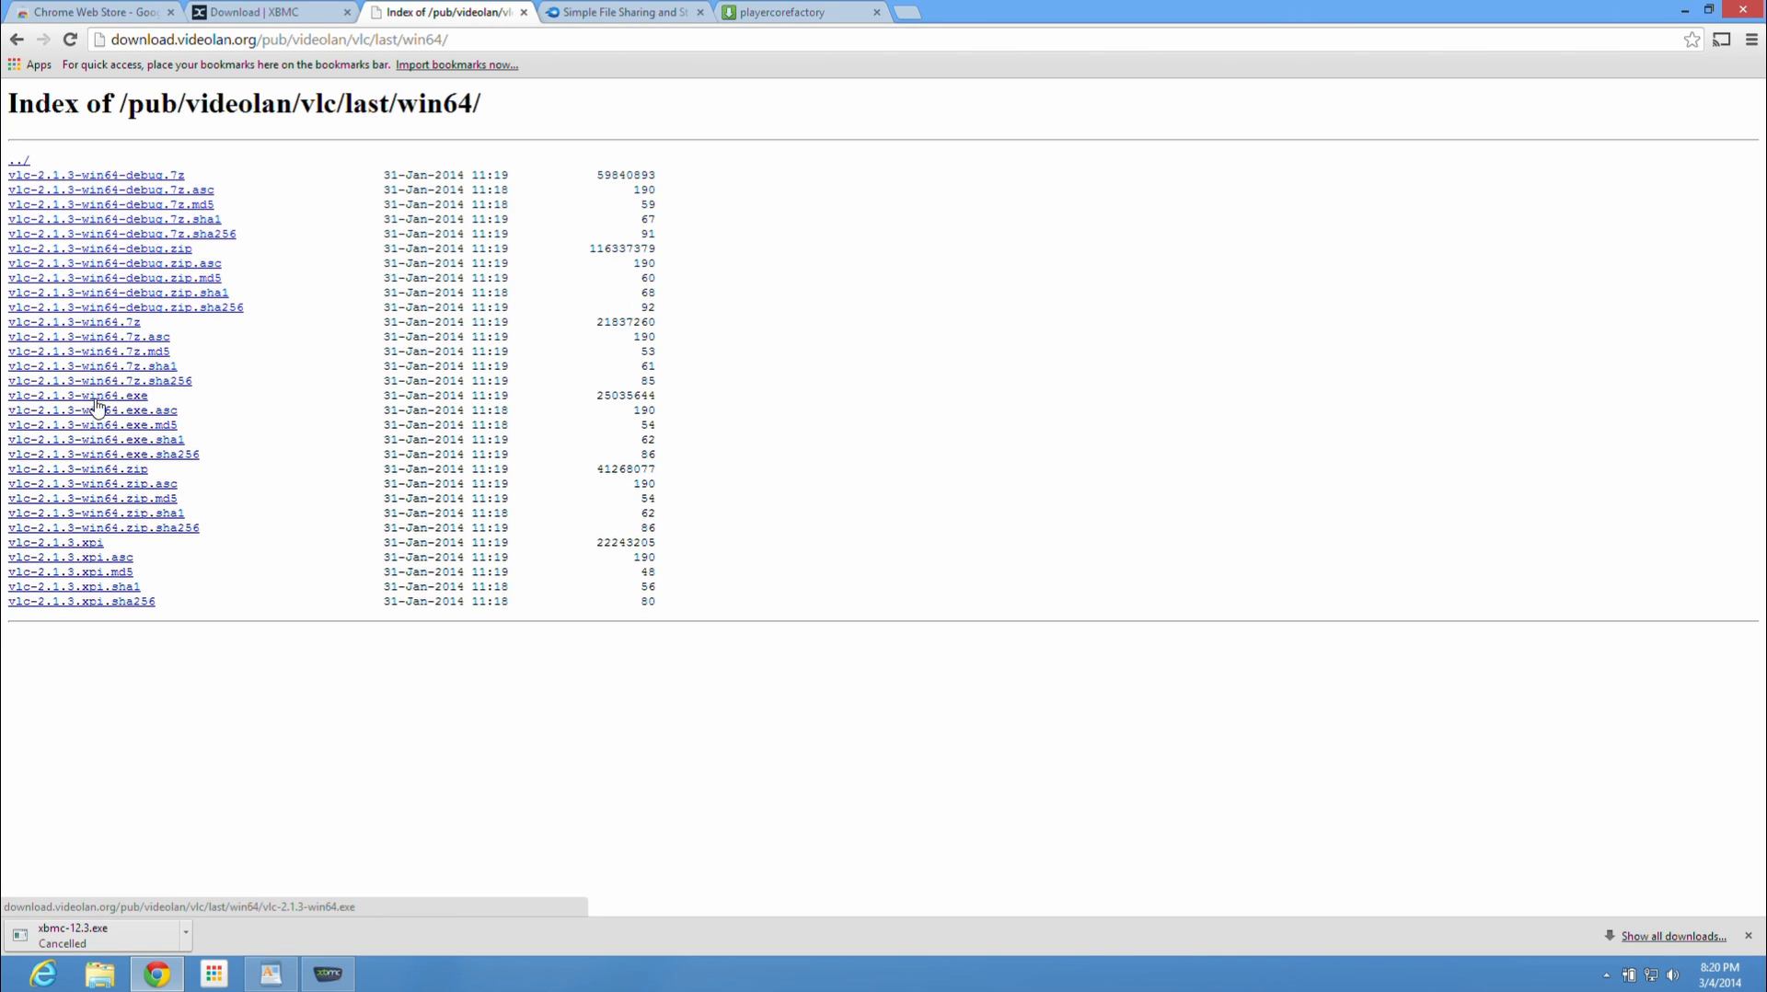
mouse_move(91, 405)
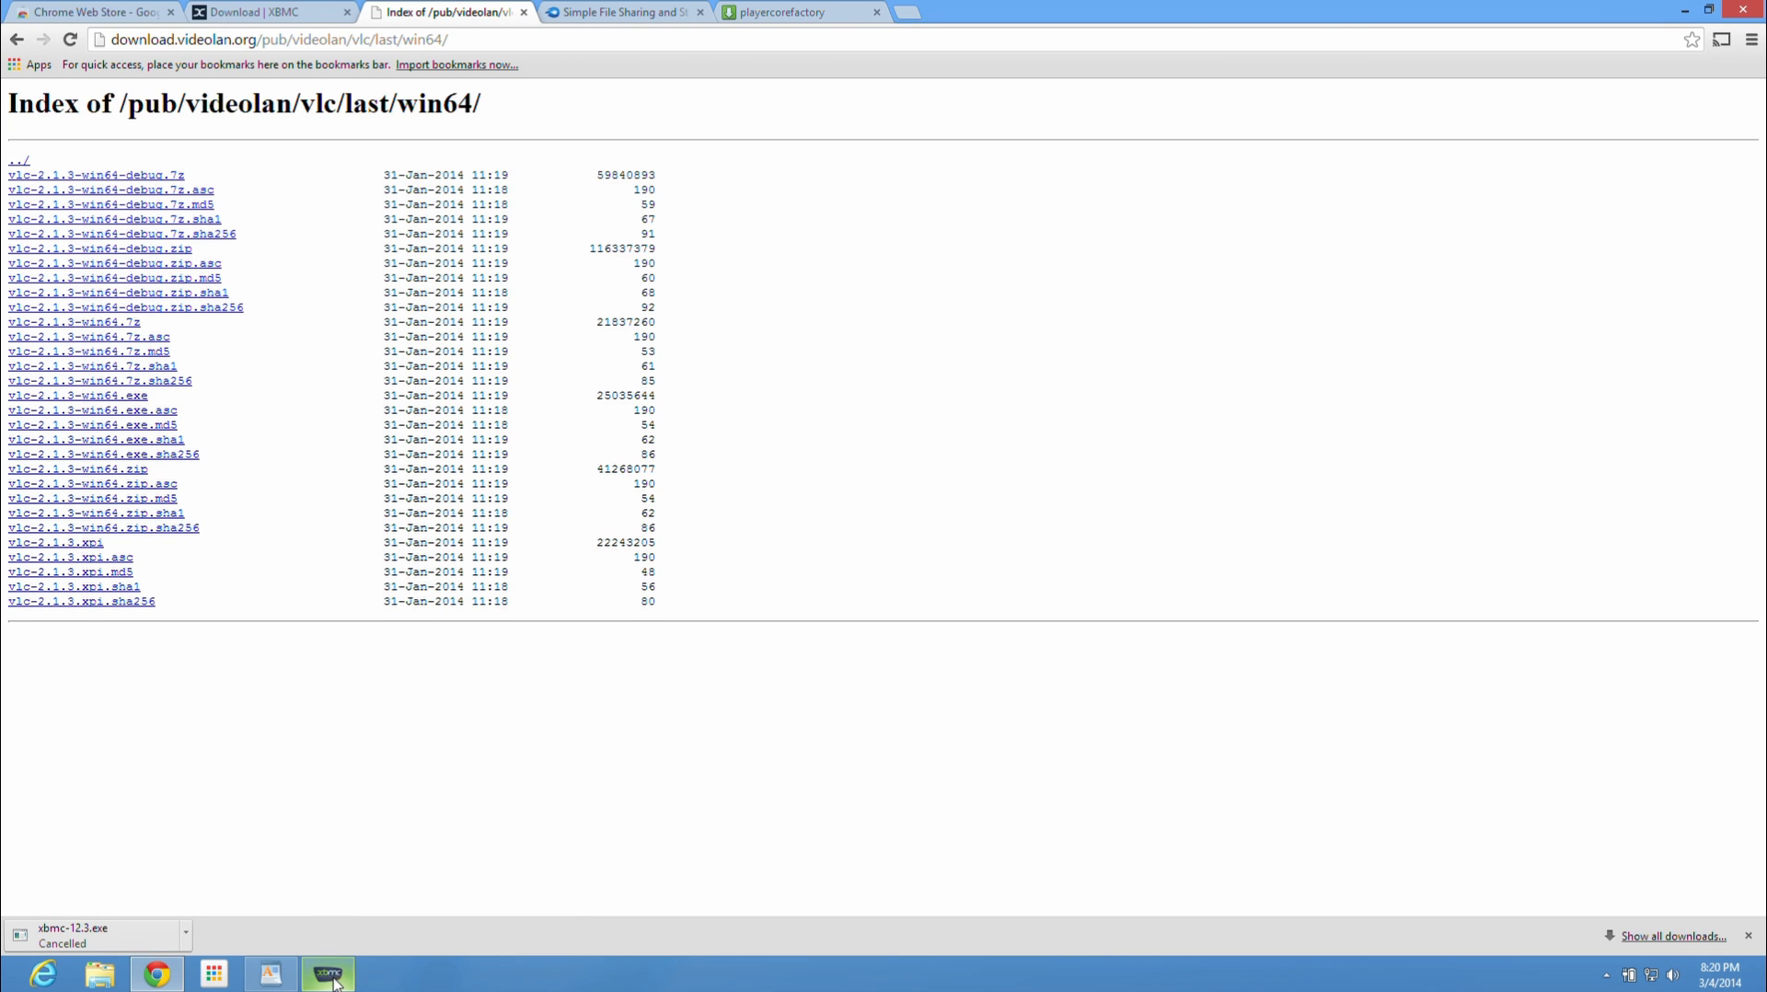
click(327, 972)
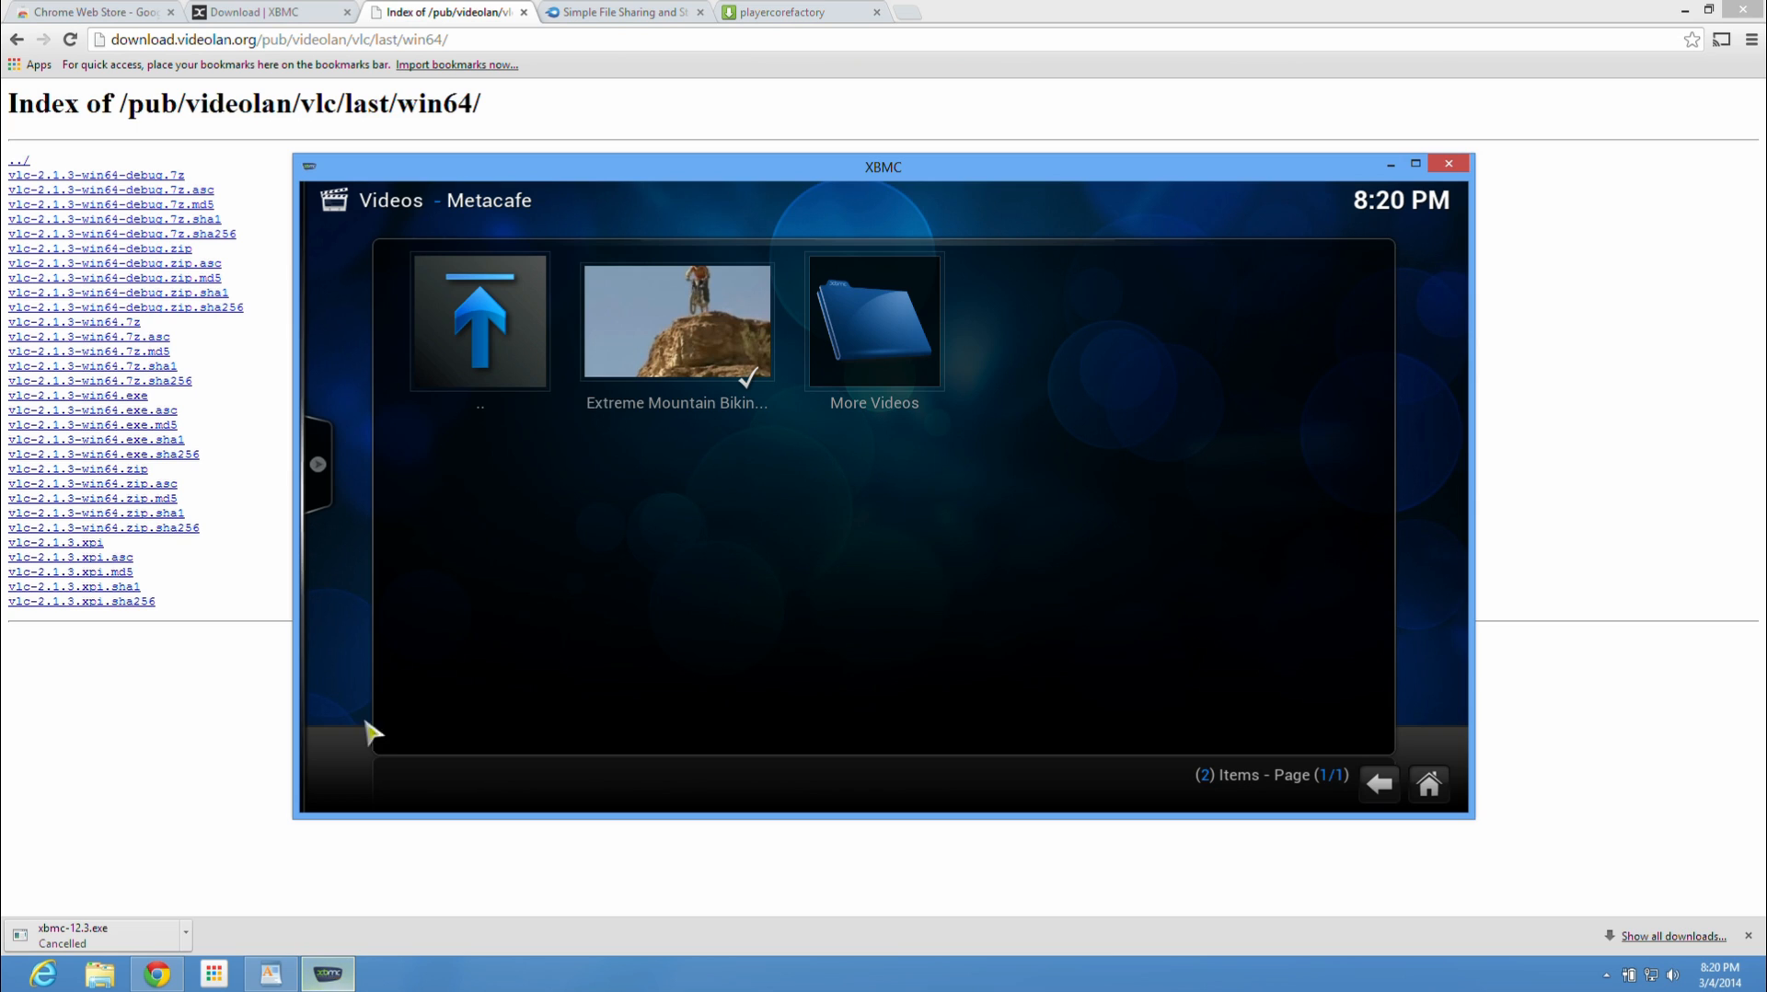
mouse_move(426, 208)
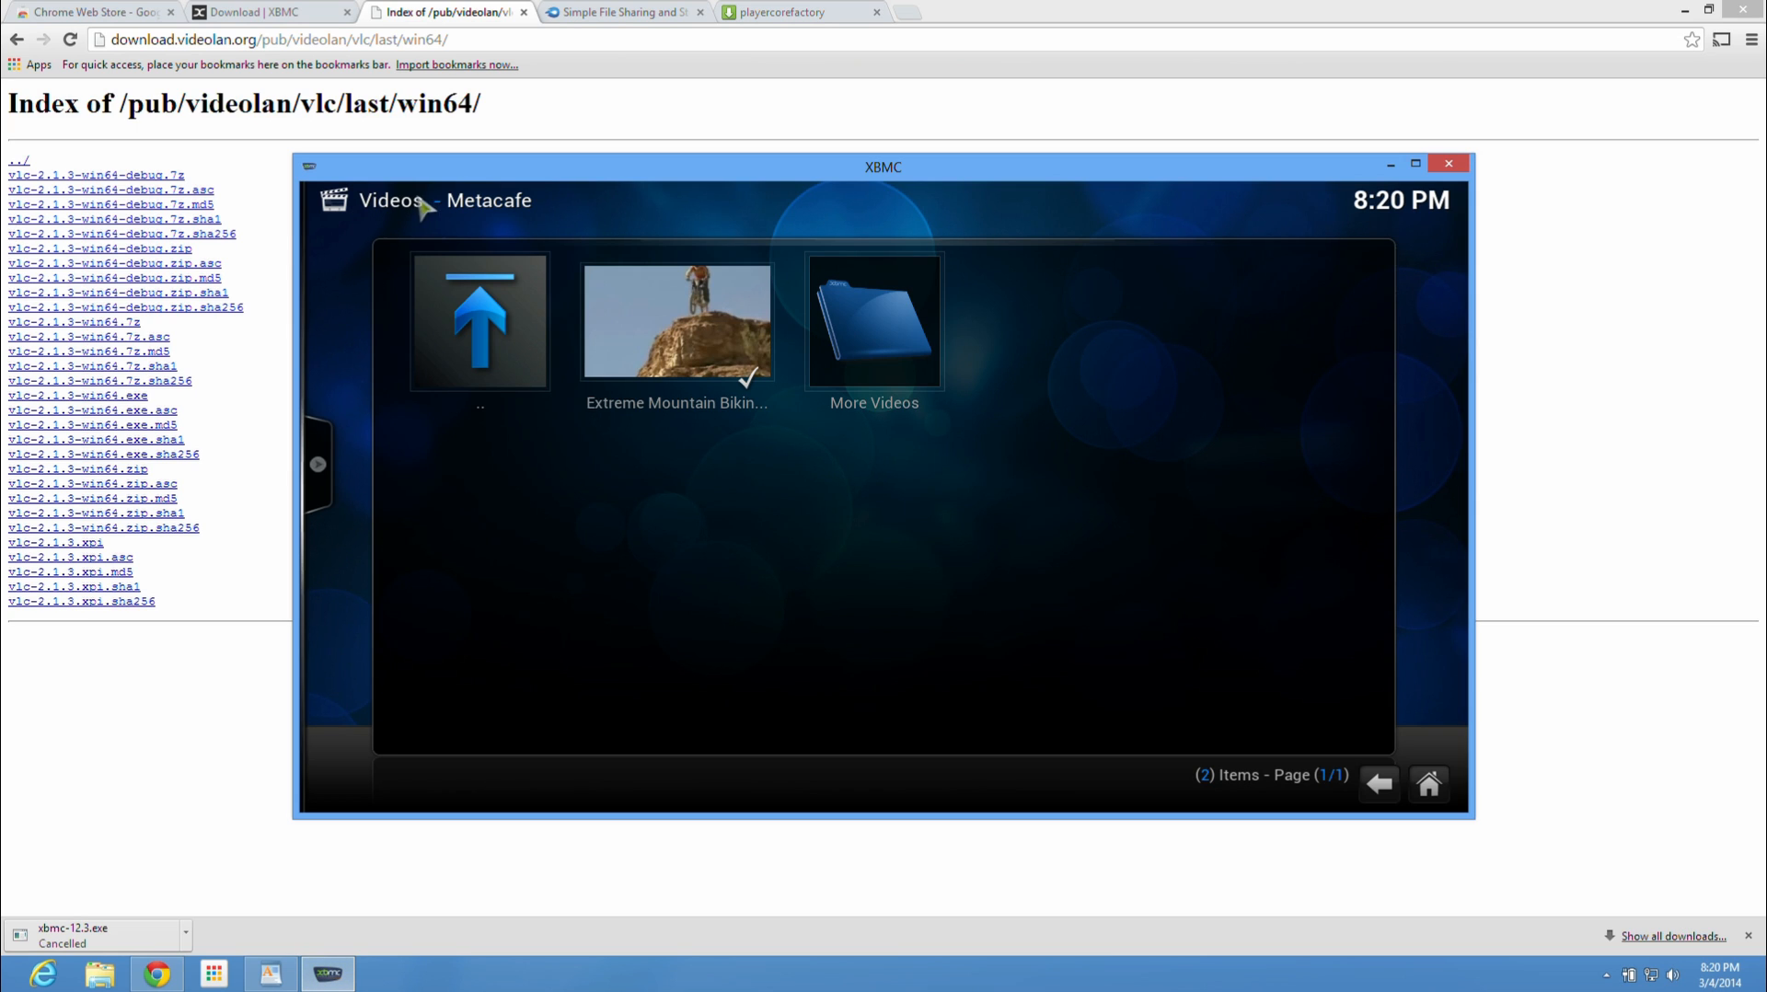
mouse_move(896, 186)
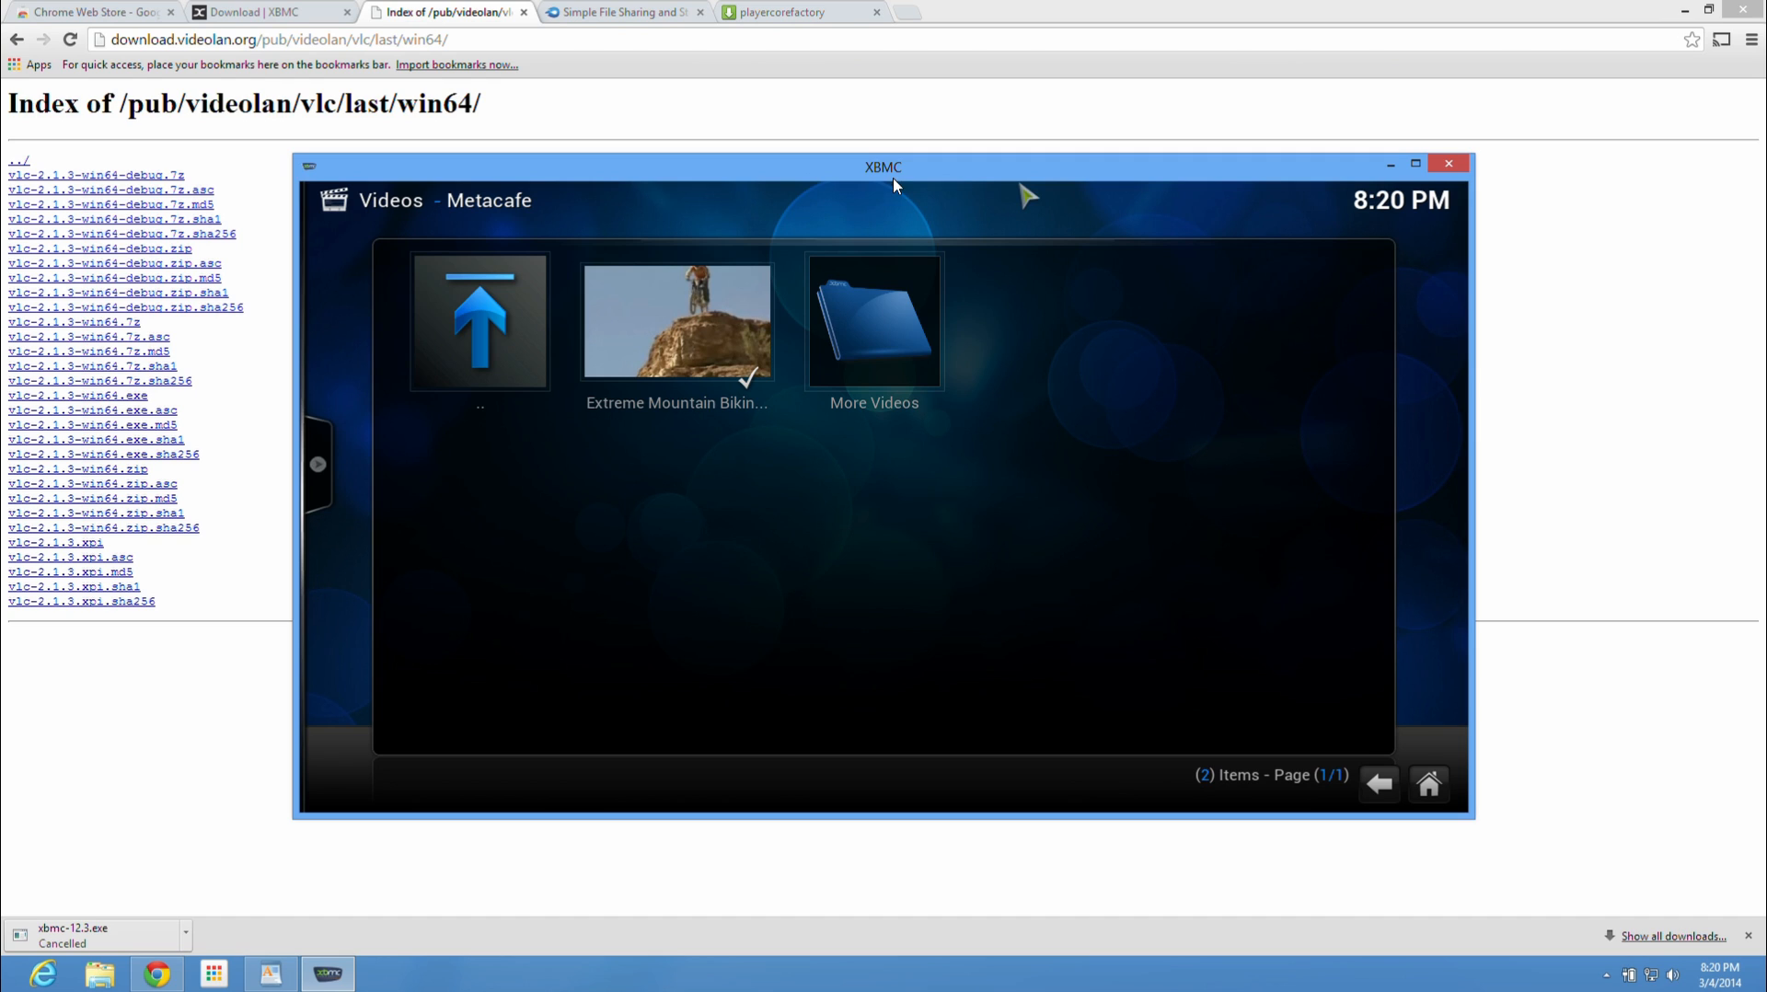
mouse_move(405, 270)
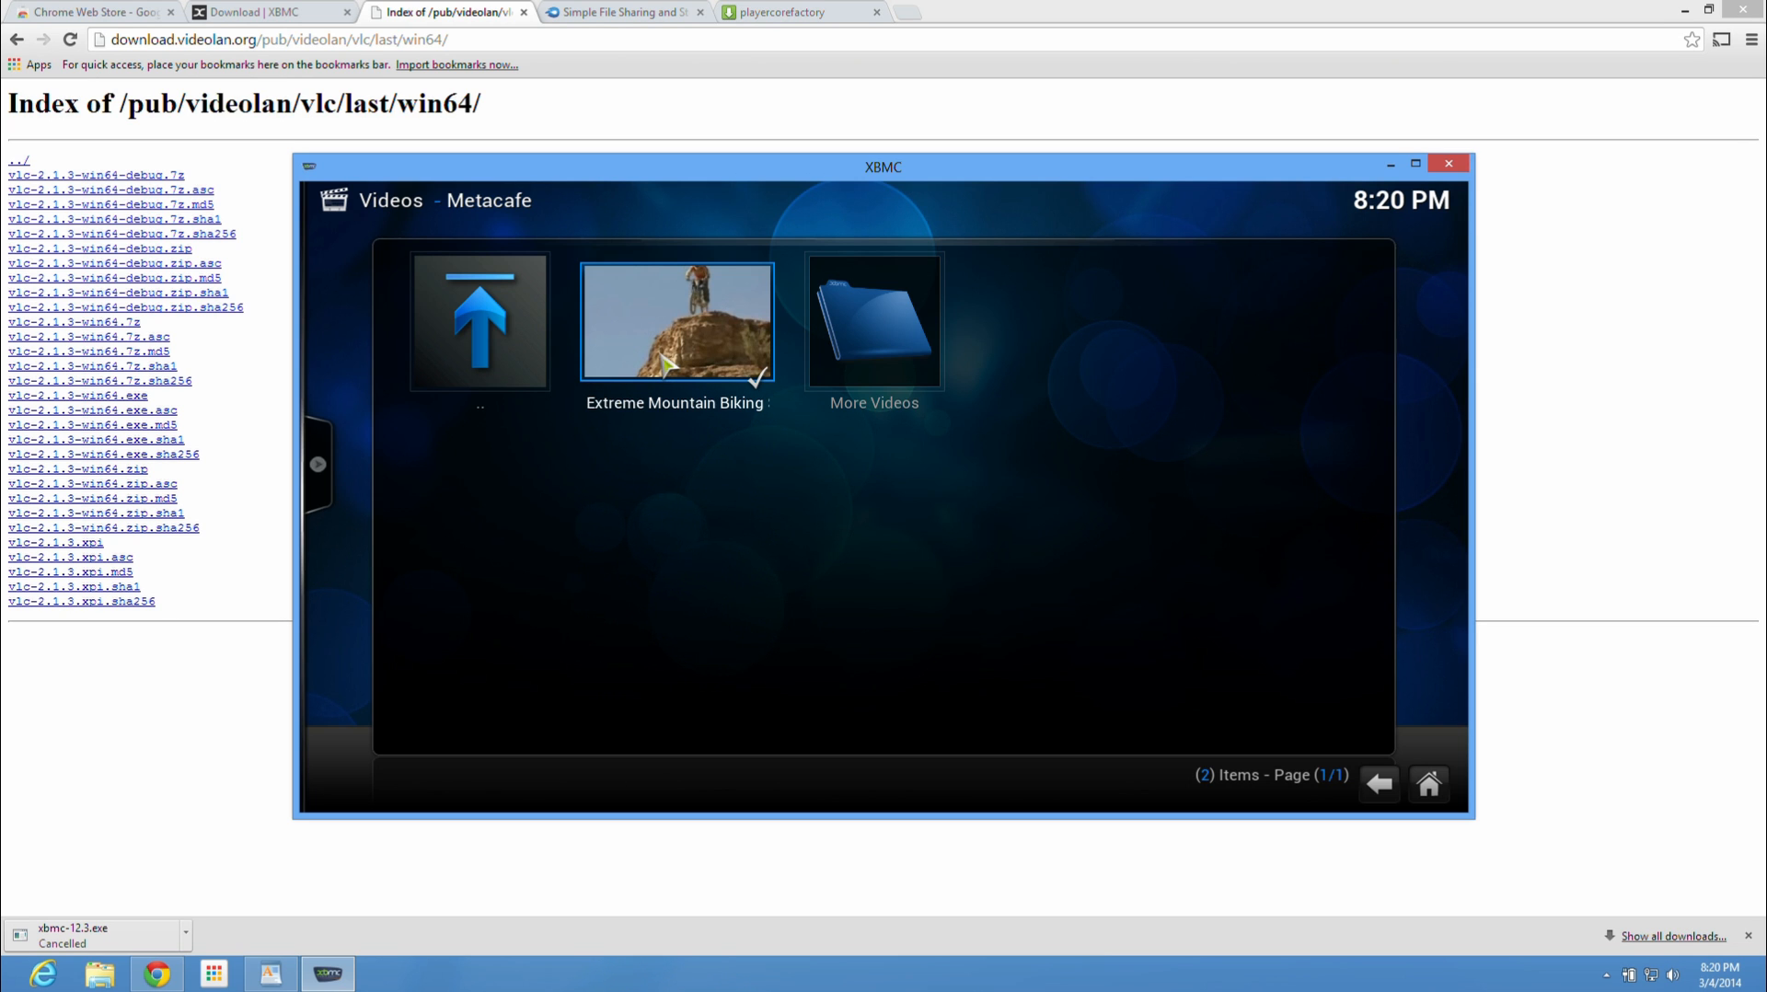
Step: Launch the Extreme Mountain Biking clip from XBMC's Metacafe list so it plays in VLC
click(675, 322)
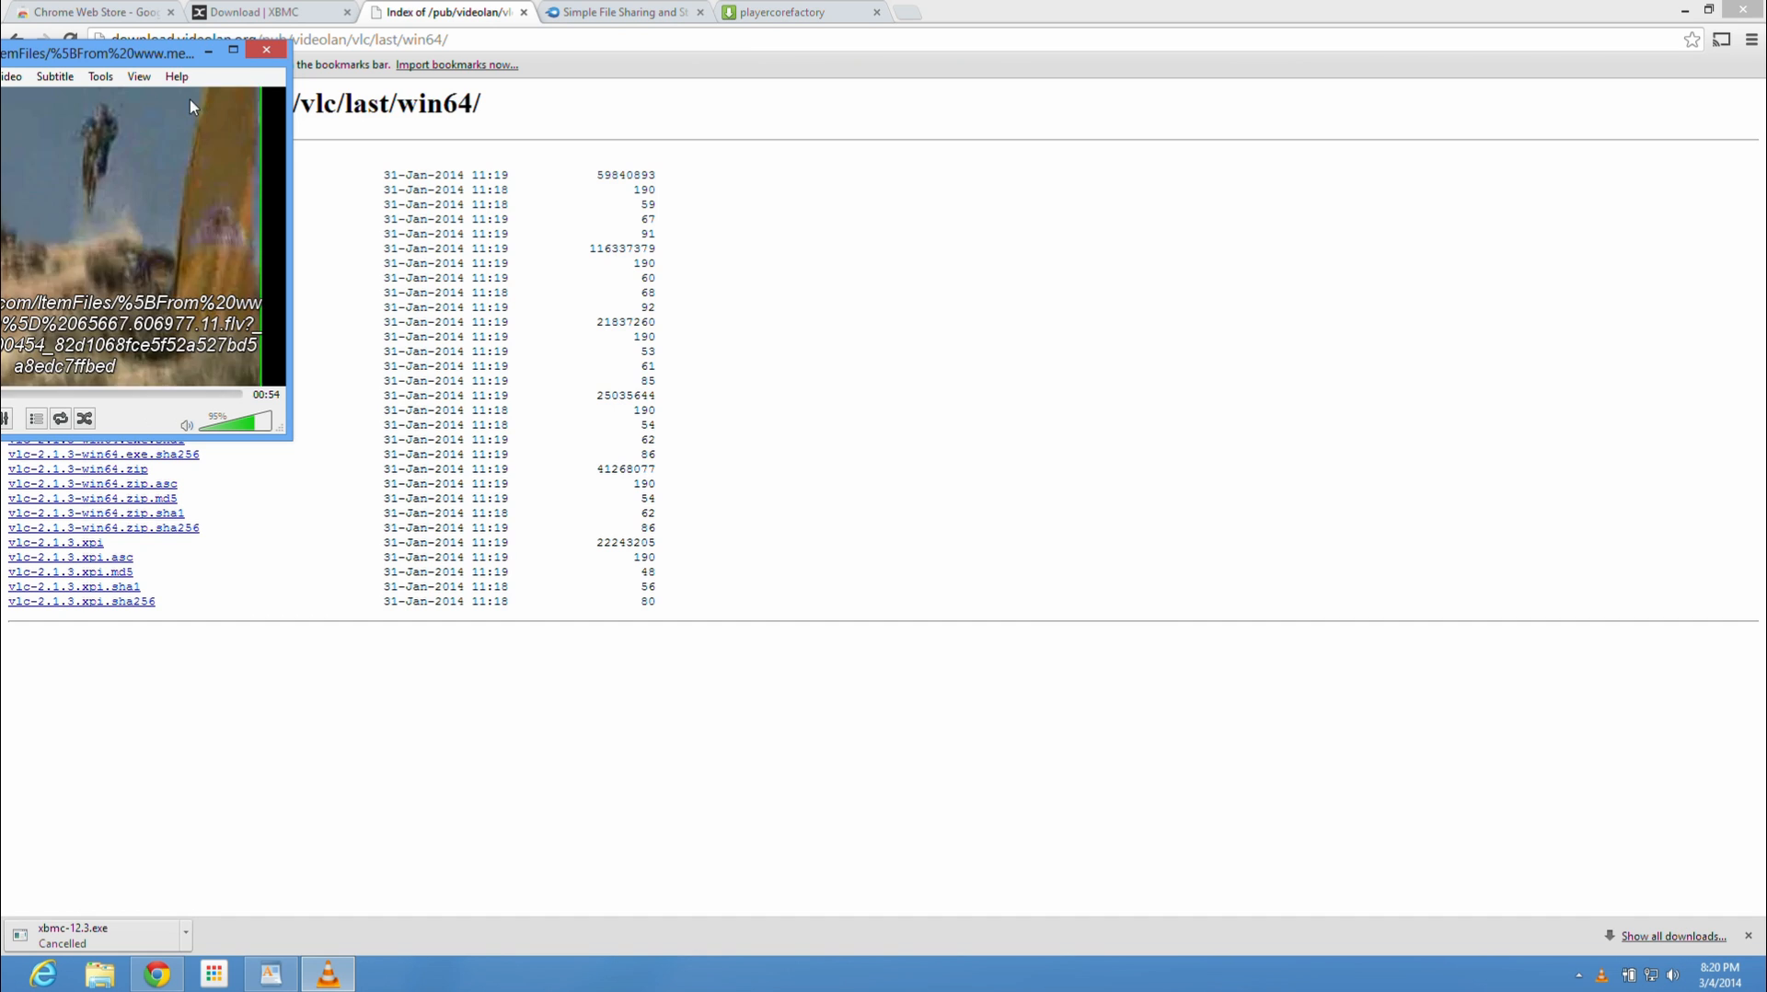
Step: Check the playing clip's media information for its Metacafe stream address, then go to the Media menu
drag(101, 53, 619, 147)
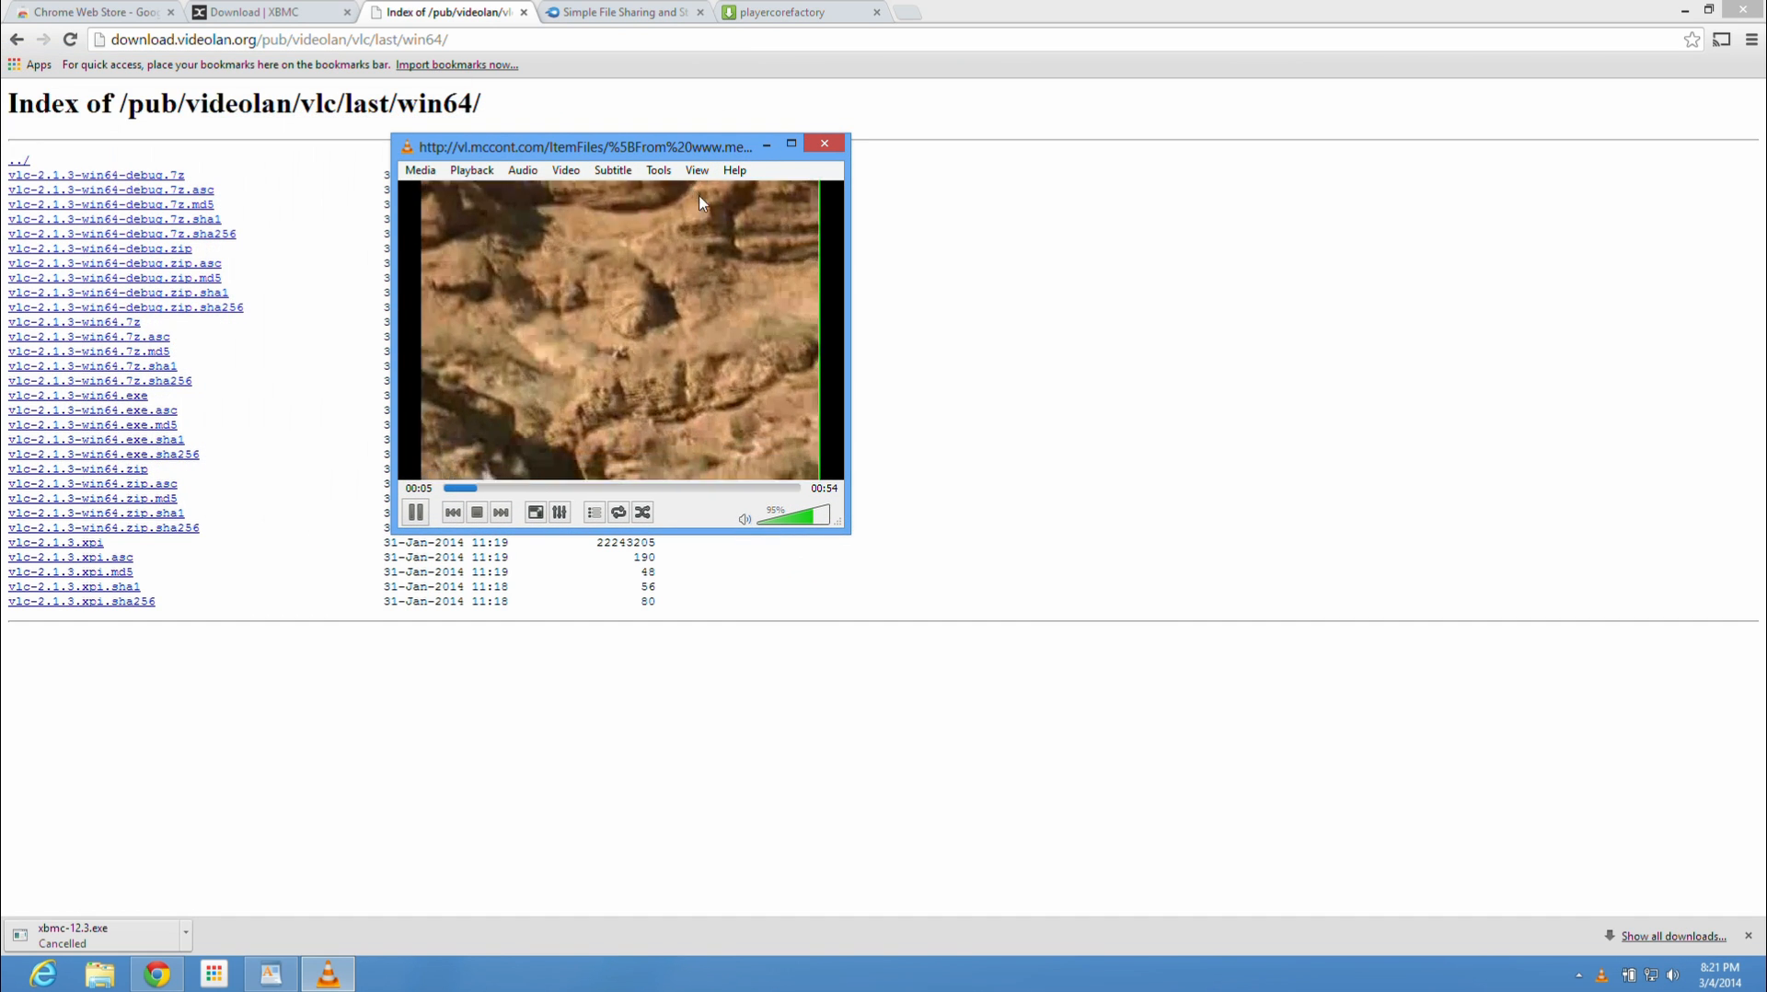
mouse_move(659, 169)
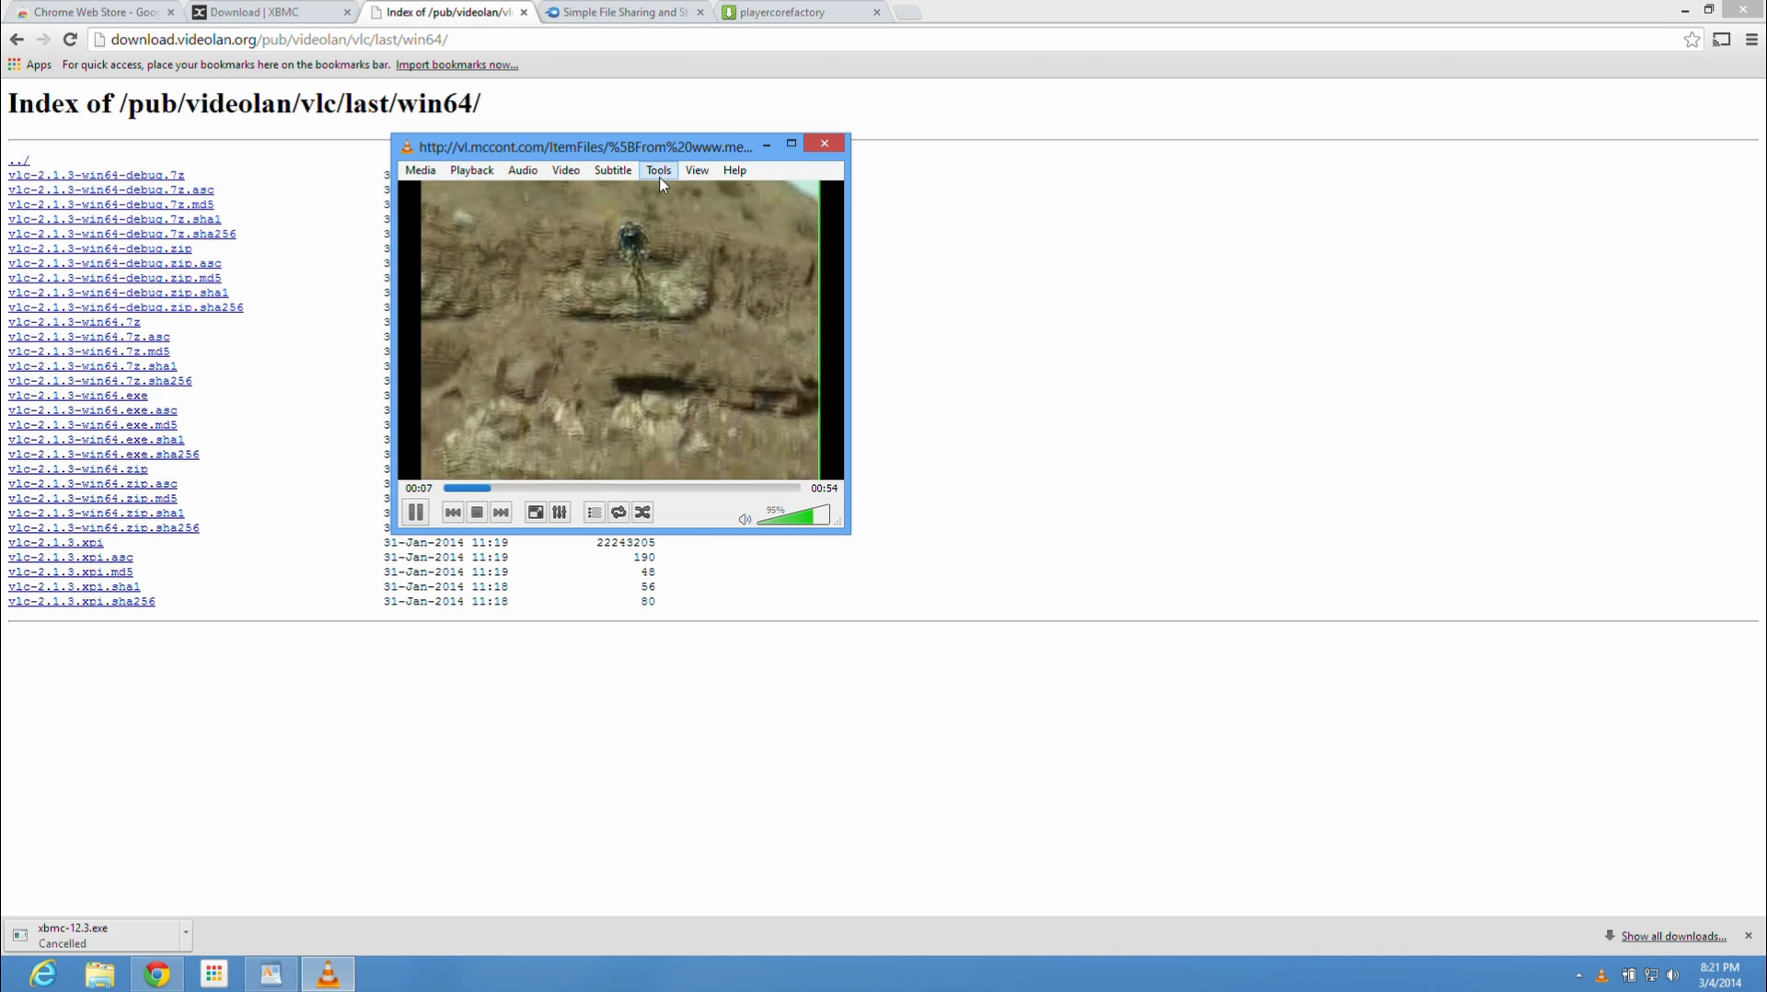
click(659, 169)
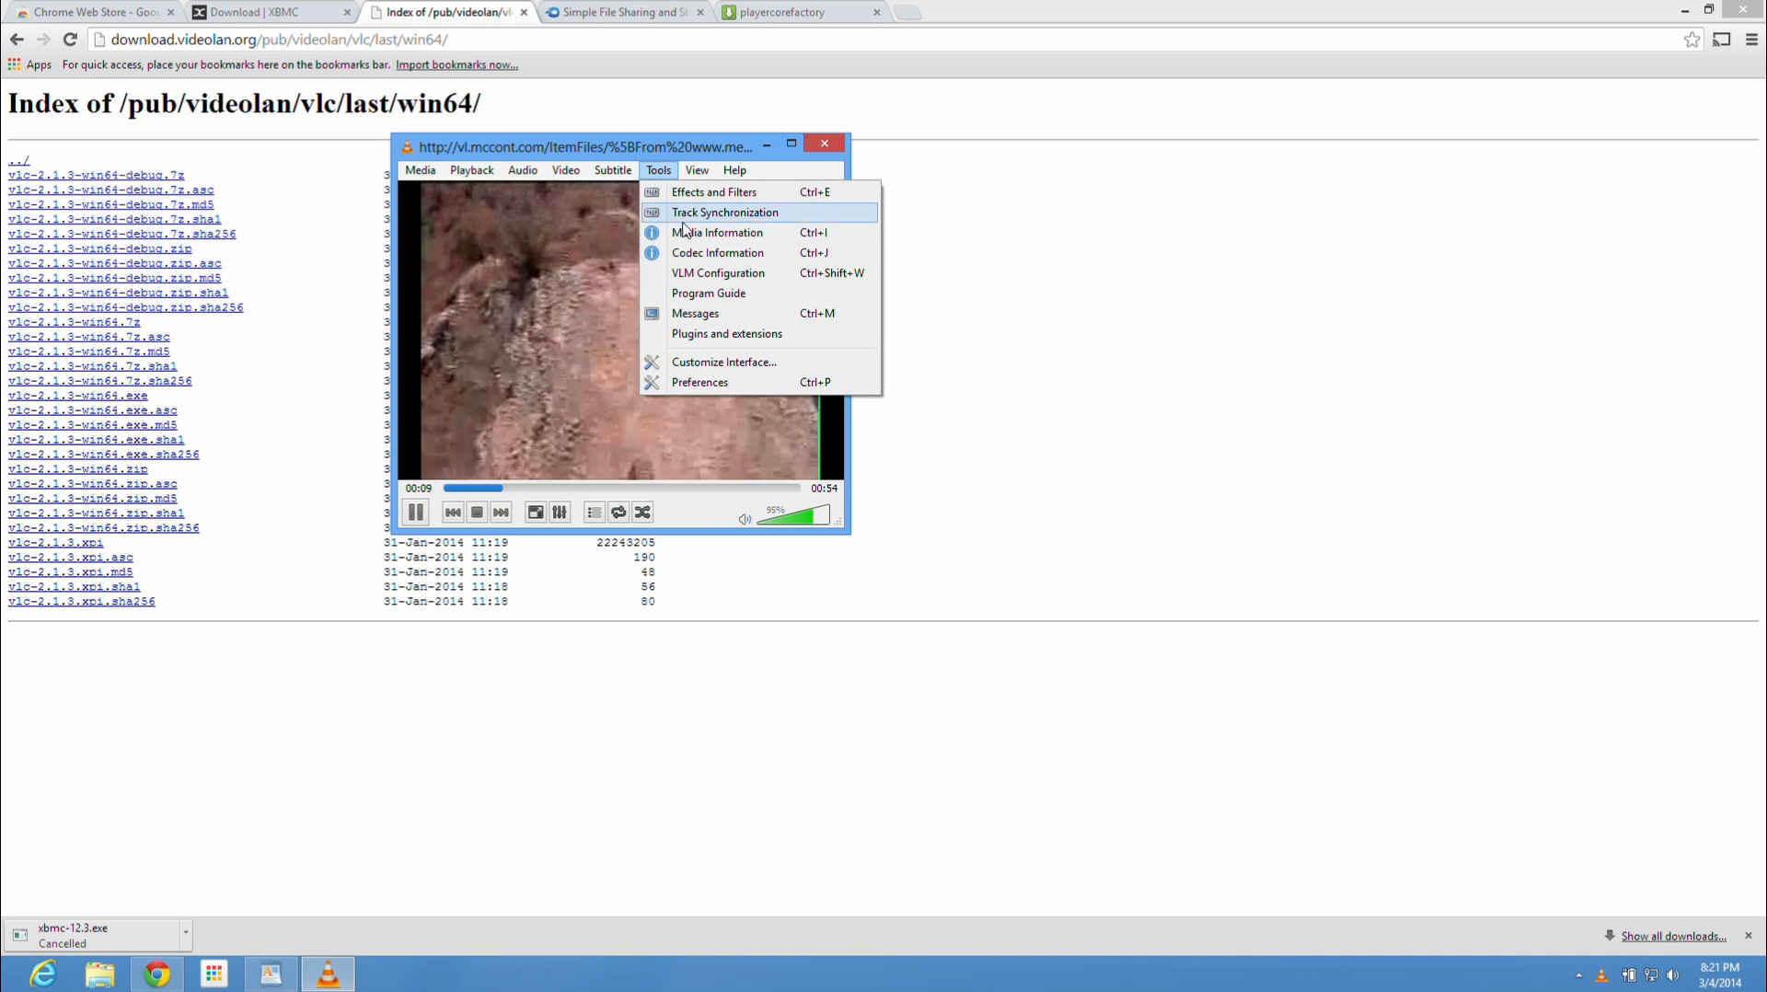
mouse_move(716, 232)
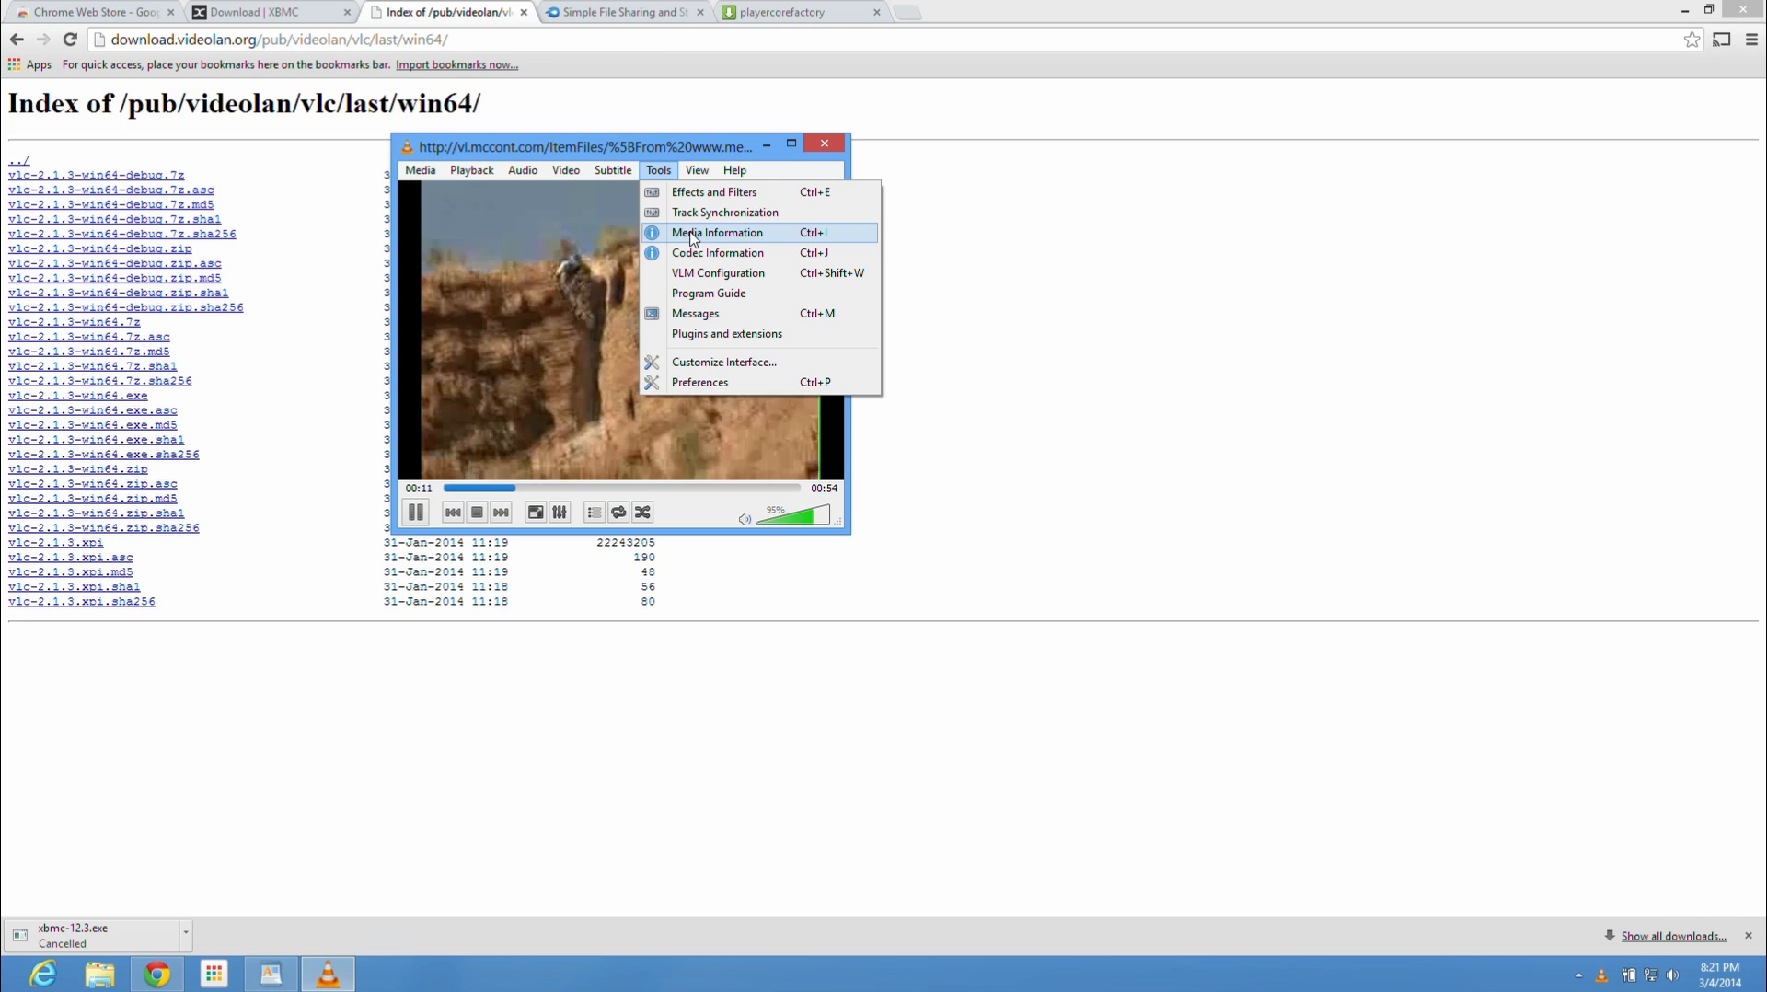
click(716, 232)
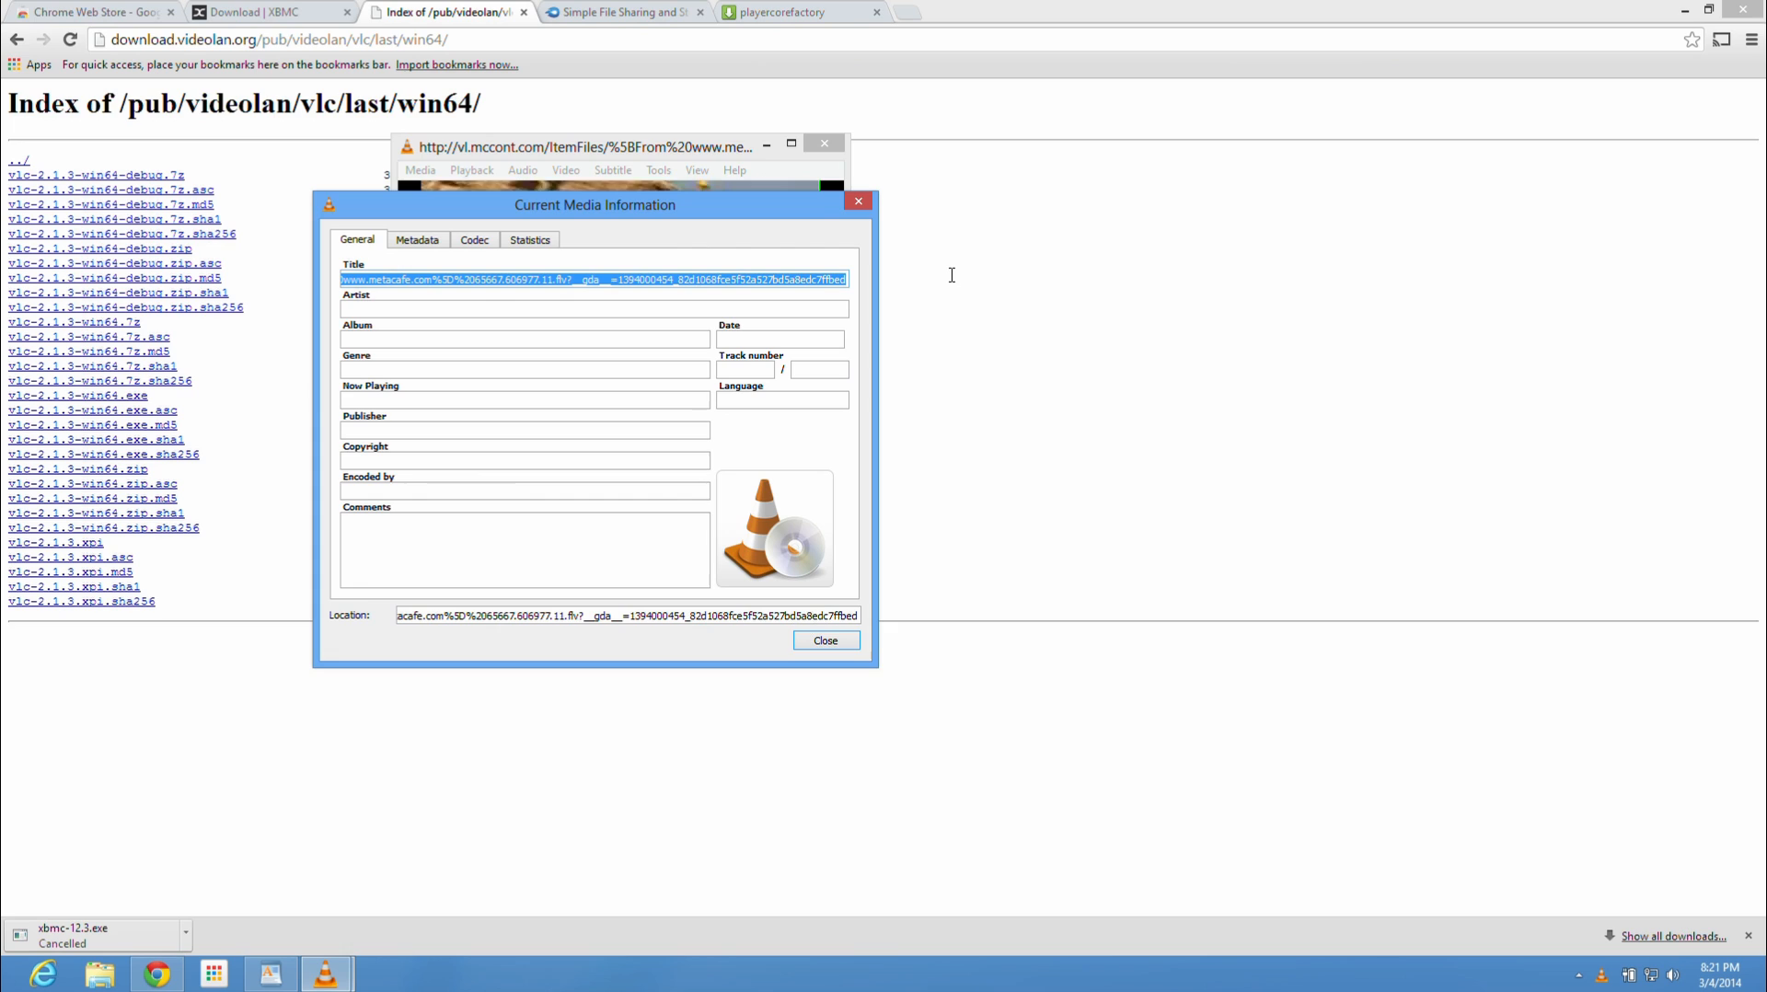
mouse_move(952, 282)
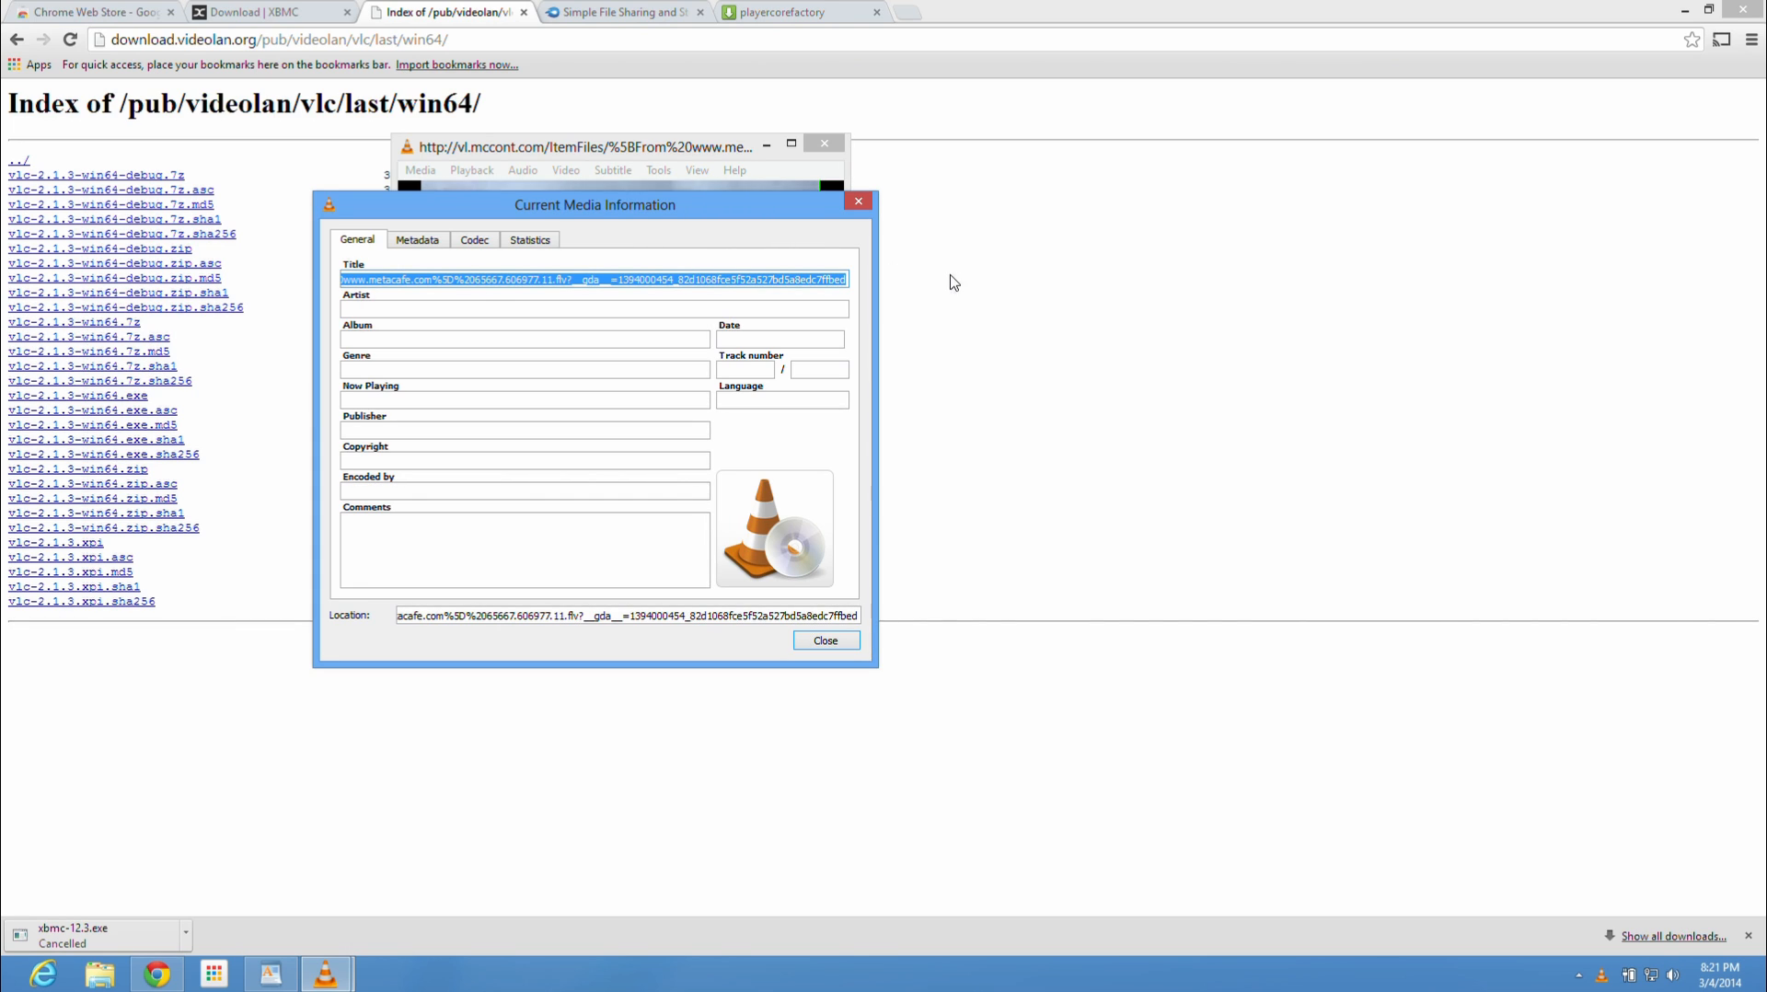
mouse_move(858, 204)
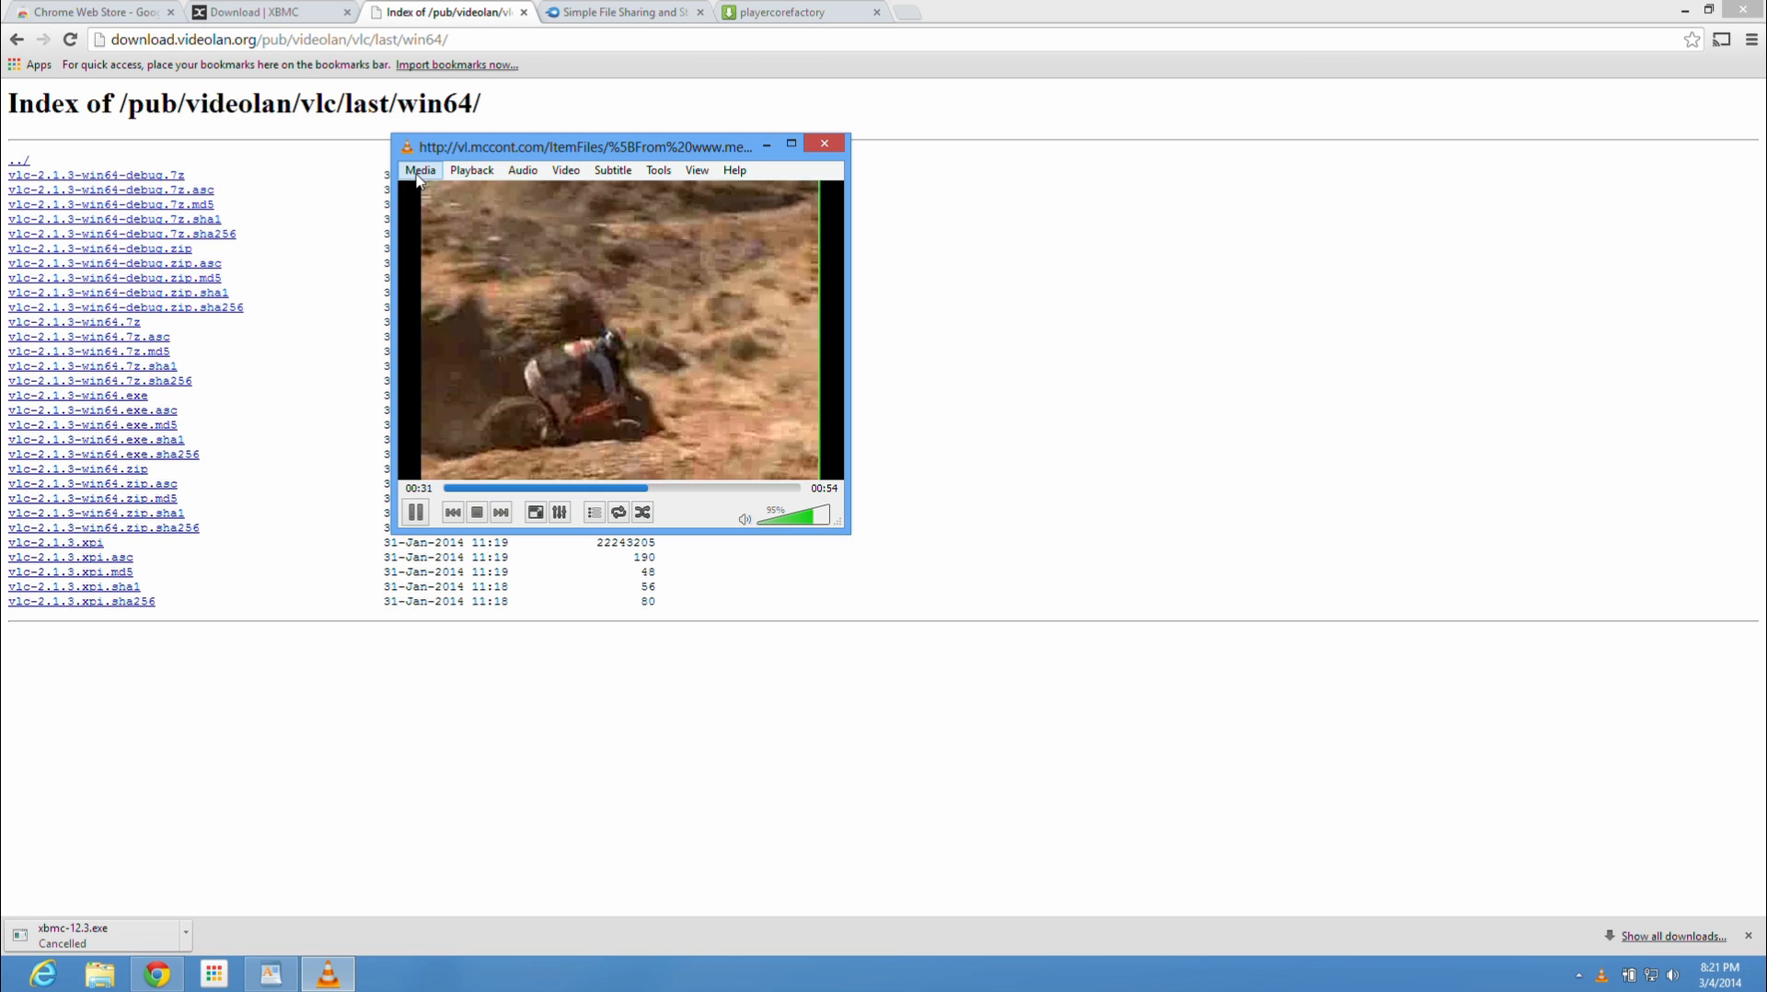
click(420, 169)
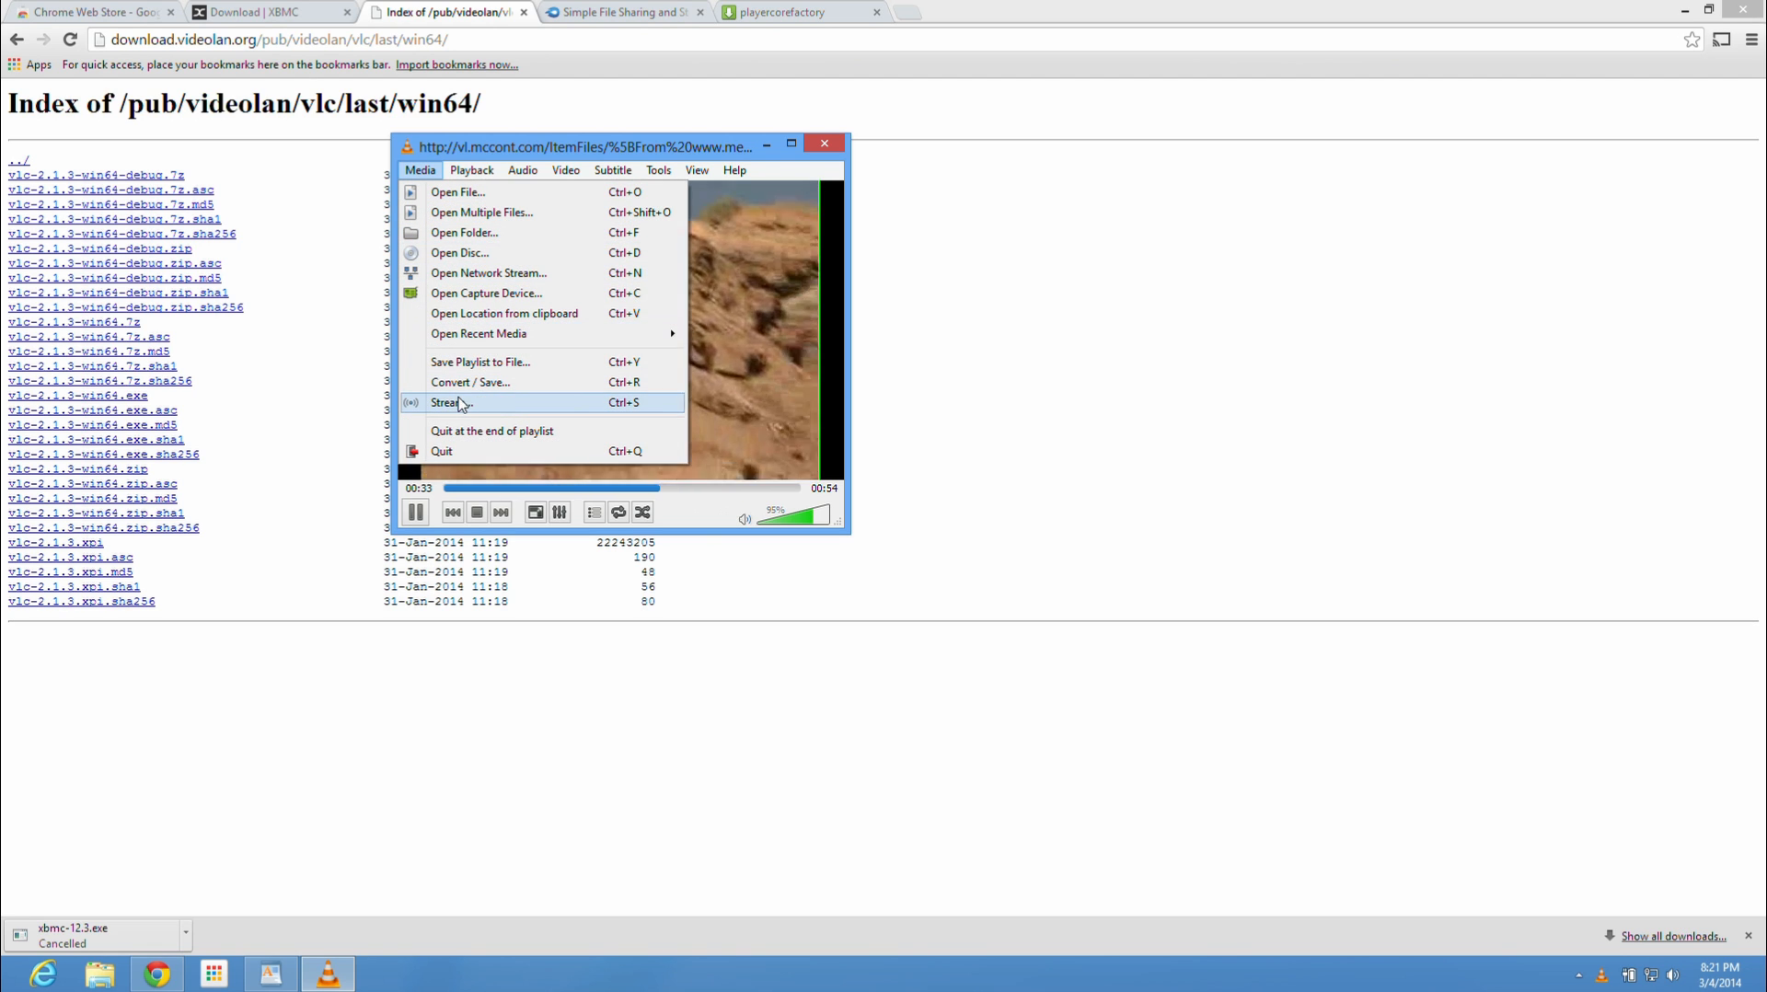
Step: Start the Stream wizard with the Metacafe network URL as the http source and confirm it
click(447, 404)
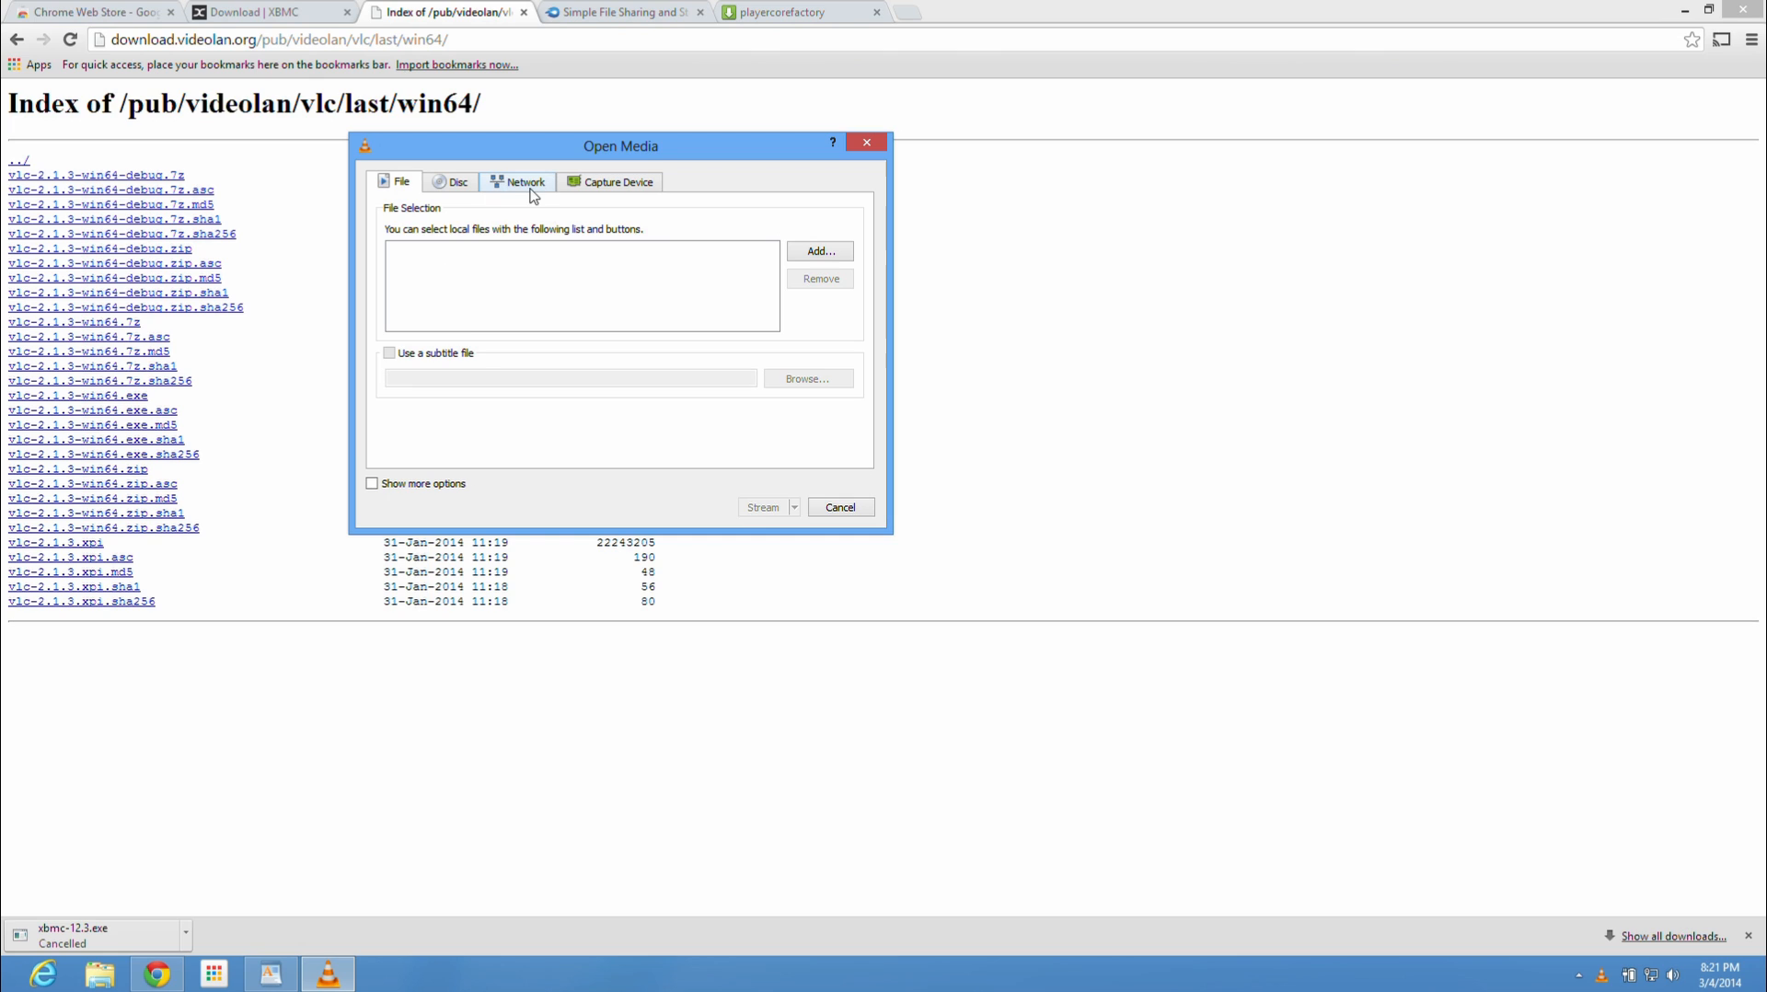
click(525, 182)
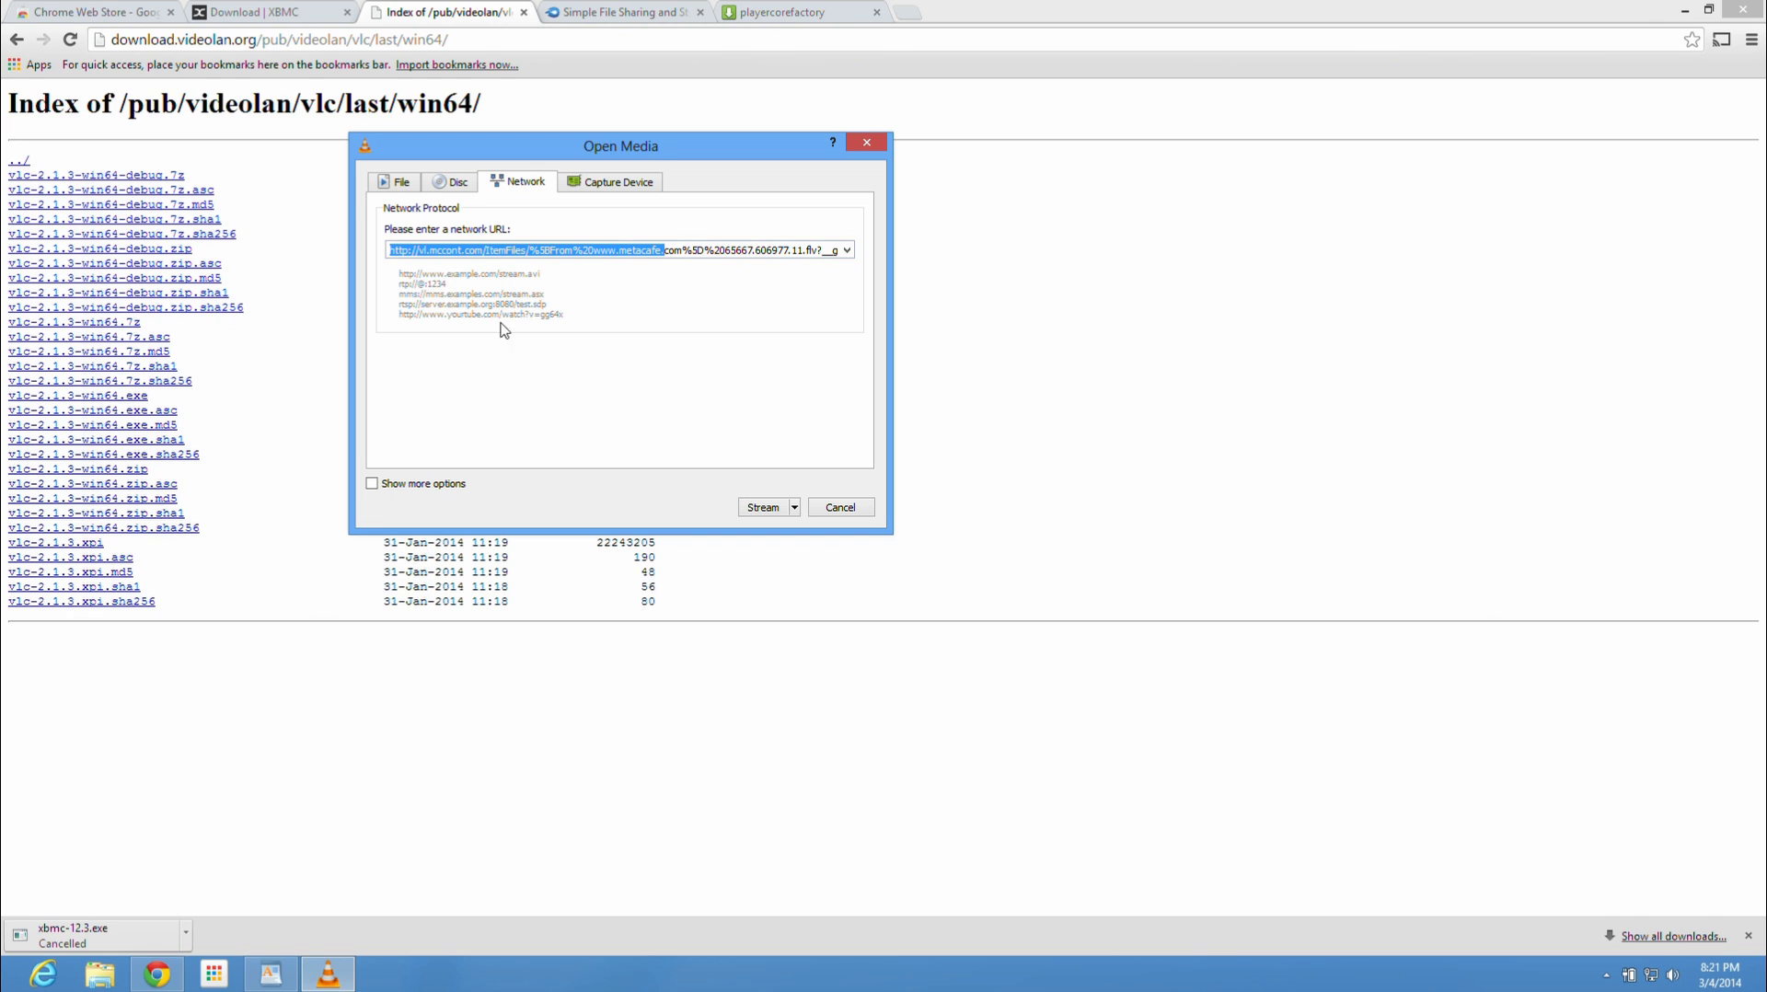
mouse_move(764, 507)
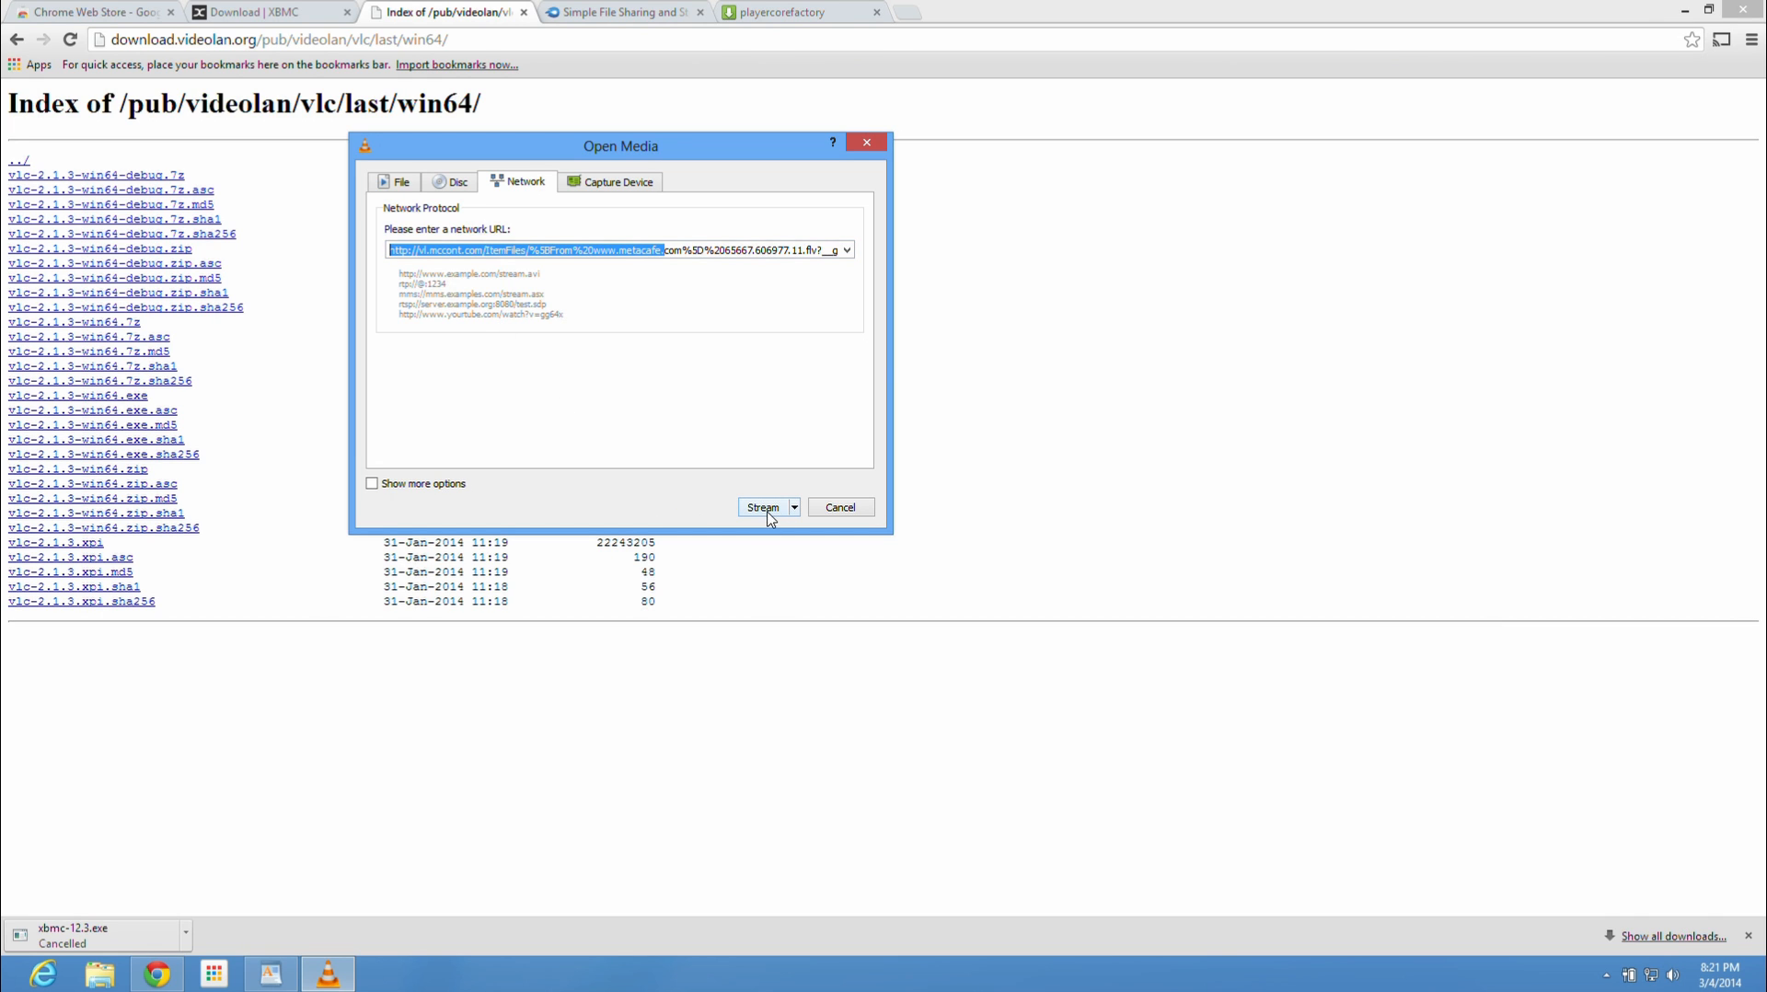
click(762, 506)
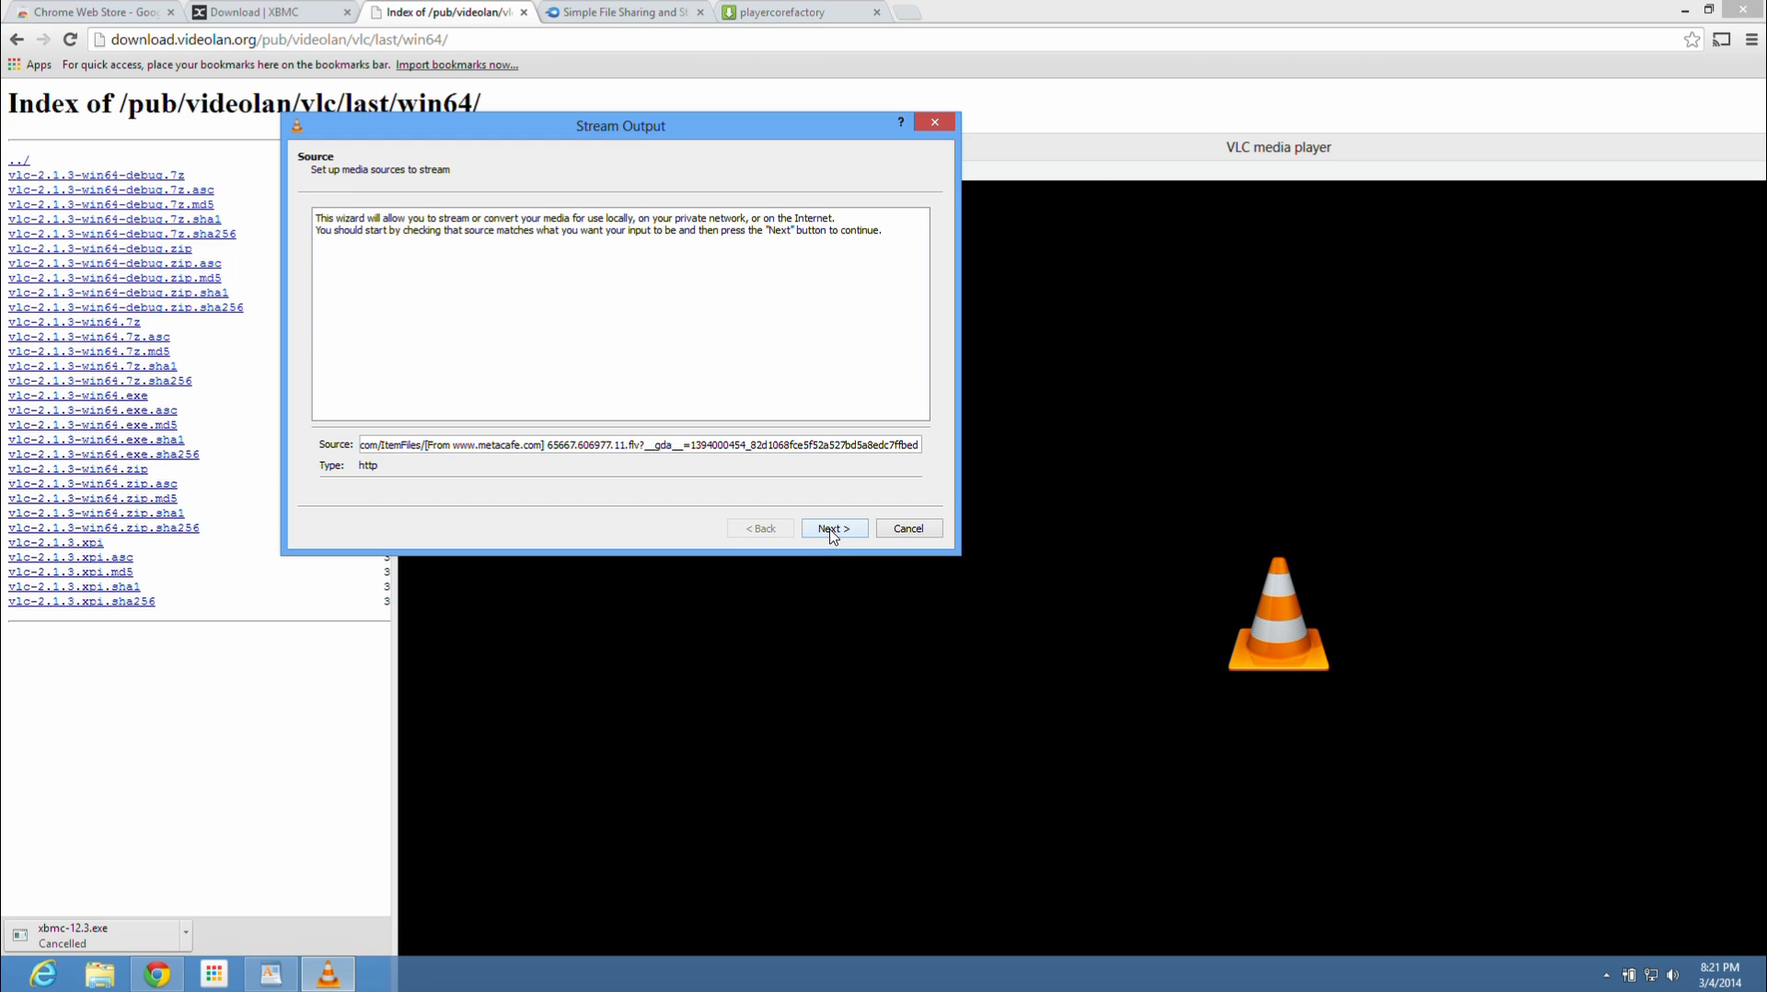
click(832, 529)
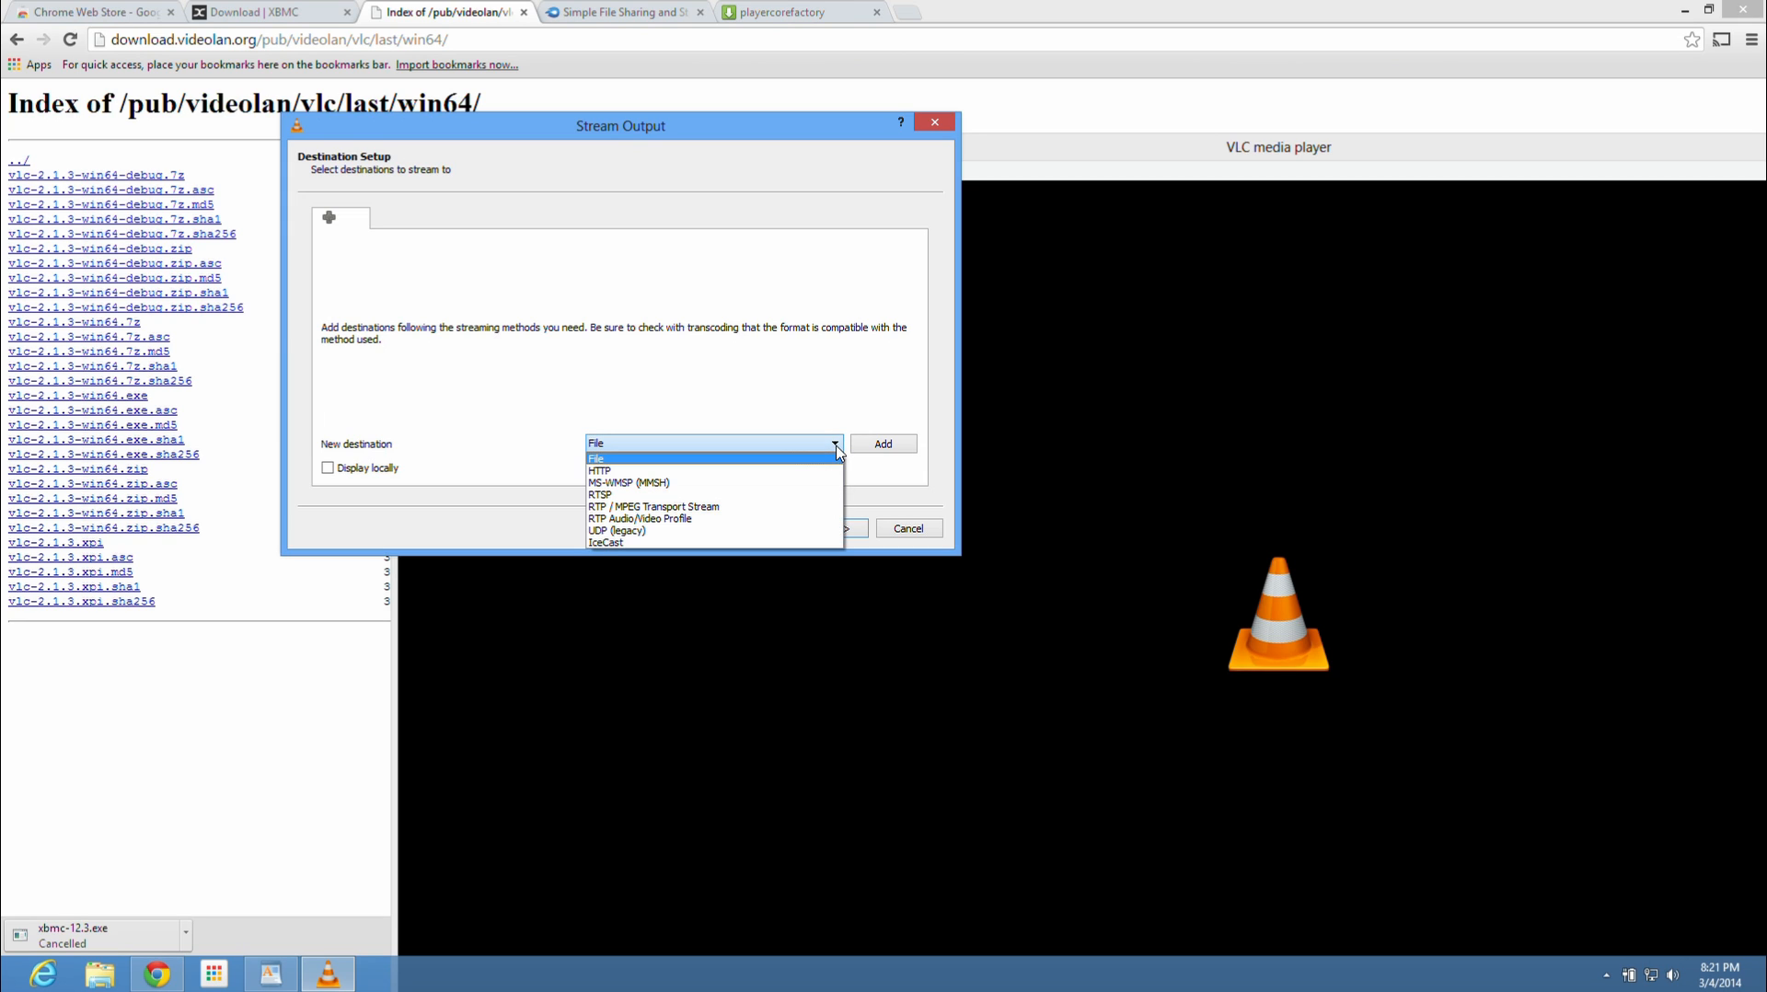
mouse_move(617, 469)
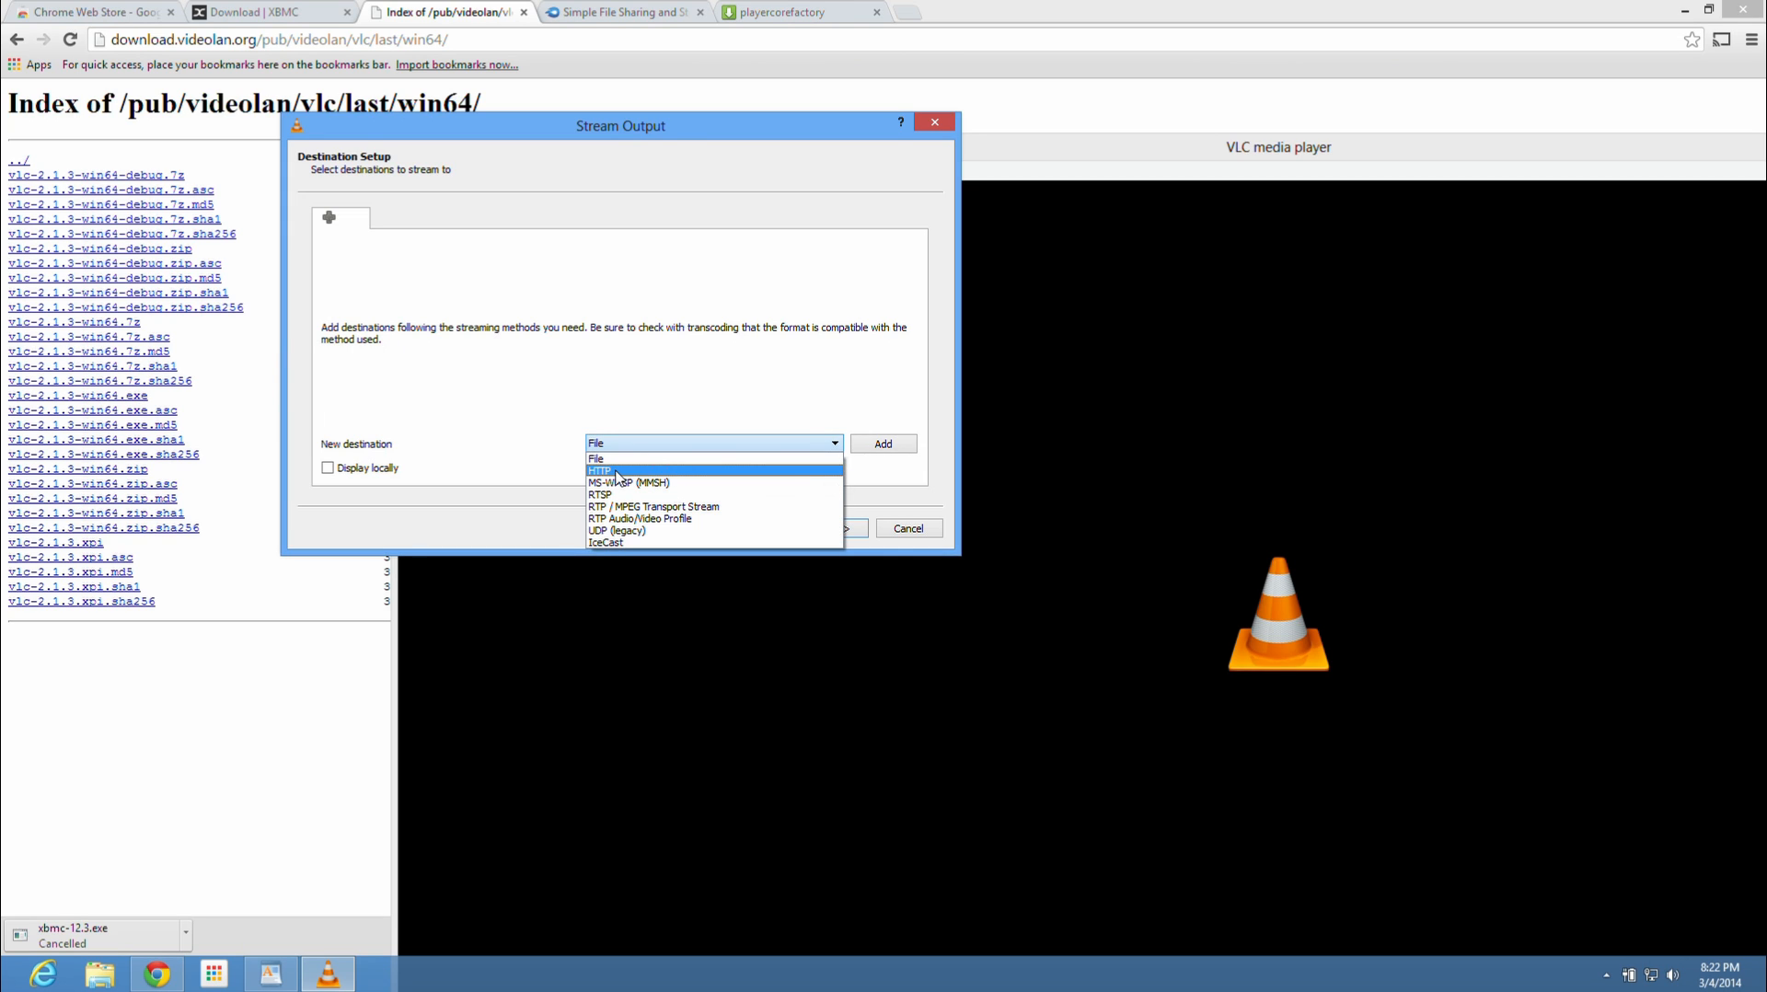
Step: Add an HTTP stream destination on port 8080 with path / and continue to transcoding
click(598, 469)
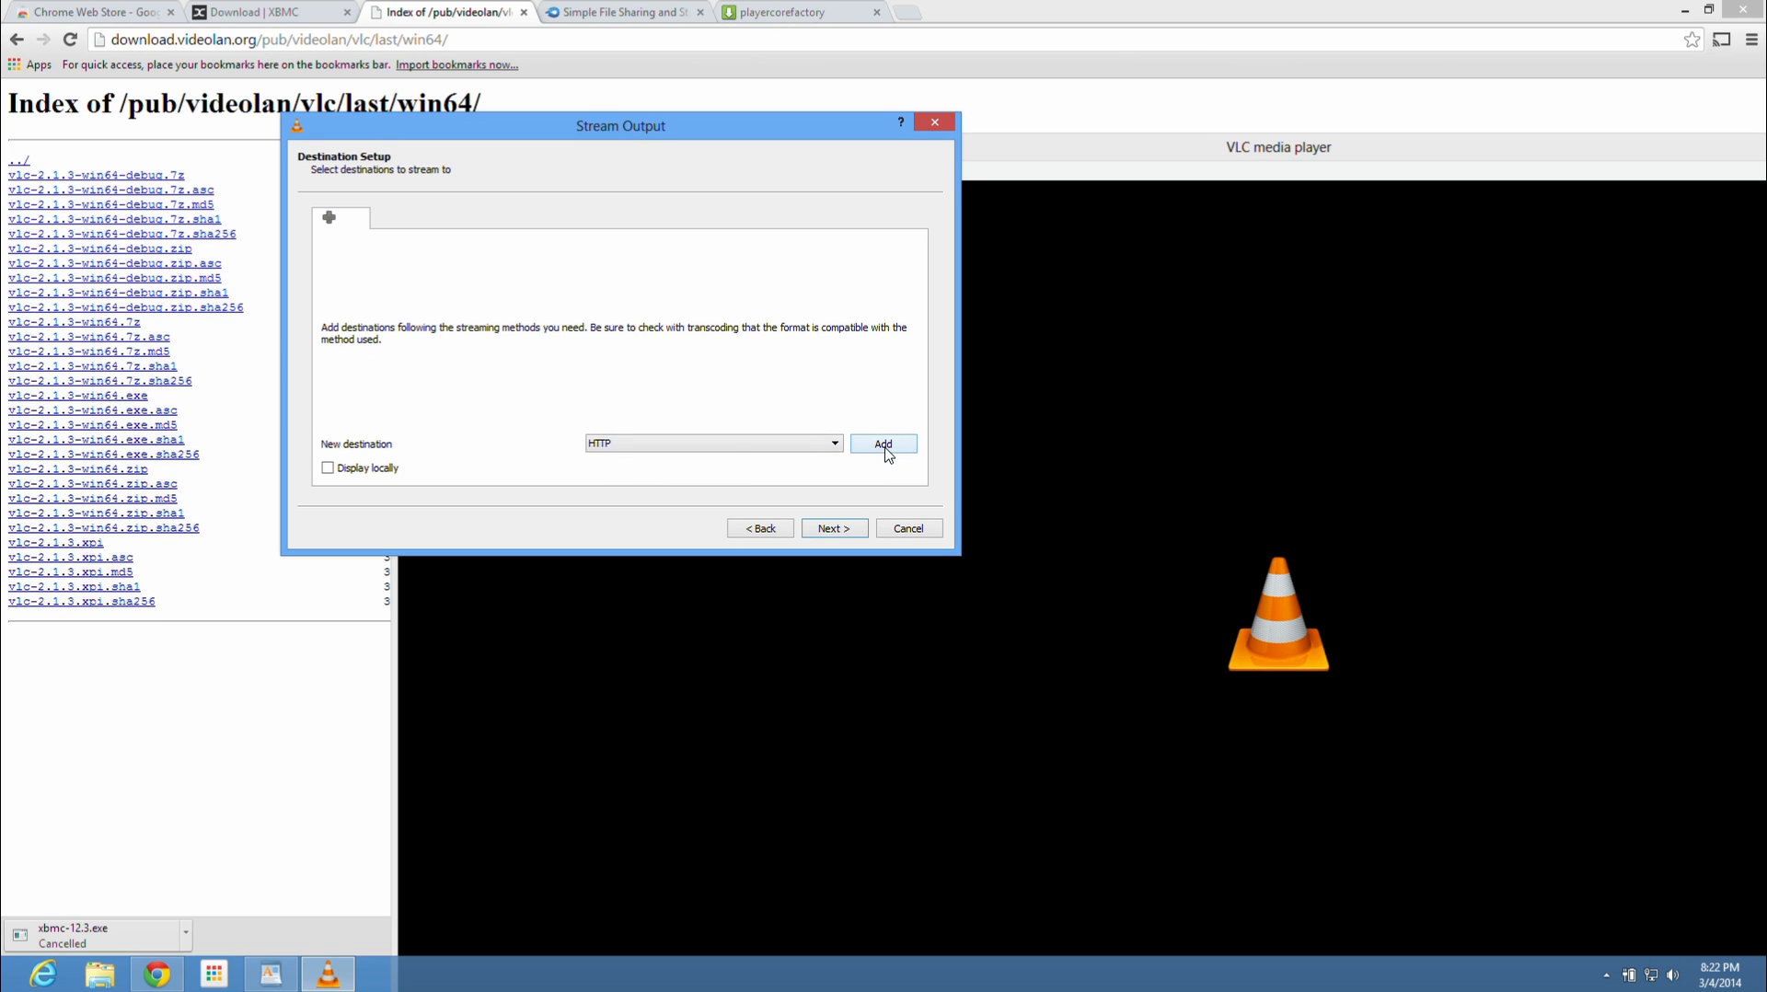
click(883, 443)
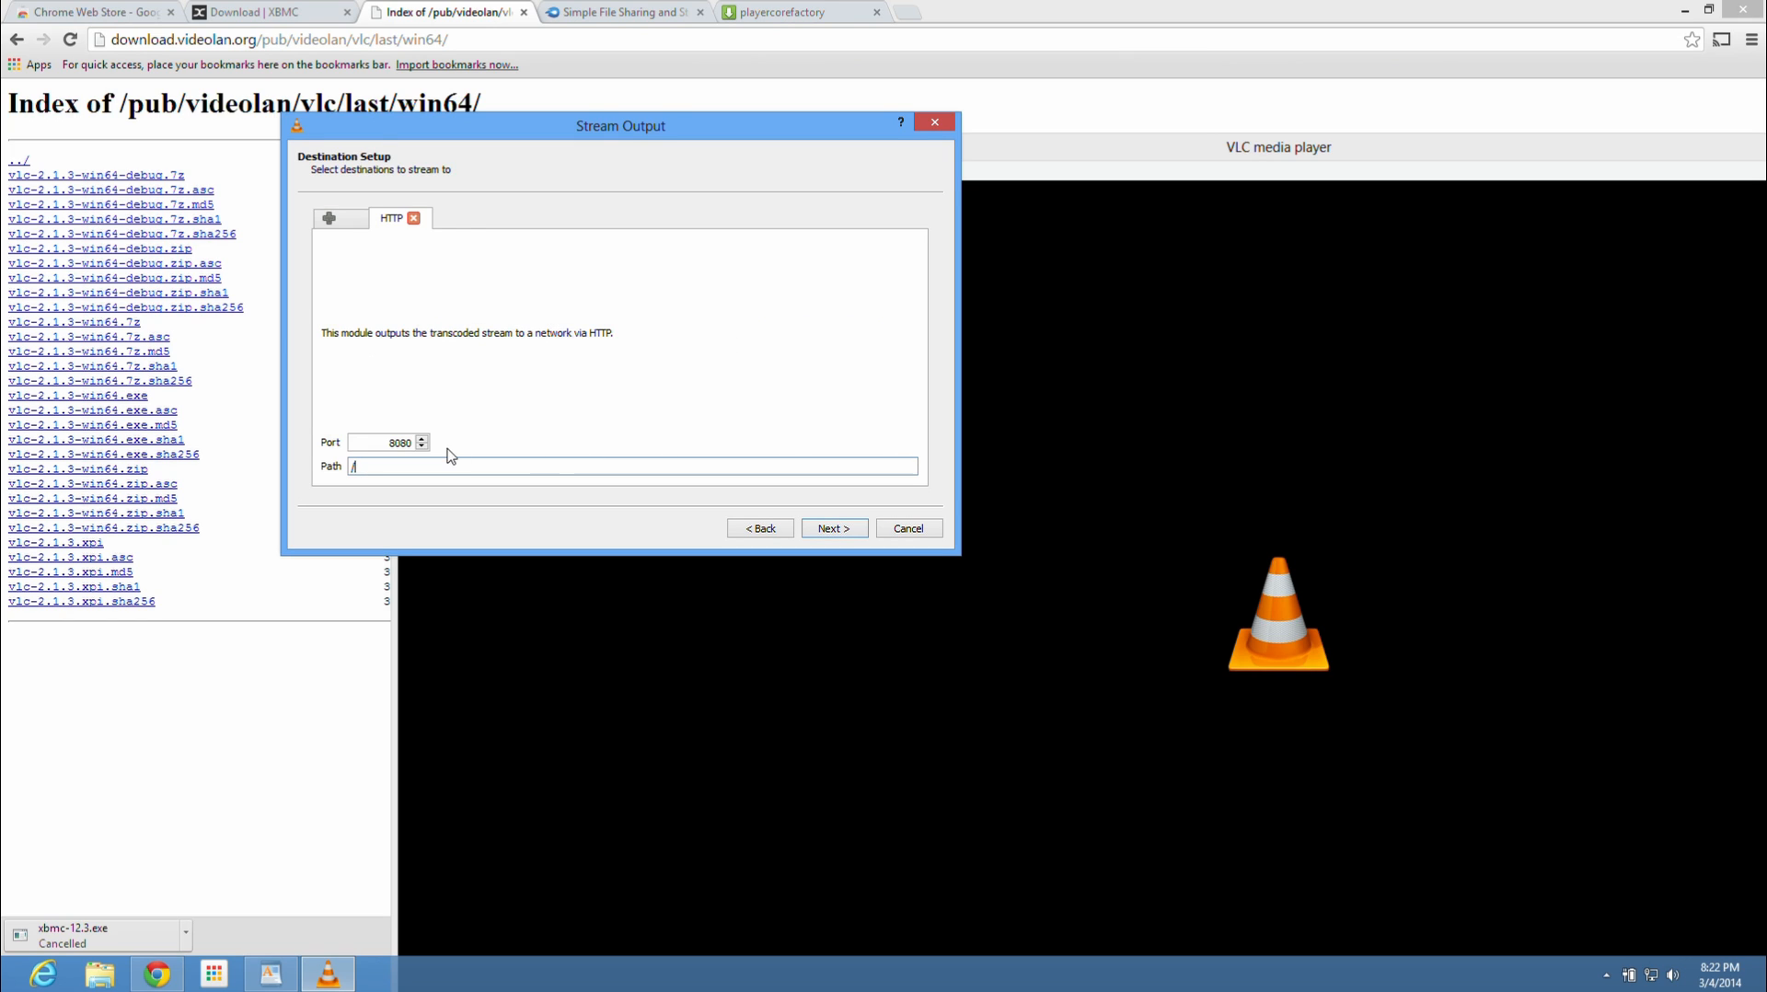
triple_click(388, 441)
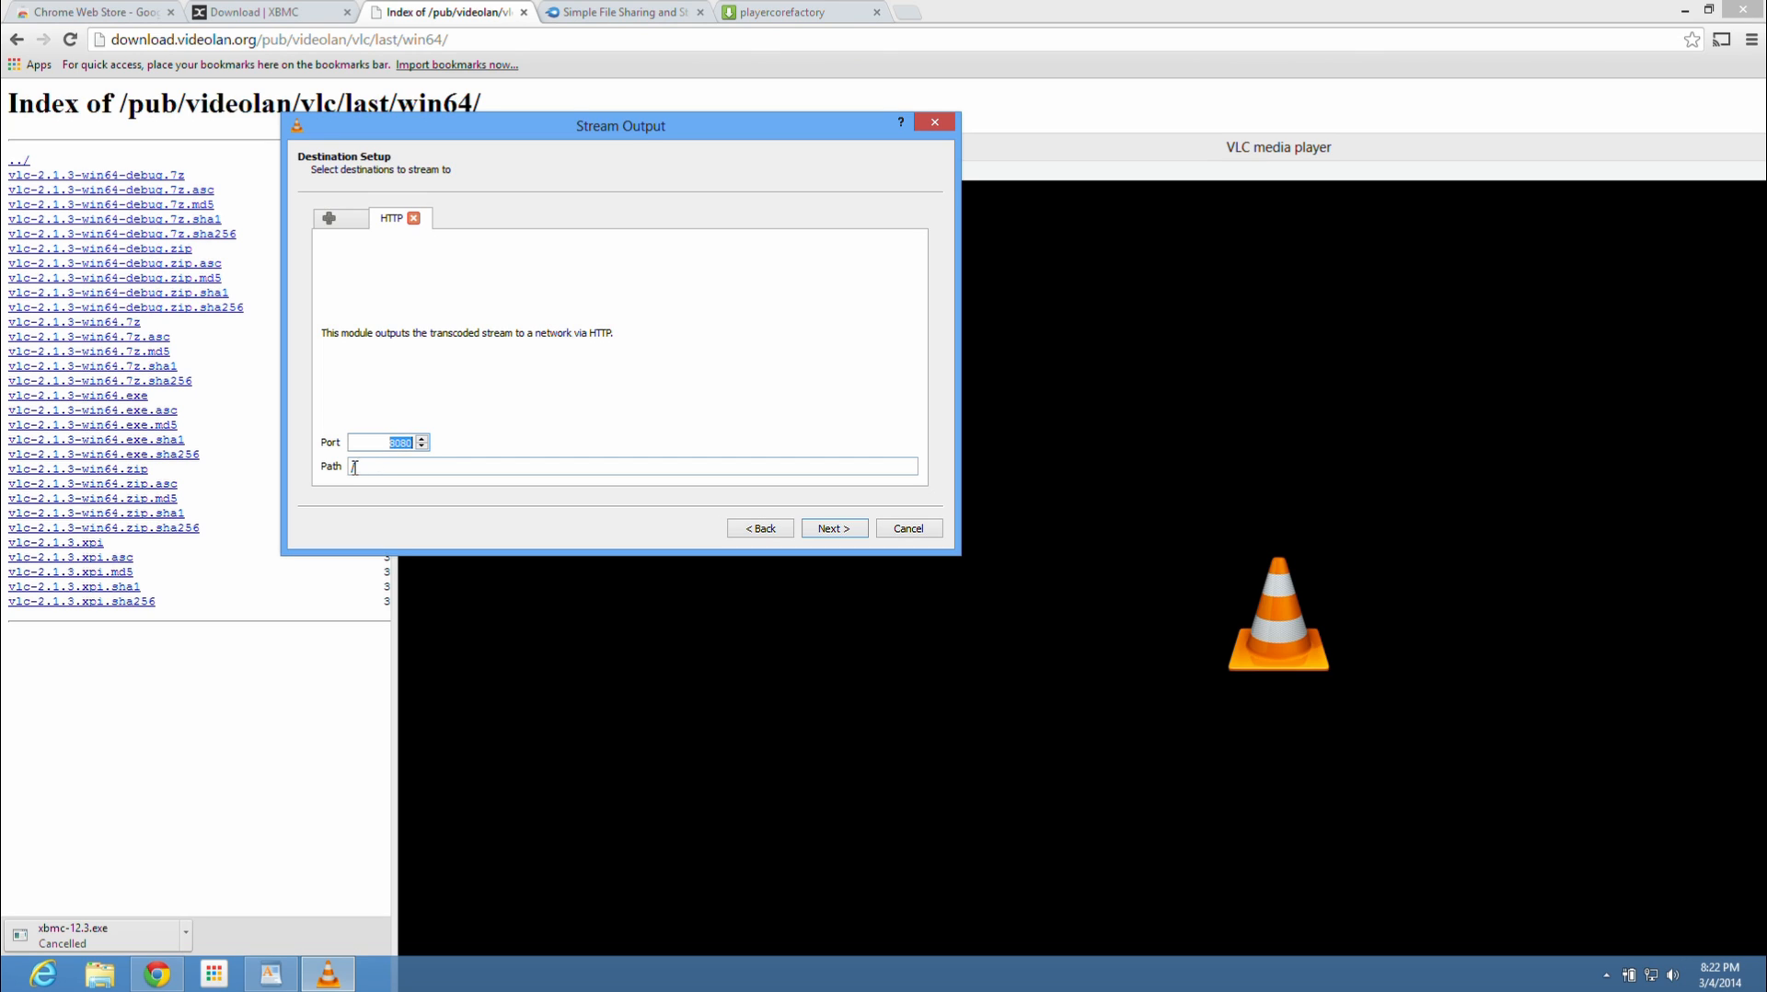
text(/)
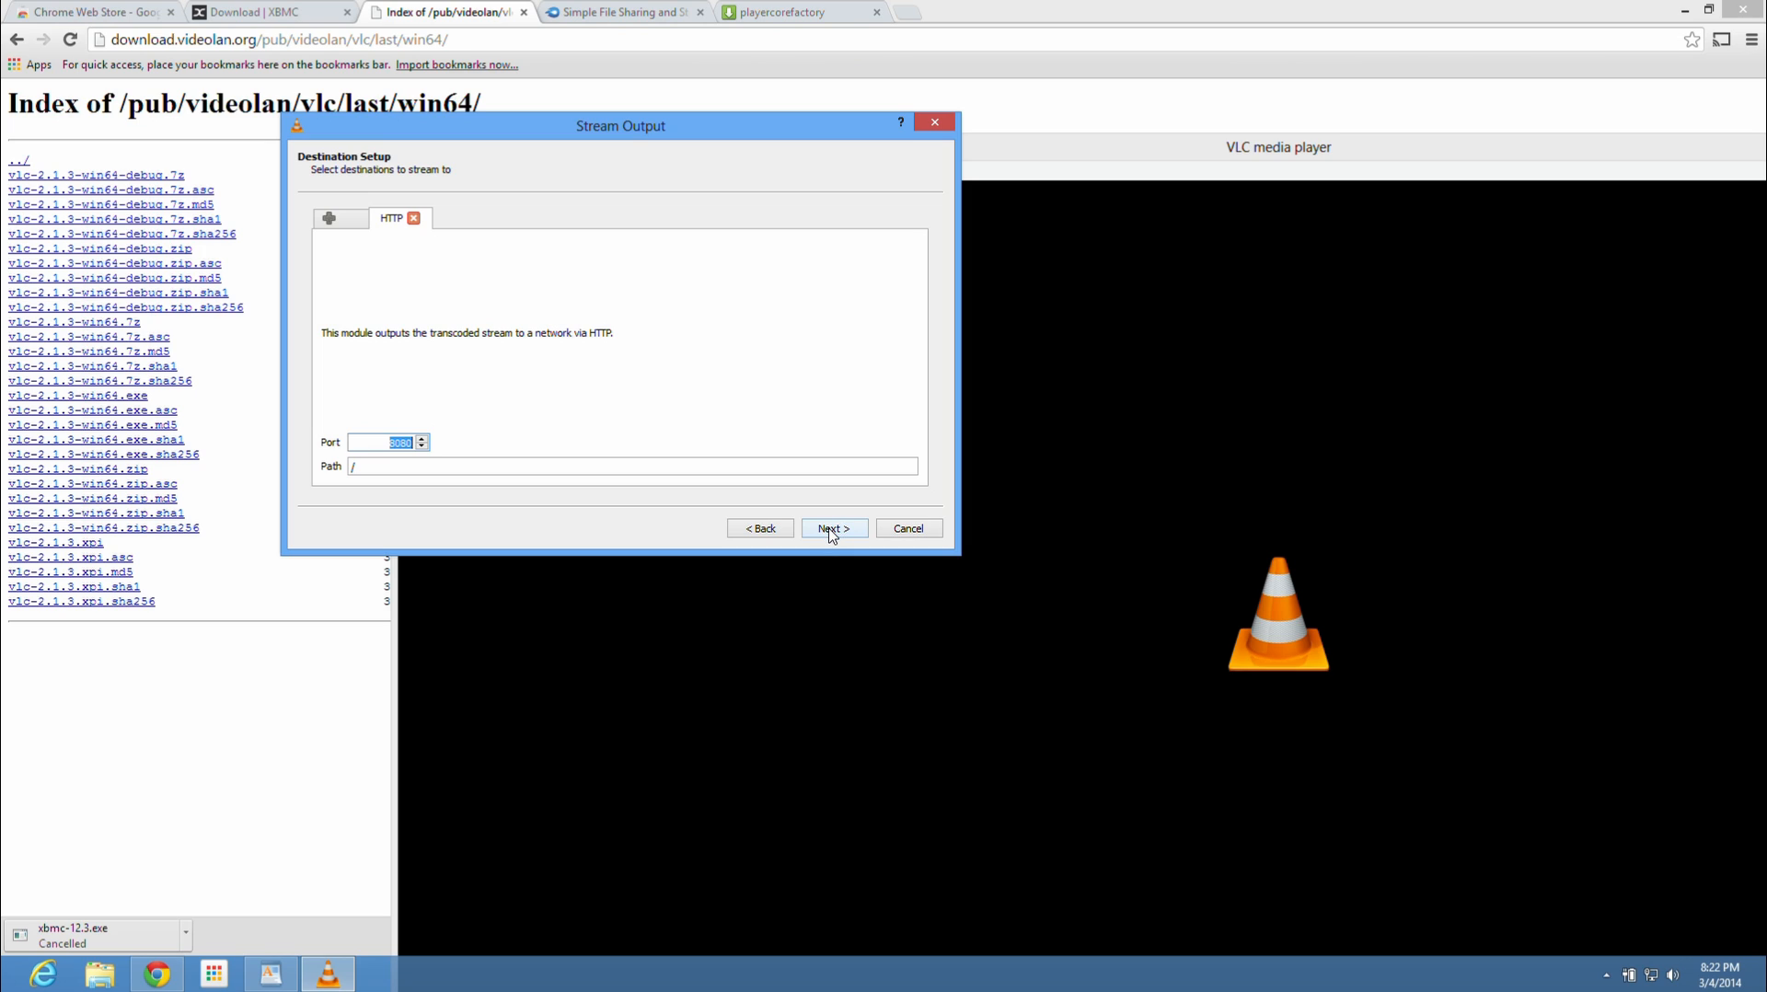
click(832, 529)
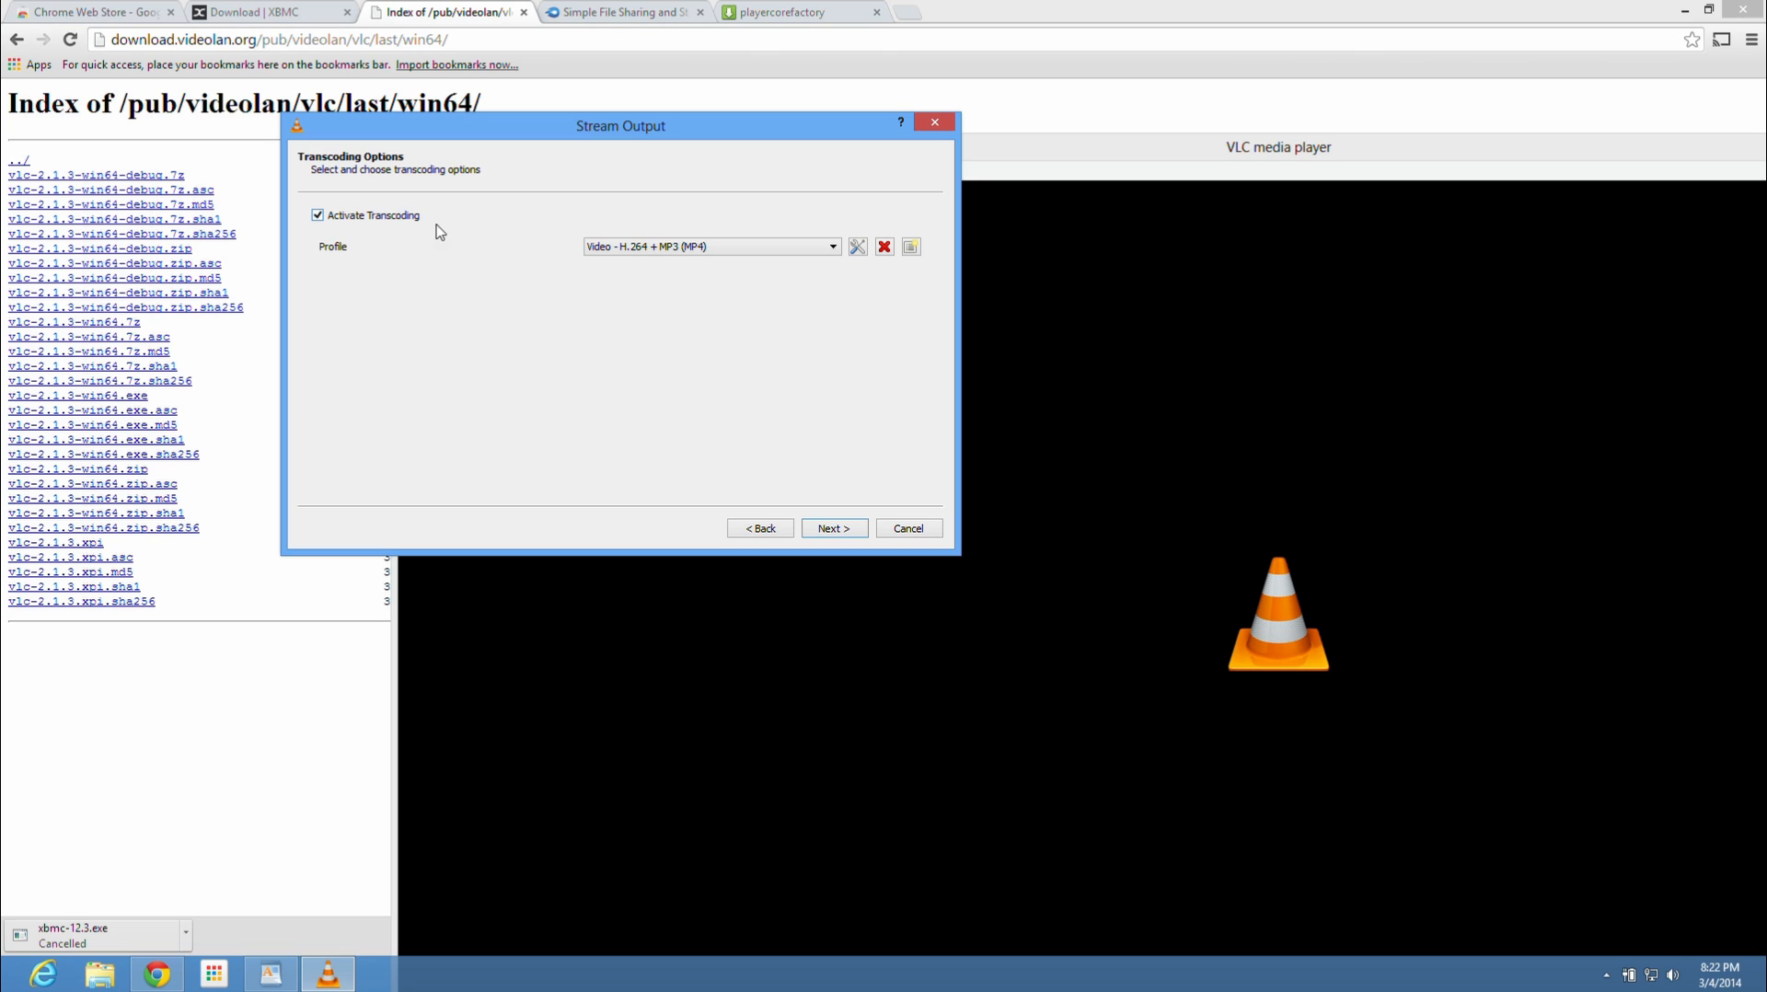
mouse_move(648, 252)
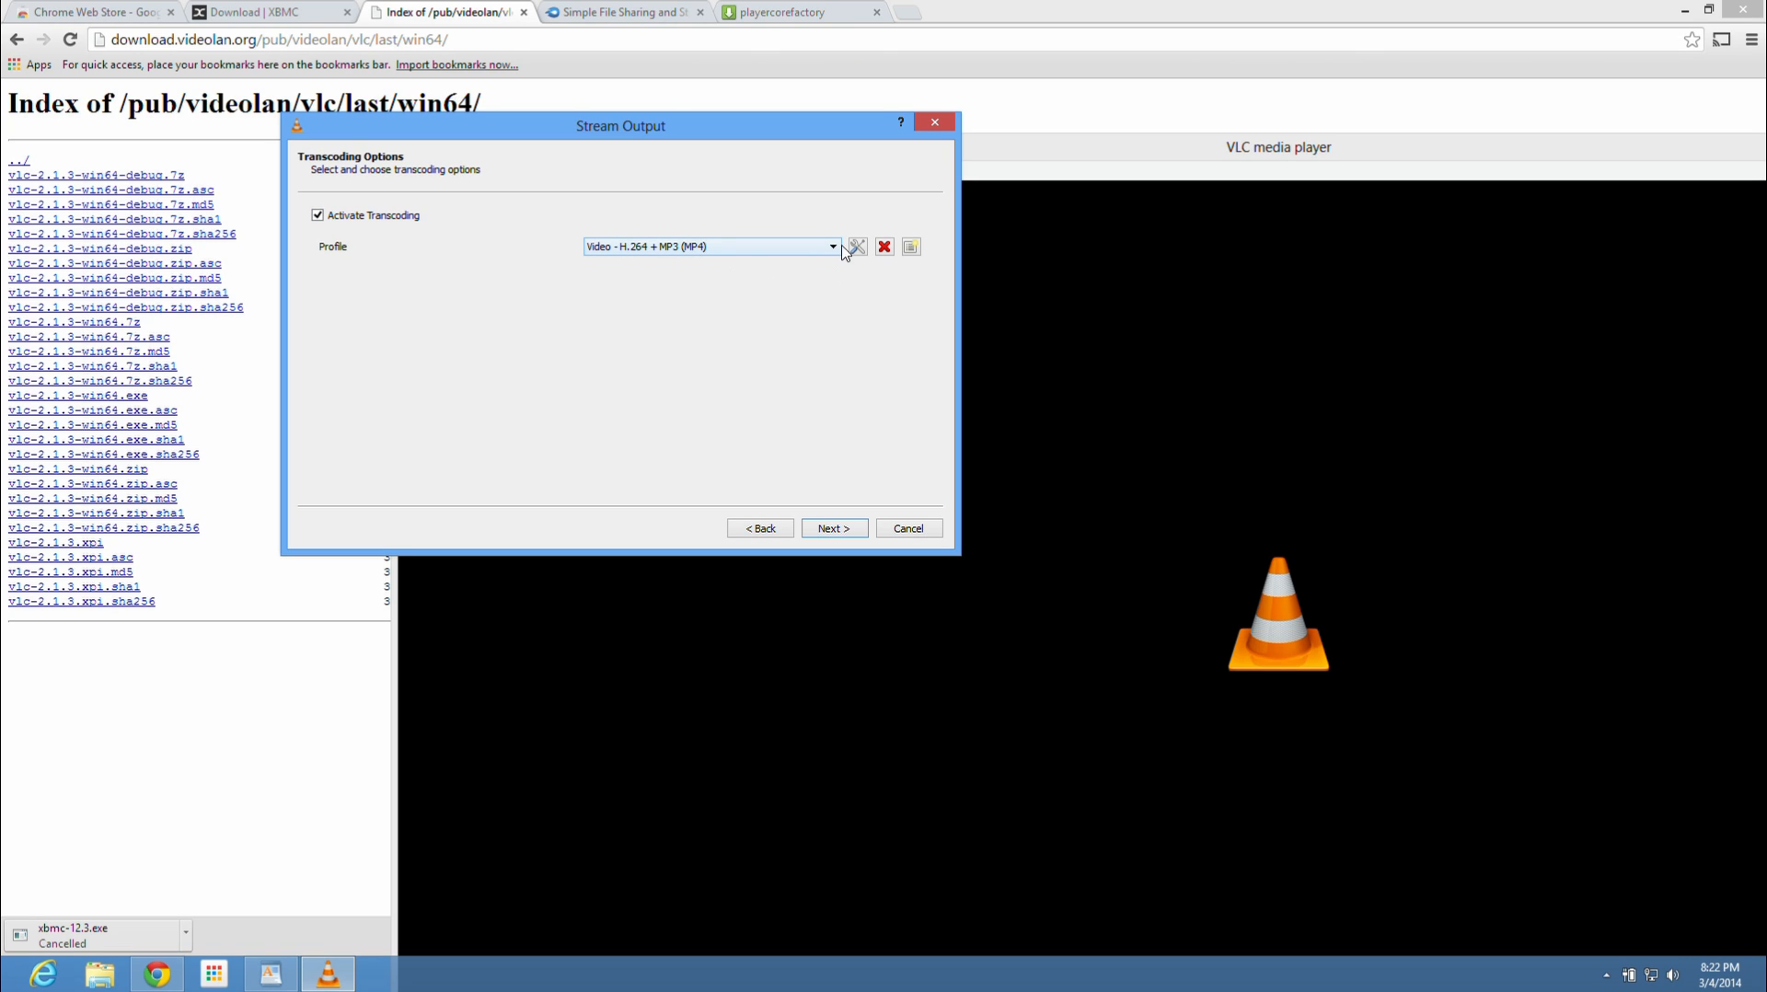
Step: Choose the Video - VP80 + Vorbis (Webm) profile, enable streaming all elementary streams, and start the stream
click(832, 247)
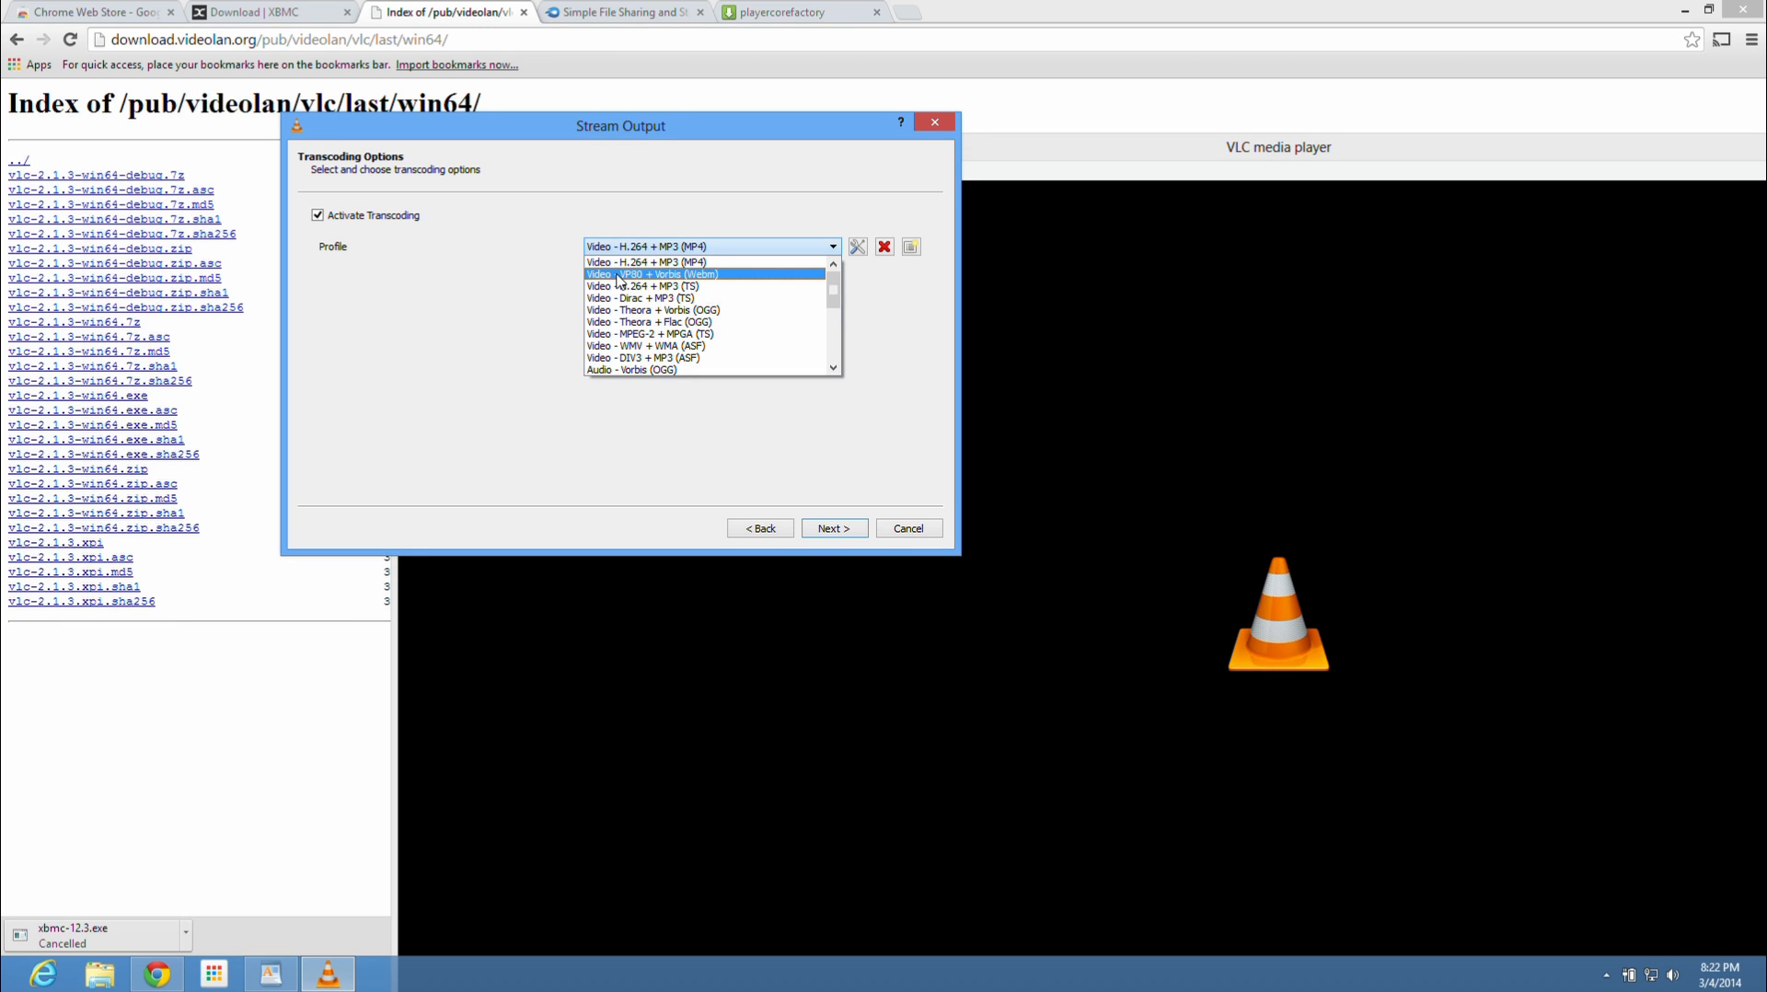
click(654, 275)
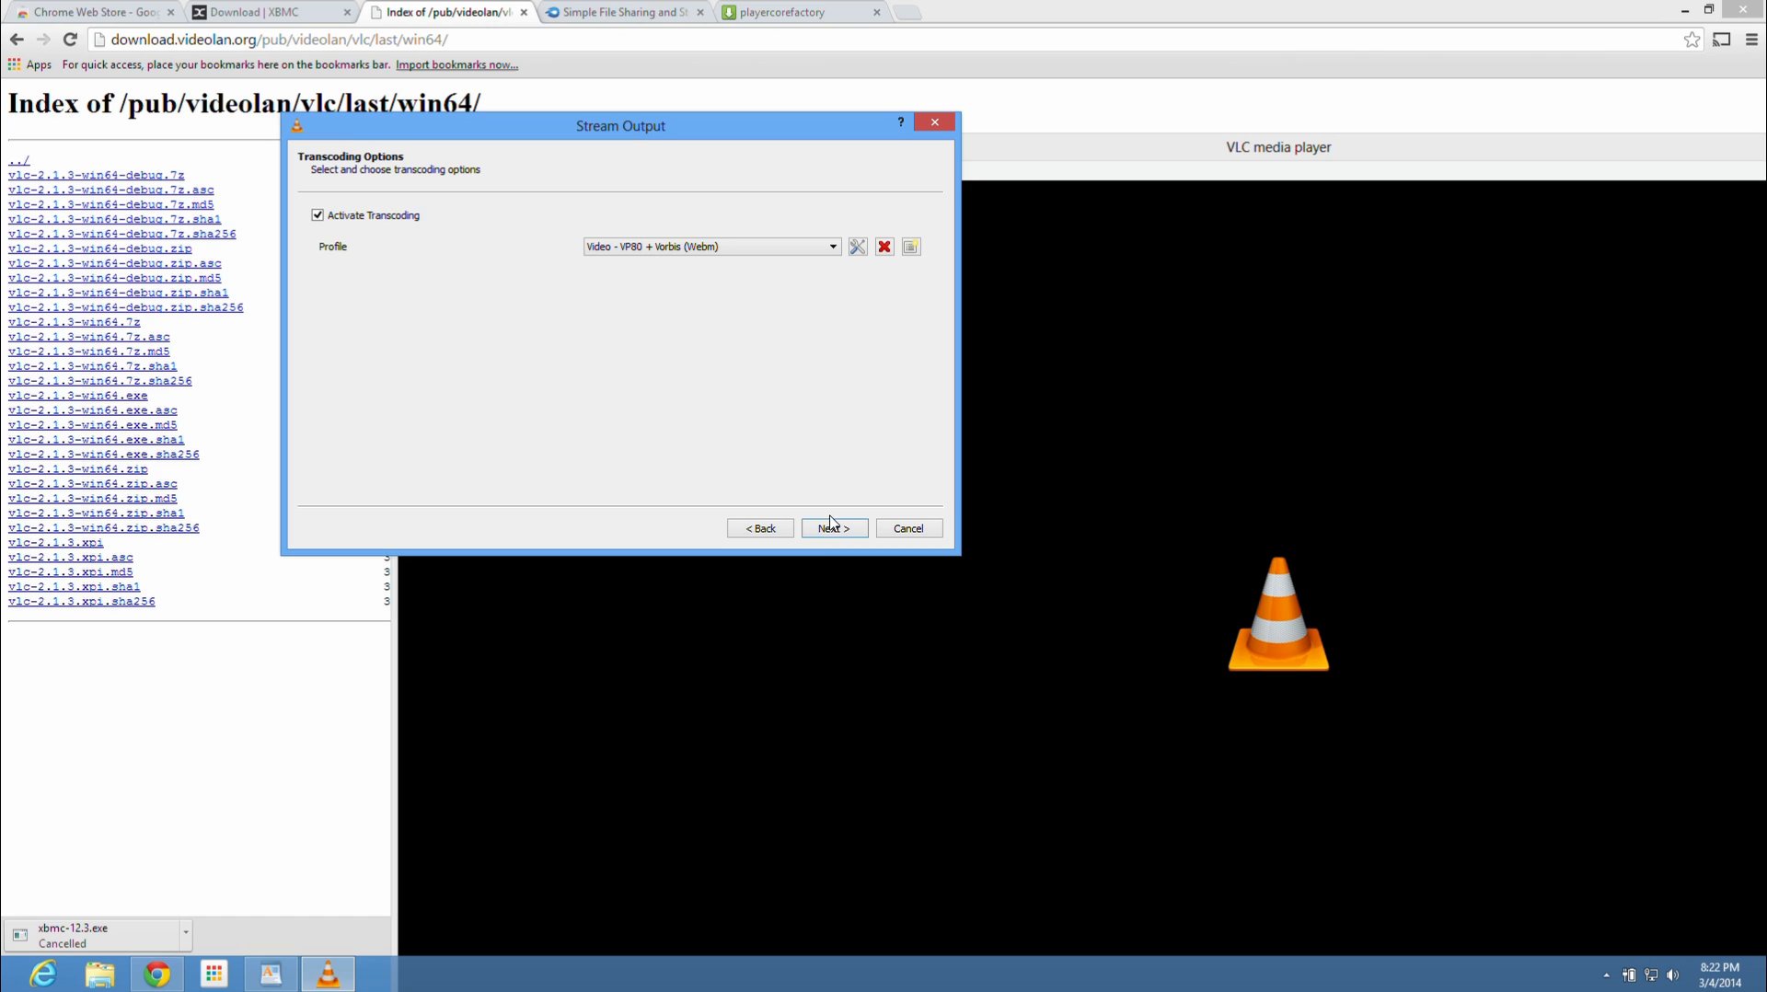
click(832, 529)
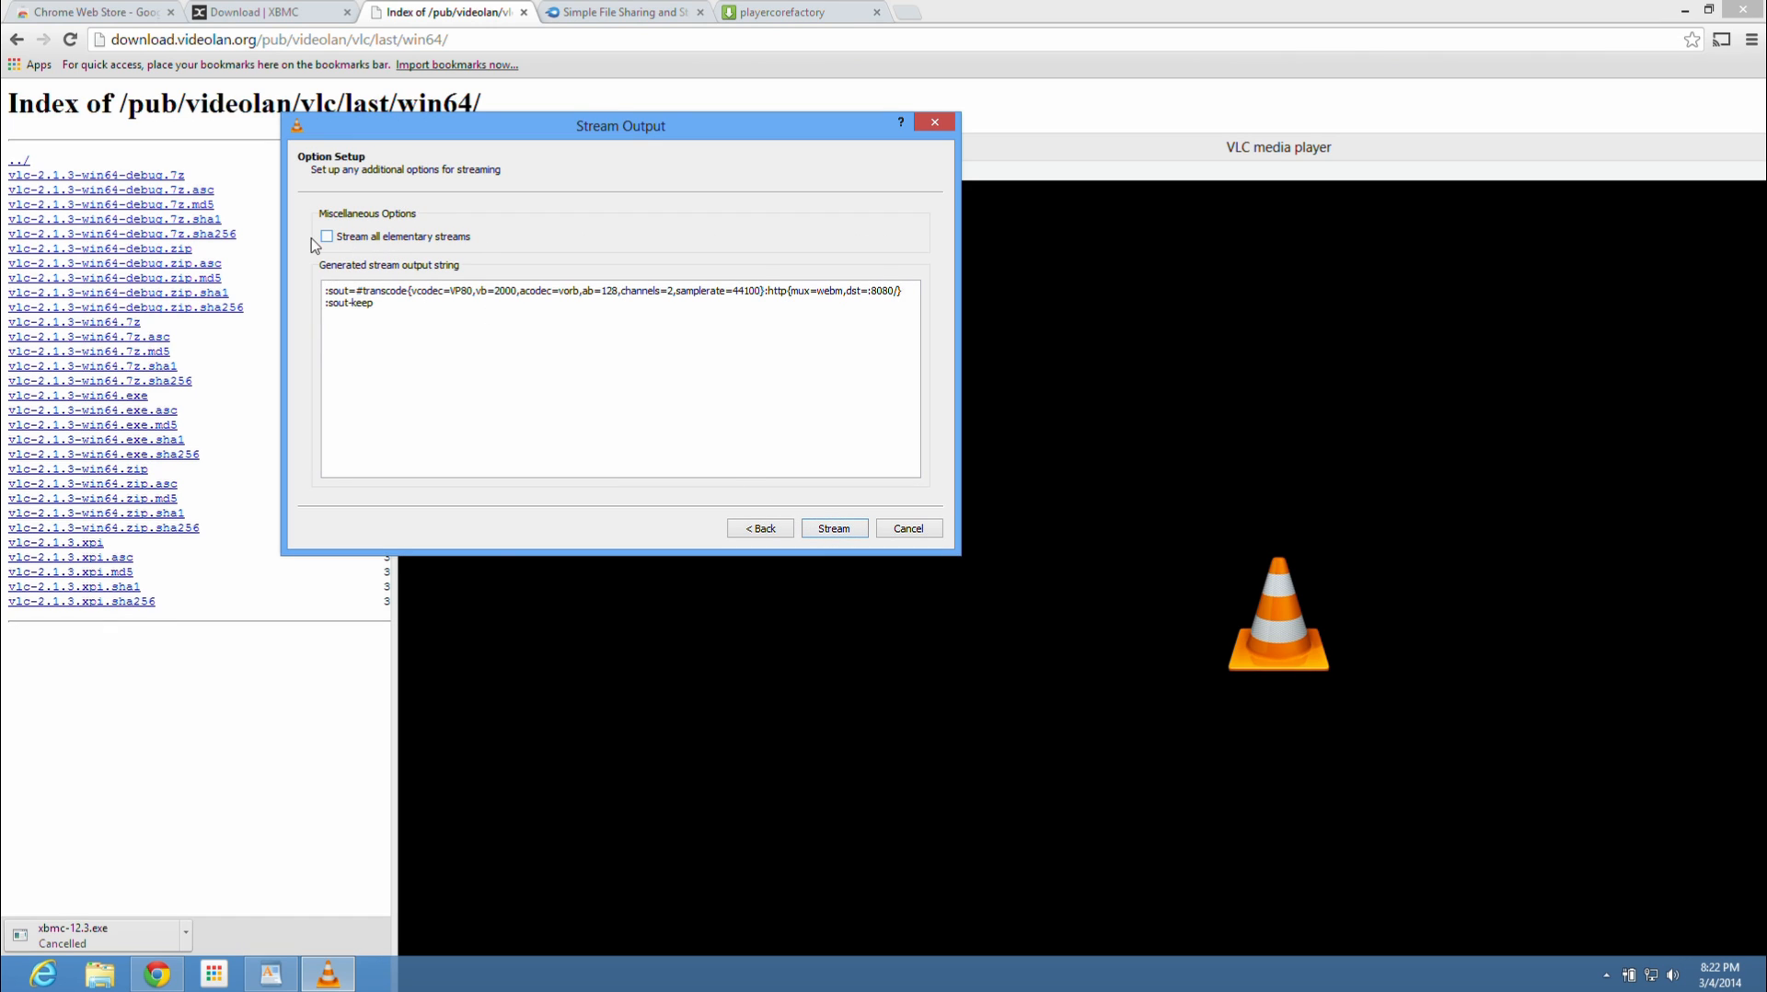
click(328, 235)
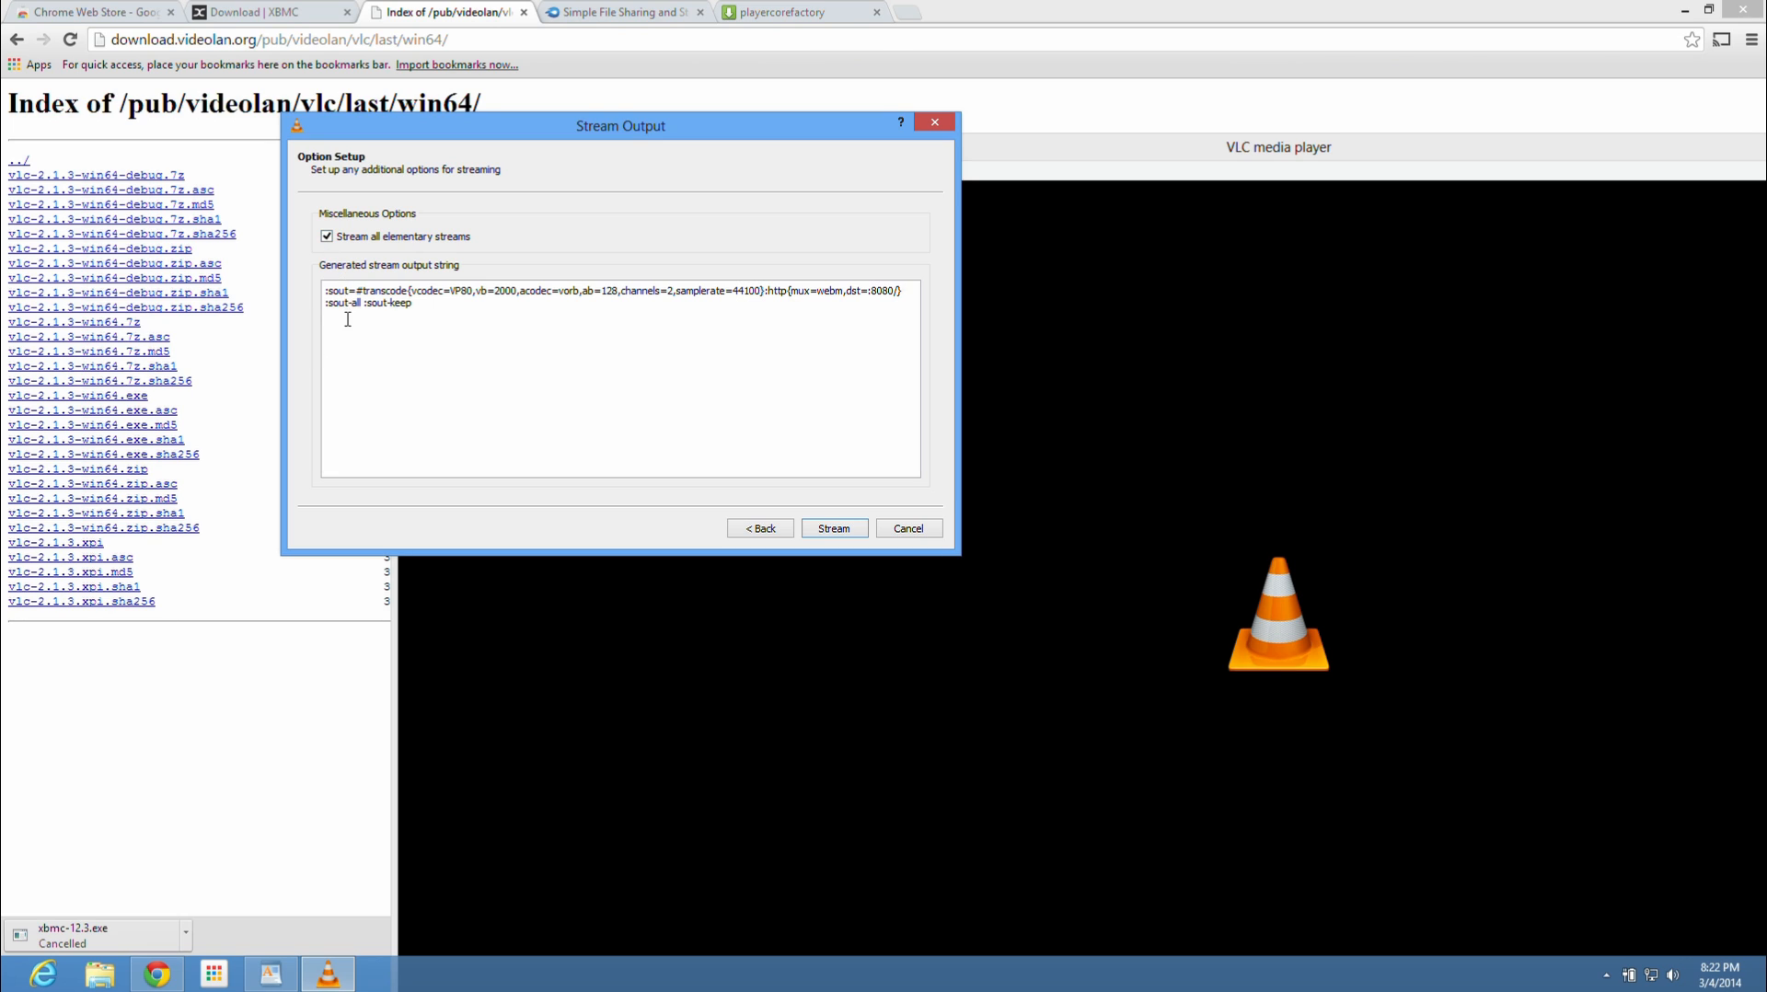
mouse_move(743, 451)
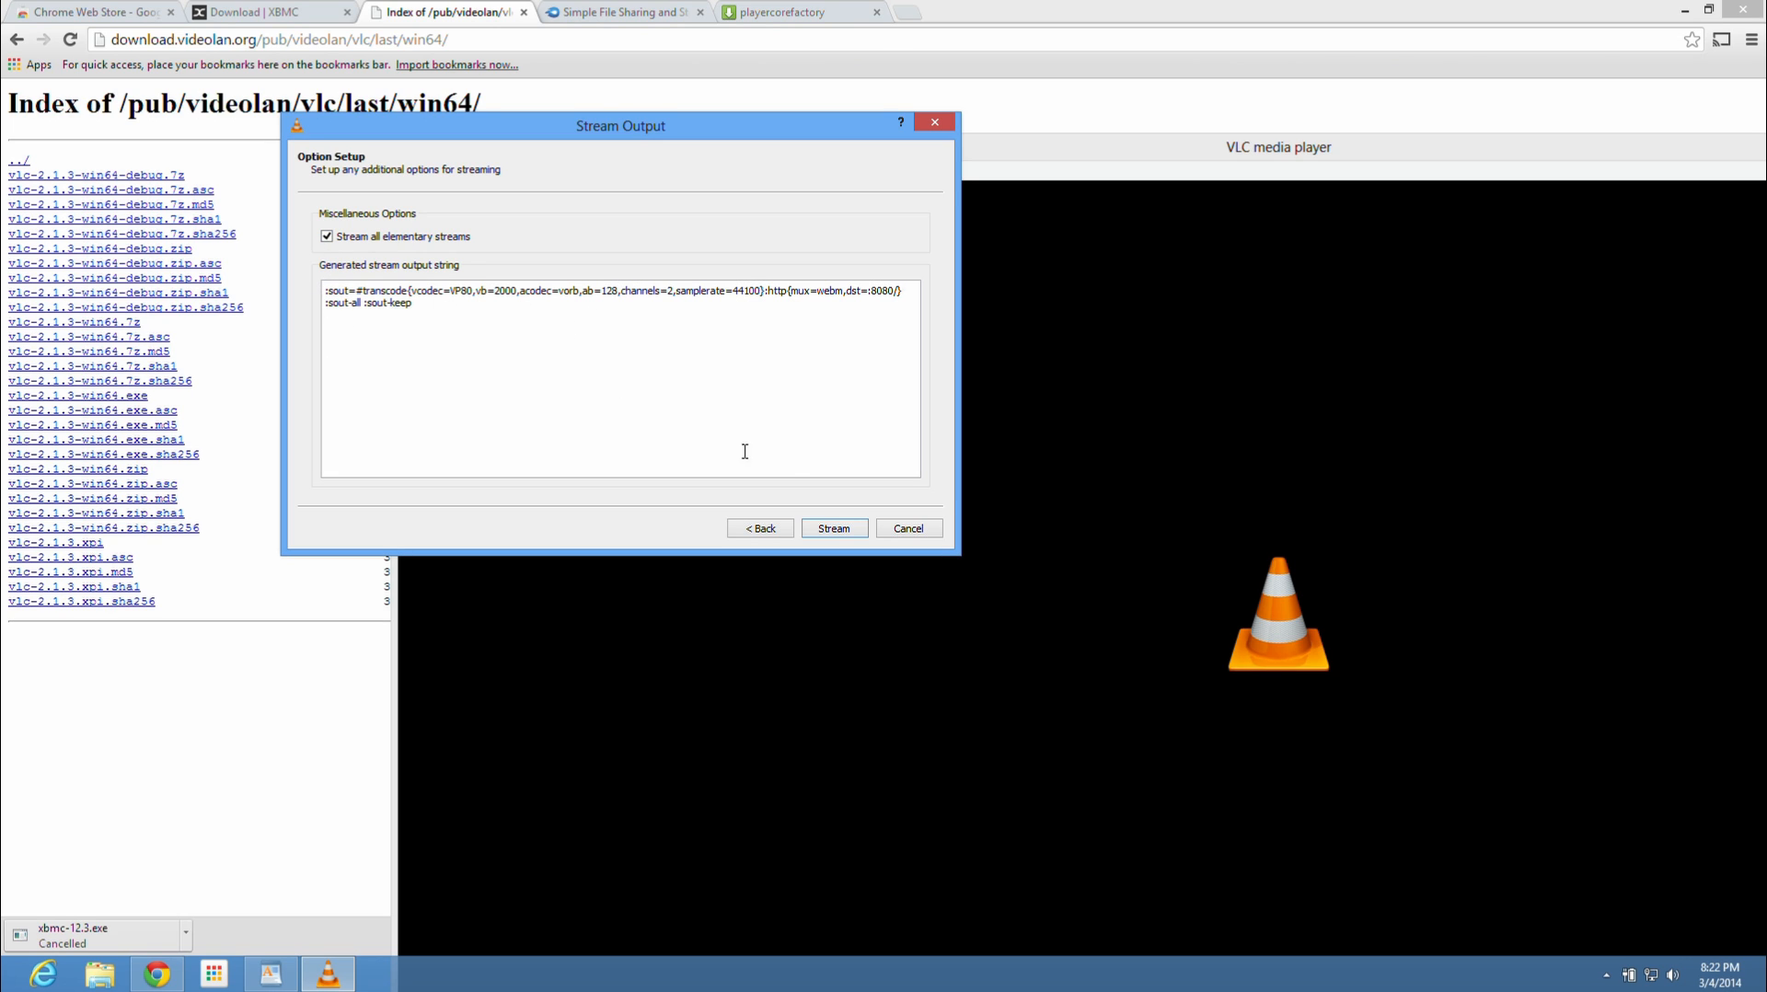
click(832, 529)
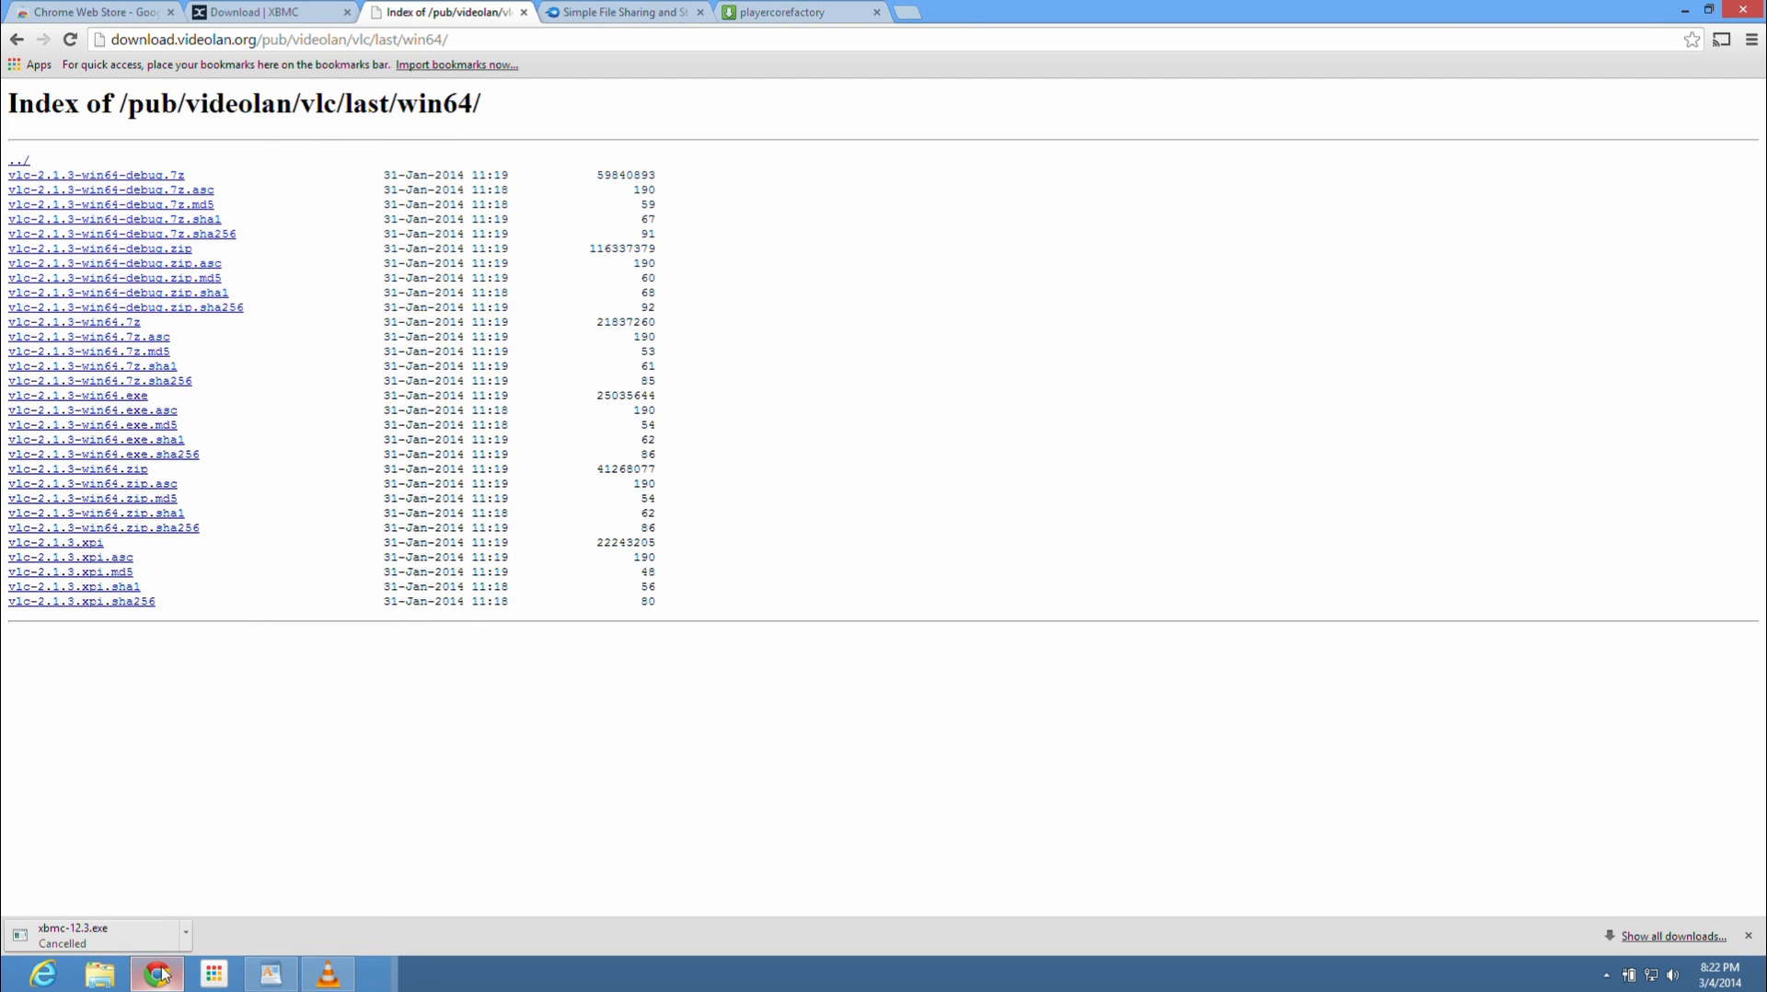
click(282, 39)
text(d)
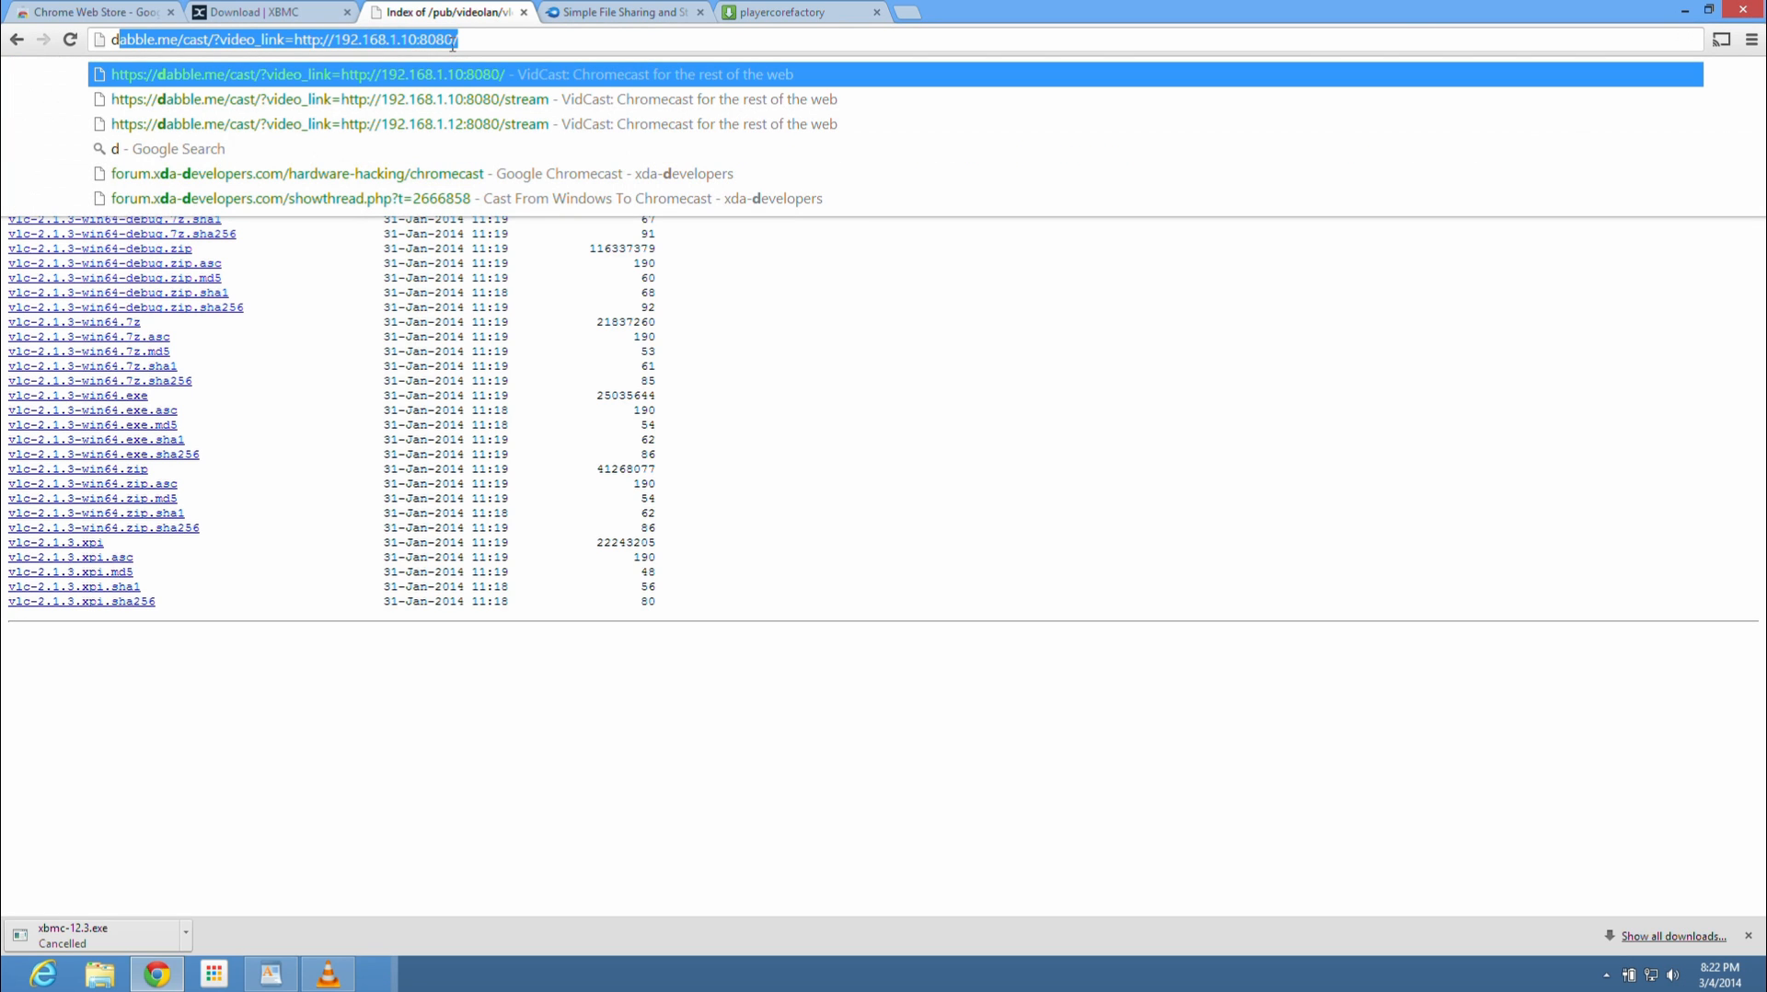
mouse_move(417, 74)
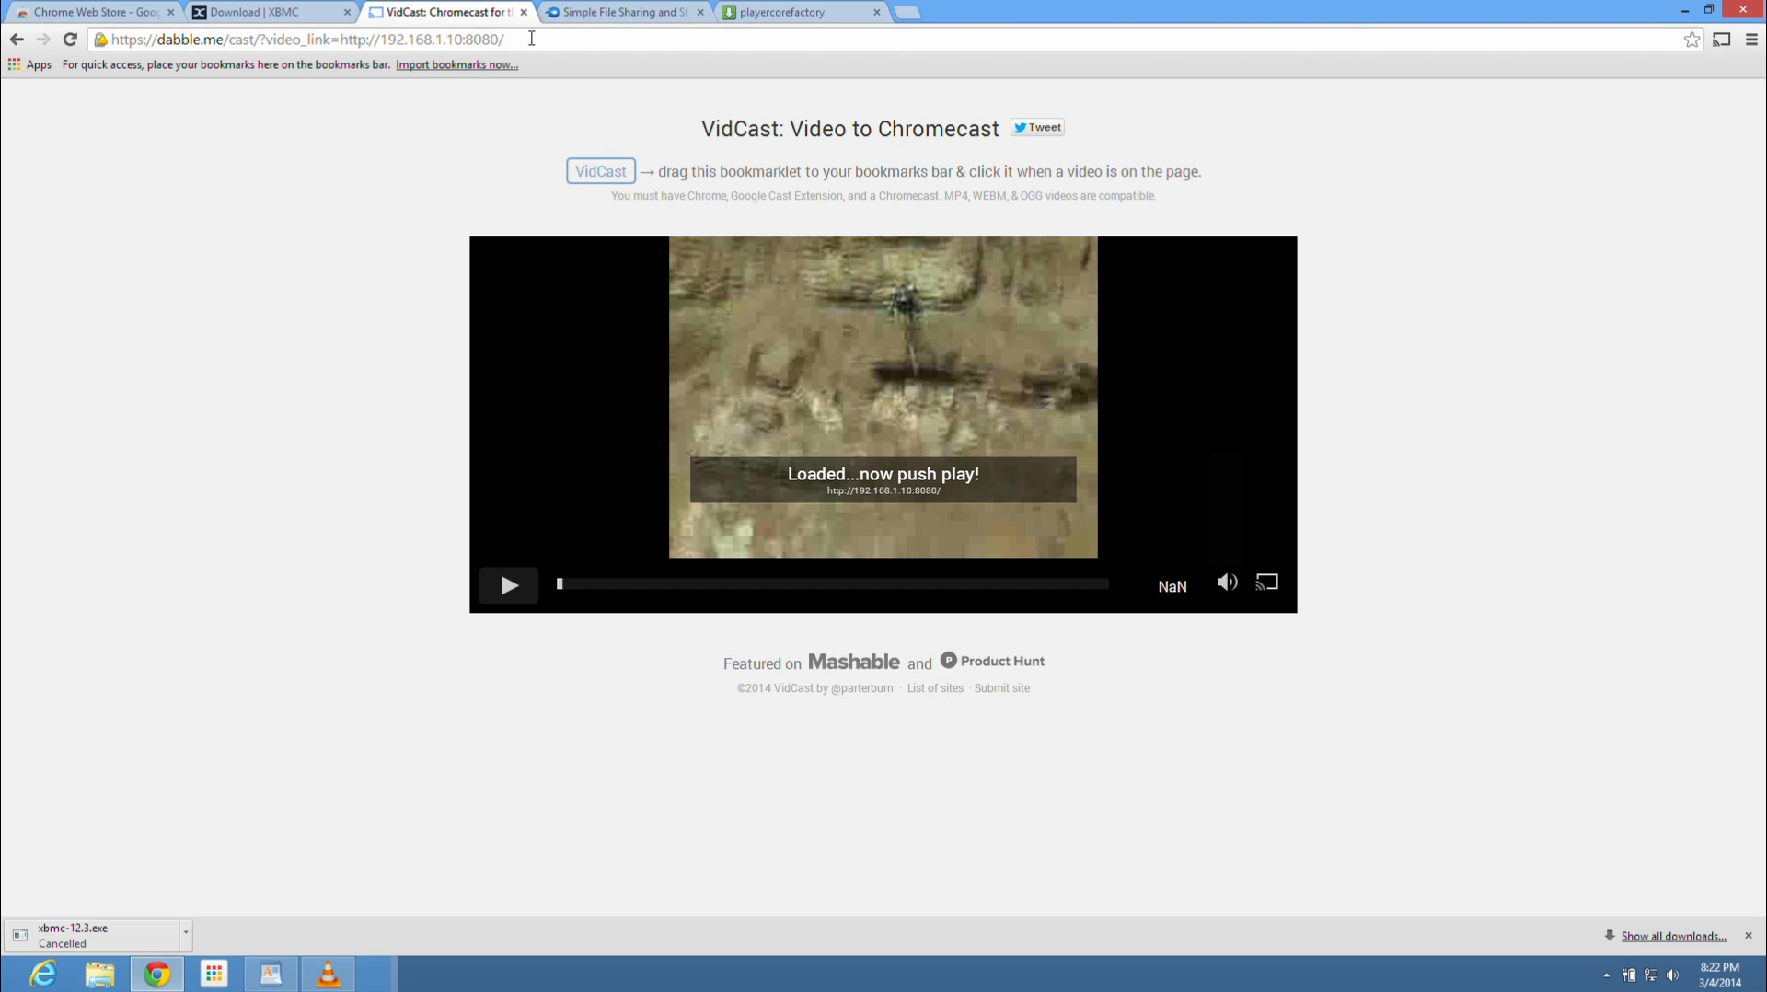
mouse_move(796, 497)
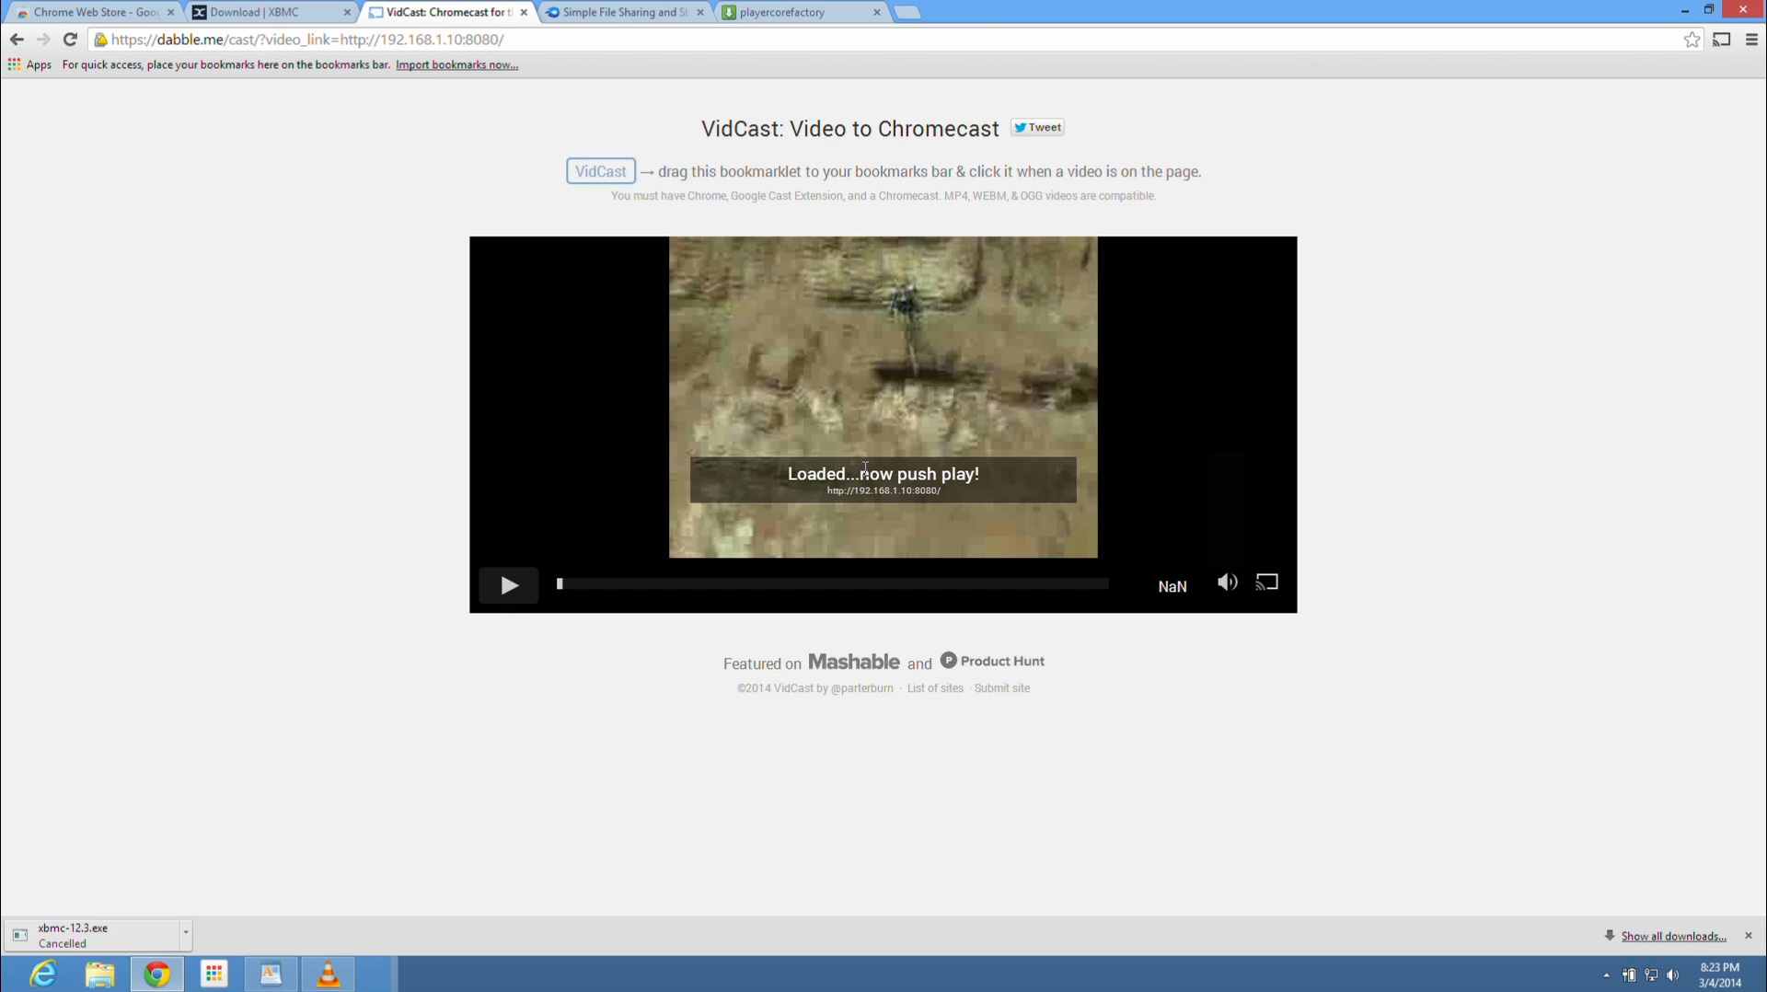
mouse_move(614, 548)
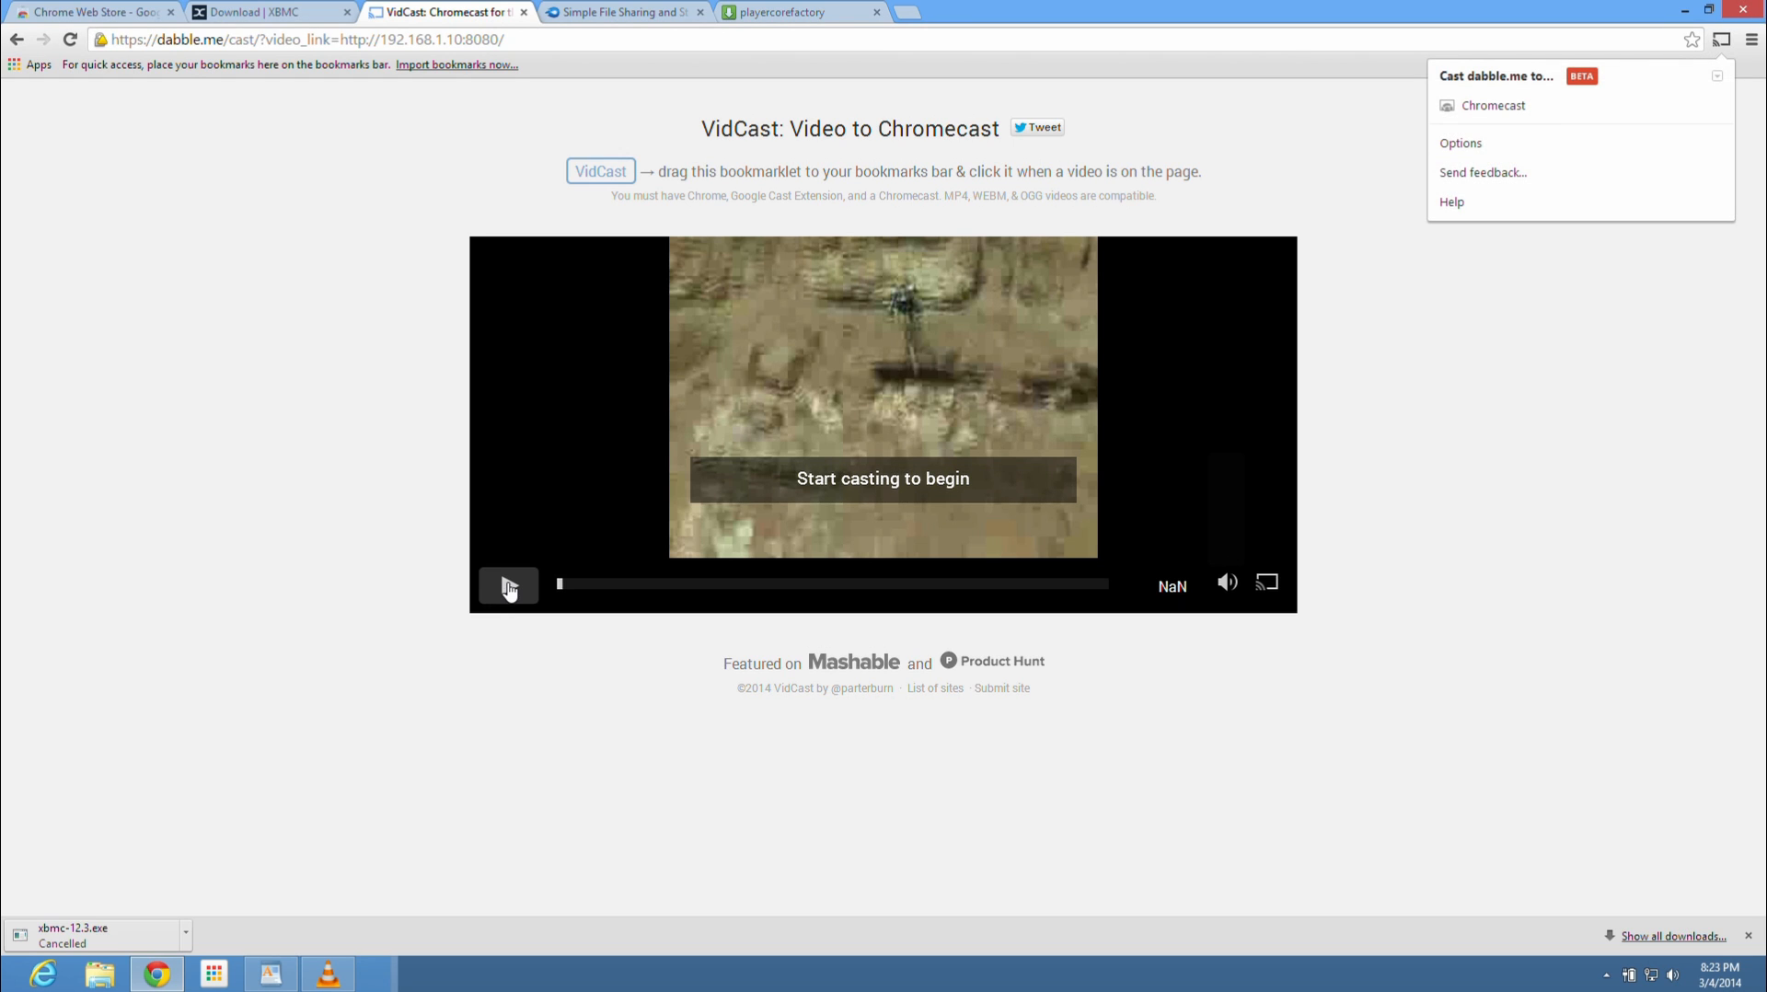
mouse_move(1493, 105)
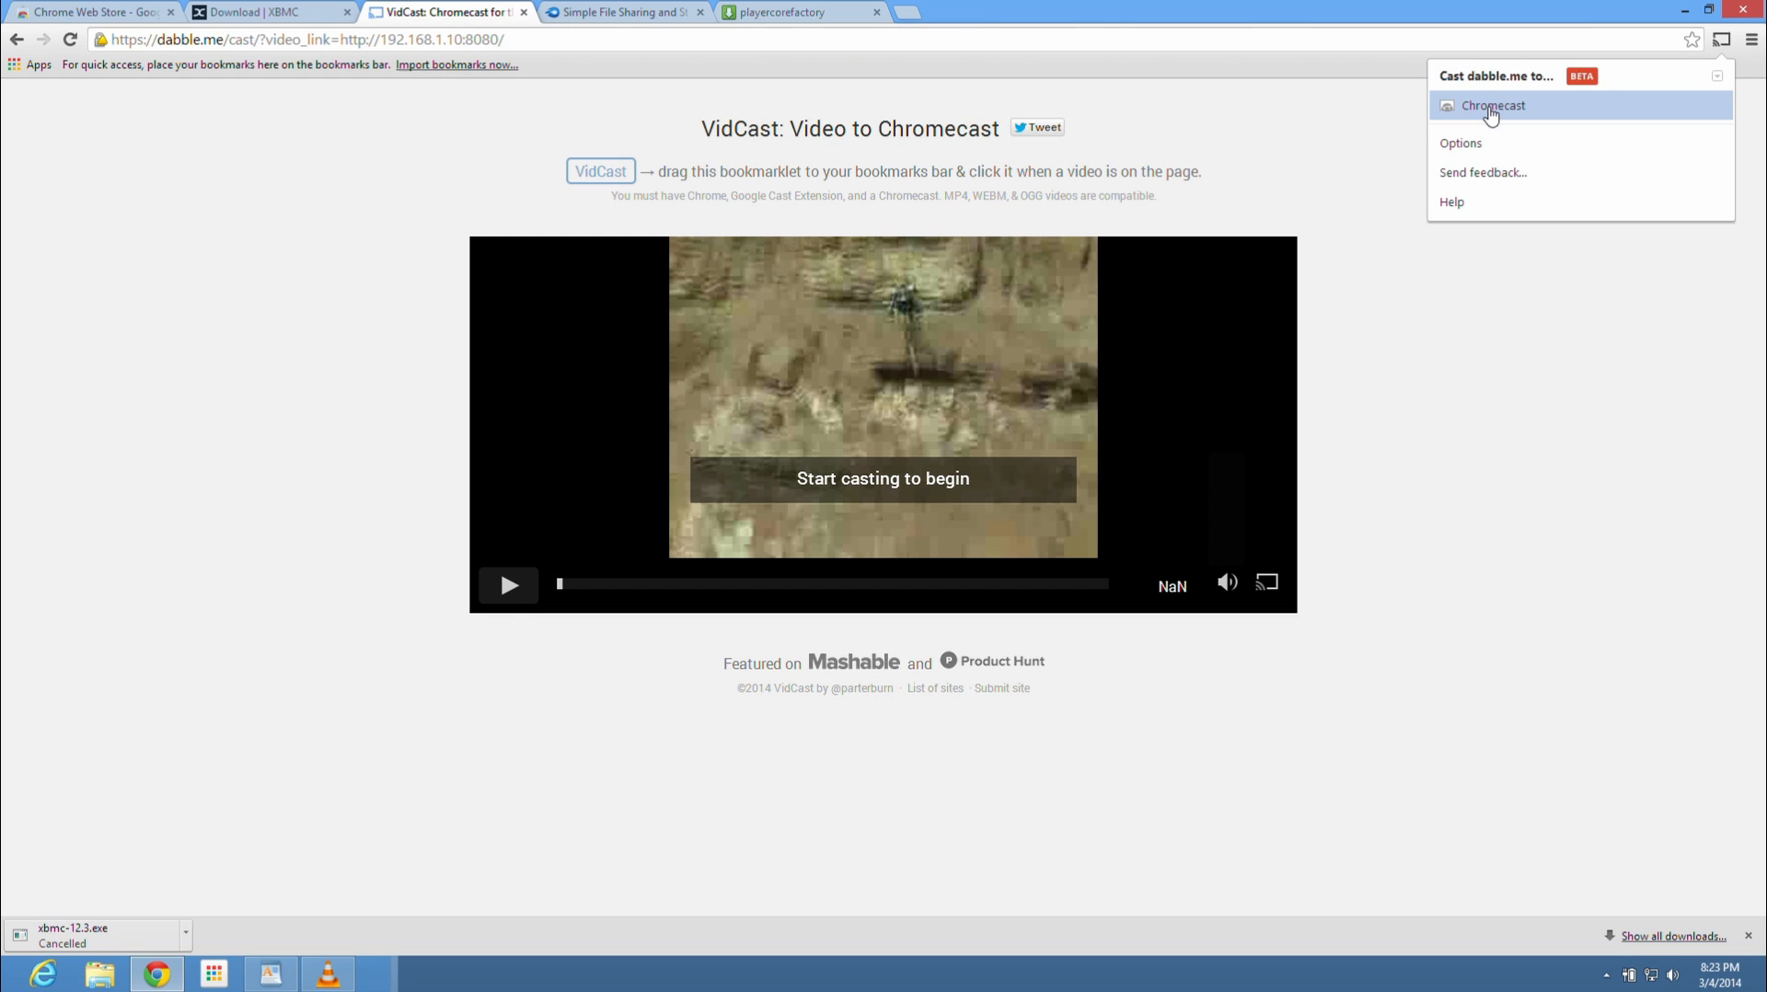
Step: Cast the VidCast page to the Chromecast from the Google Cast extension
click(1493, 105)
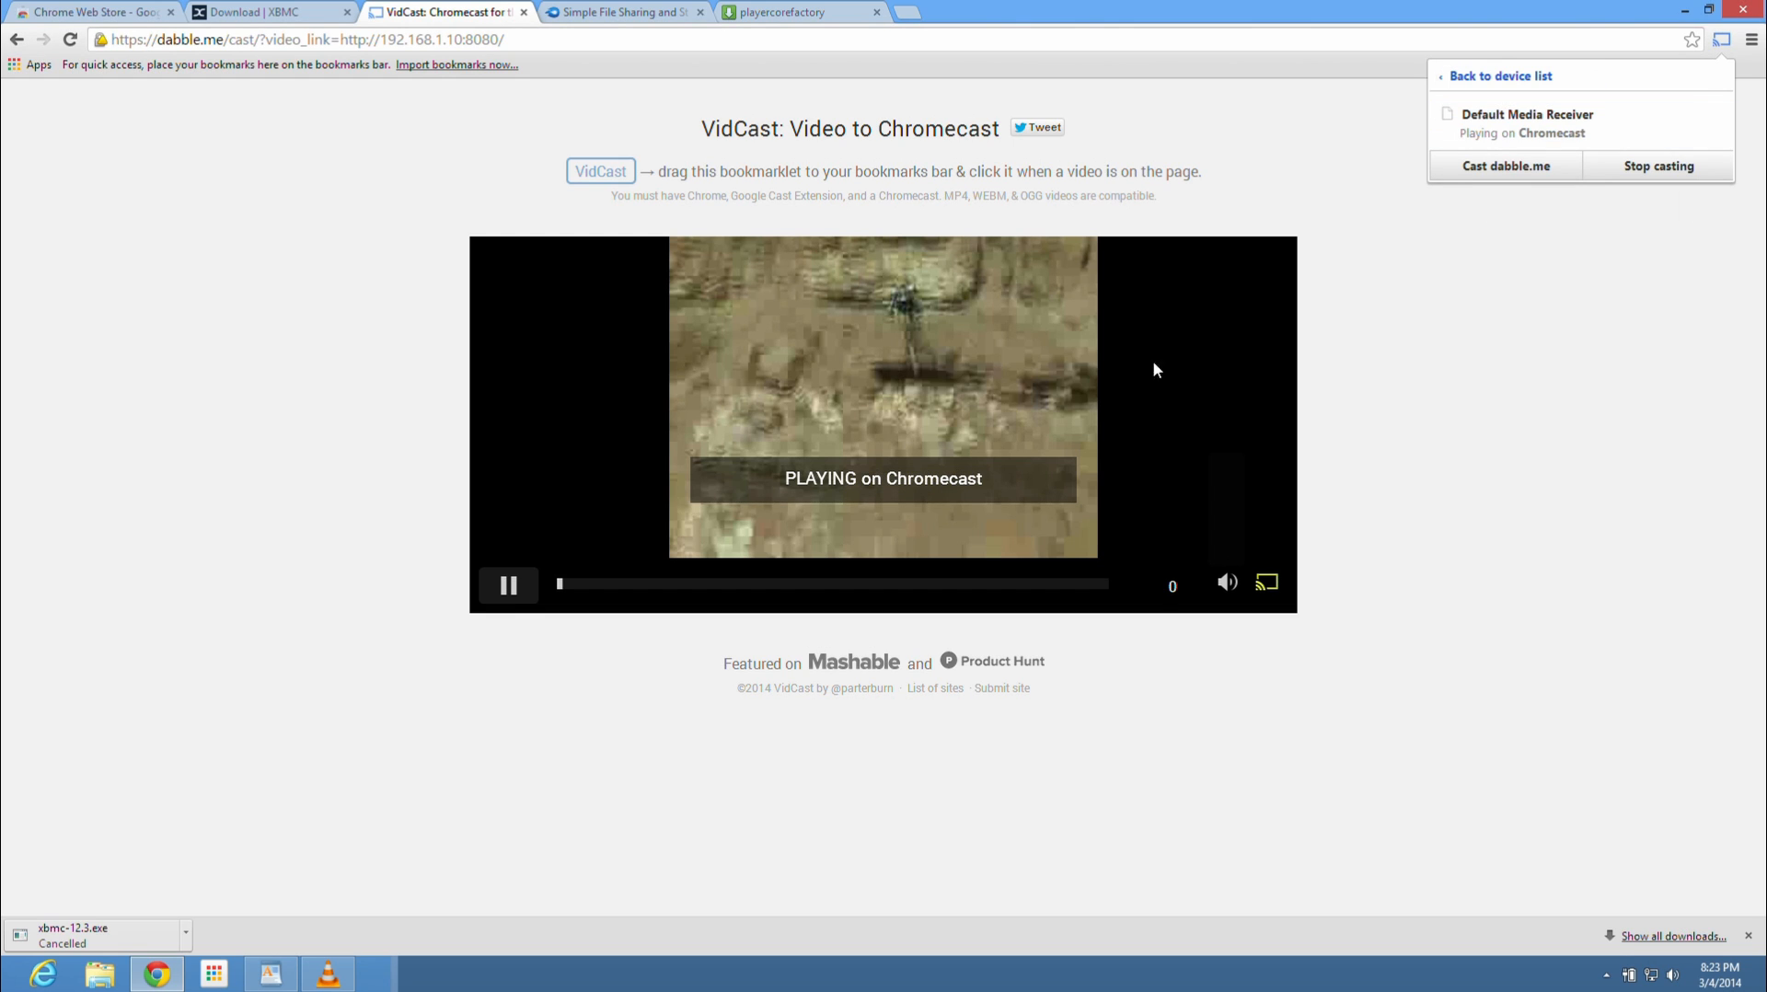
mouse_move(731, 576)
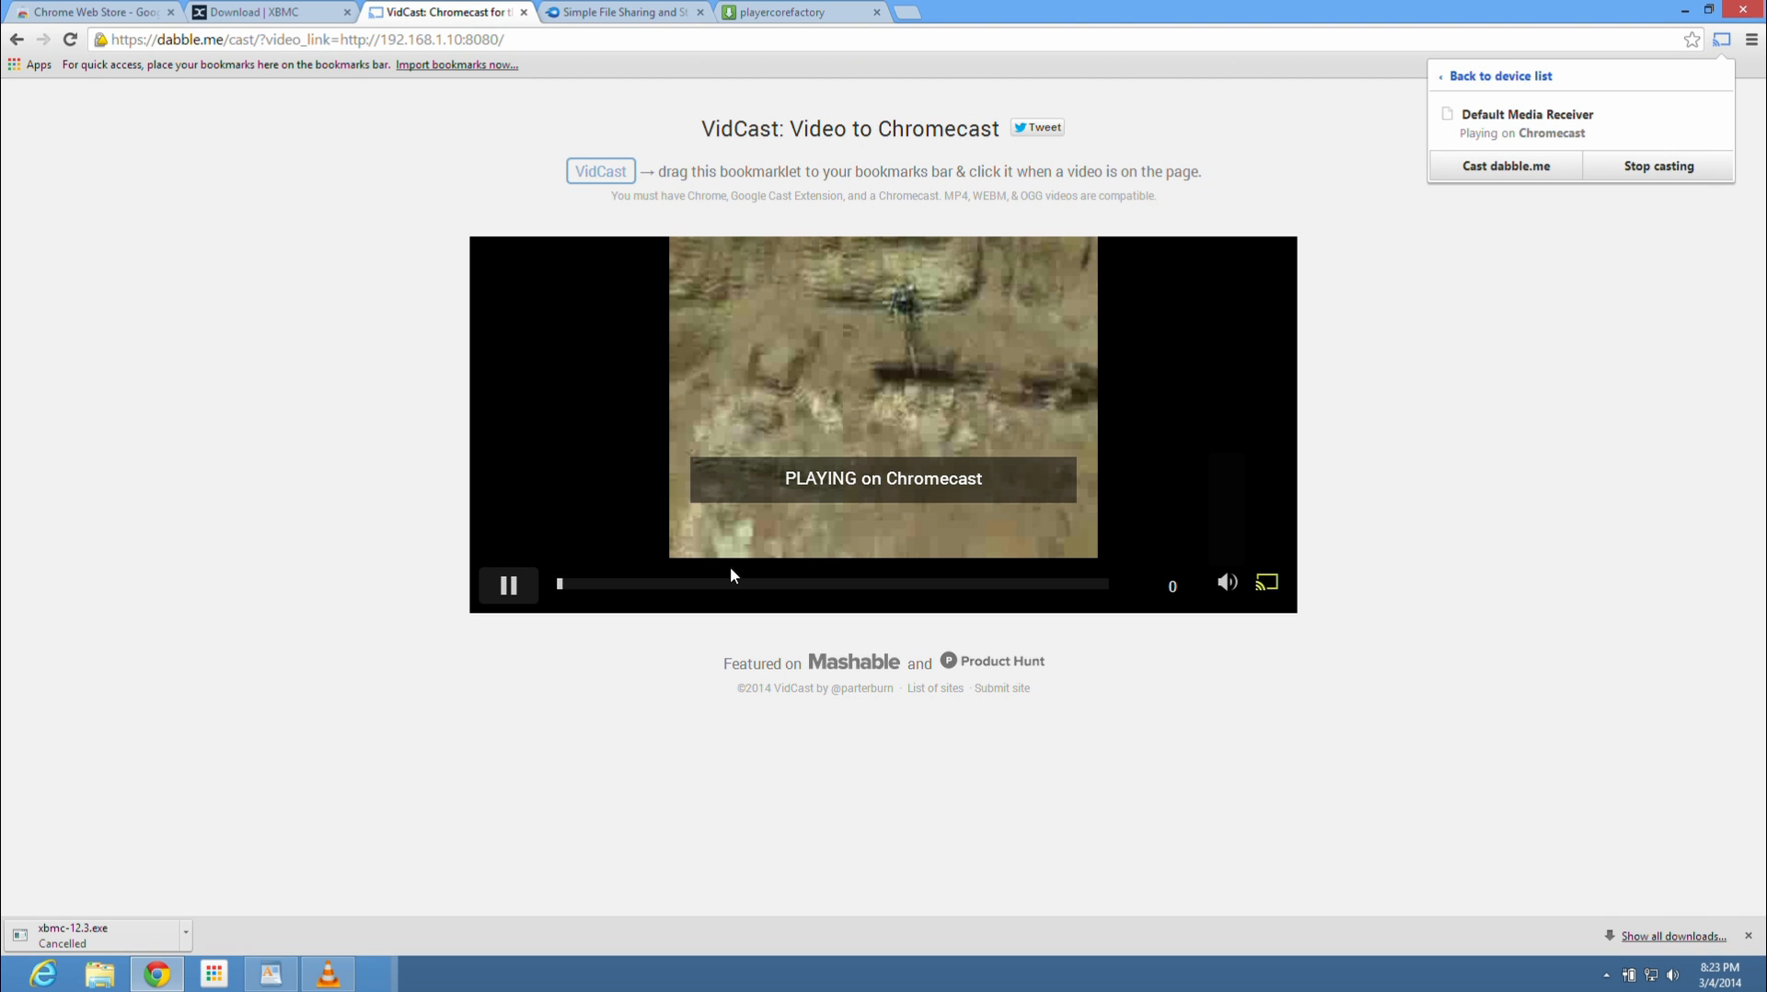
mouse_move(385, 944)
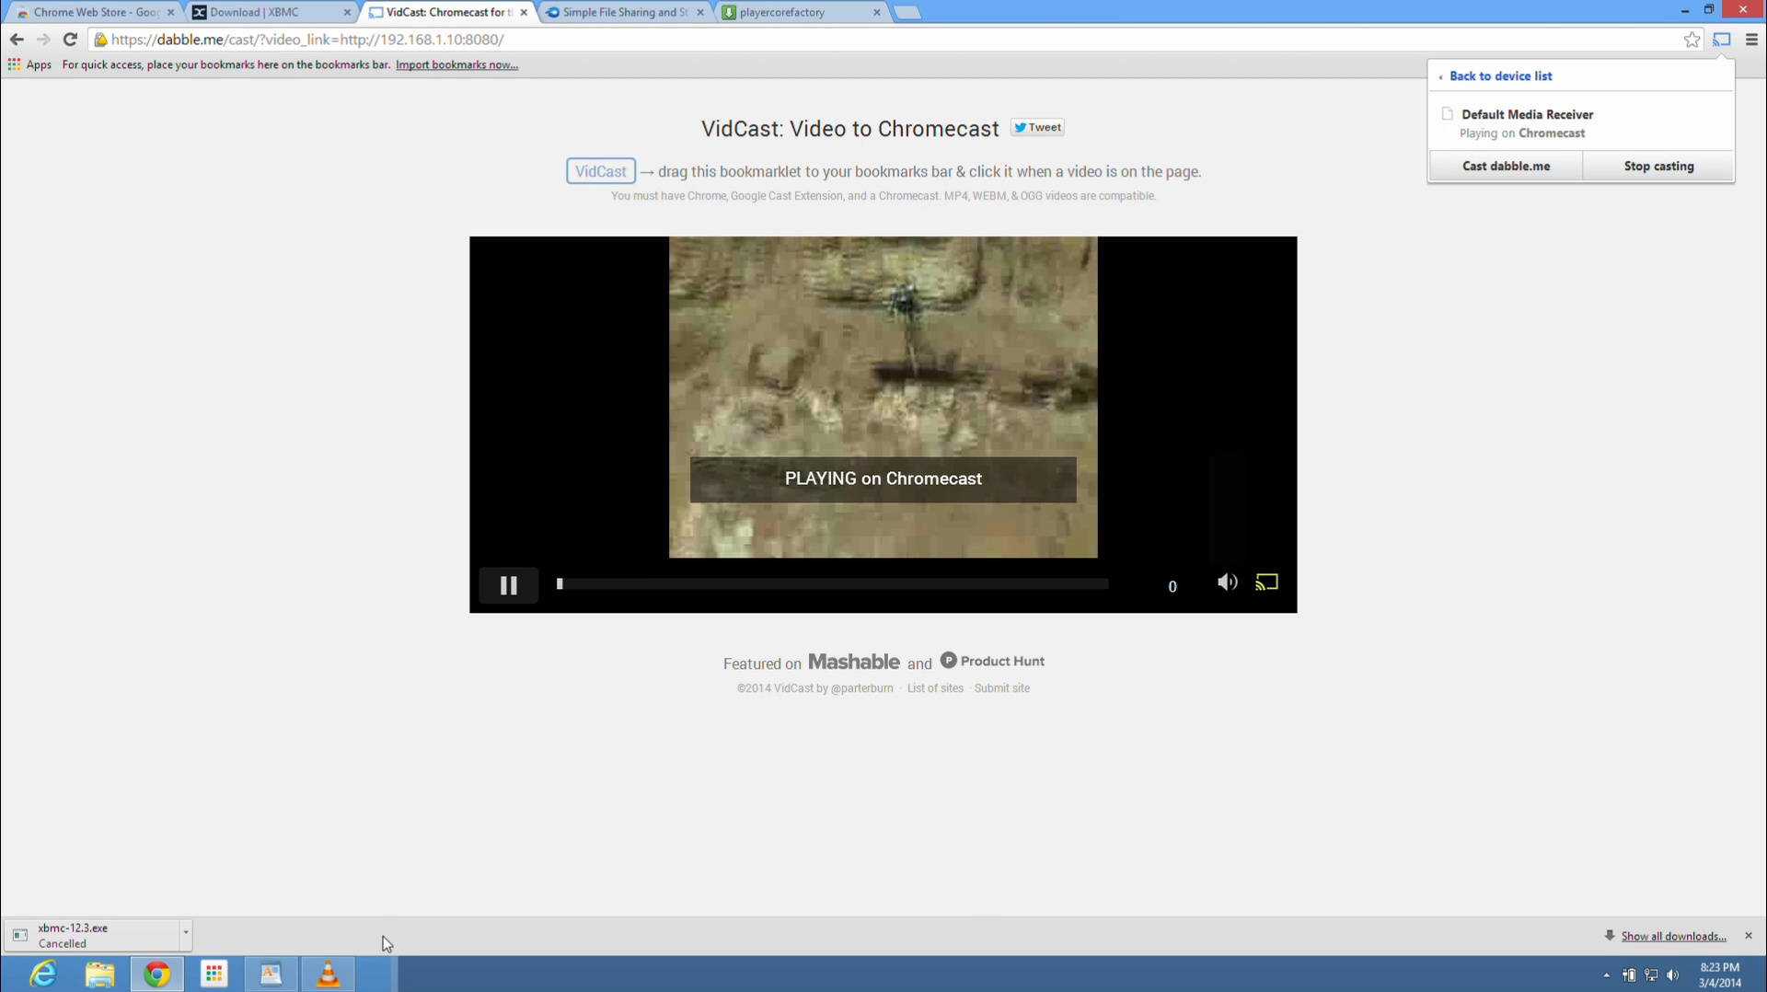